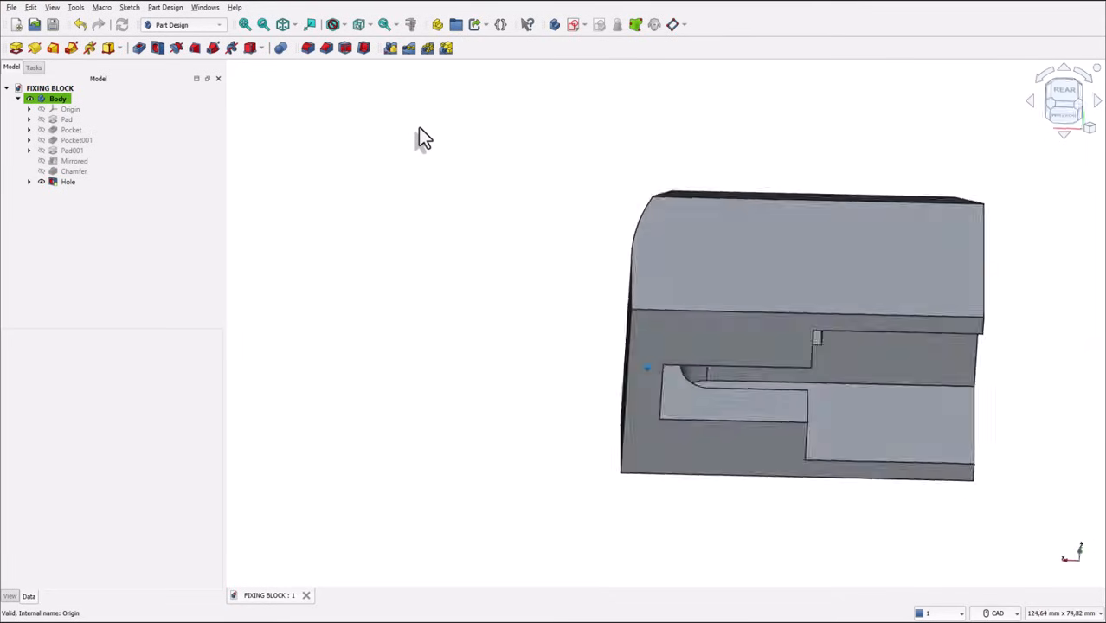
Step: Create the new empty document Unnamed1 and begin setting up a new part in it
drag(779, 329, 649, 260)
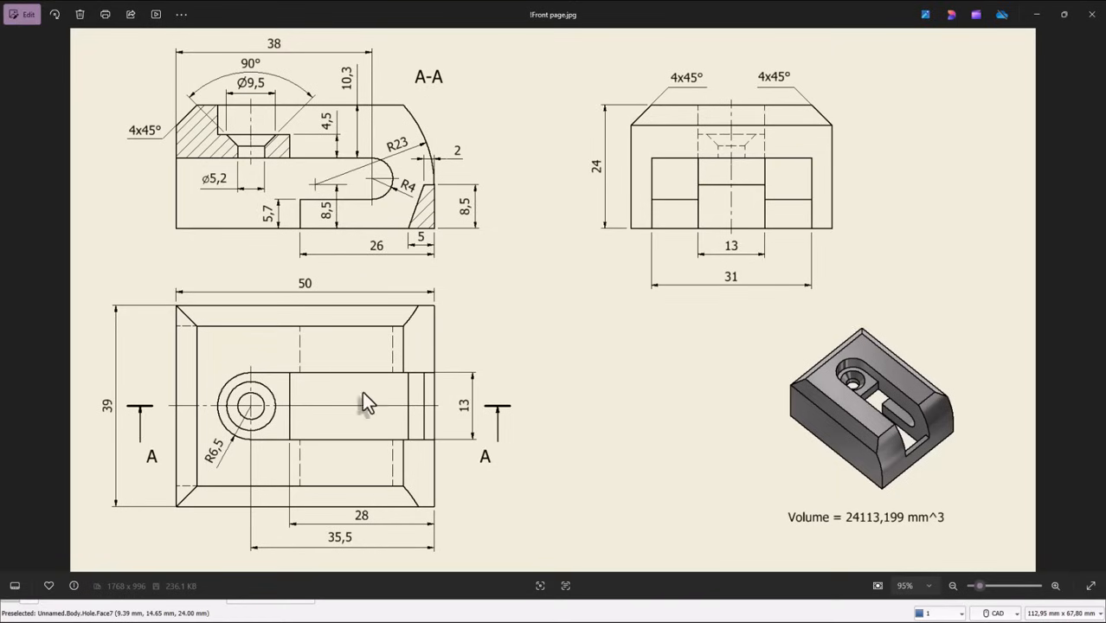
mouse_move(528, 164)
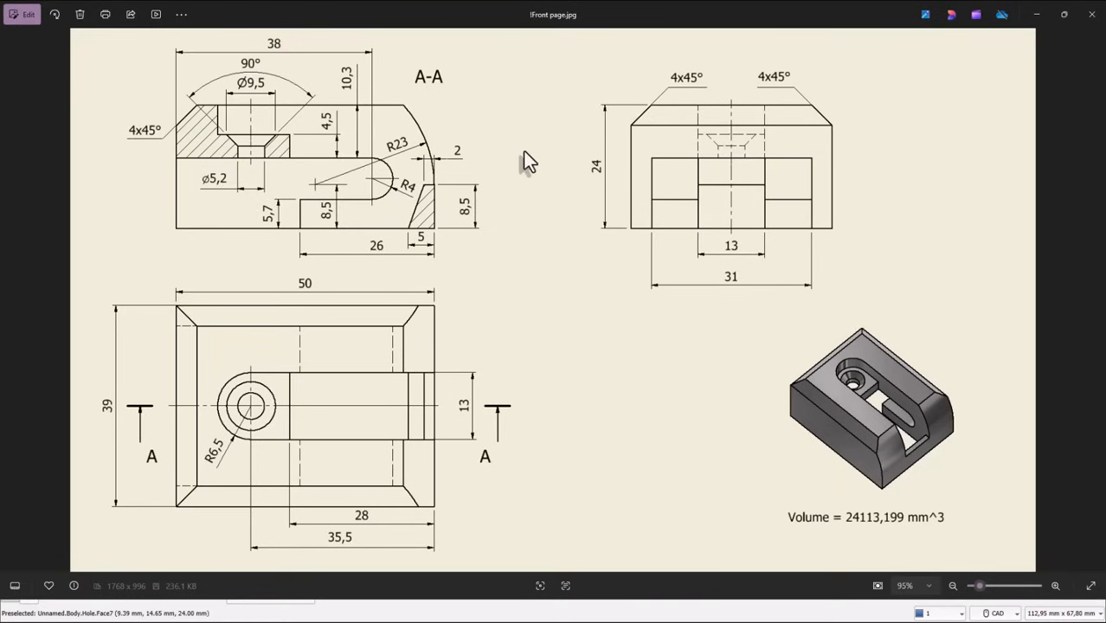
mouse_move(437, 151)
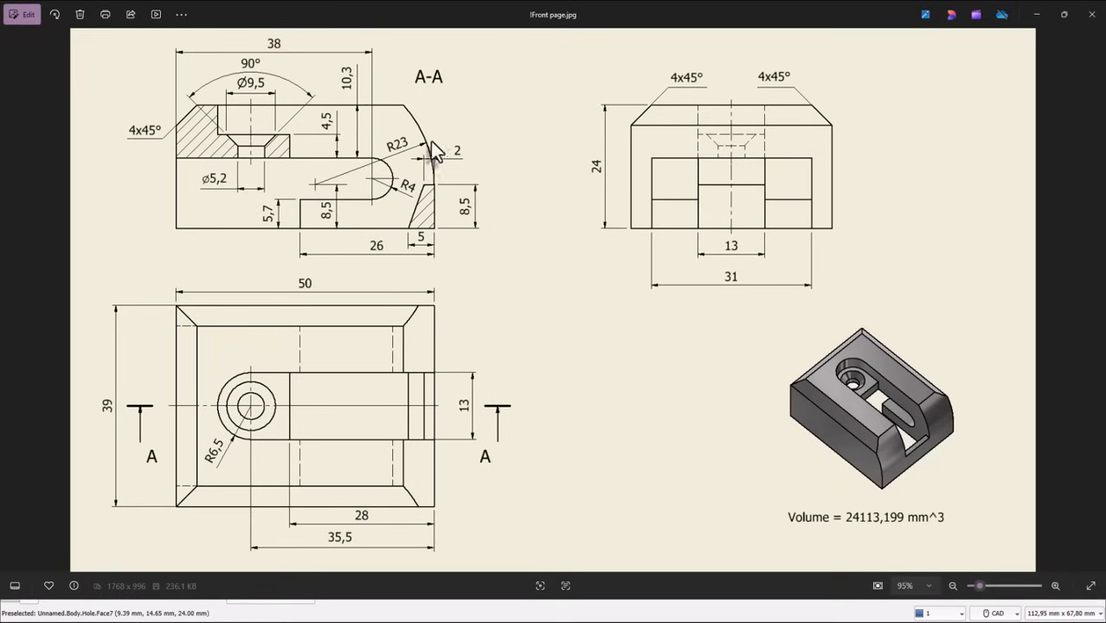
mouse_move(173, 243)
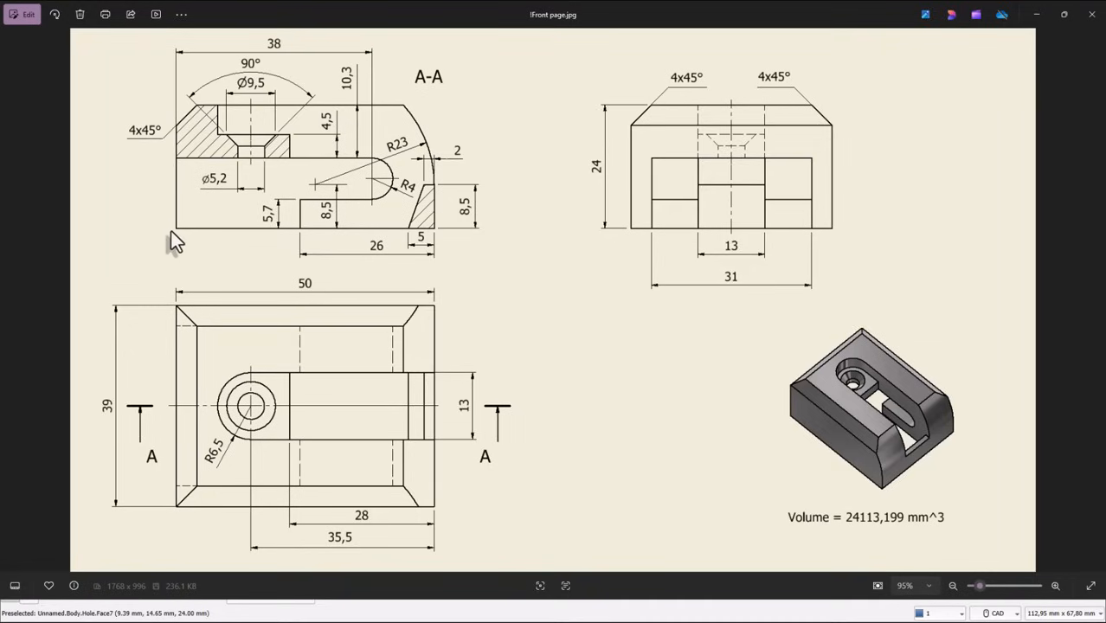
mouse_move(180, 242)
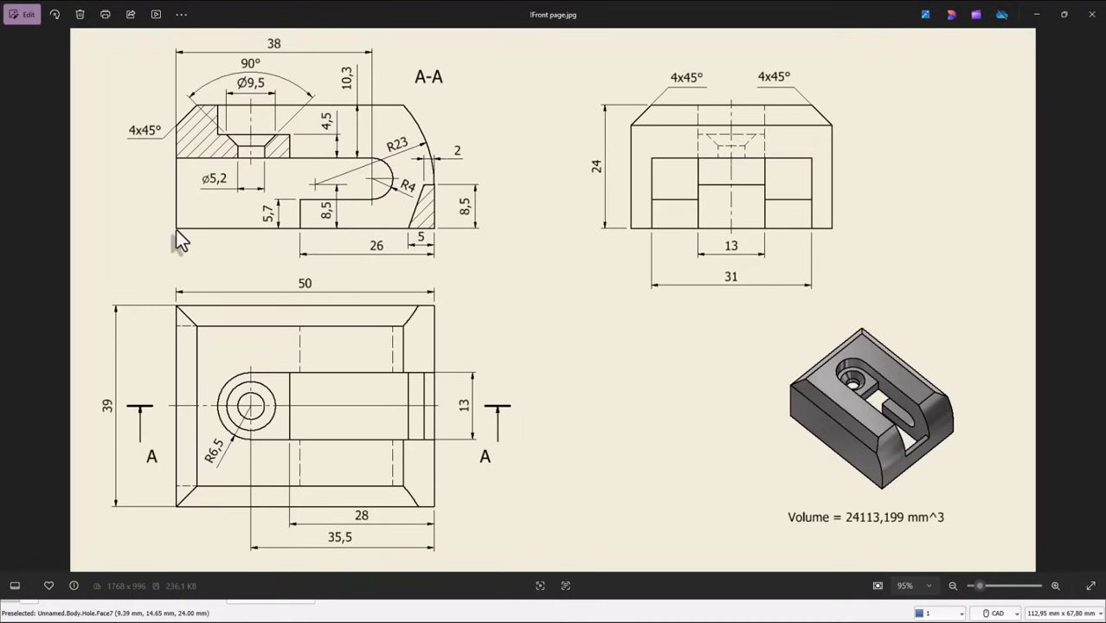
mouse_move(604, 172)
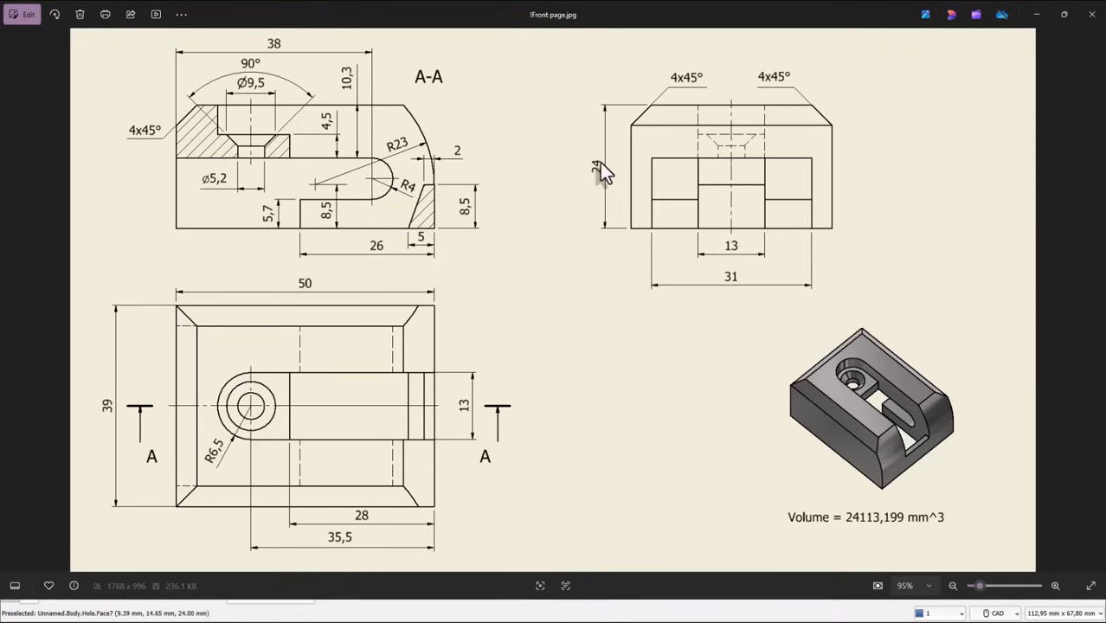
mouse_move(316, 294)
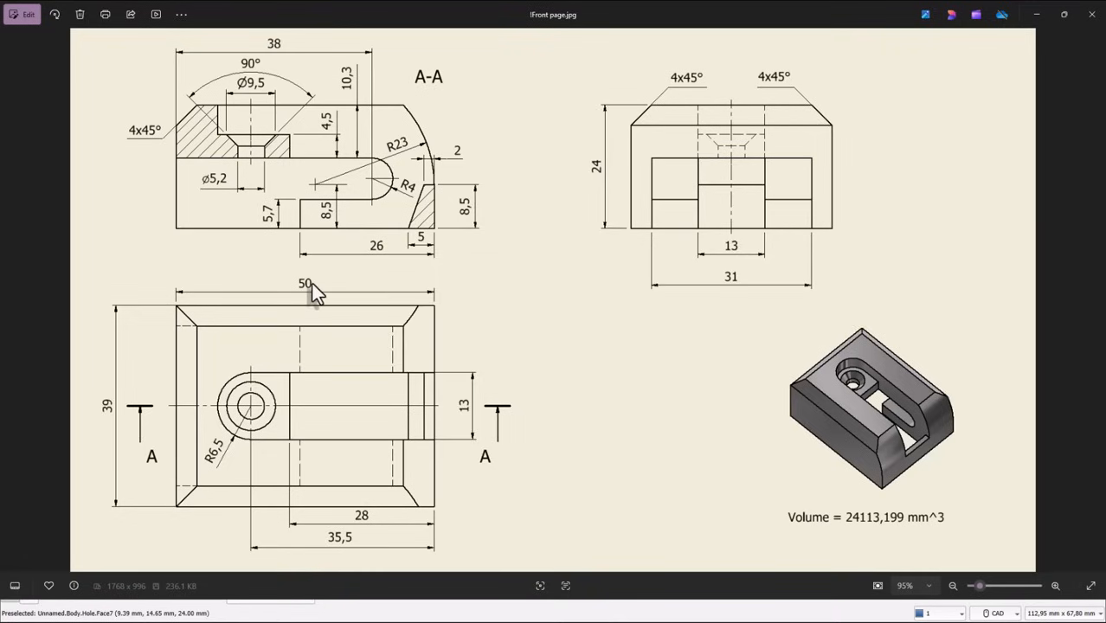
mouse_move(110, 421)
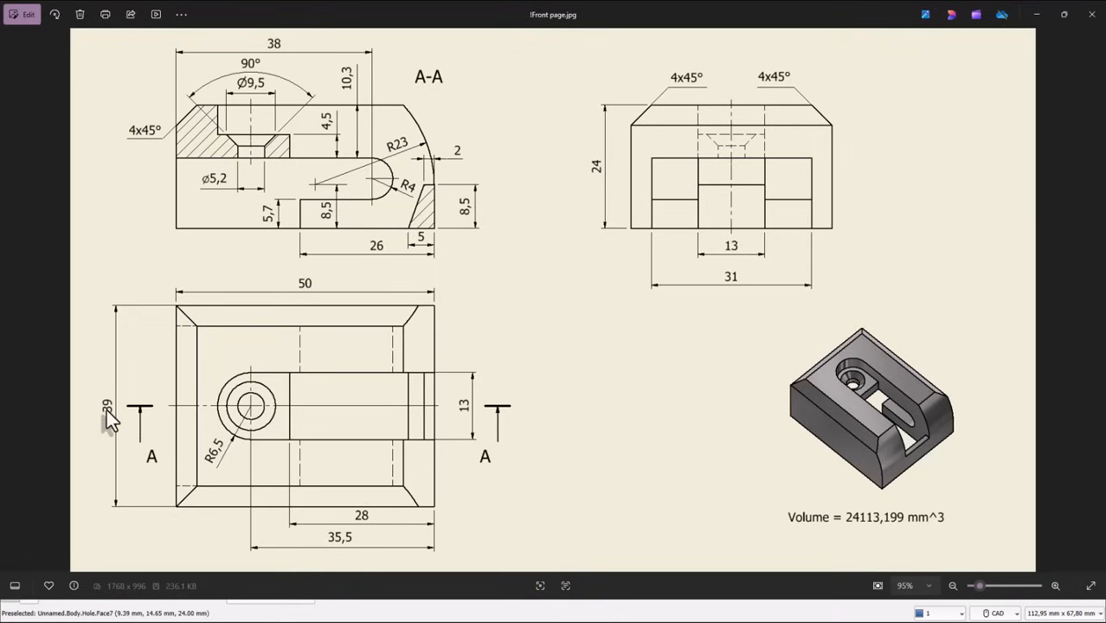
mouse_move(475, 226)
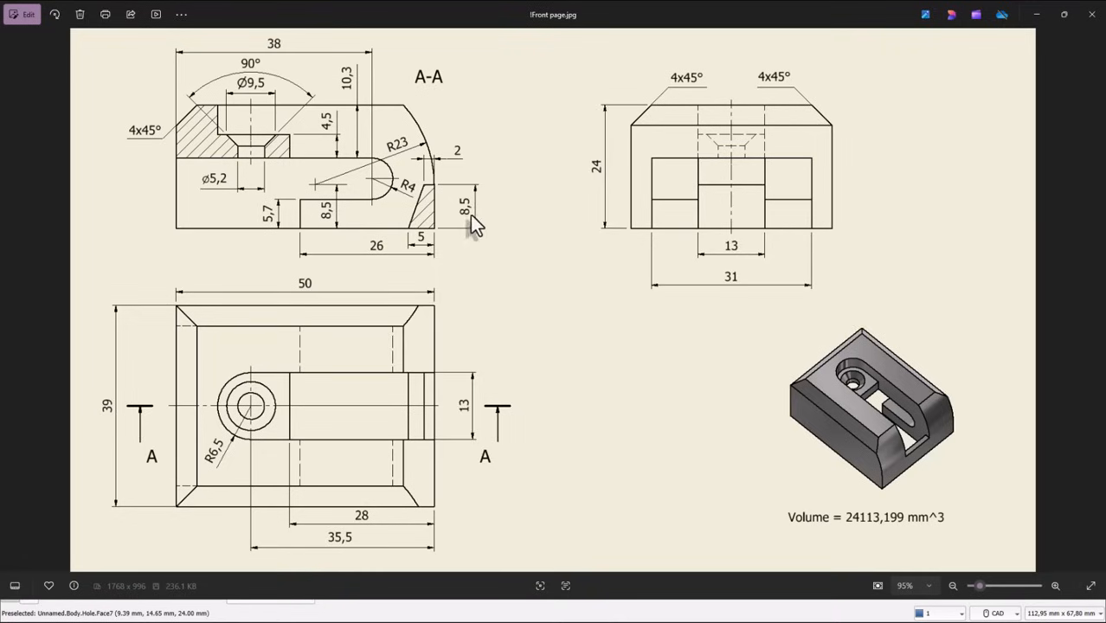
mouse_move(450, 195)
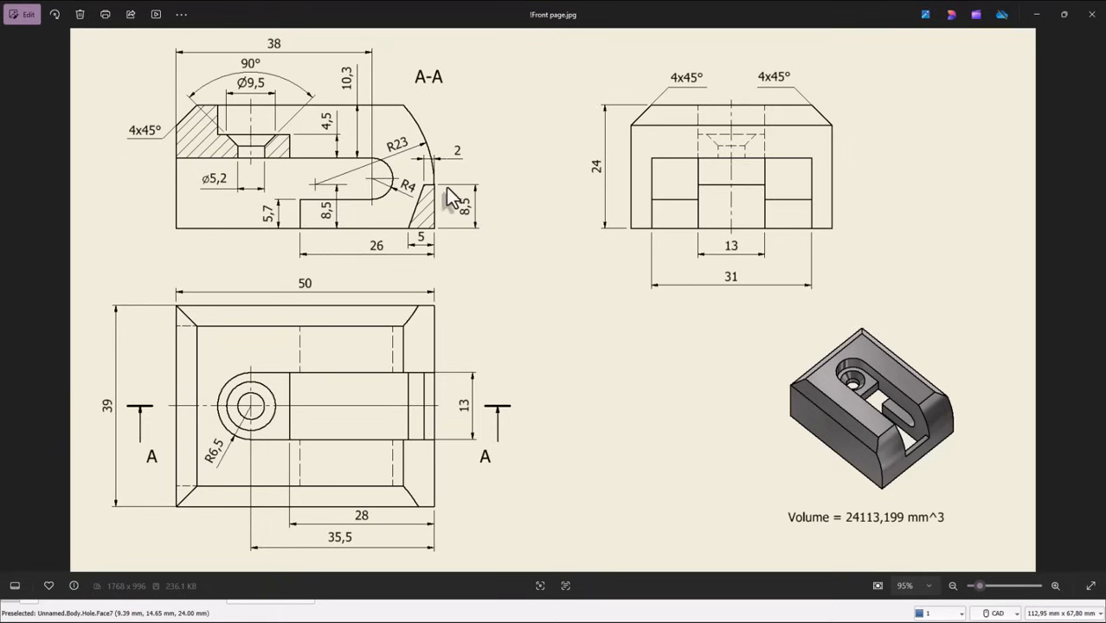
mouse_move(401, 158)
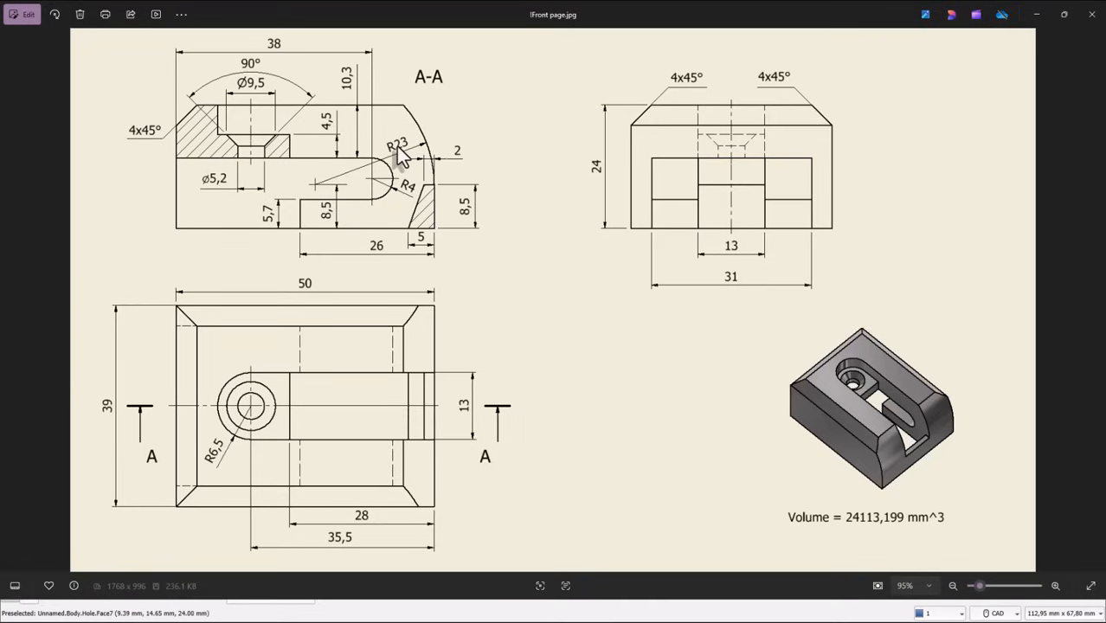
mouse_move(386, 192)
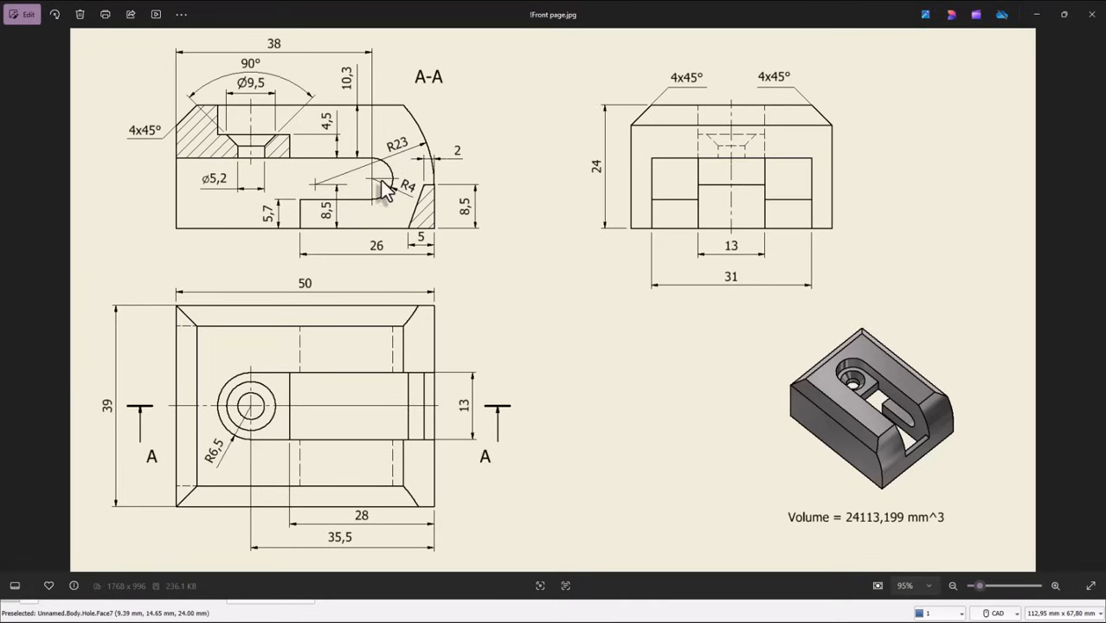
mouse_move(485, 199)
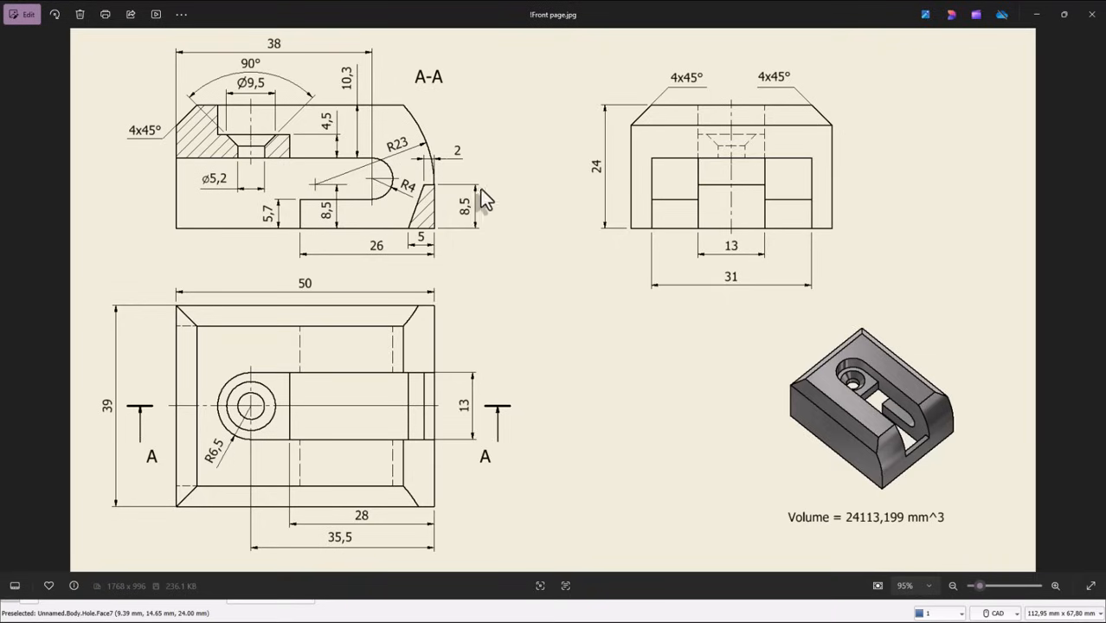
mouse_move(594, 378)
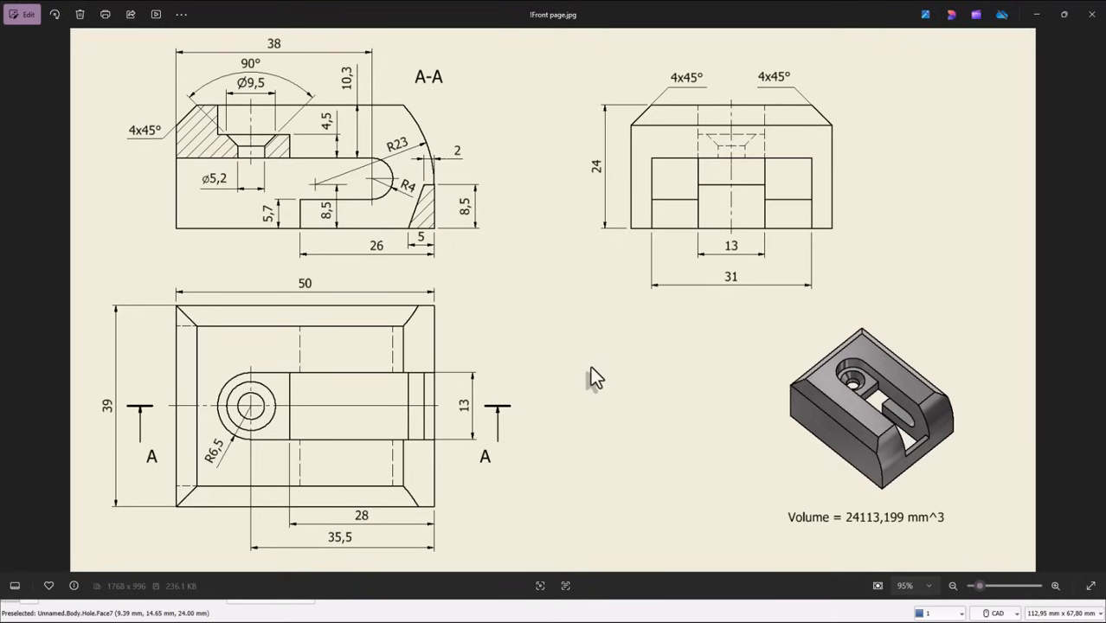
mouse_move(1096, 303)
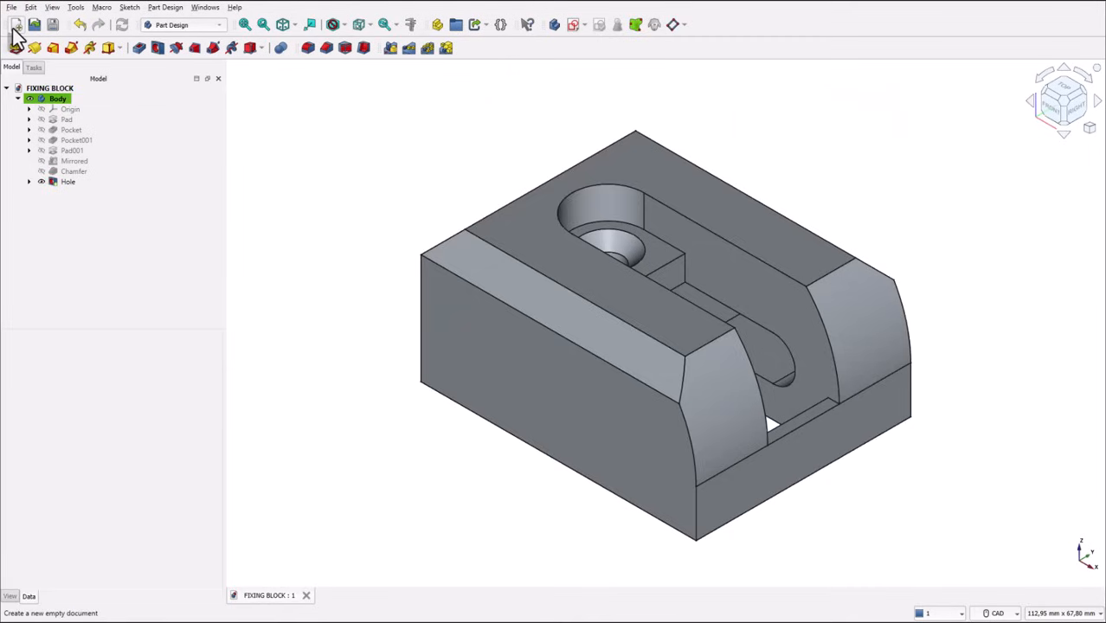
mouse_move(15, 24)
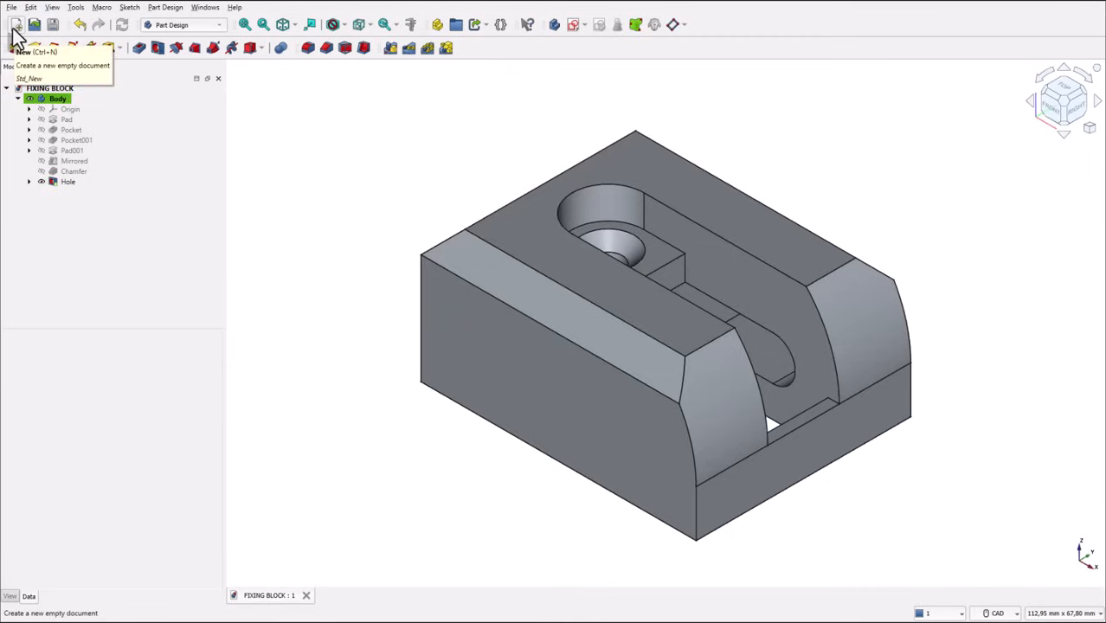
click(16, 25)
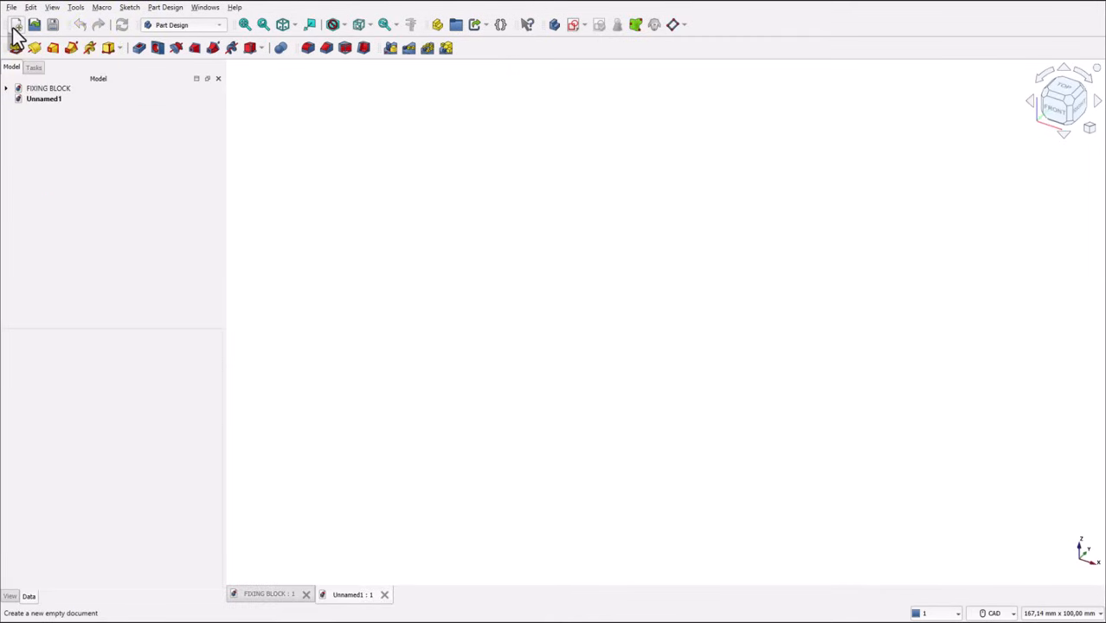
mouse_move(147, 39)
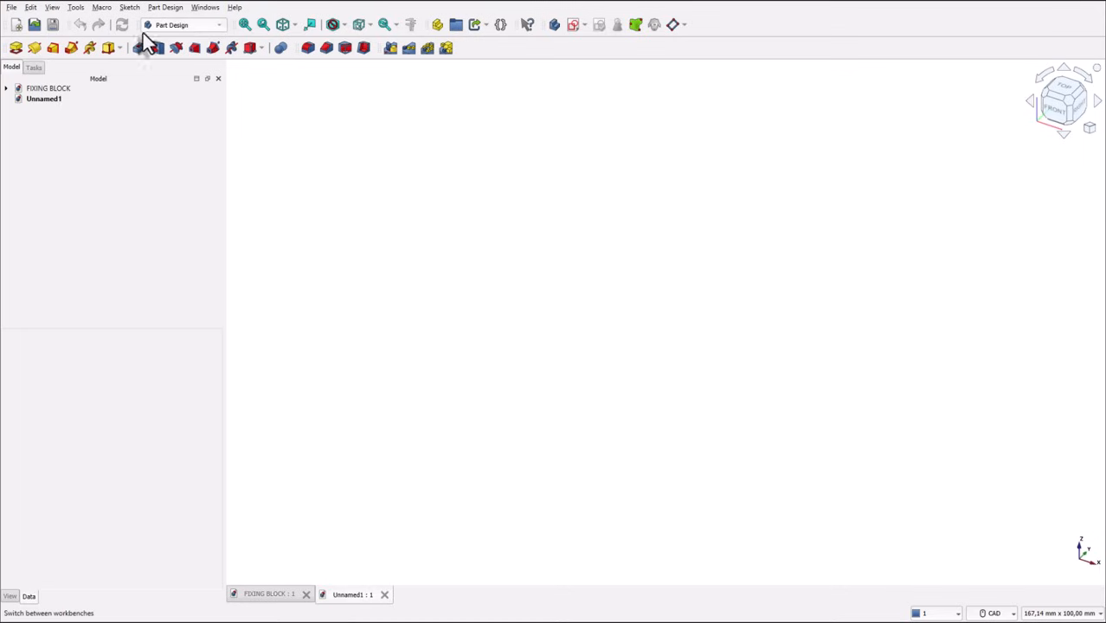
mouse_move(206, 35)
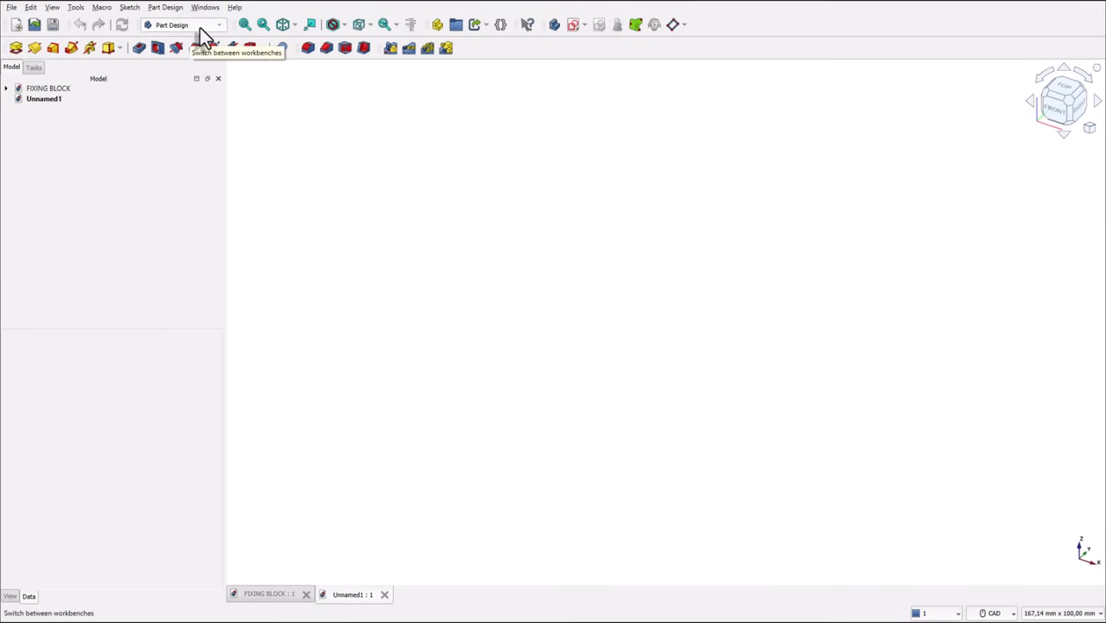
mouse_move(385, 173)
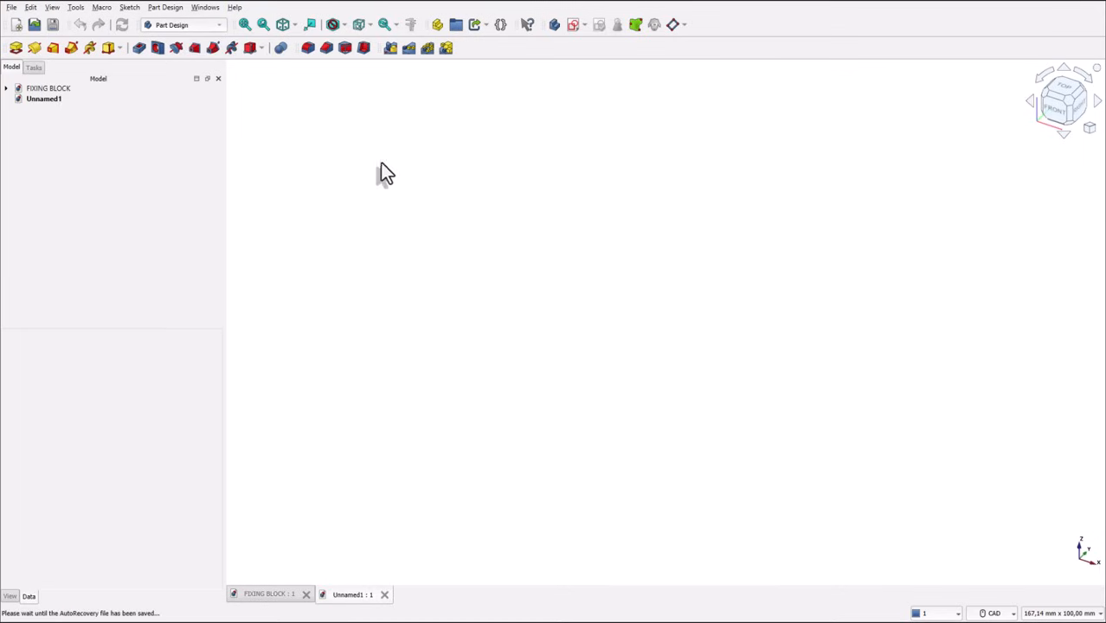
mouse_move(690, 432)
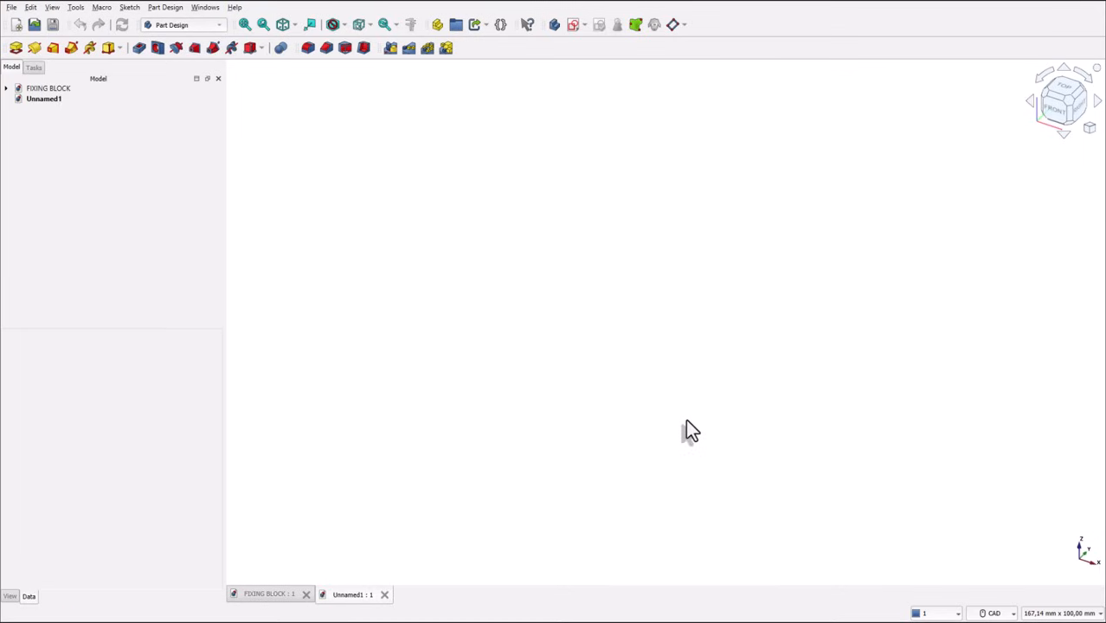
mouse_move(973, 602)
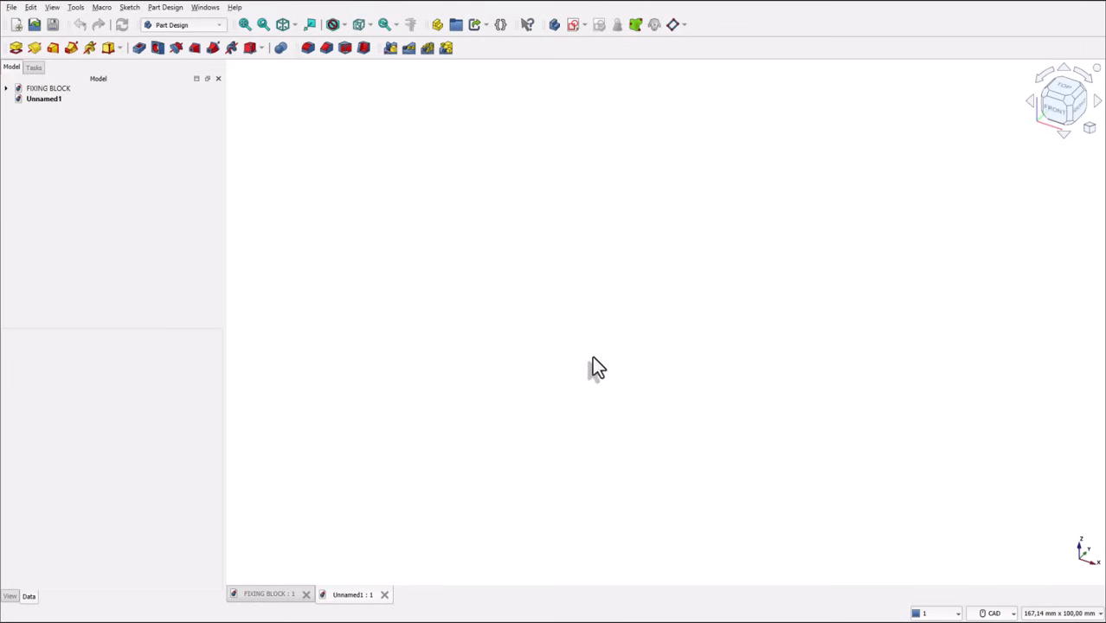
mouse_move(581, 298)
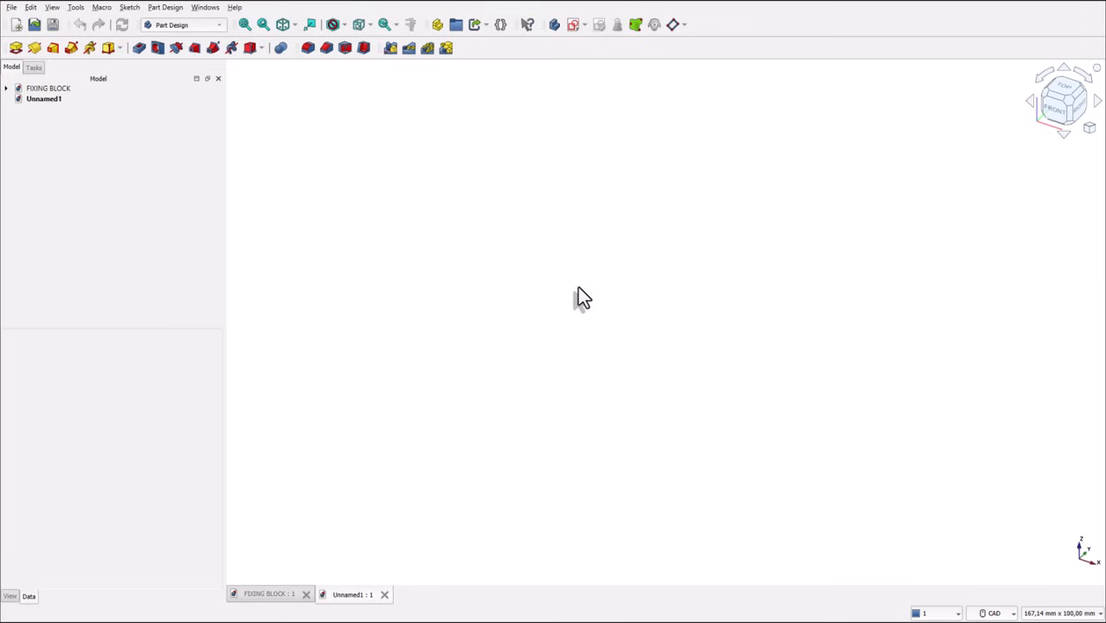
click(33, 67)
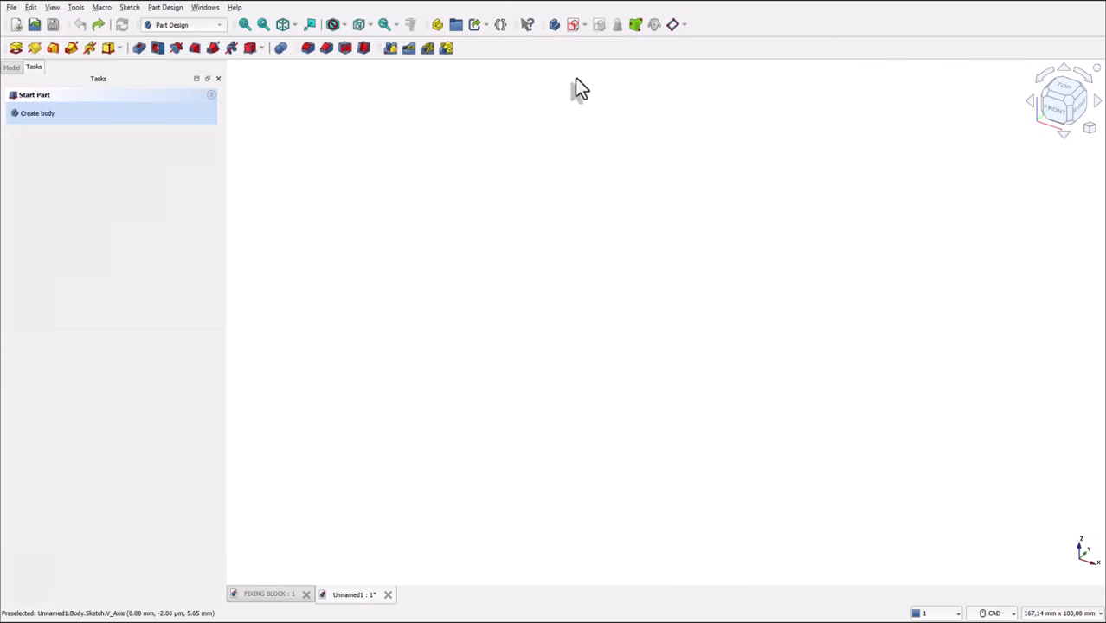
Step: Create a body in Unnamed1 and open a new sketch attached to the XZ plane
click(574, 24)
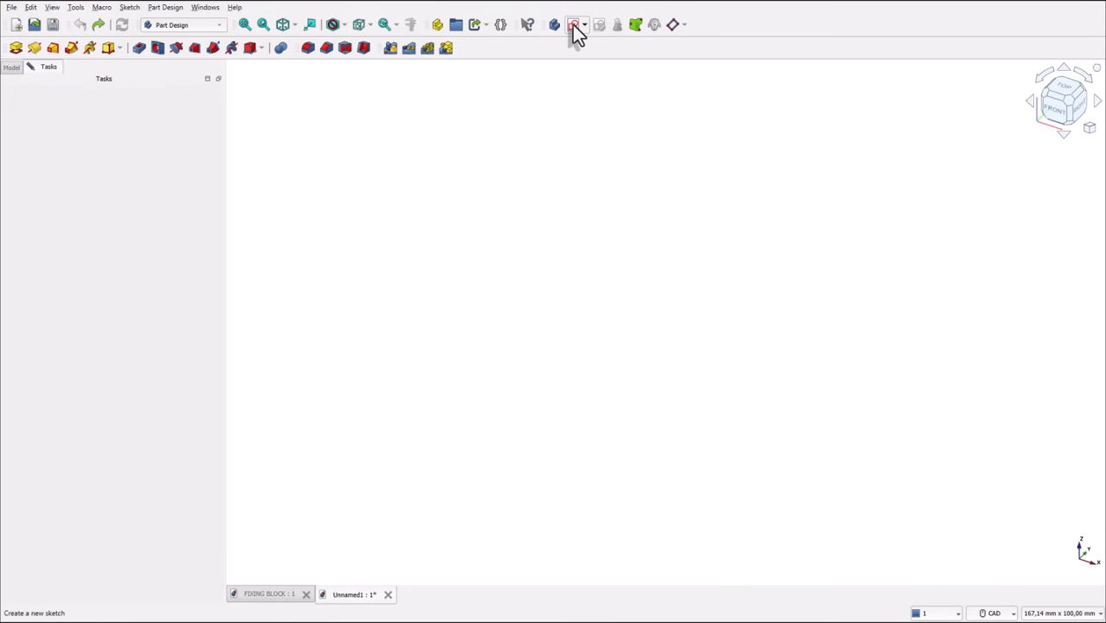
click(573, 24)
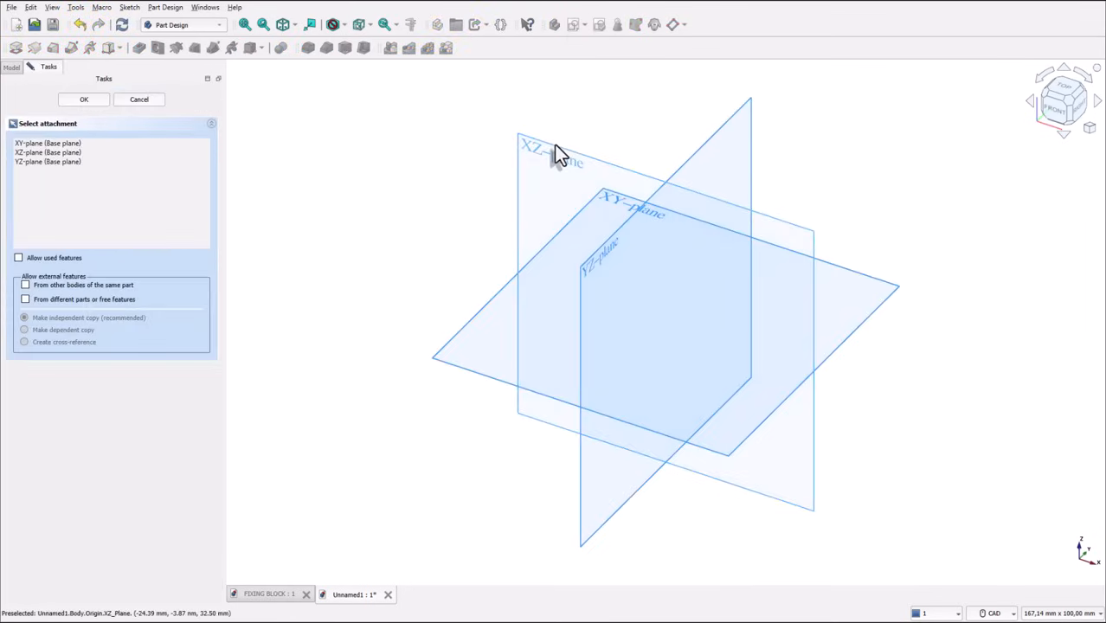
click(84, 99)
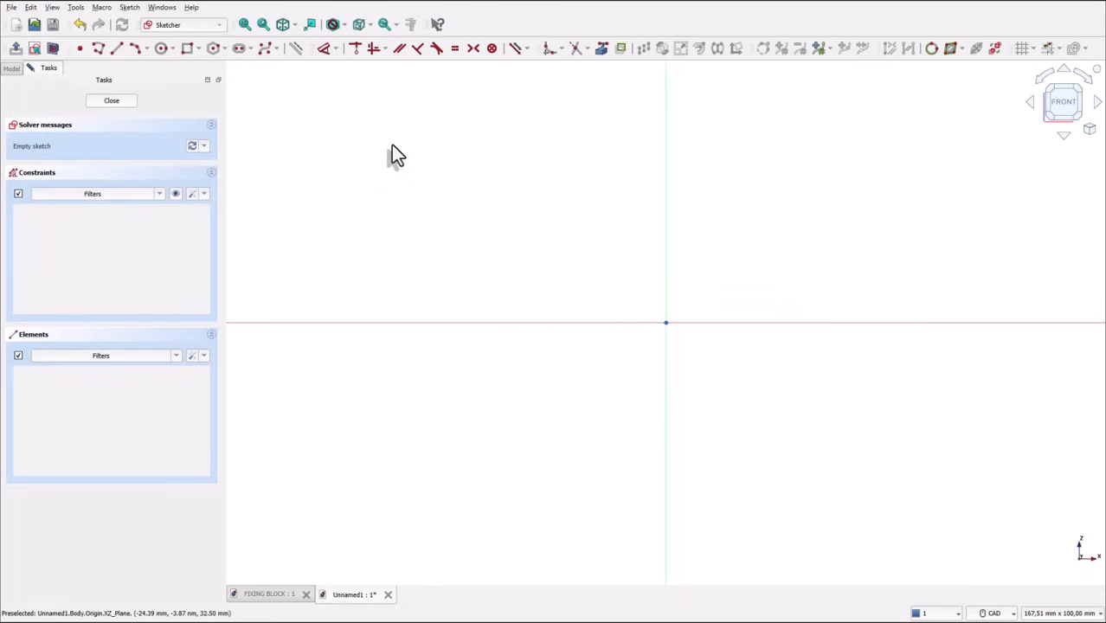
mouse_move(167, 117)
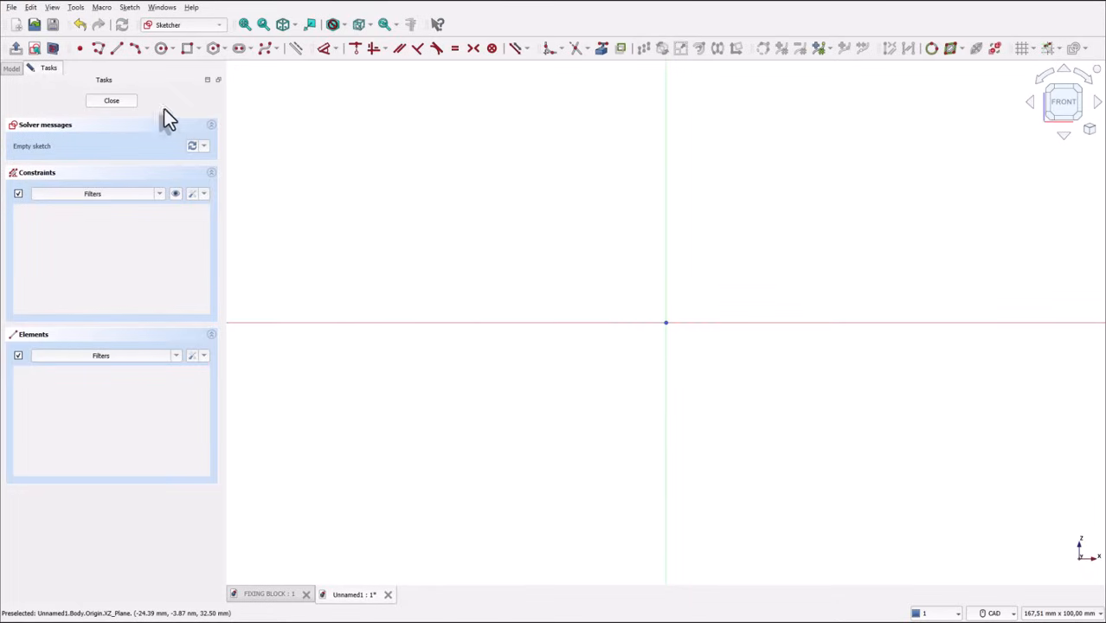
mouse_move(673, 327)
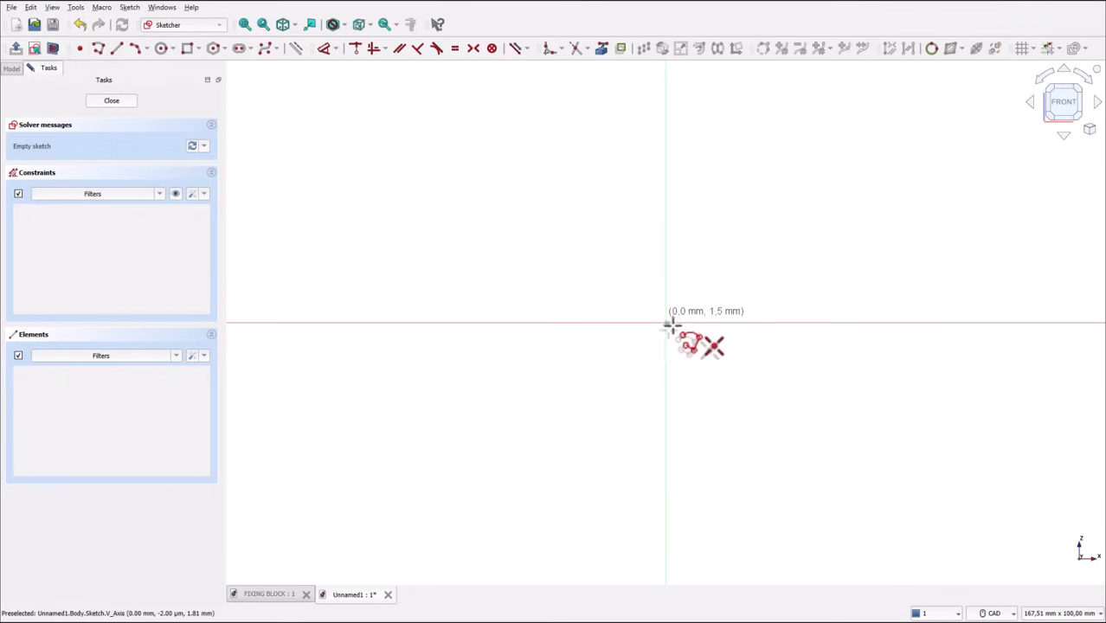
mouse_move(901, 282)
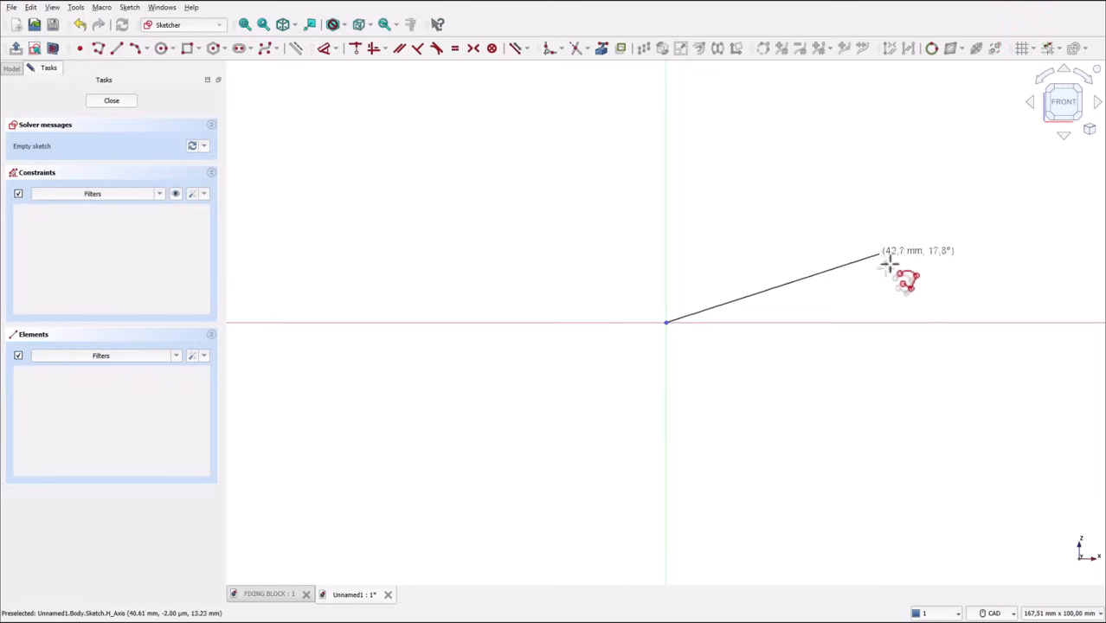
mouse_move(943, 329)
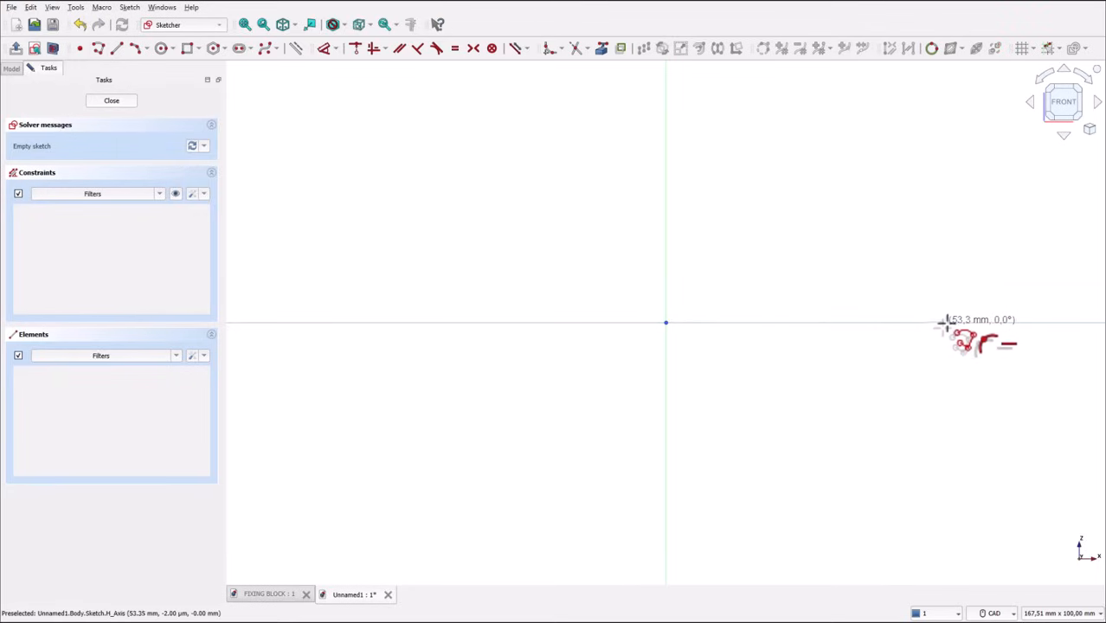
mouse_move(970, 342)
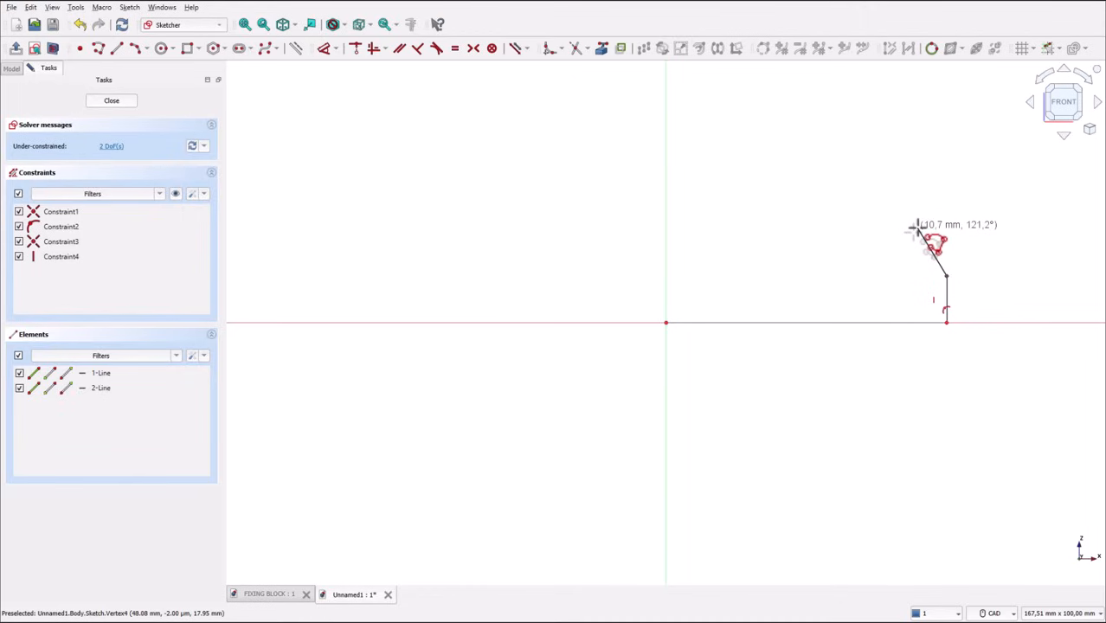
mouse_move(918, 232)
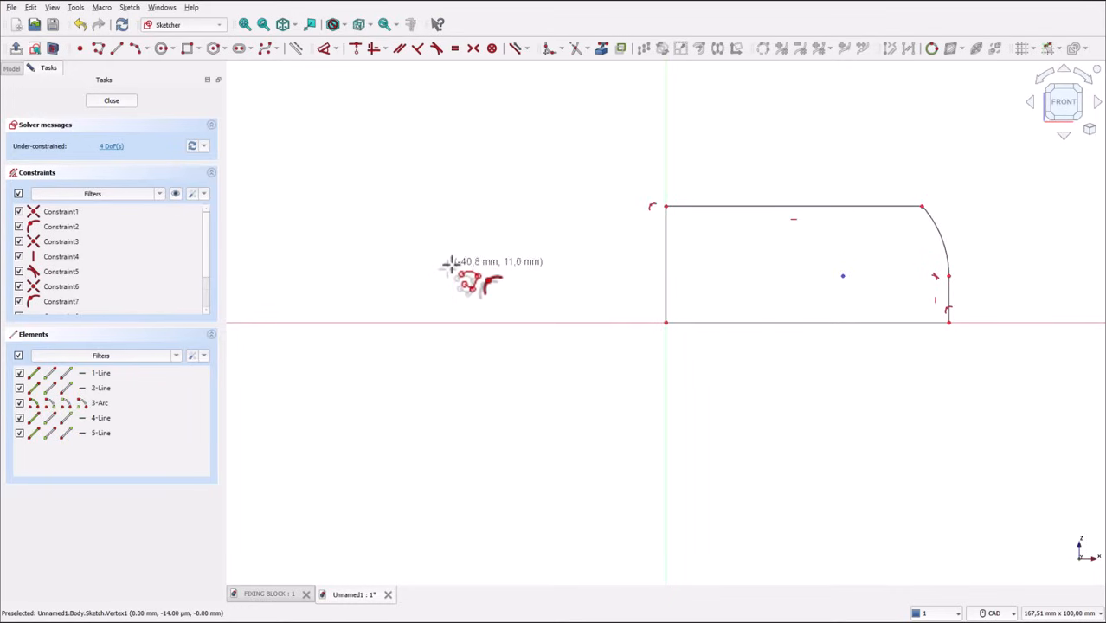
mouse_move(502, 121)
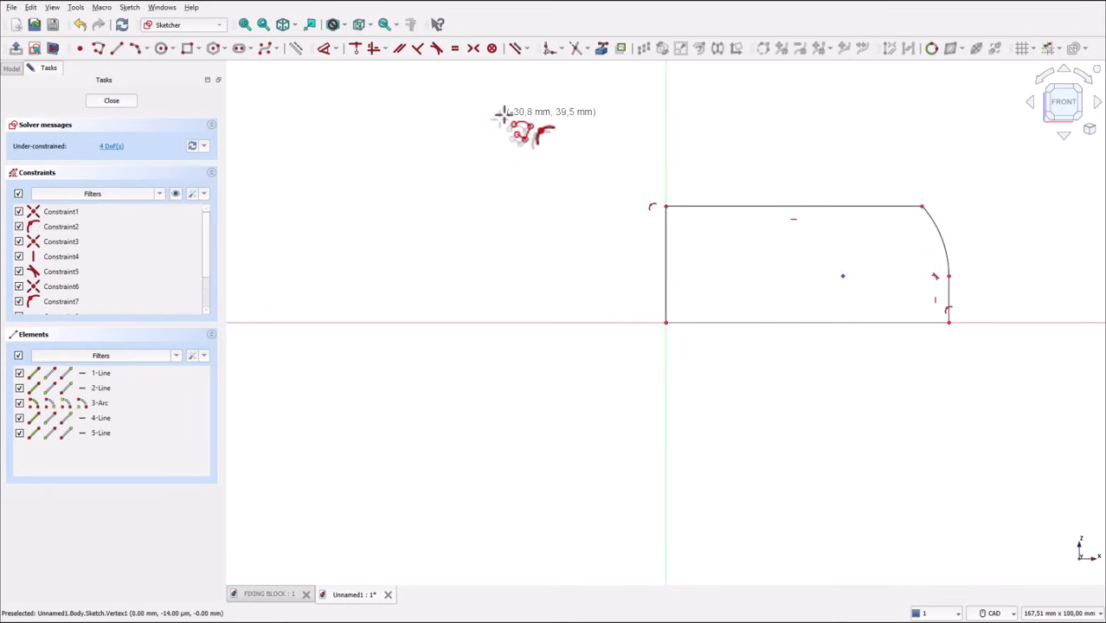
Step: Dimension the profile: 50 mm bottom edge, 24 mm height, 8.5 mm right edge, R23 corner
click(325, 49)
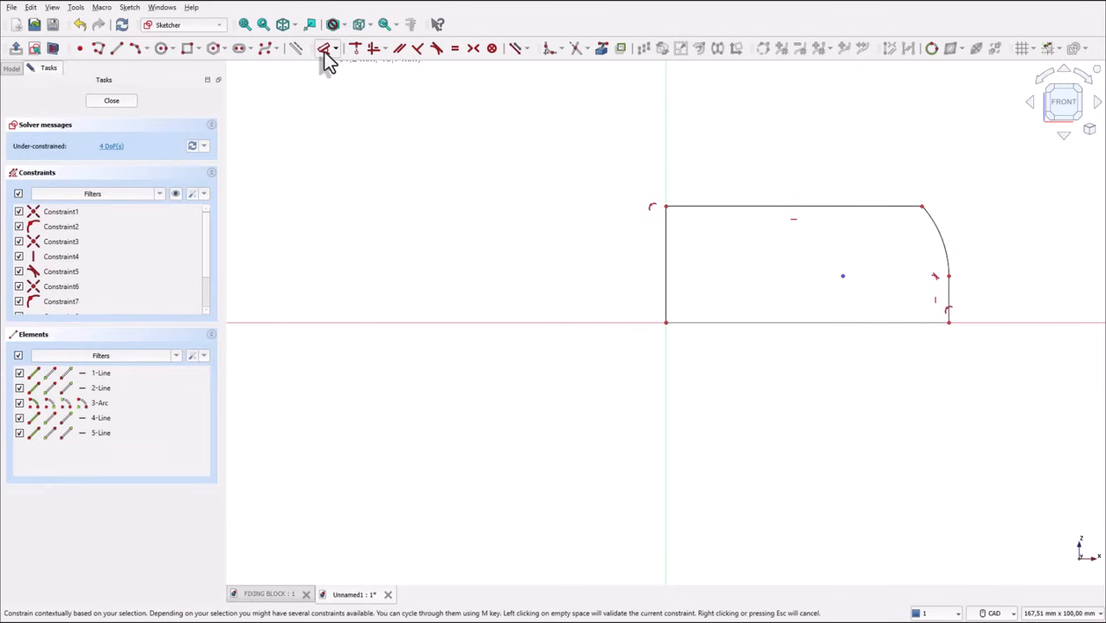
click(793, 322)
text(5)
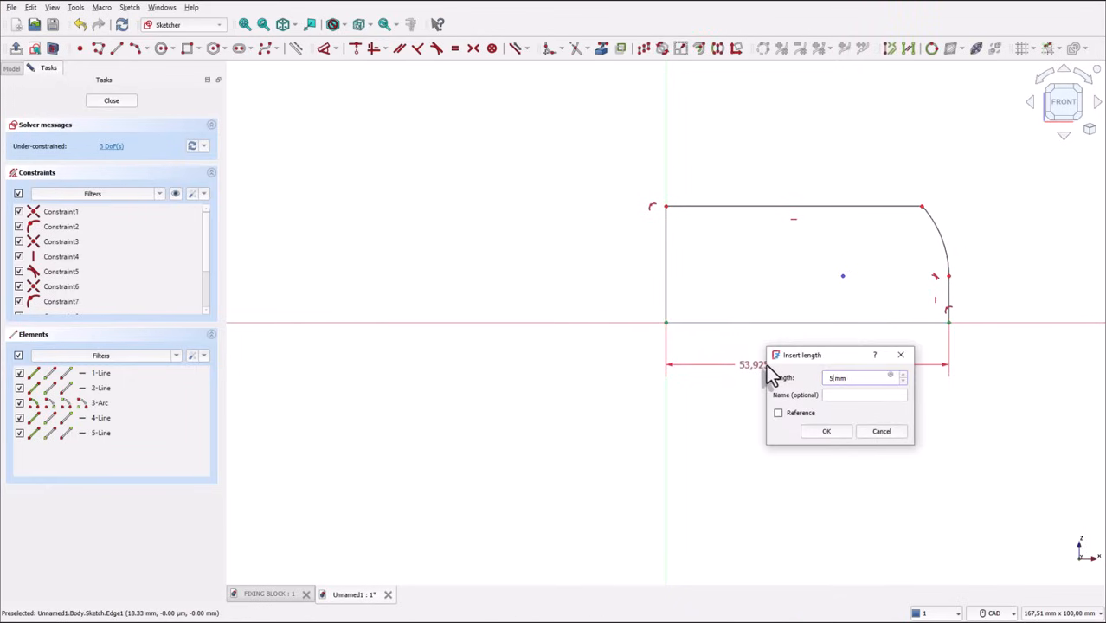
click(825, 431)
text(2)
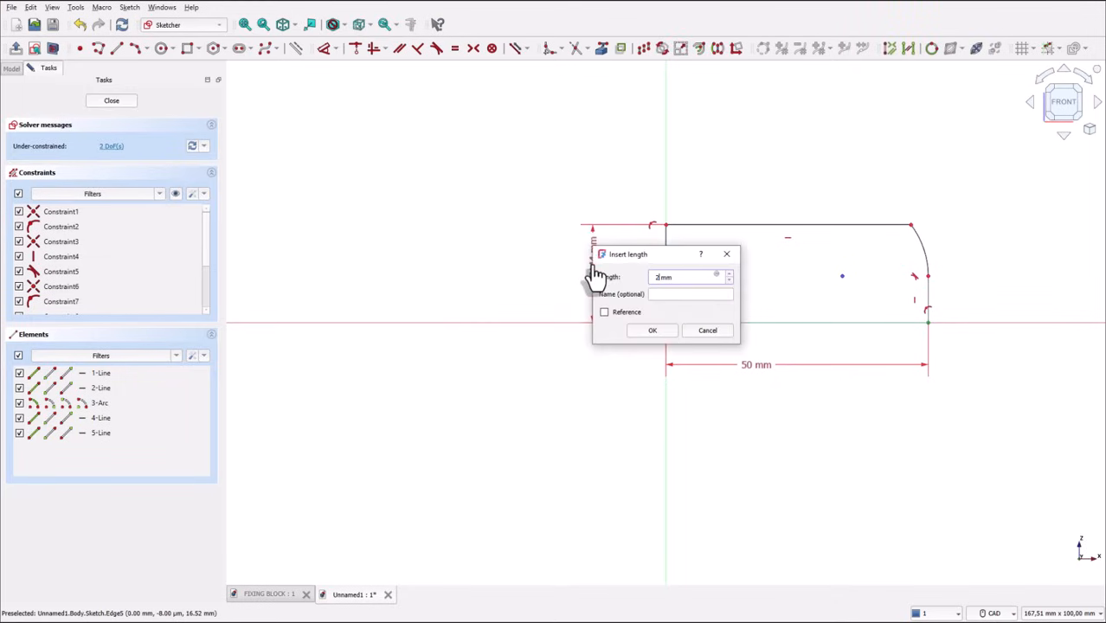
key(Return)
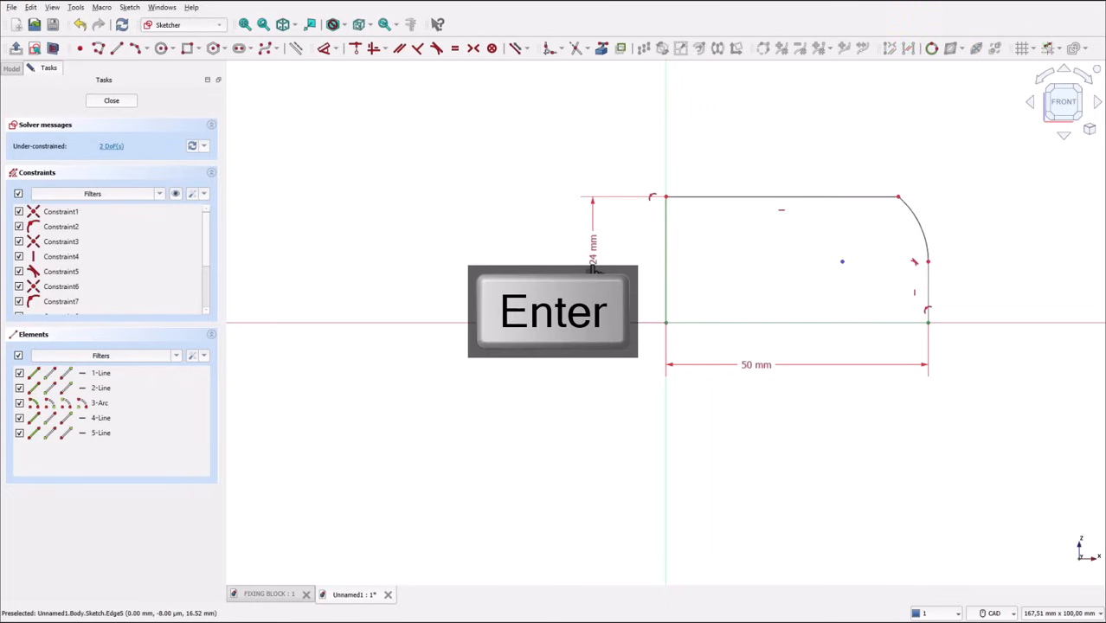
key(Return)
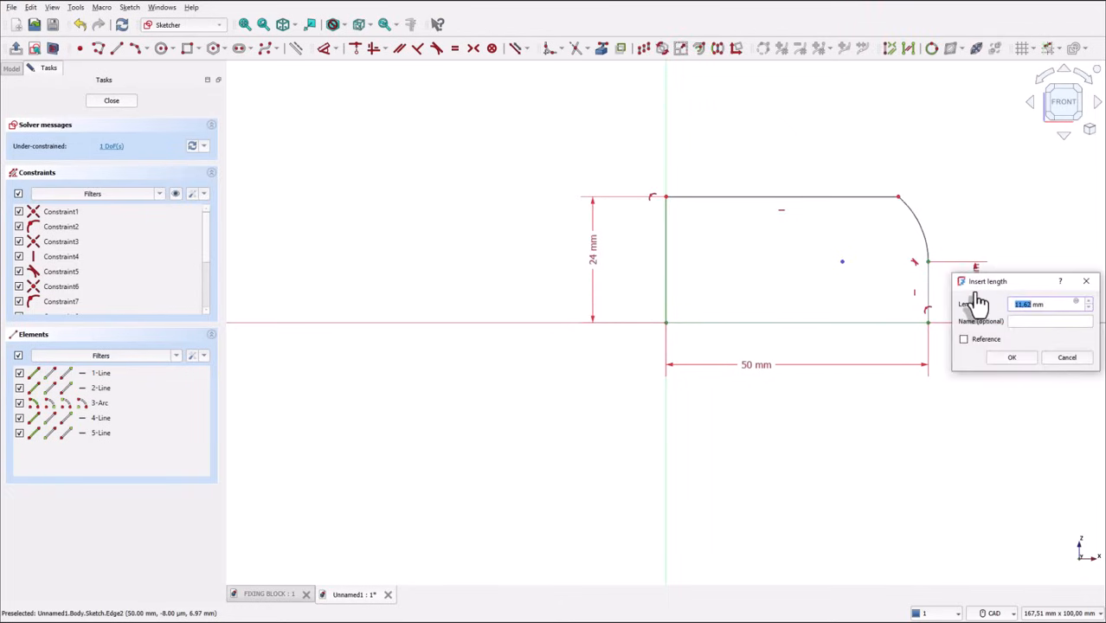
key(Return)
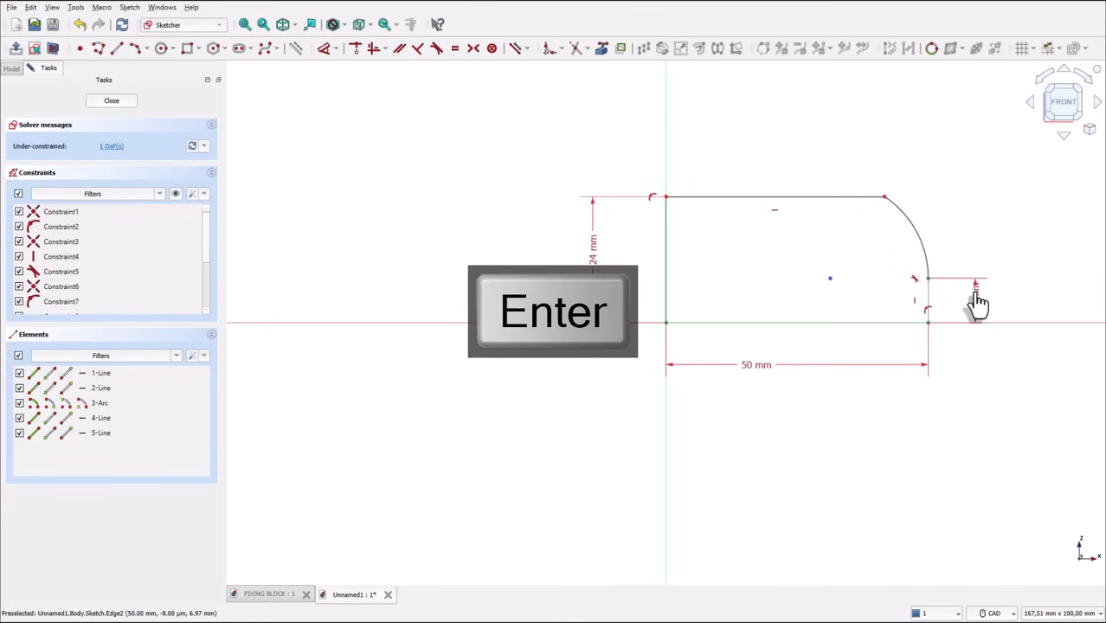
key(Return)
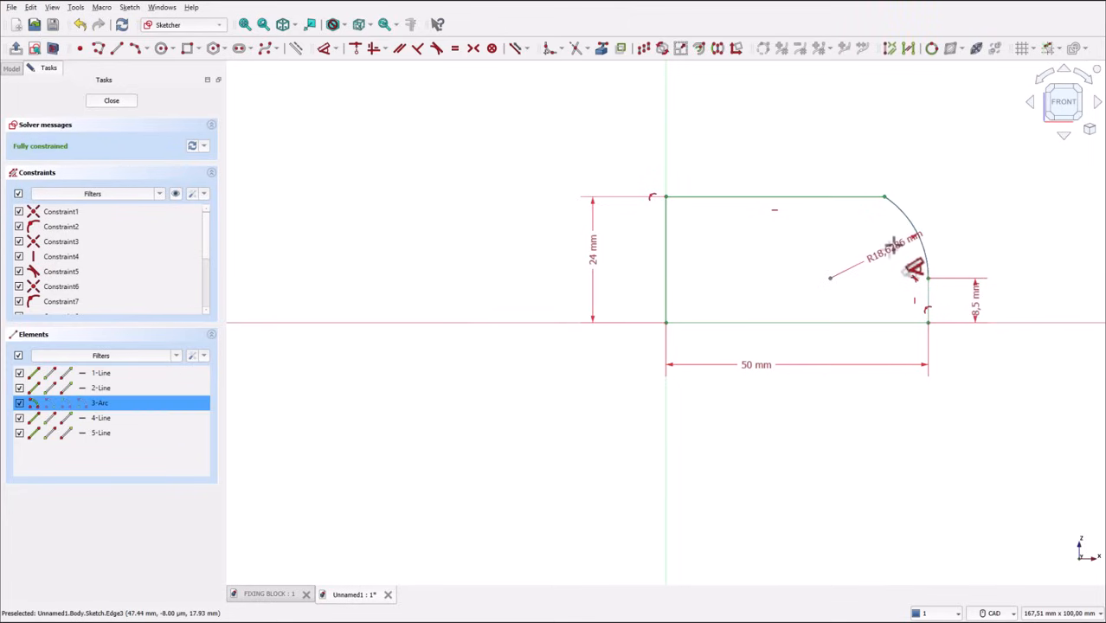
double_click(880, 254)
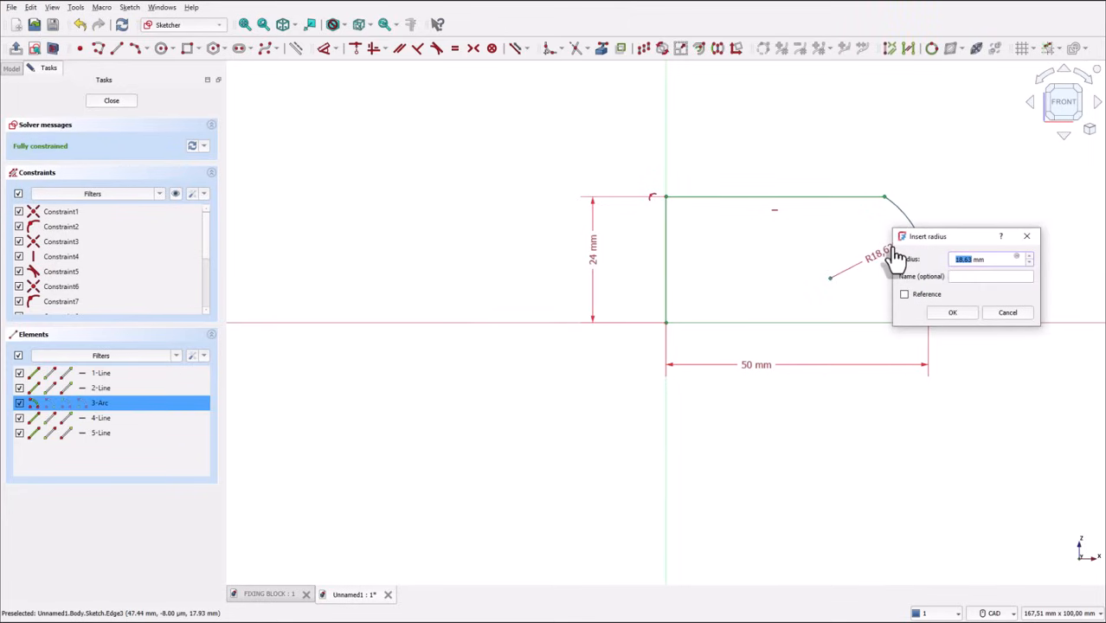
key(Return)
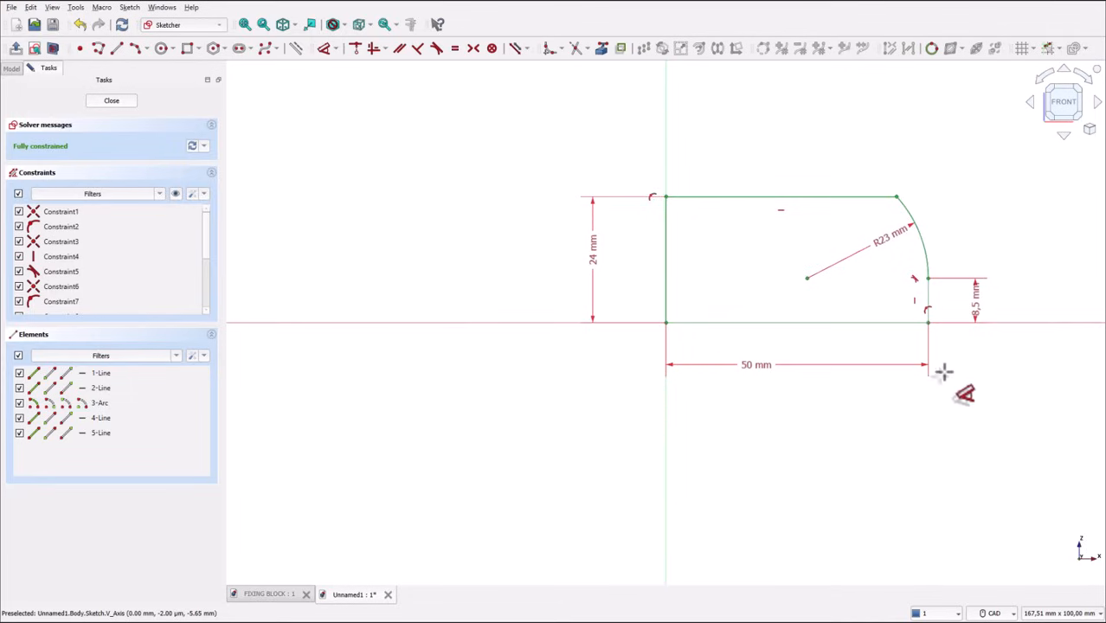
mouse_move(336, 140)
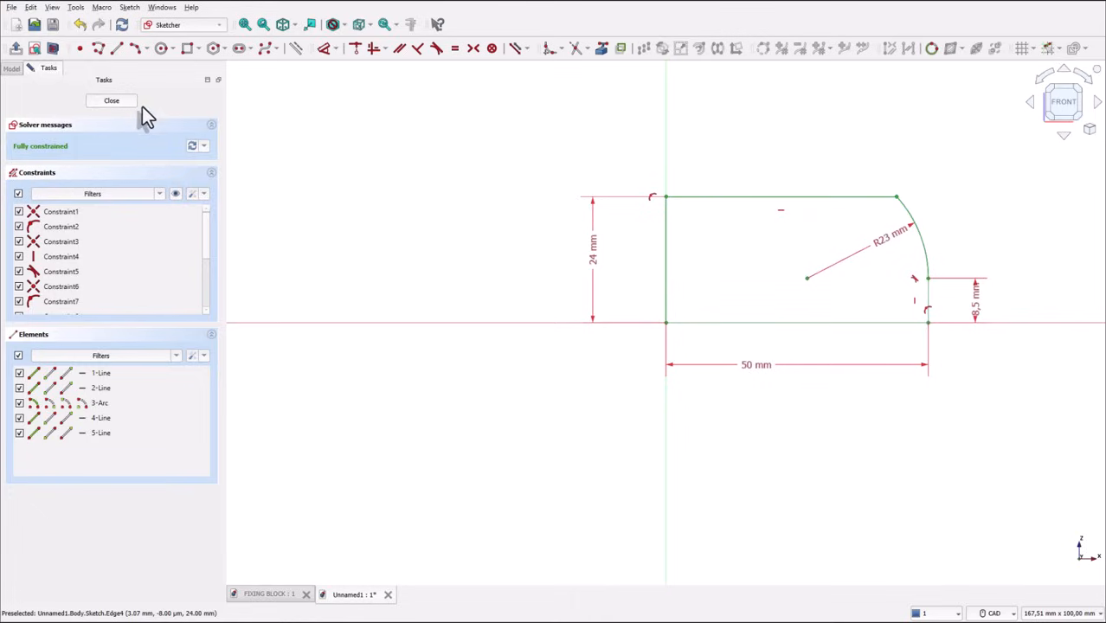
Step: Close the sketch and pad it symmetrically to plane into a solid block
click(111, 100)
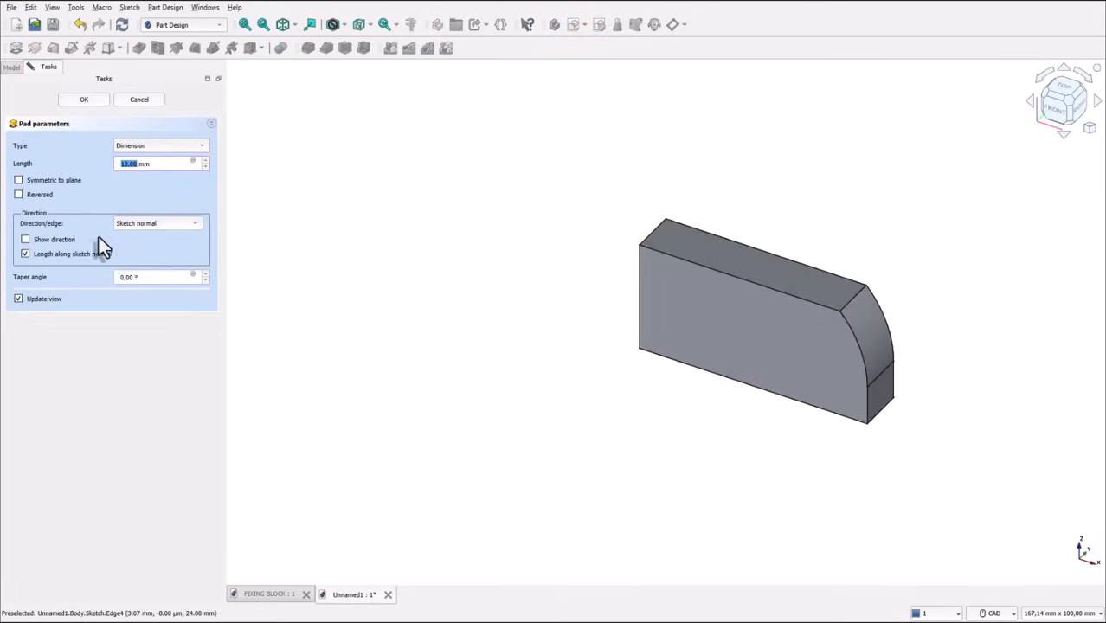
click(18, 180)
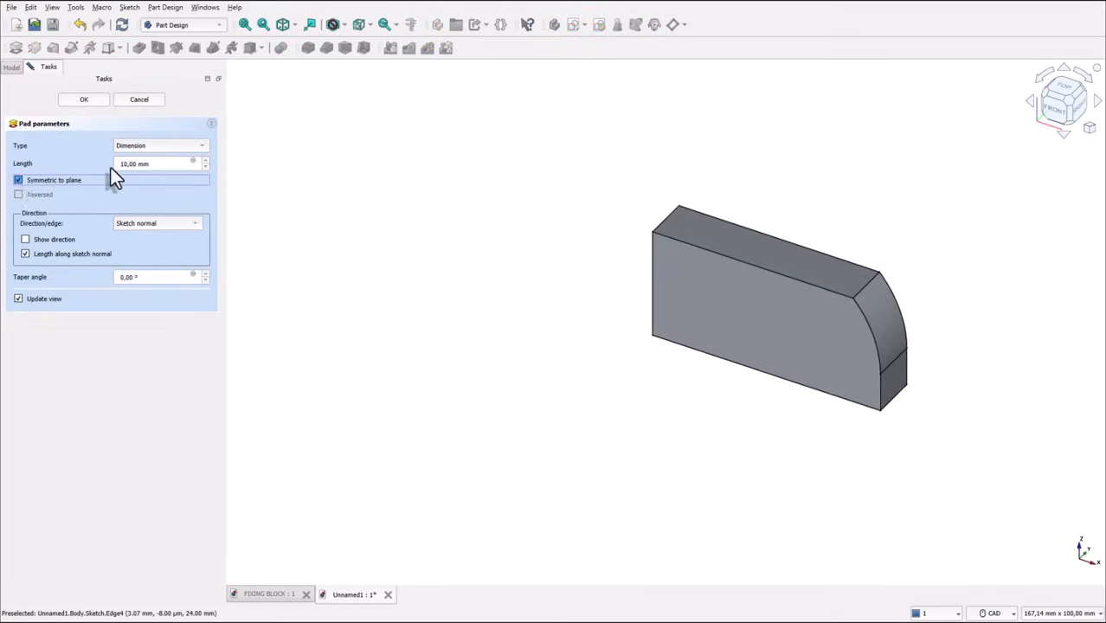
triple_click(159, 164)
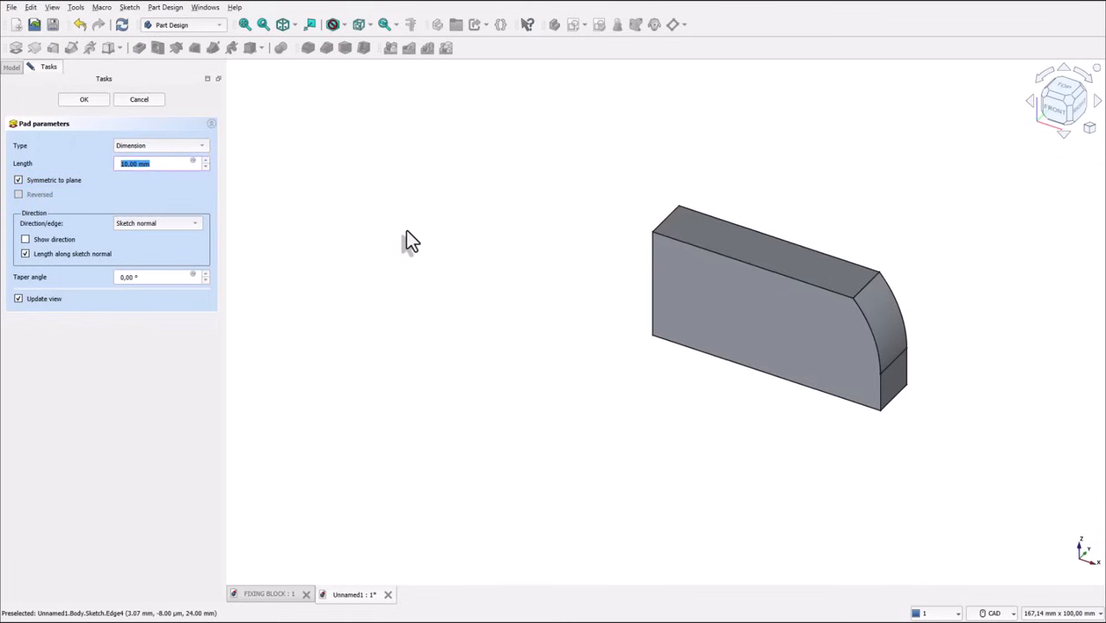
key(Return)
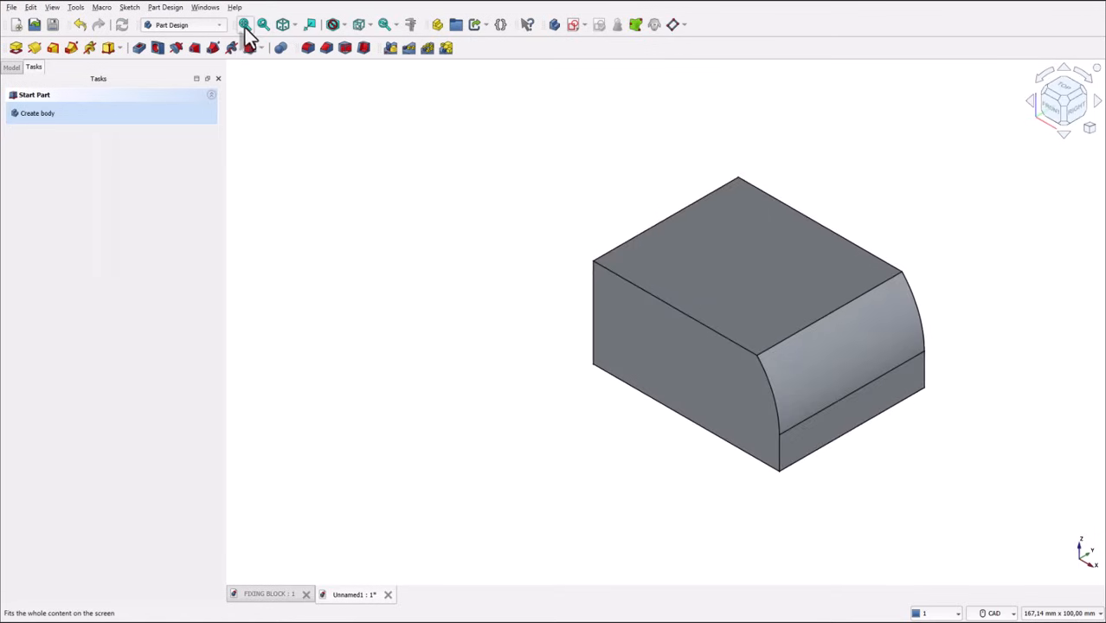
Step: Fit the view, then orbit the FIXING BLOCK reference to look into its underside slot
click(245, 25)
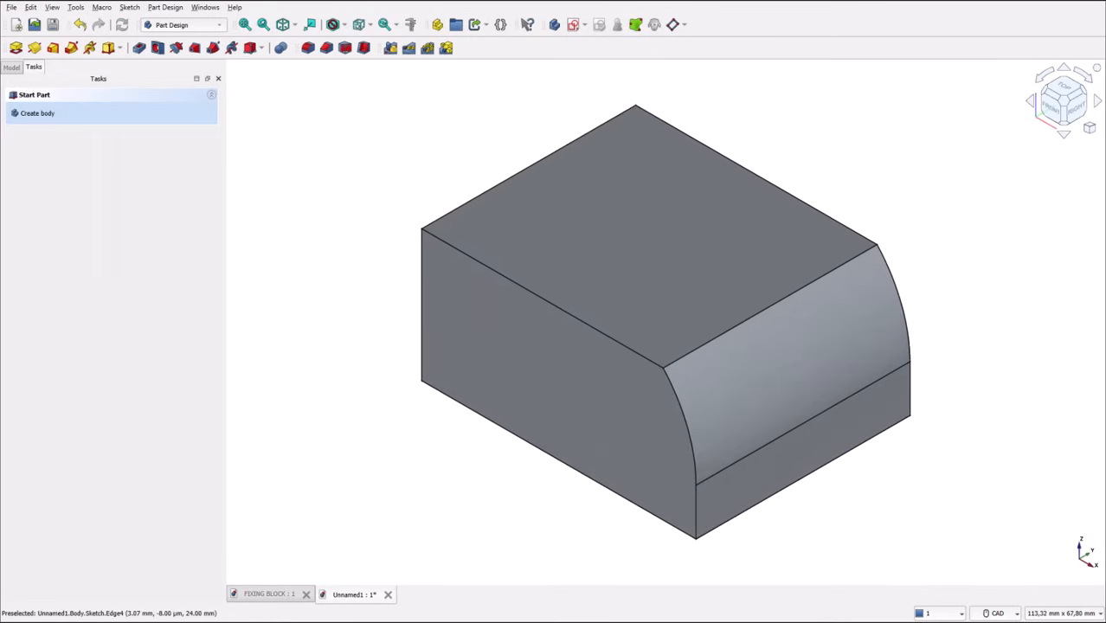
mouse_move(412, 147)
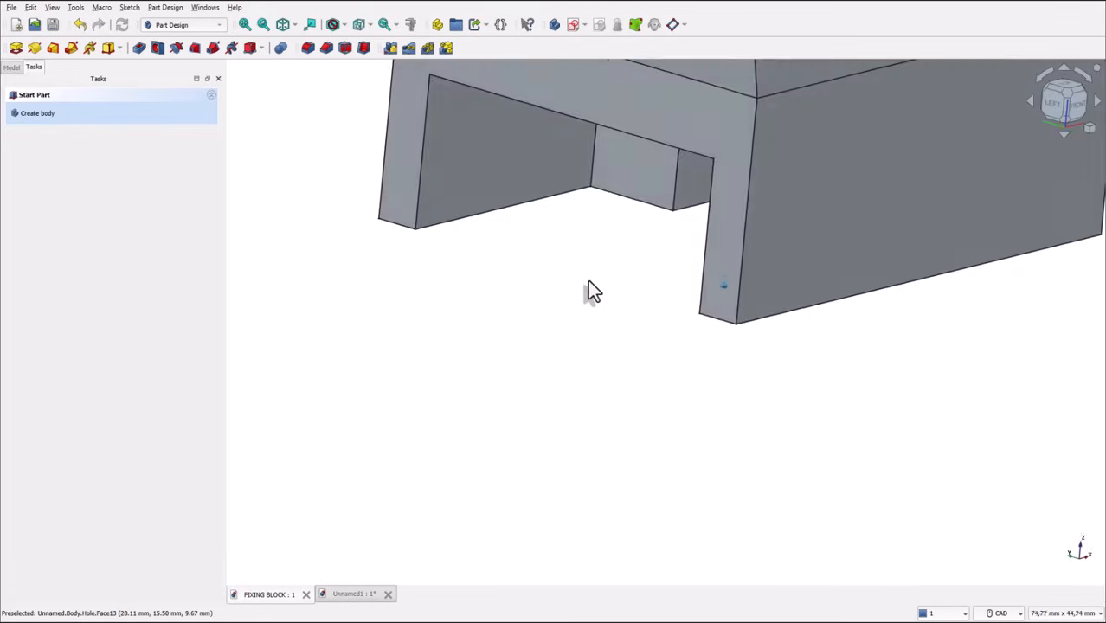
drag(592, 290, 658, 240)
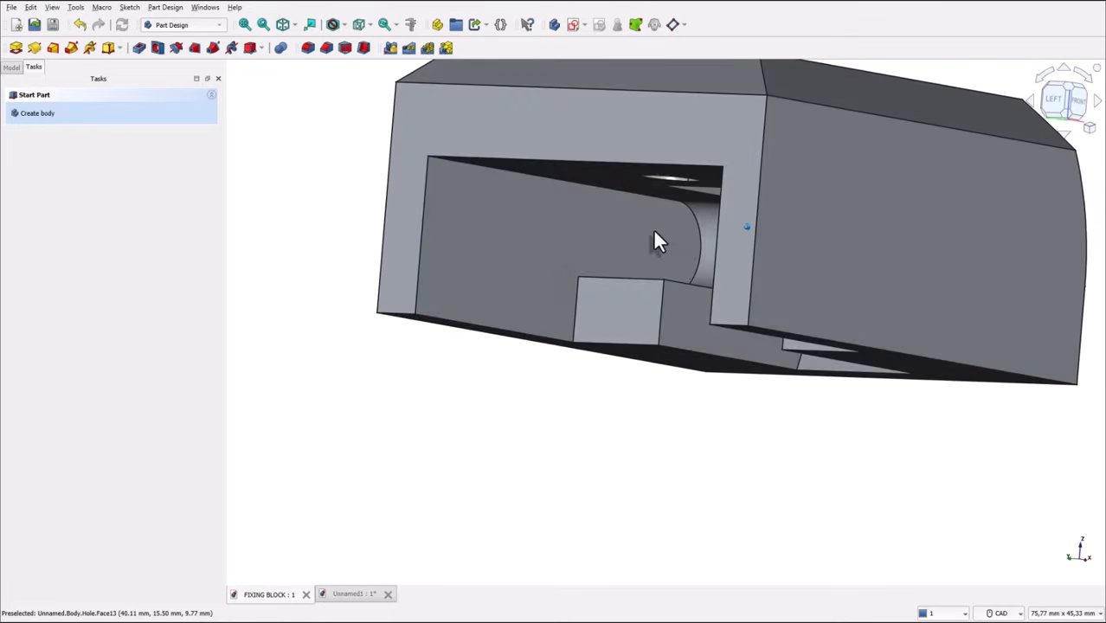
drag(658, 243, 549, 420)
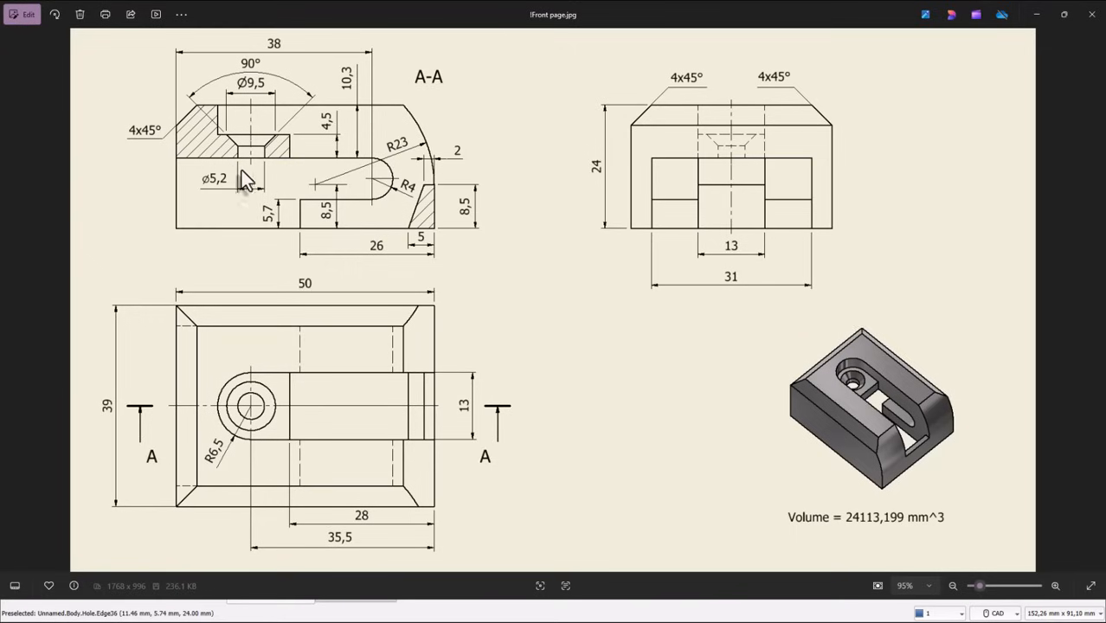
mouse_move(388, 192)
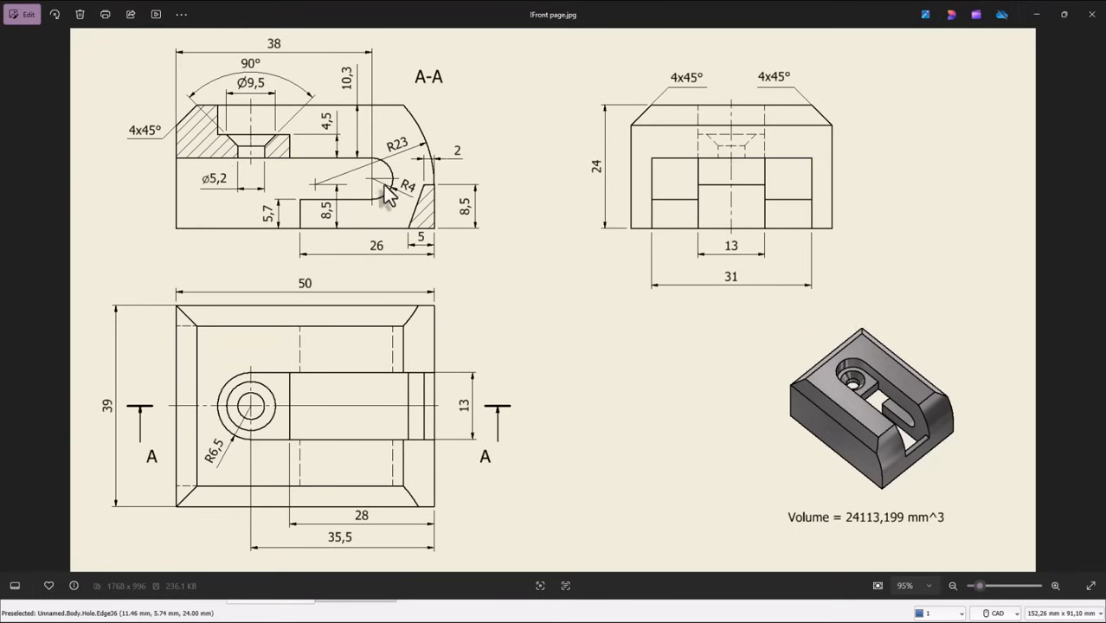
mouse_move(182, 165)
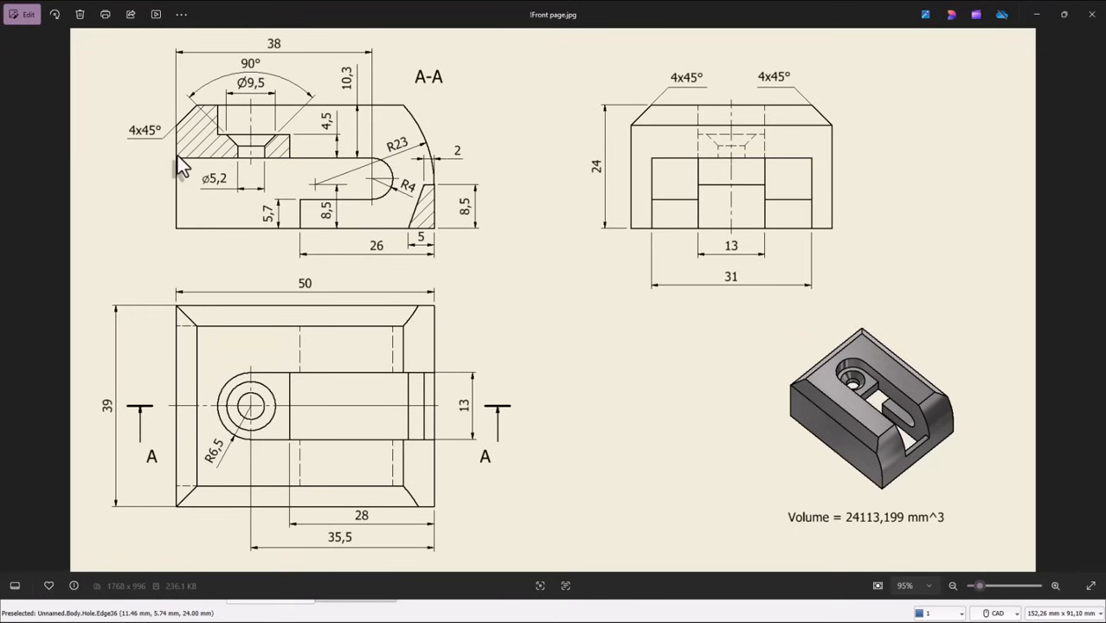
mouse_move(156, 244)
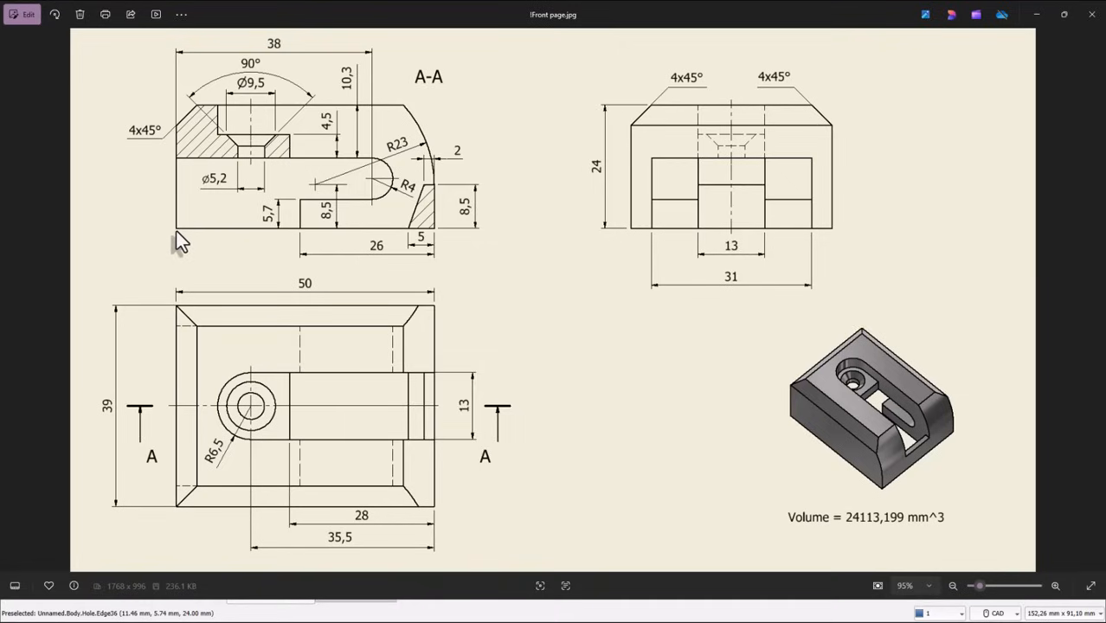
mouse_move(208, 245)
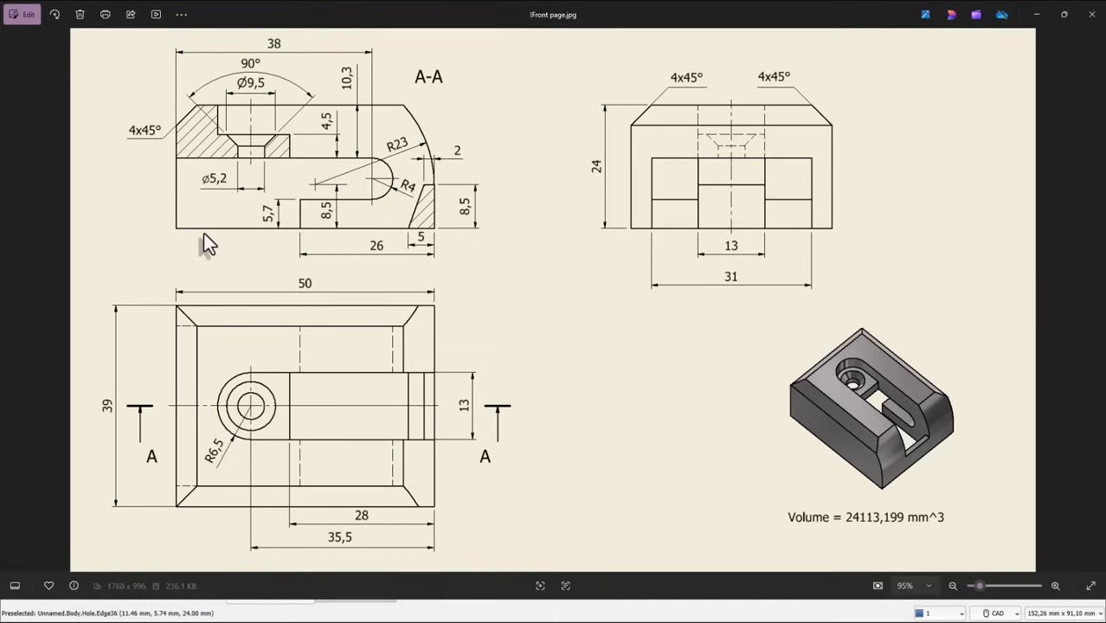
mouse_move(344, 95)
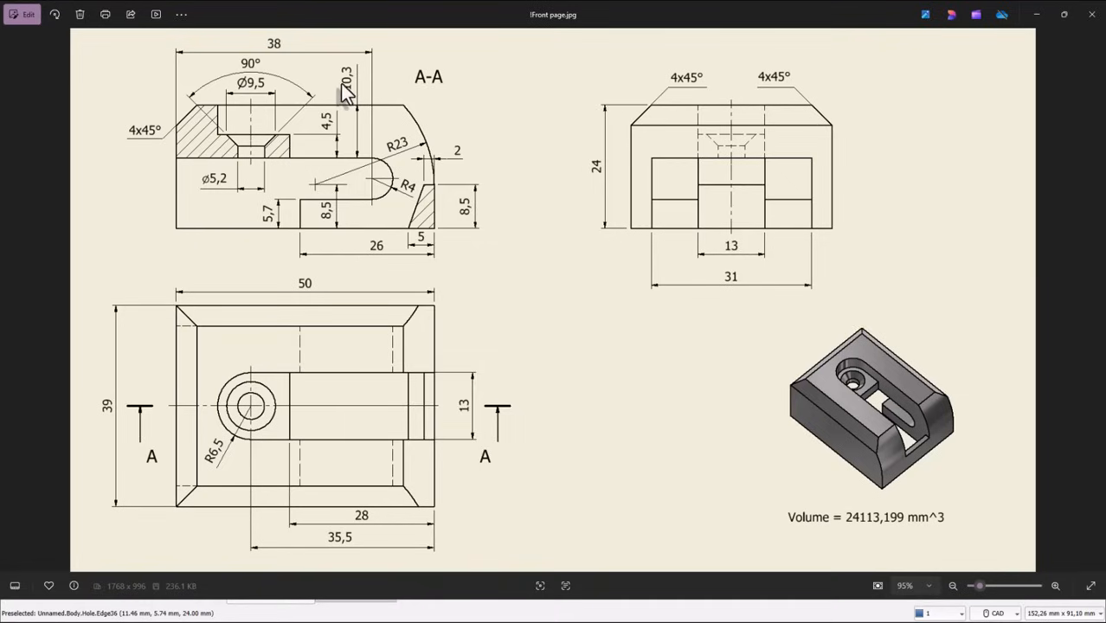
mouse_move(362, 117)
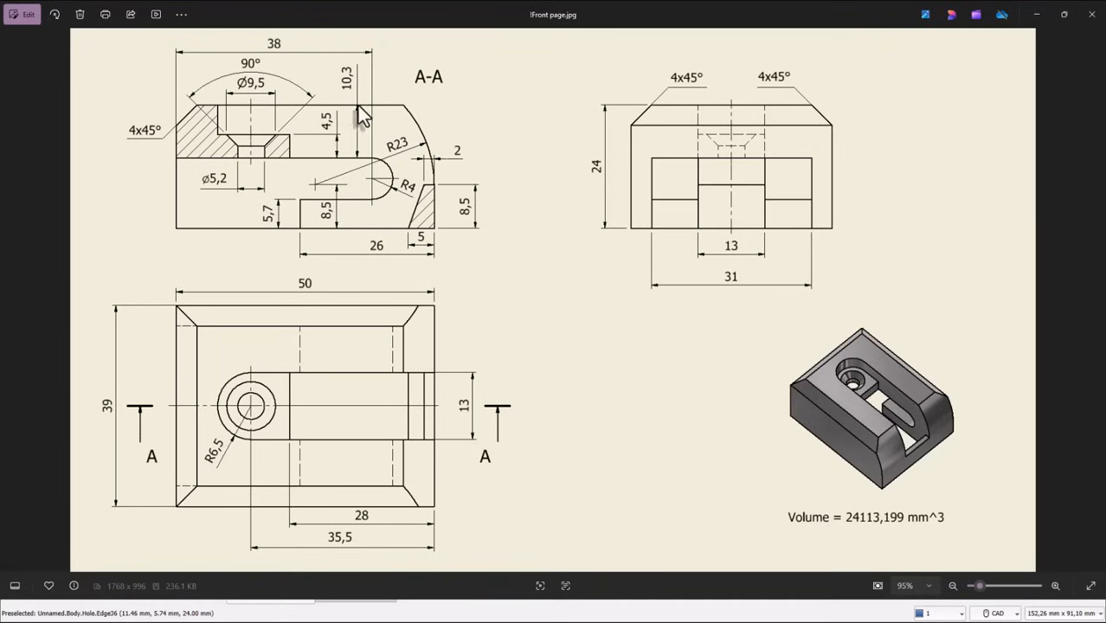
mouse_move(346, 165)
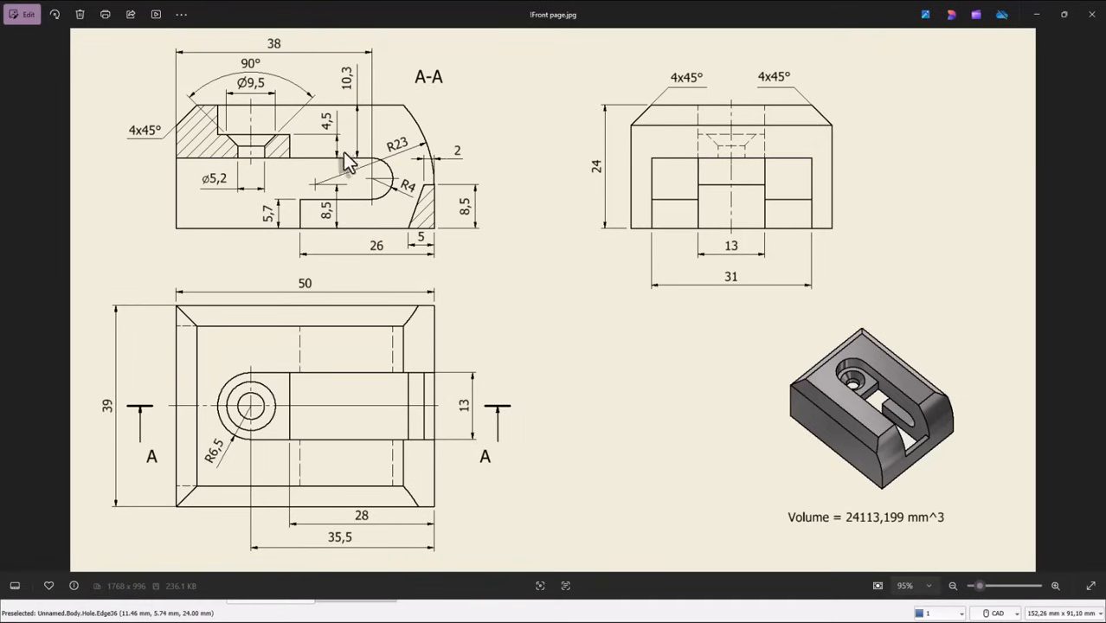
mouse_move(329, 117)
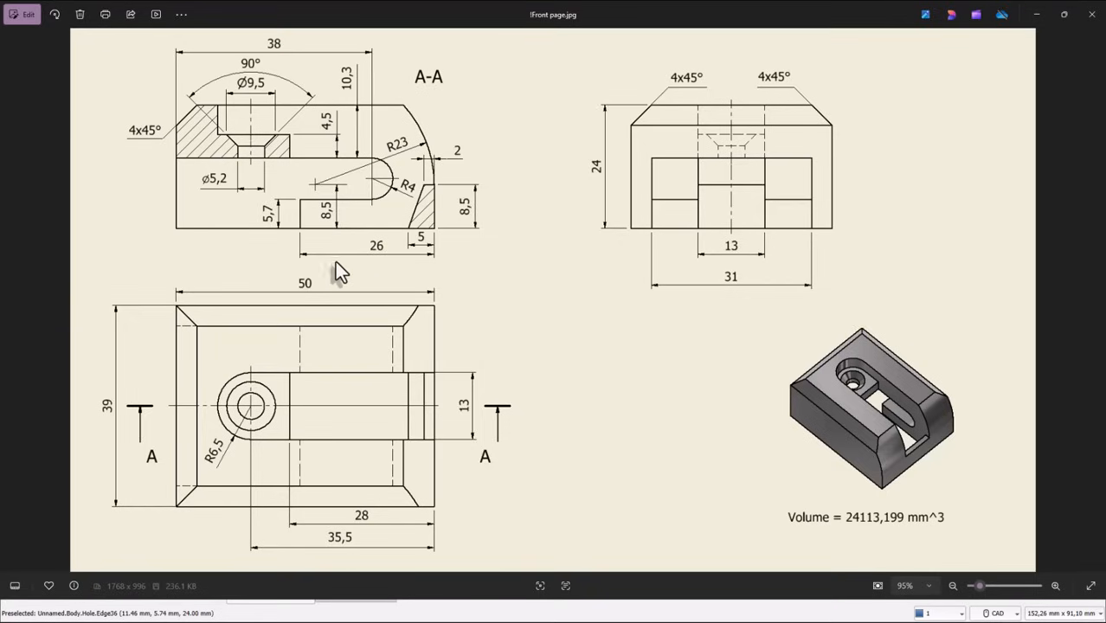
mouse_move(249, 262)
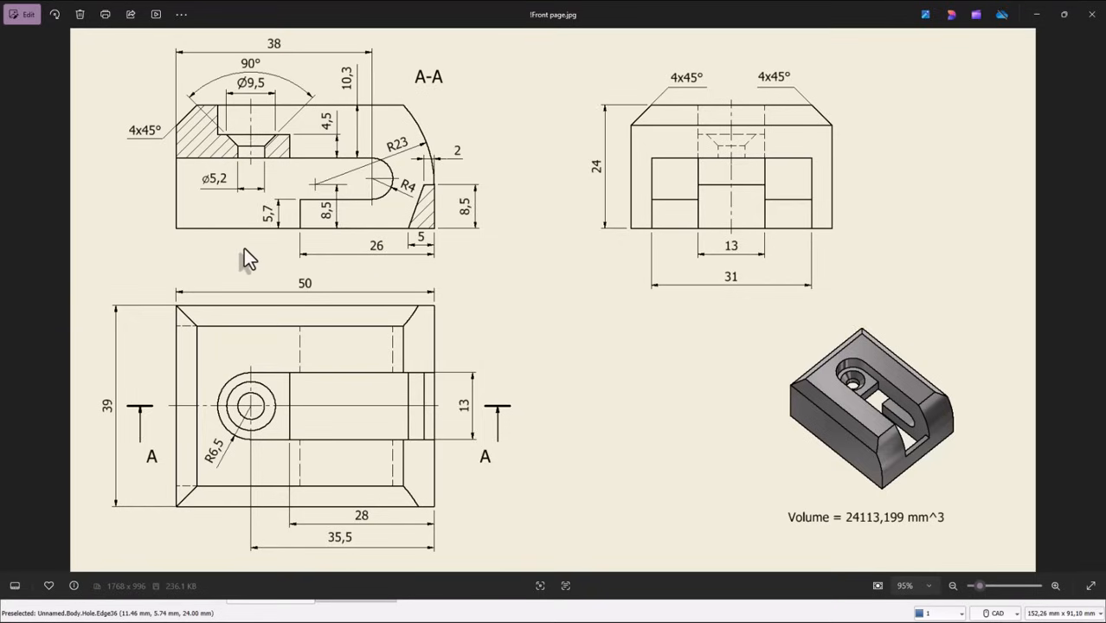
mouse_move(309, 218)
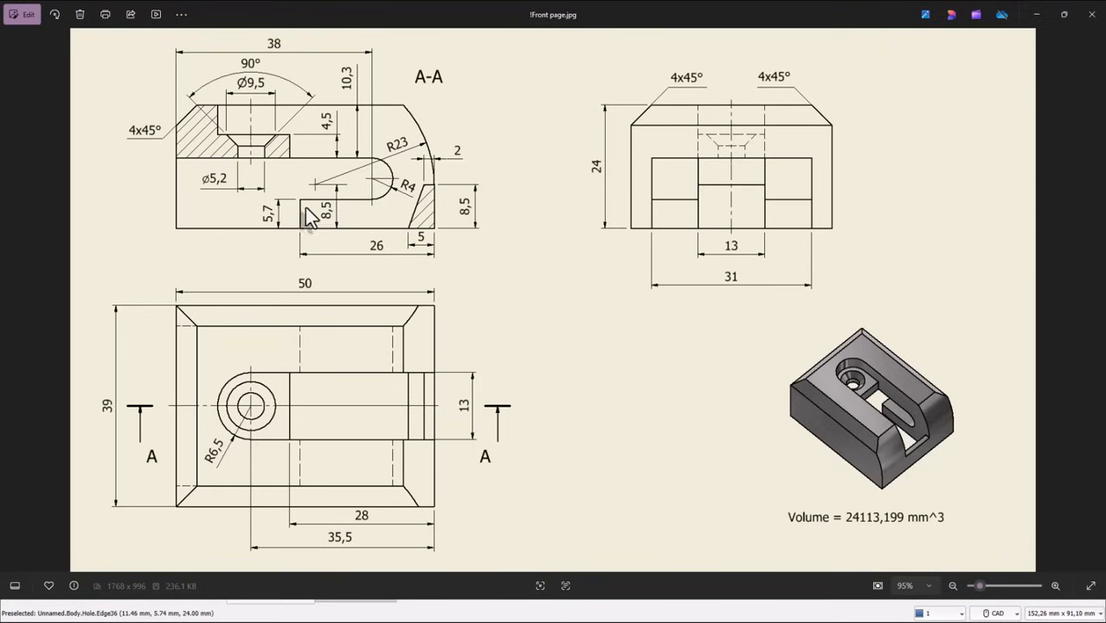
mouse_move(180, 245)
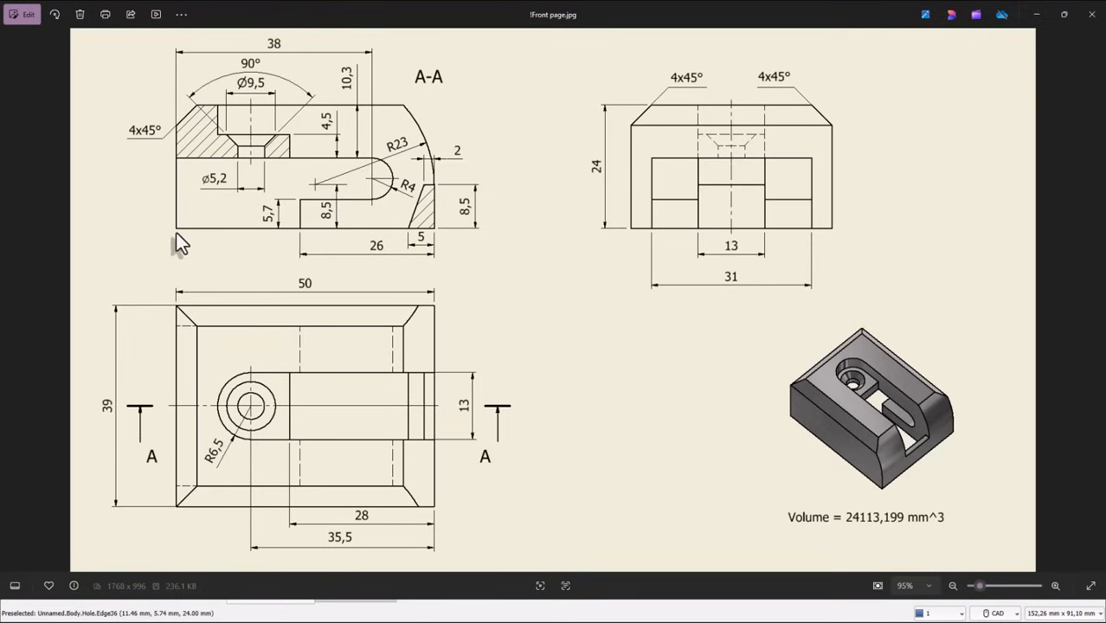
mouse_move(571, 336)
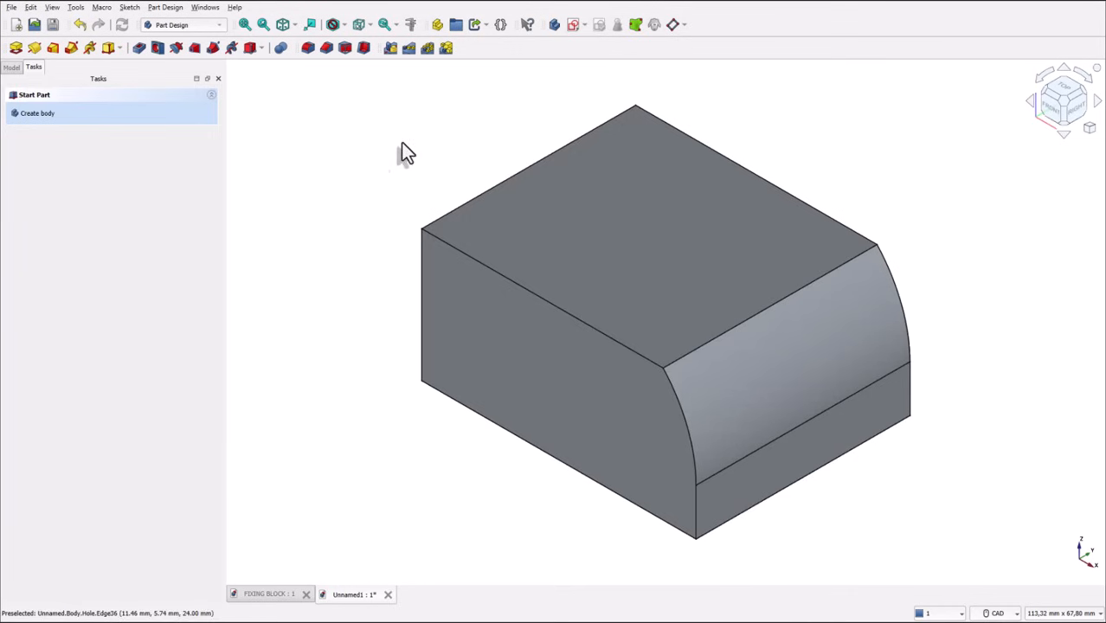
Step: Create a second sketch in the body attached to the XZ plane
click(36, 113)
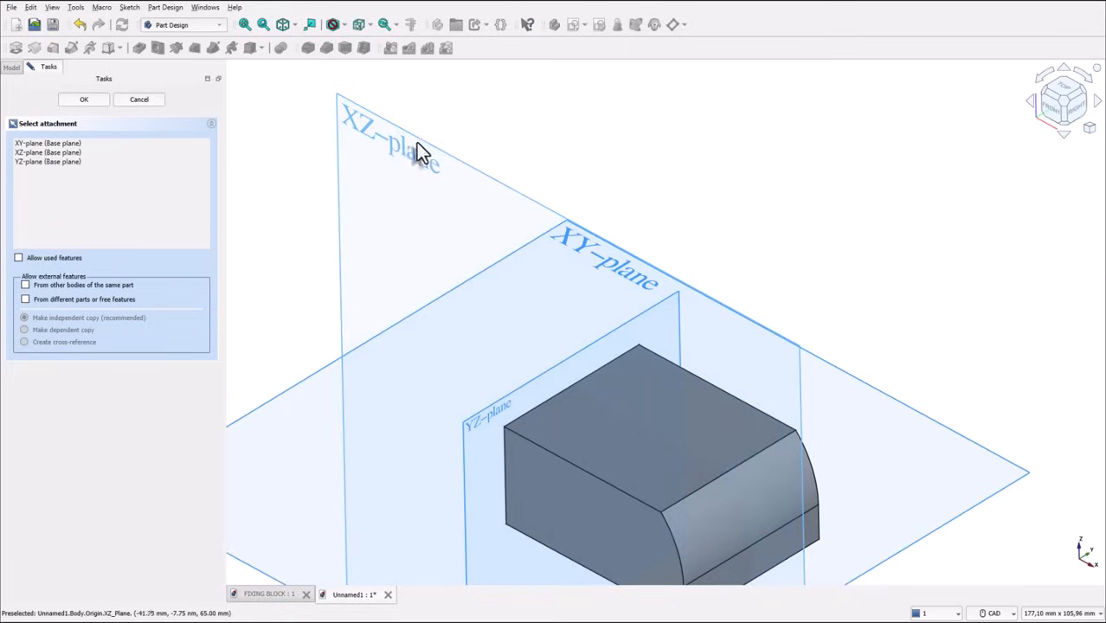
click(84, 99)
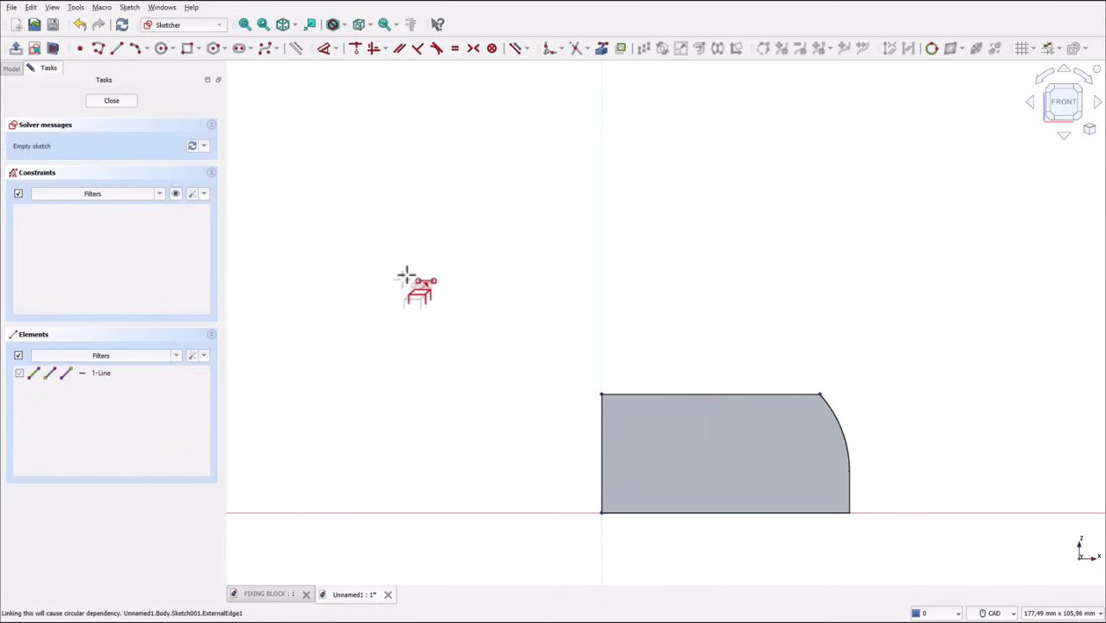
mouse_move(431, 346)
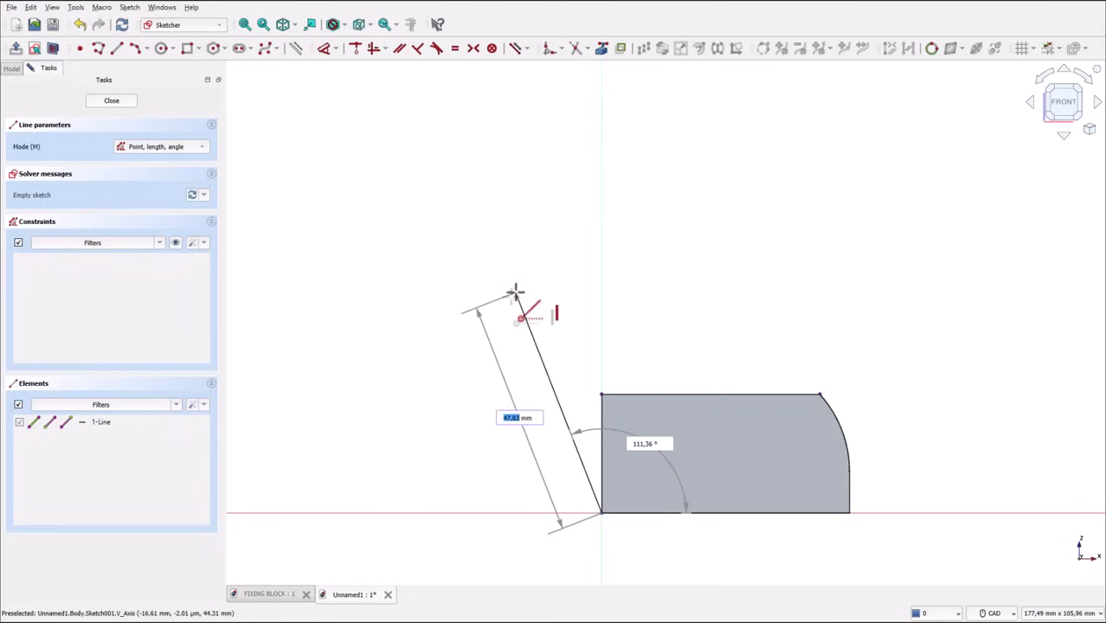
mouse_move(325, 217)
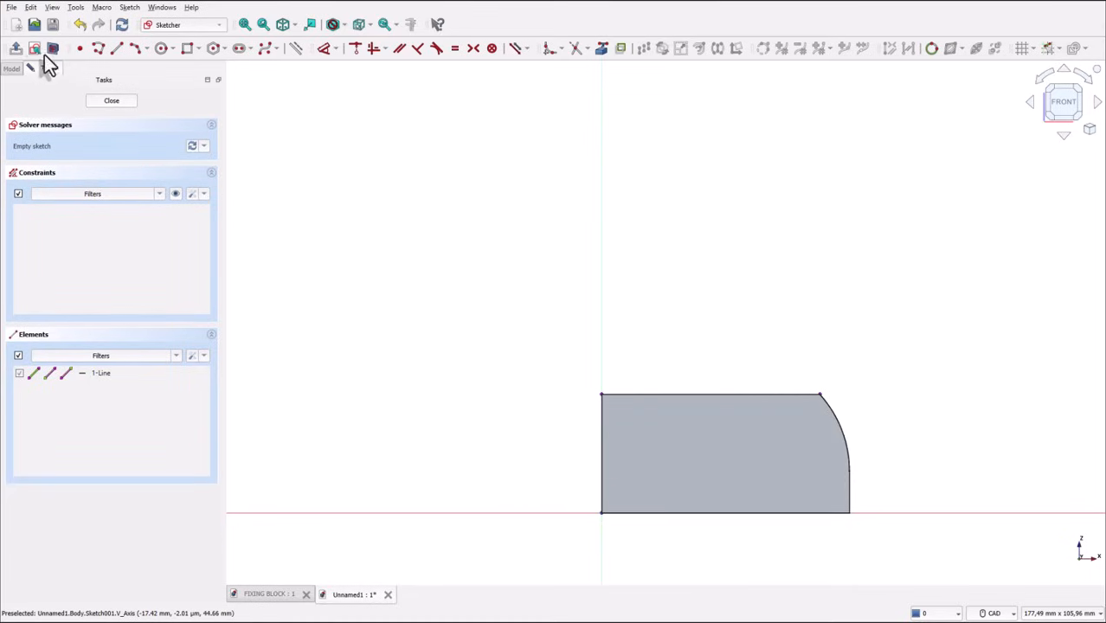
mouse_move(52, 48)
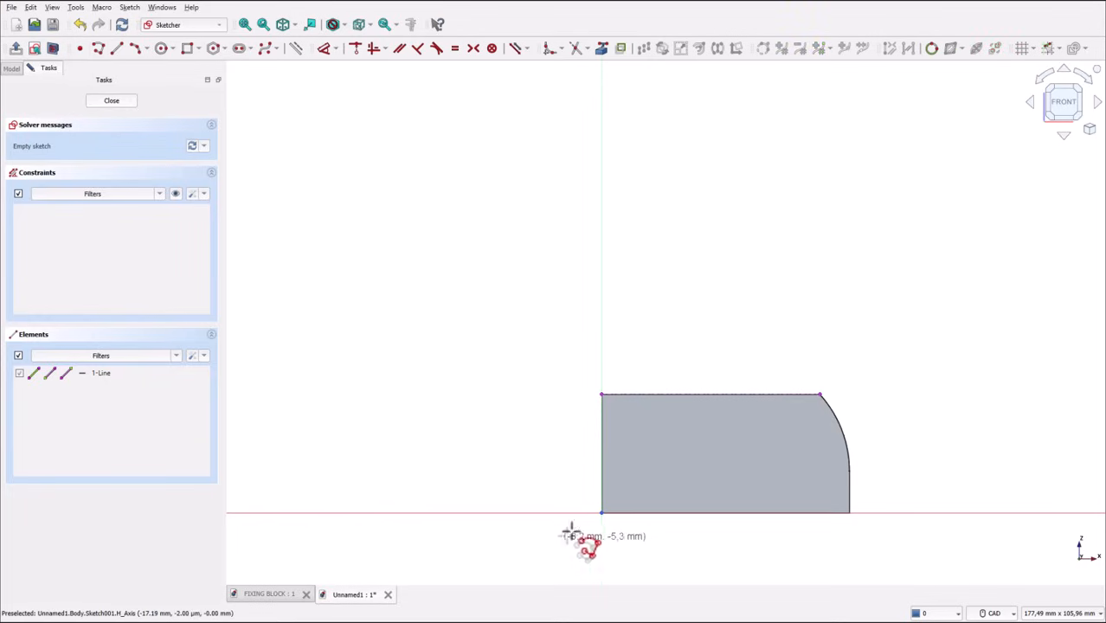
mouse_move(601, 520)
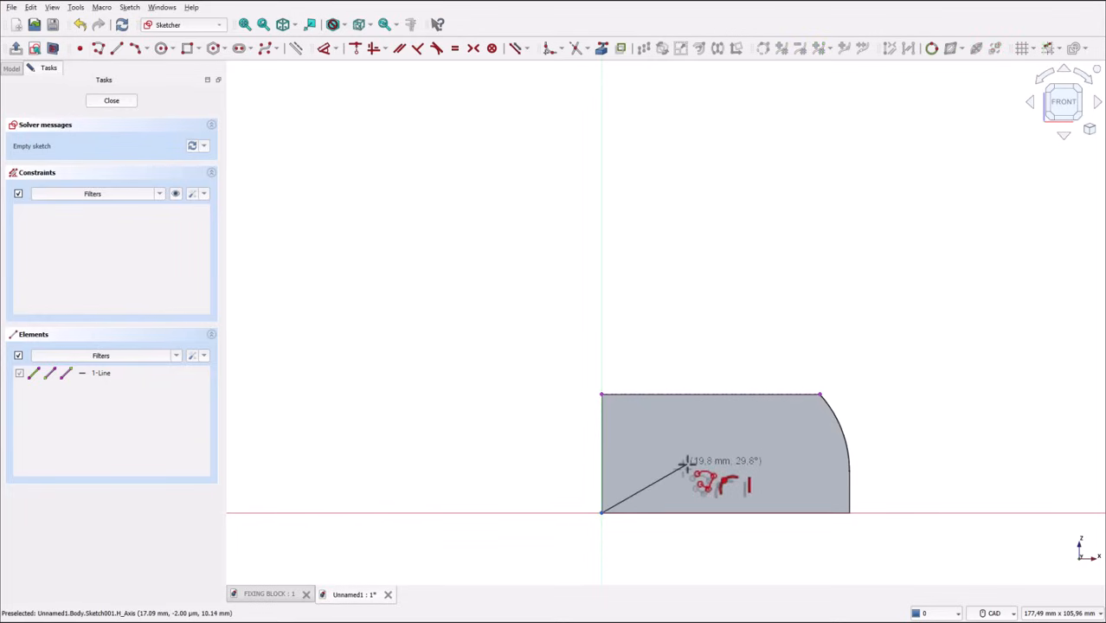
mouse_move(693, 519)
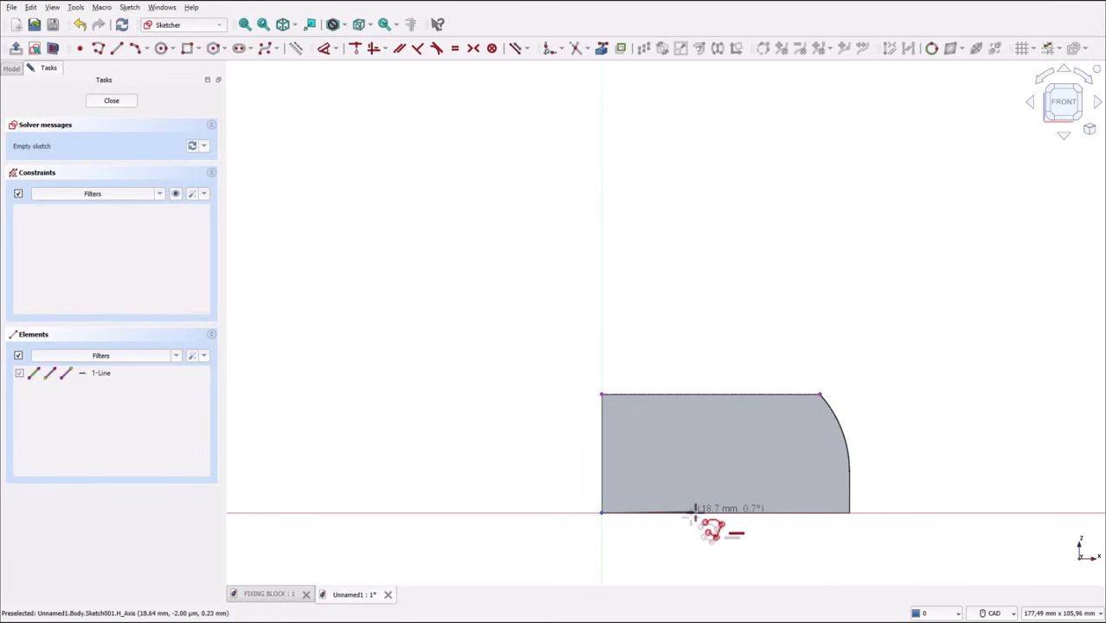
Step: Draw the stepped slot outline with a rounded end, closing at the origin, and exit the sketch
click(697, 500)
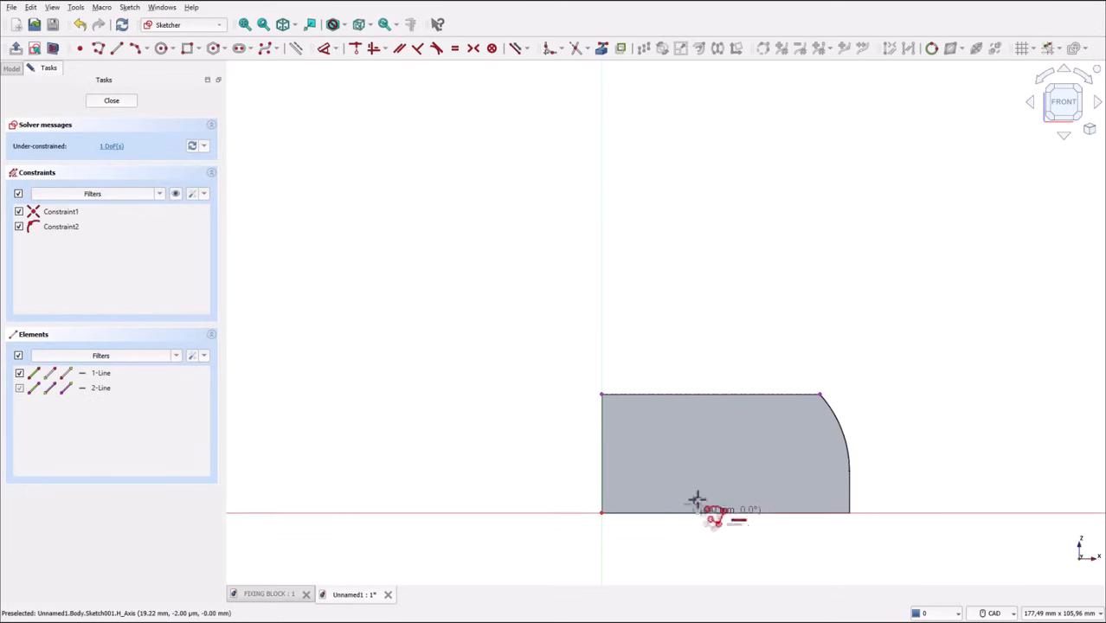
mouse_move(700, 497)
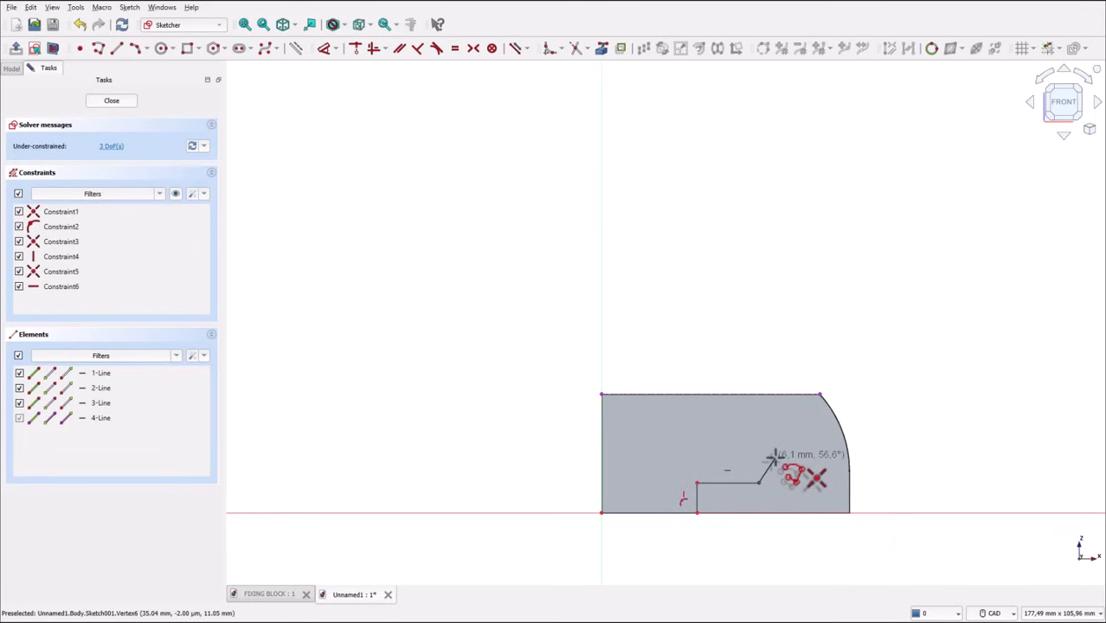
mouse_move(794, 468)
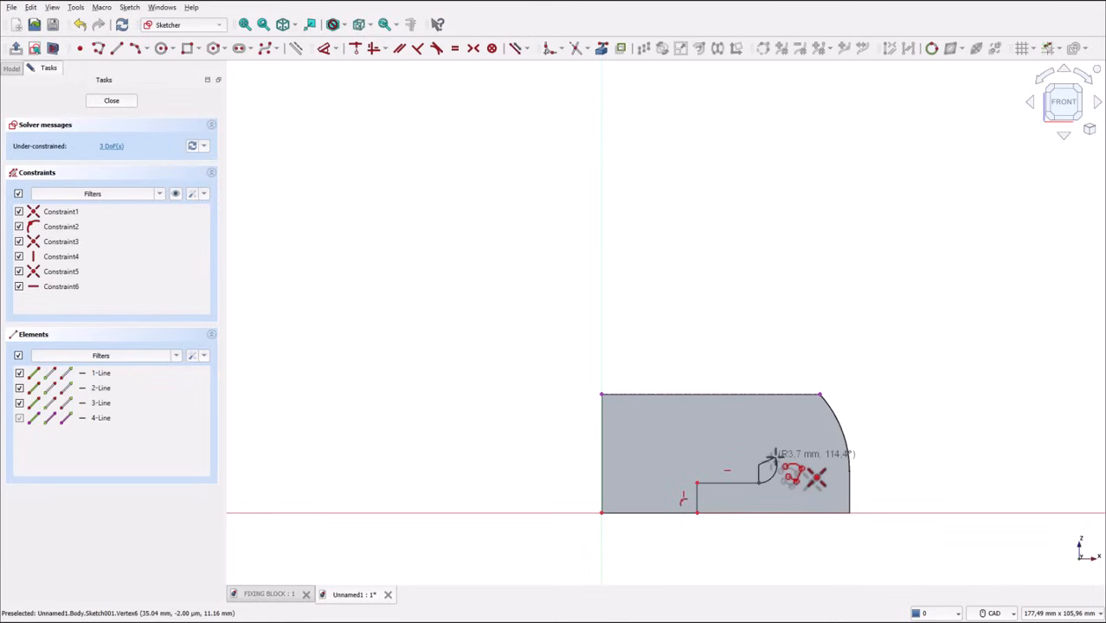
mouse_move(757, 446)
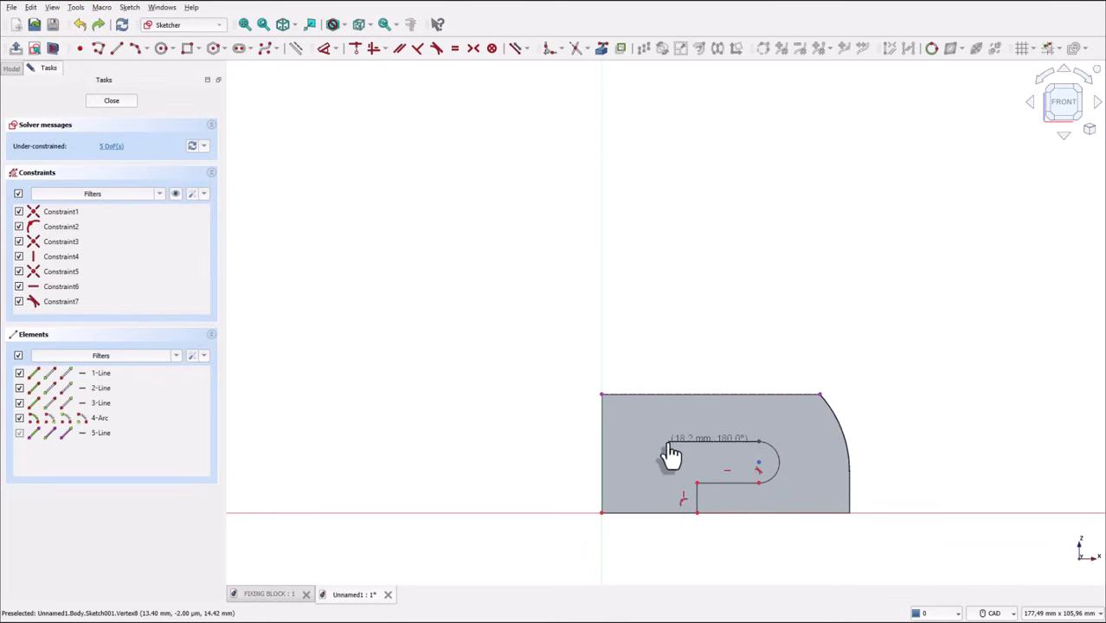
mouse_move(600, 457)
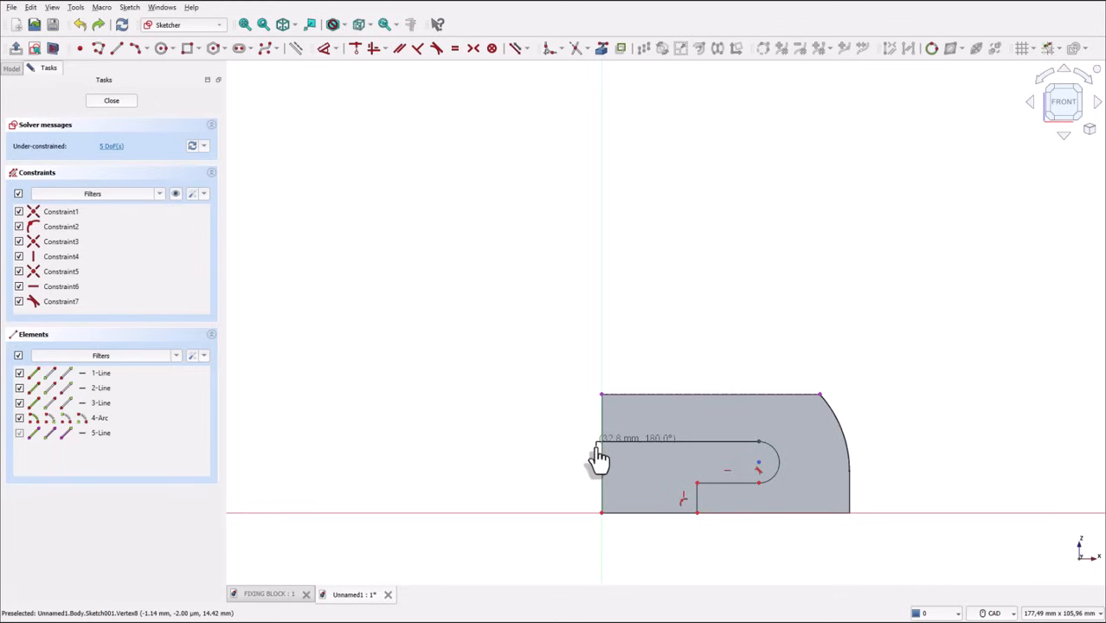
mouse_move(600, 457)
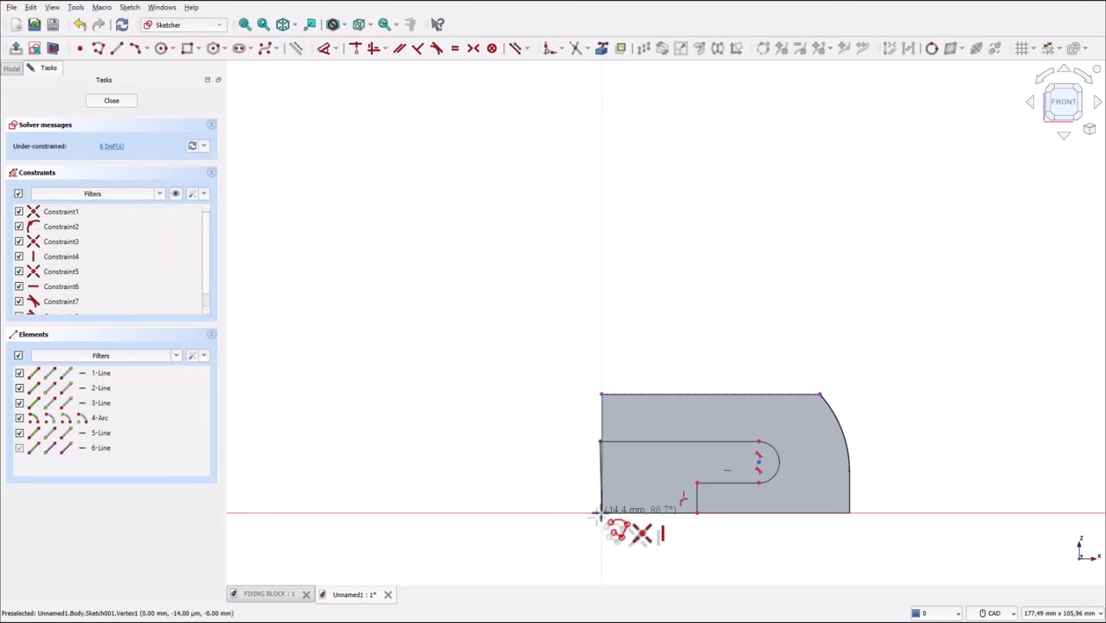
click(498, 476)
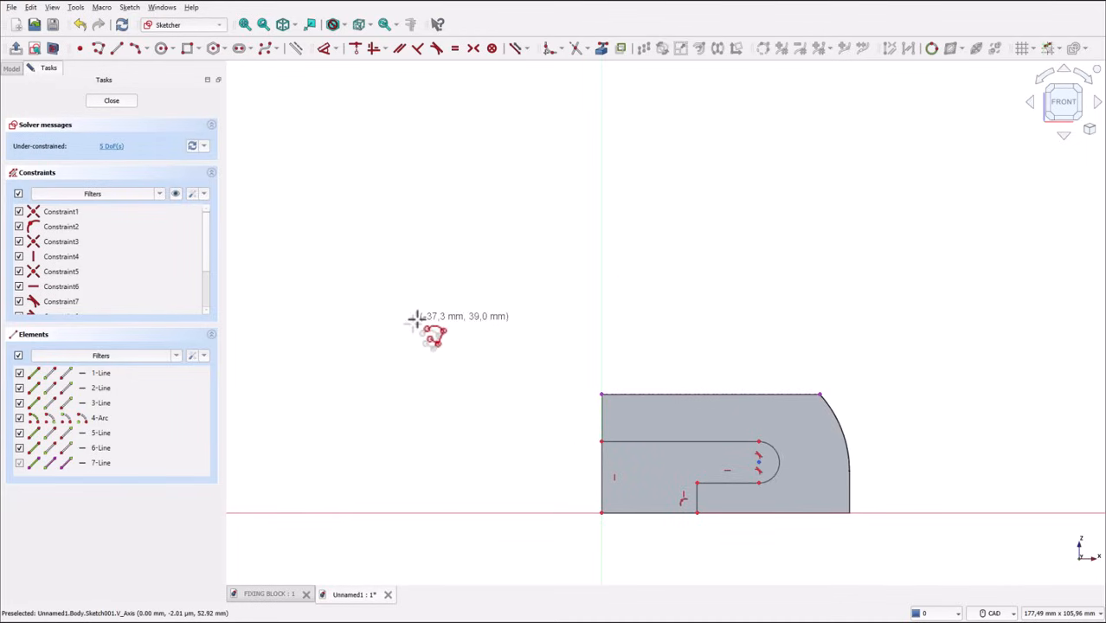
click(111, 101)
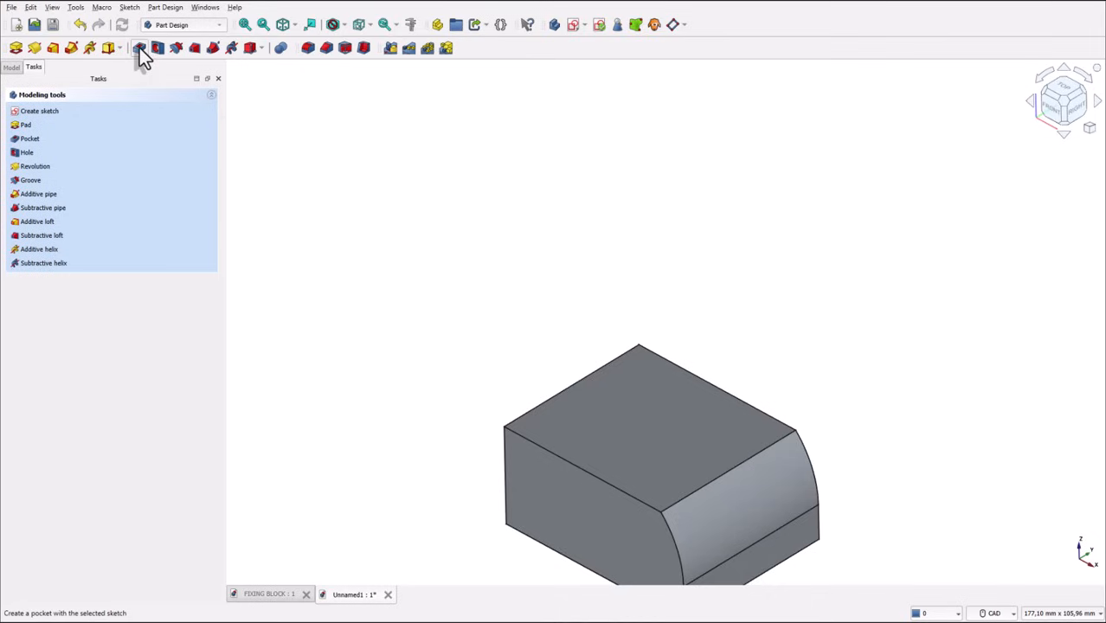
Step: Pocket the slot sketch 31 mm symmetric to plane and orbit to inspect the cut
click(139, 47)
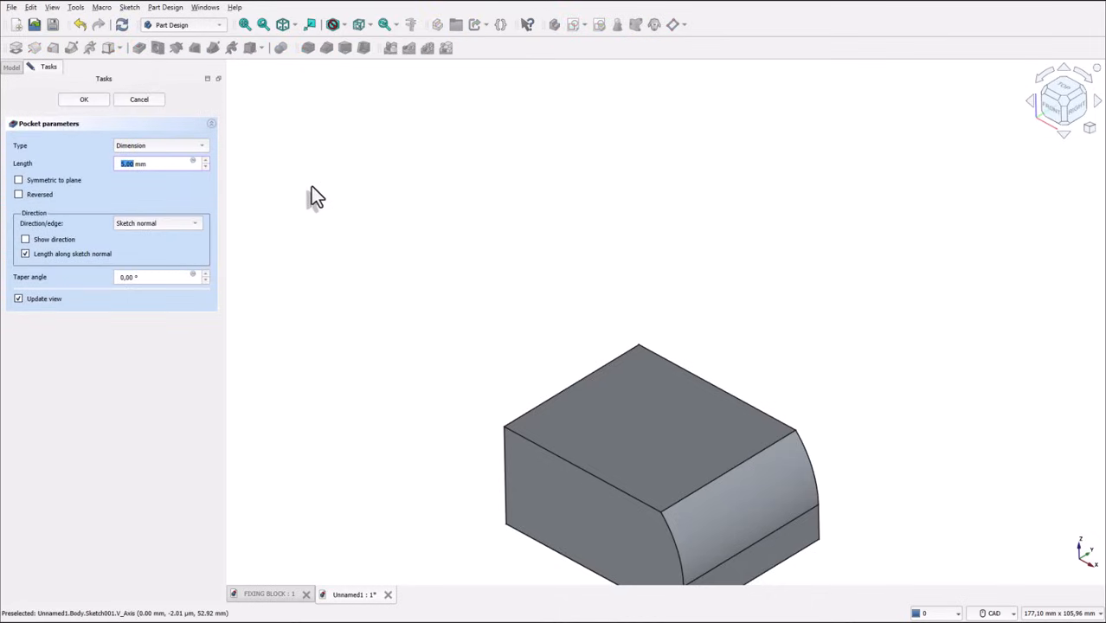
click(19, 180)
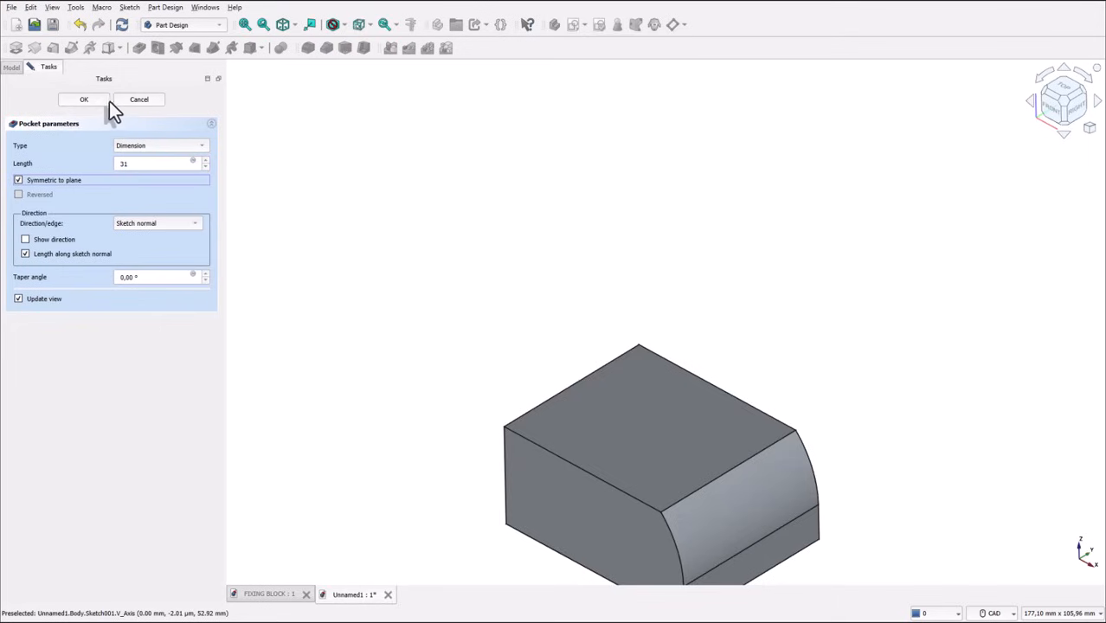
click(84, 98)
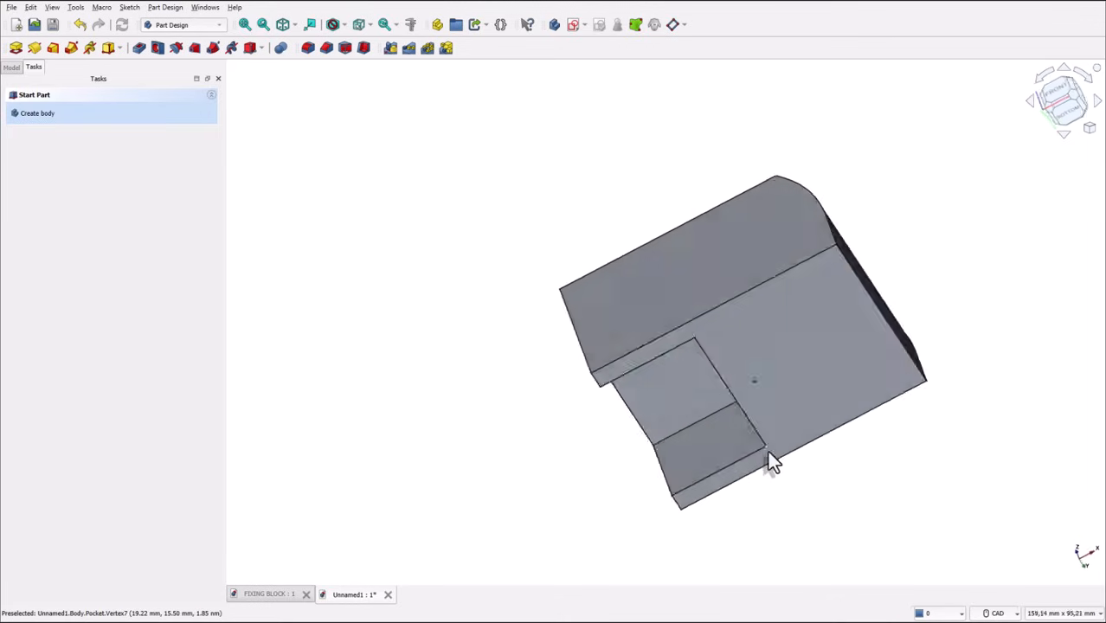
drag(770, 459, 844, 476)
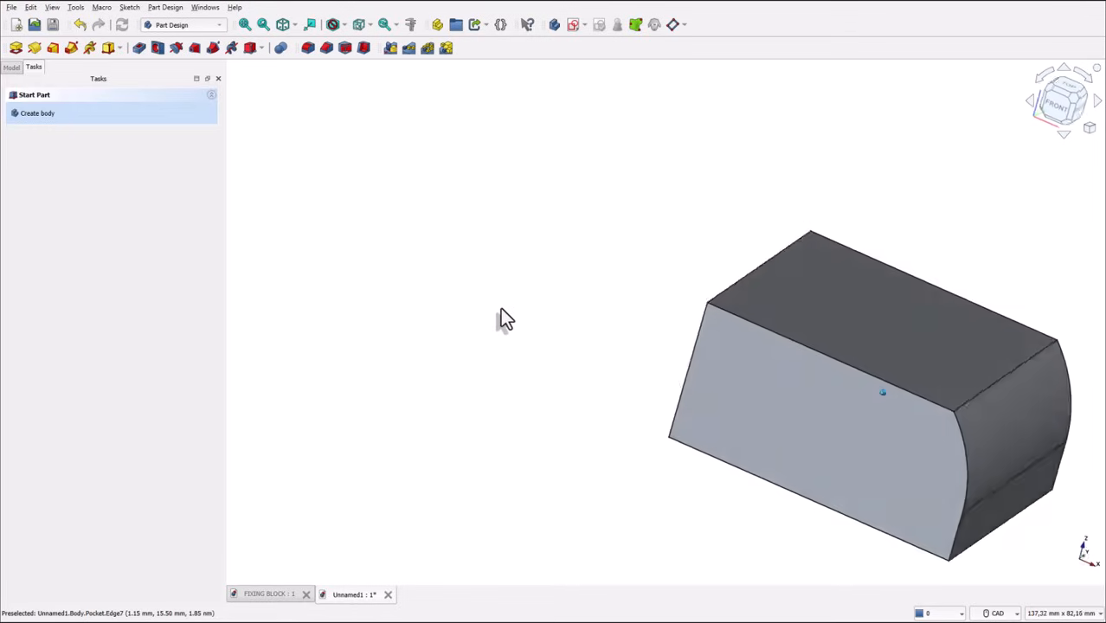
drag(506, 320, 413, 236)
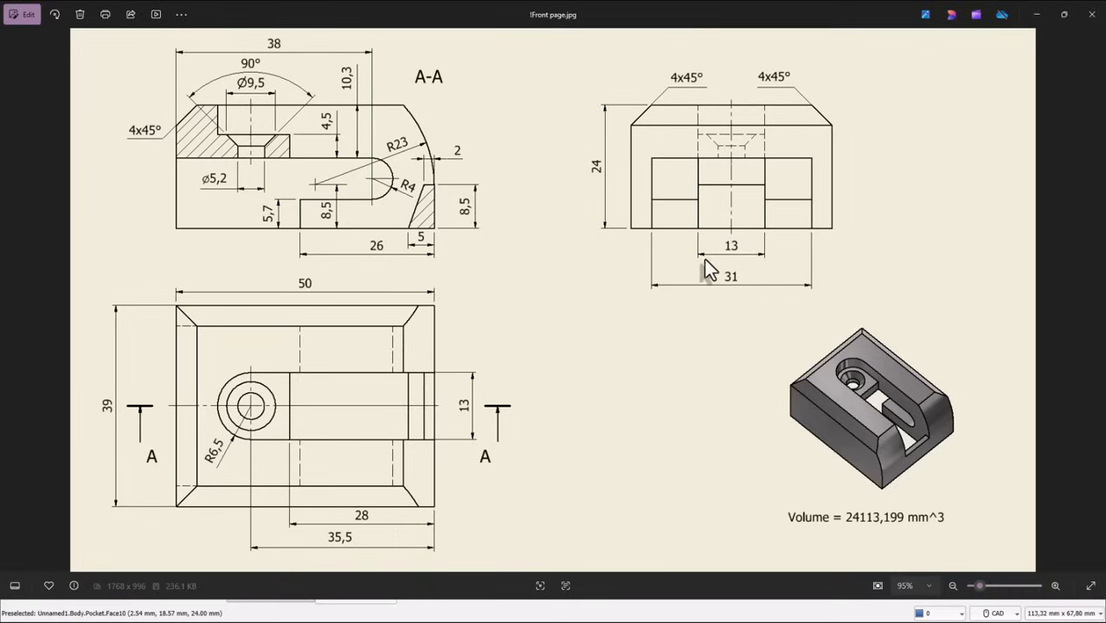
mouse_move(645, 290)
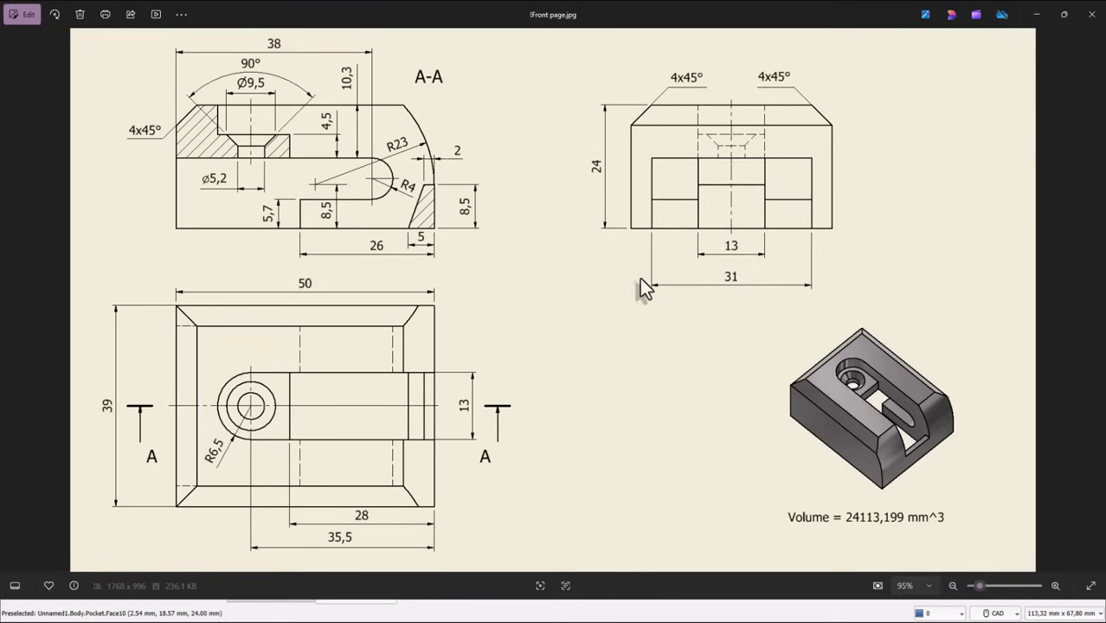
mouse_move(286, 113)
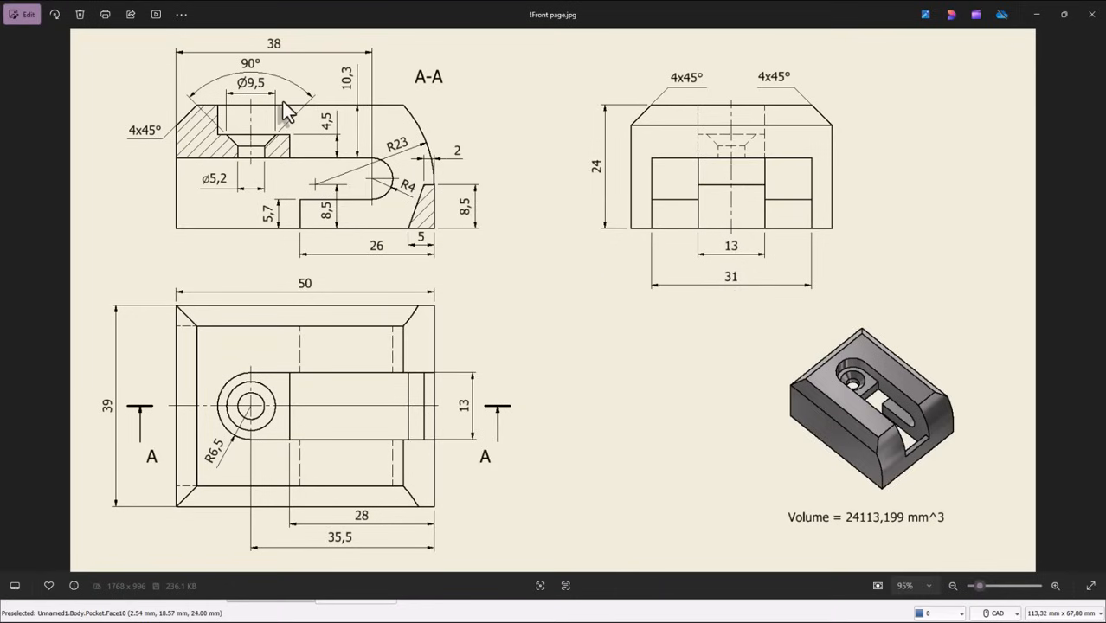
mouse_move(409, 246)
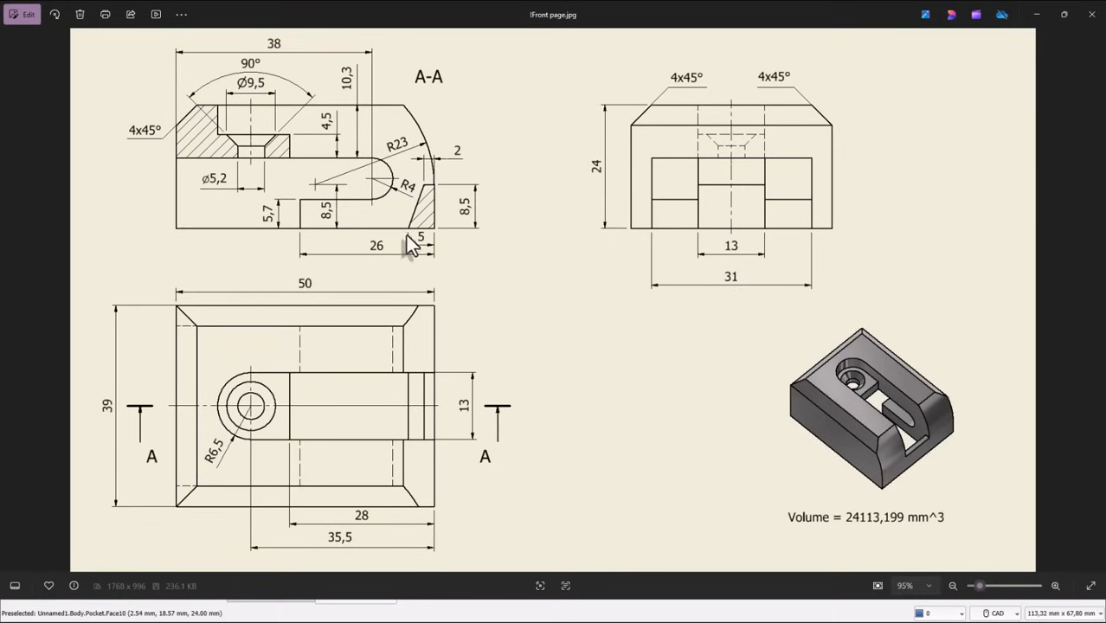
mouse_move(418, 134)
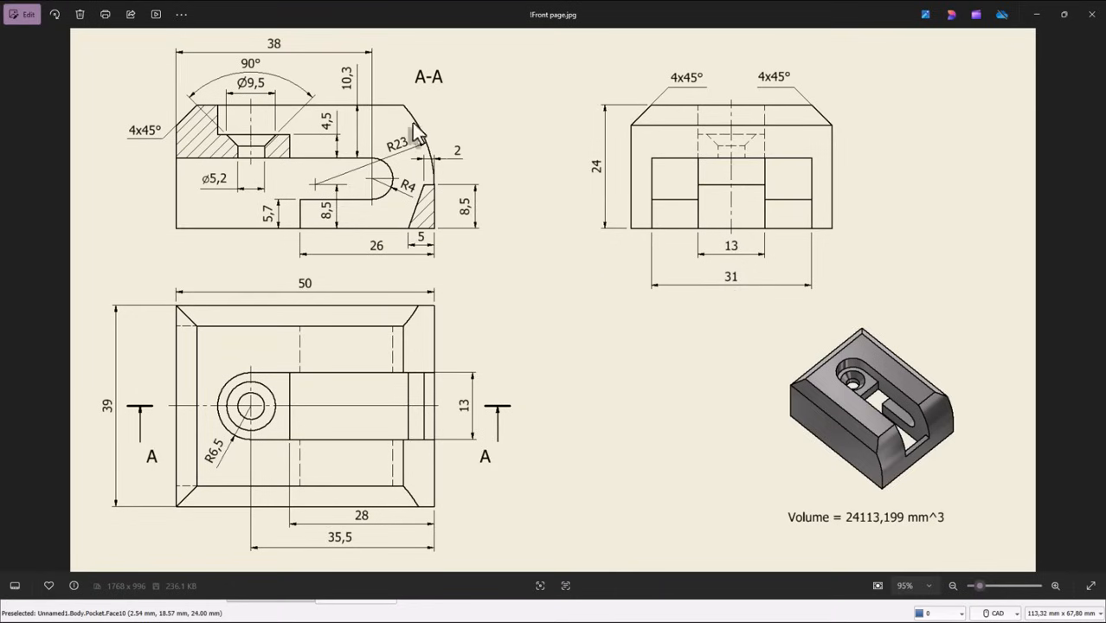
mouse_move(290, 113)
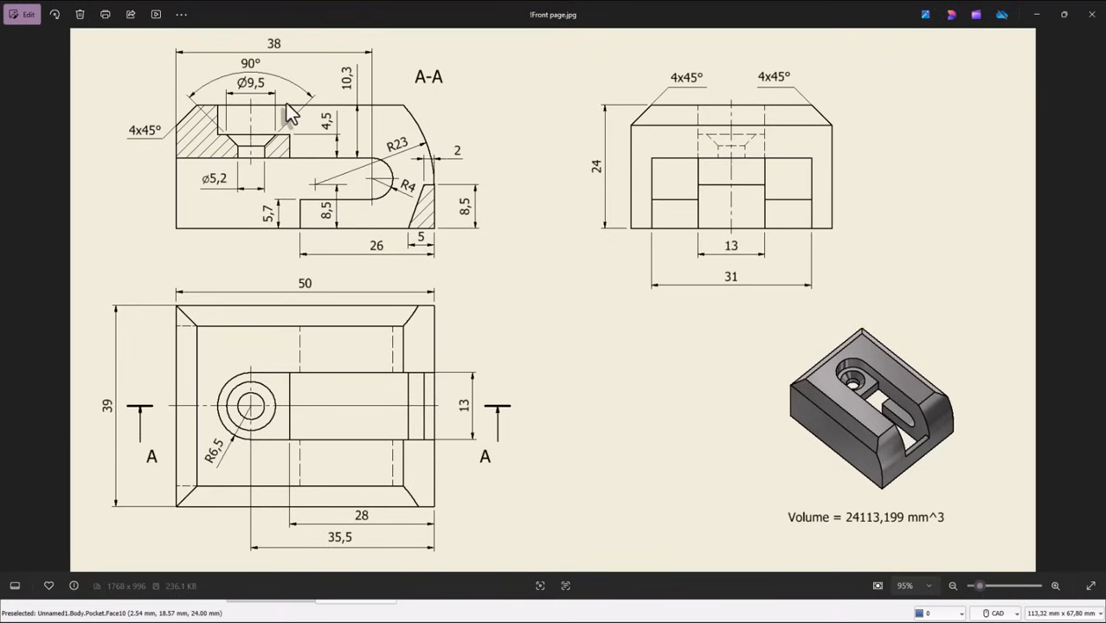
mouse_move(296, 165)
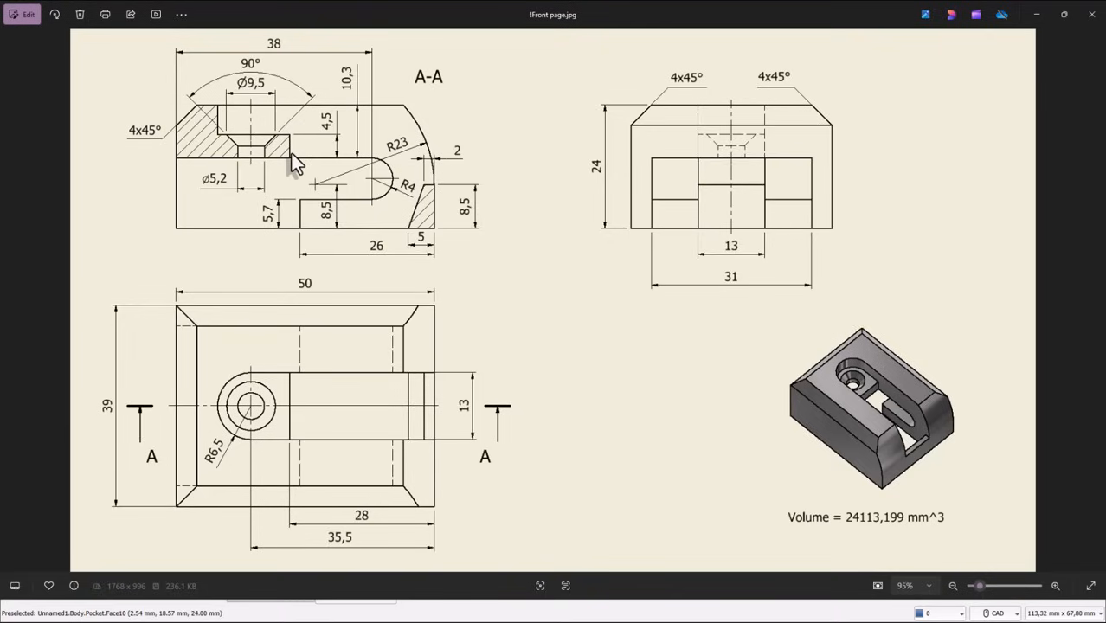
mouse_move(294, 169)
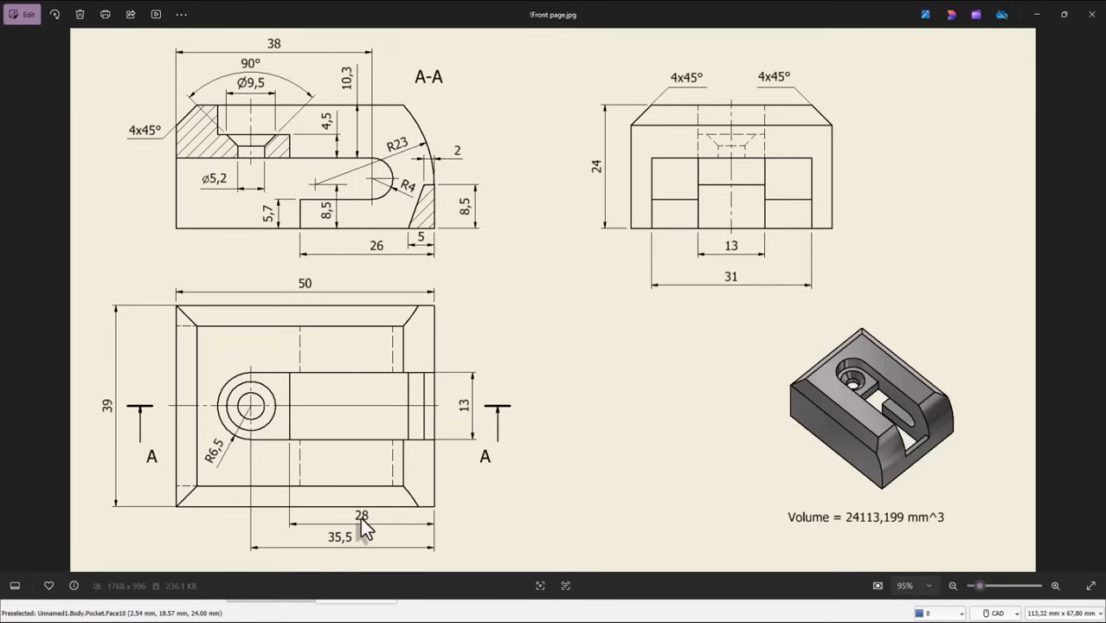
mouse_move(305, 215)
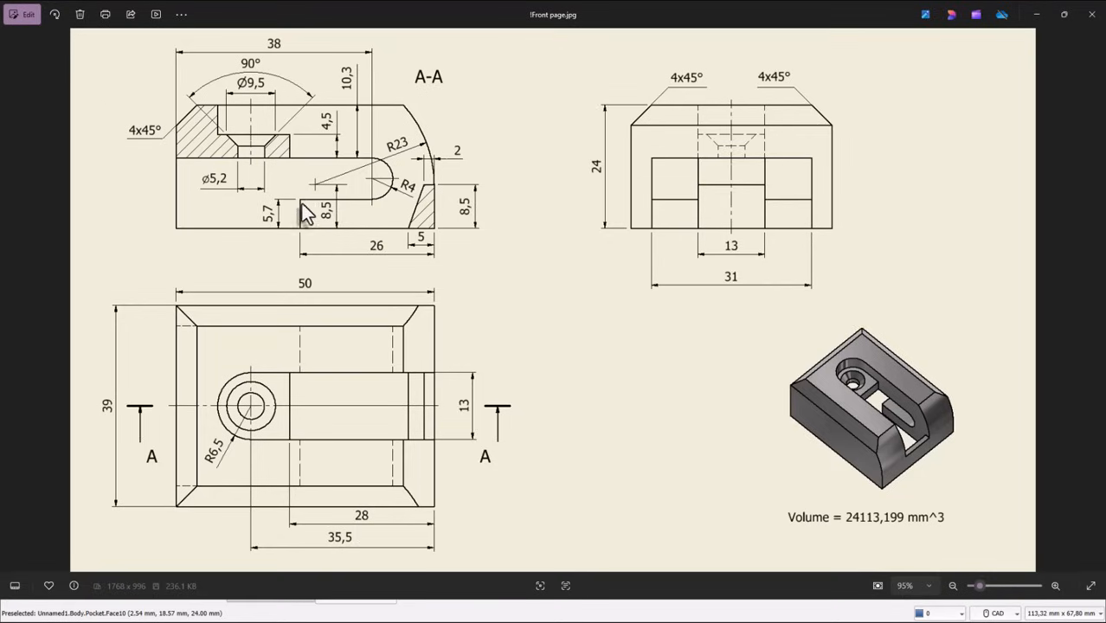
mouse_move(377, 242)
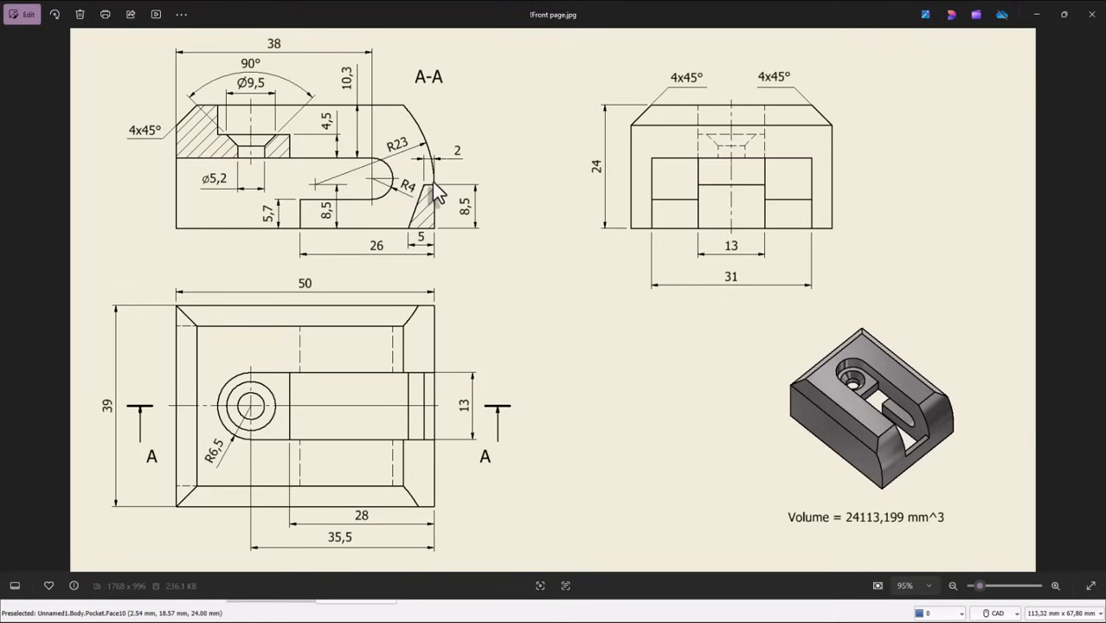
mouse_move(544, 290)
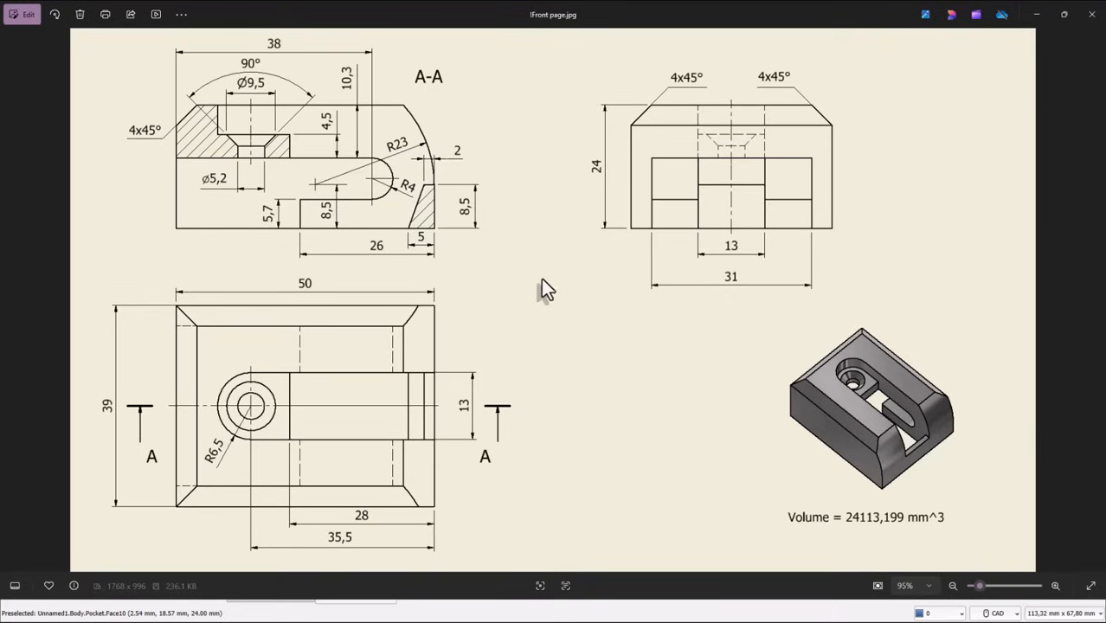
mouse_move(589, 428)
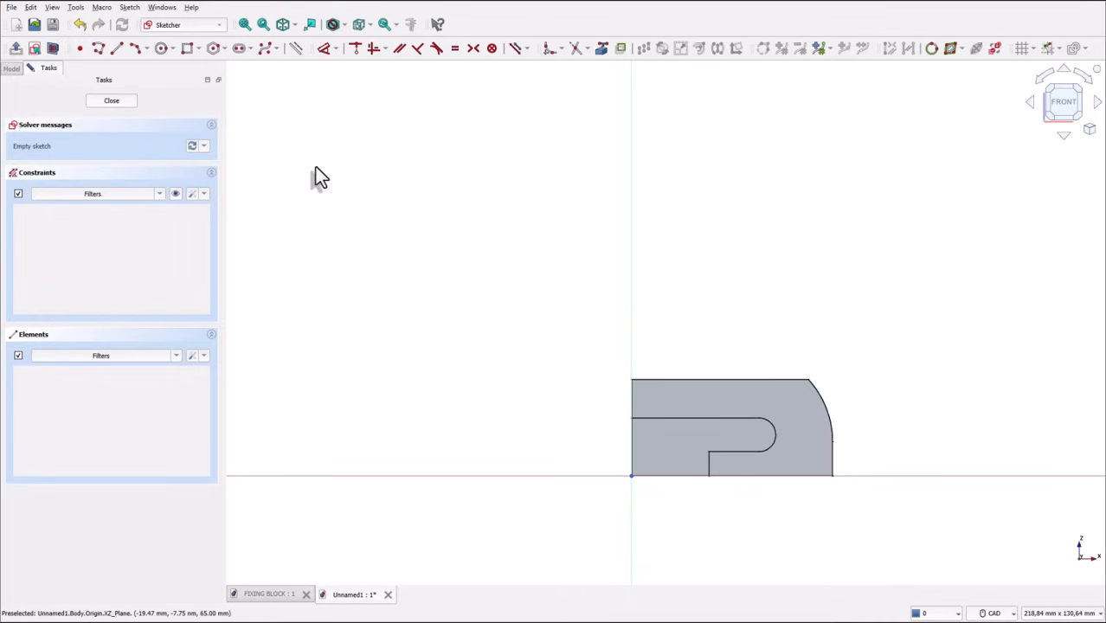
mouse_move(630, 437)
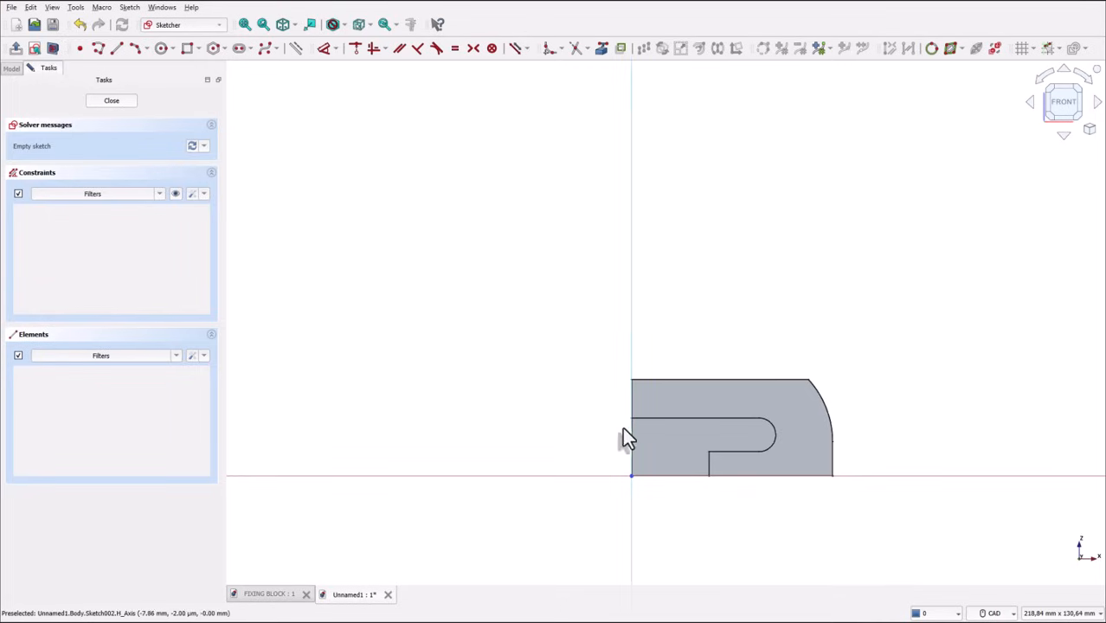
mouse_move(393, 216)
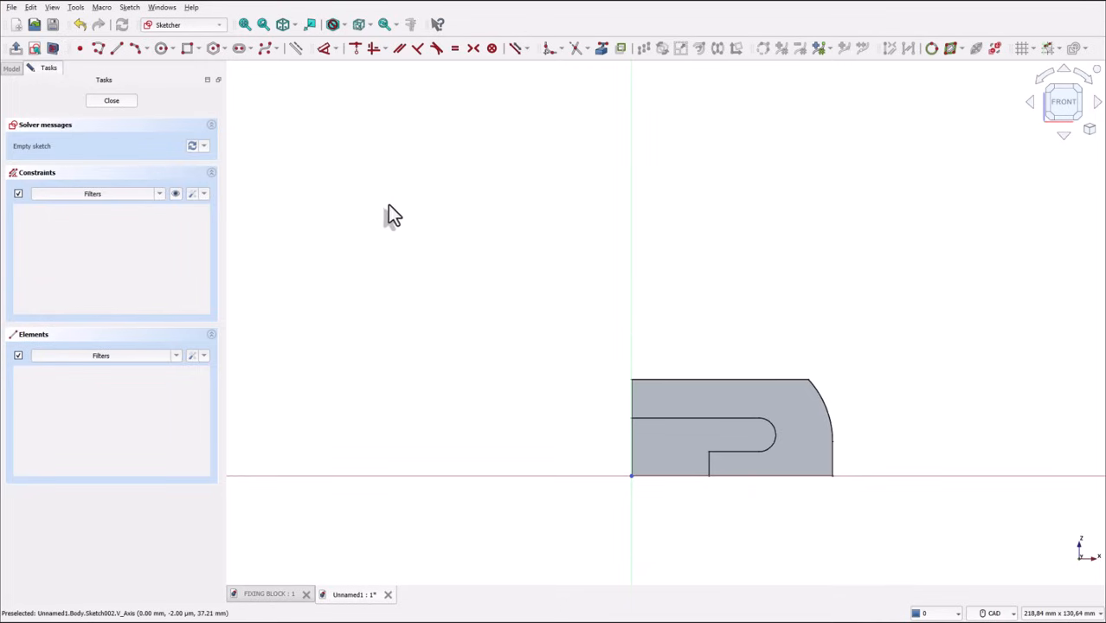
mouse_move(266, 115)
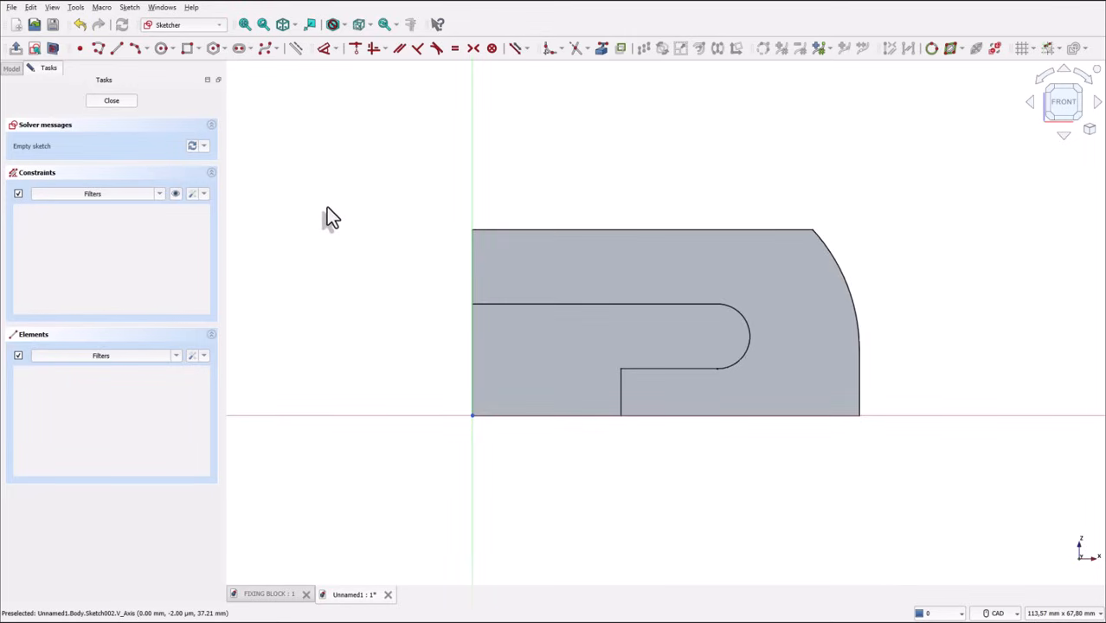
mouse_move(413, 169)
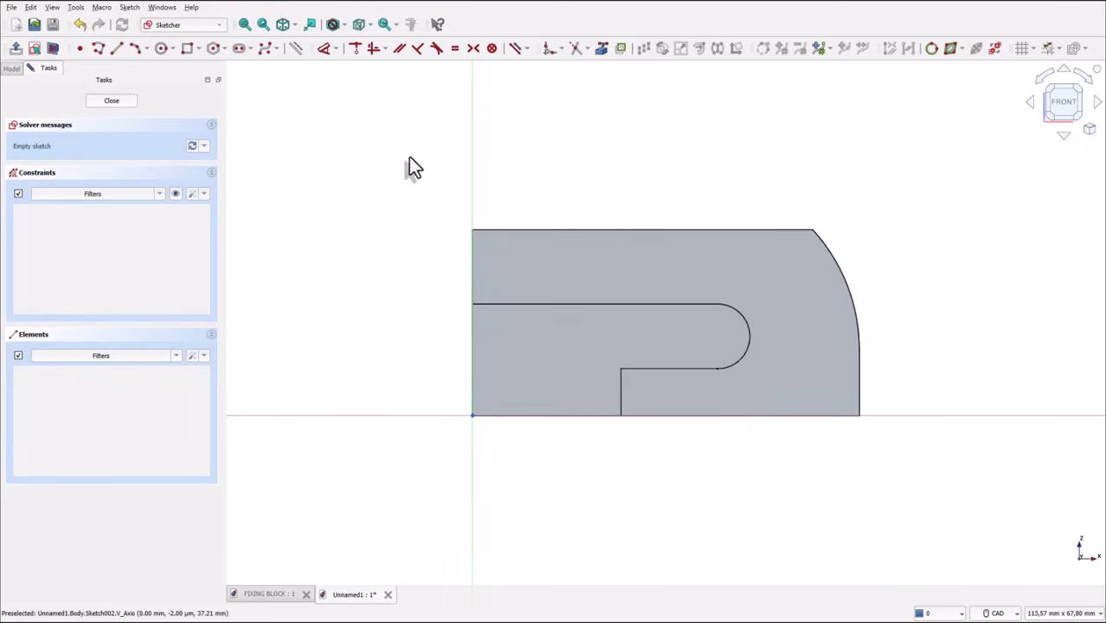
mouse_move(409, 133)
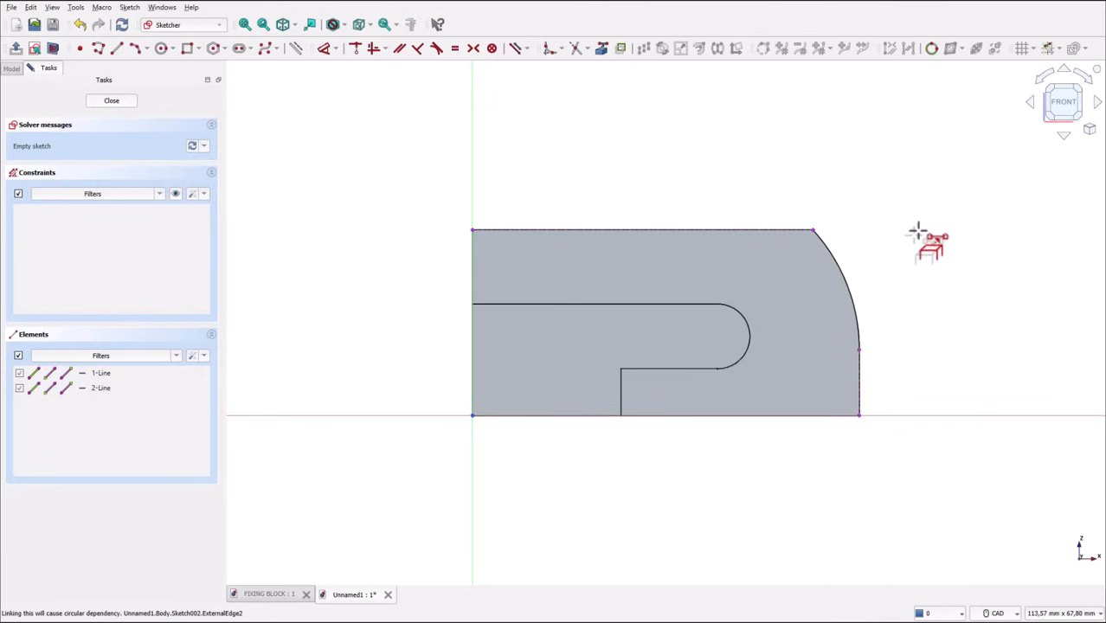
mouse_move(480, 156)
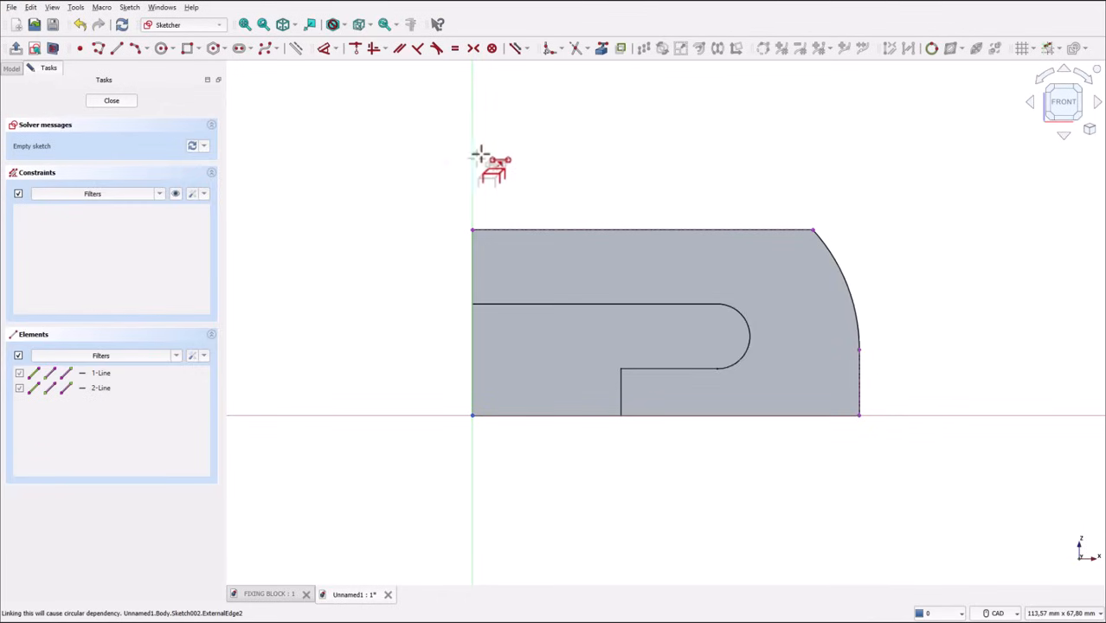
mouse_move(457, 418)
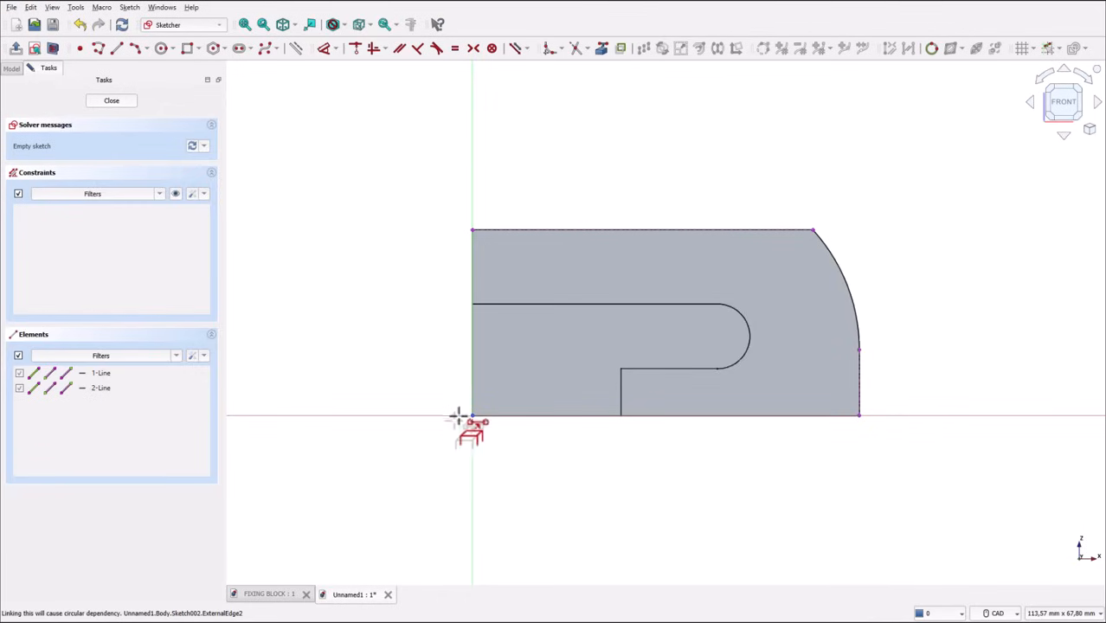
mouse_move(364, 246)
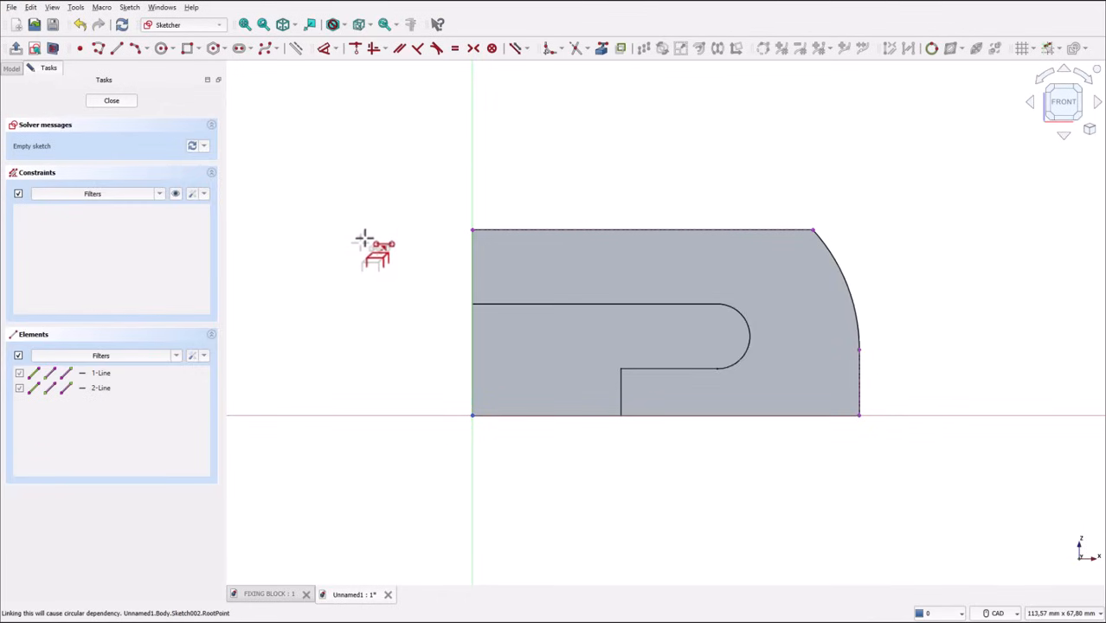
mouse_move(364, 244)
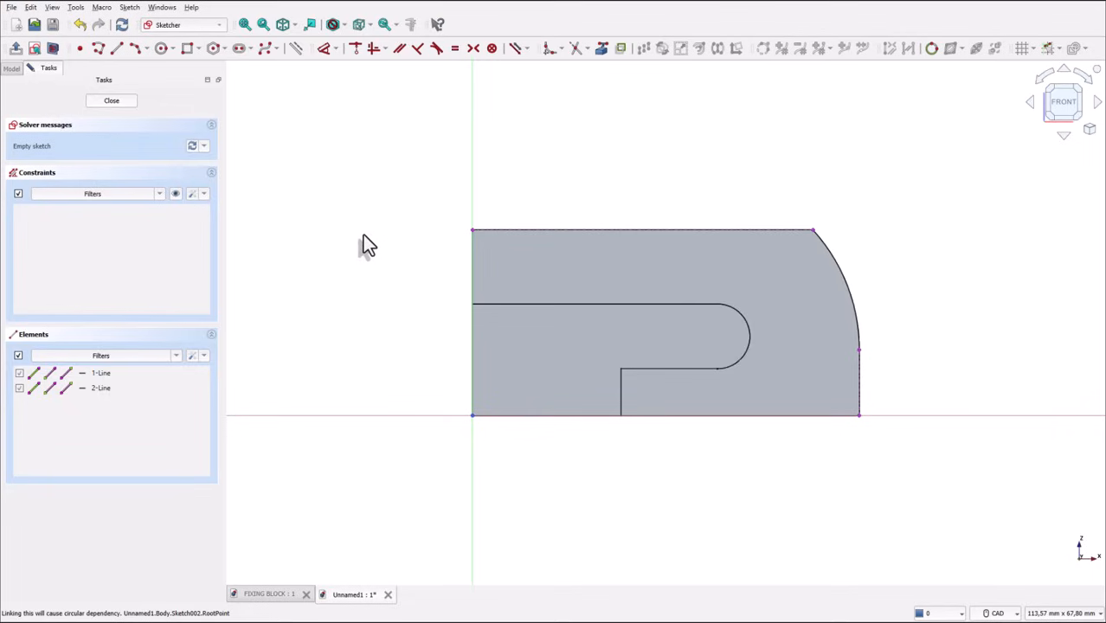
mouse_move(99, 82)
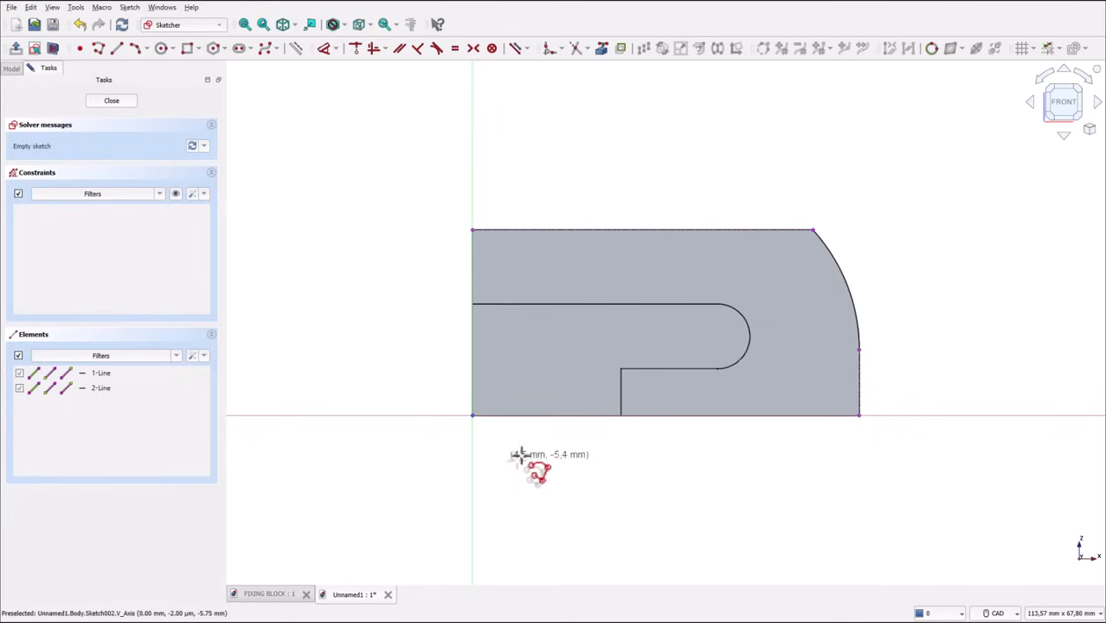
mouse_move(580, 294)
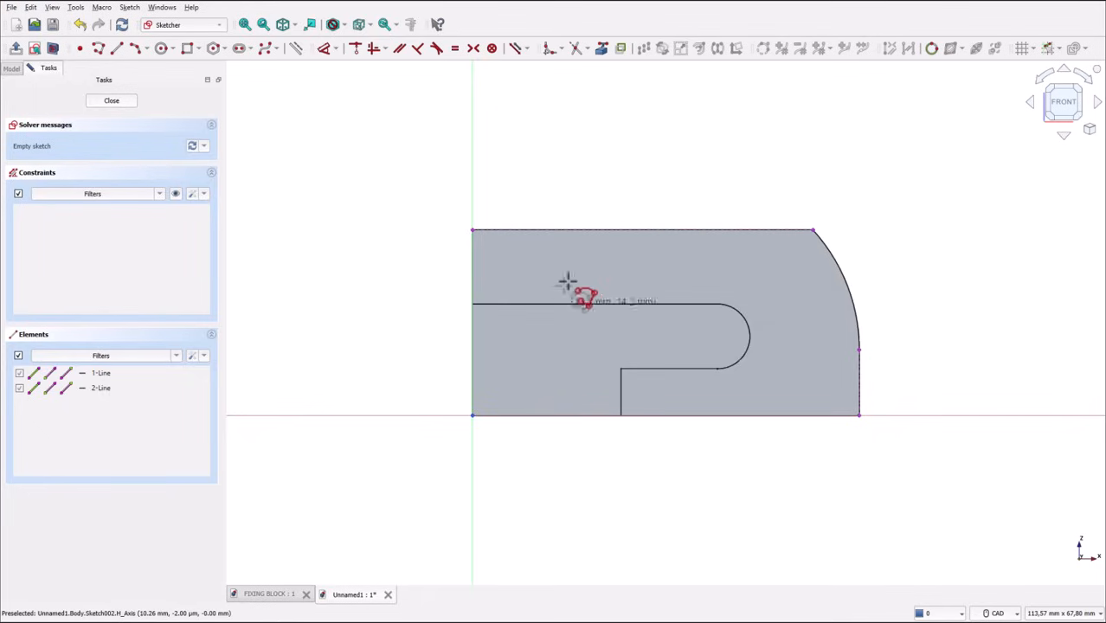
mouse_move(589, 235)
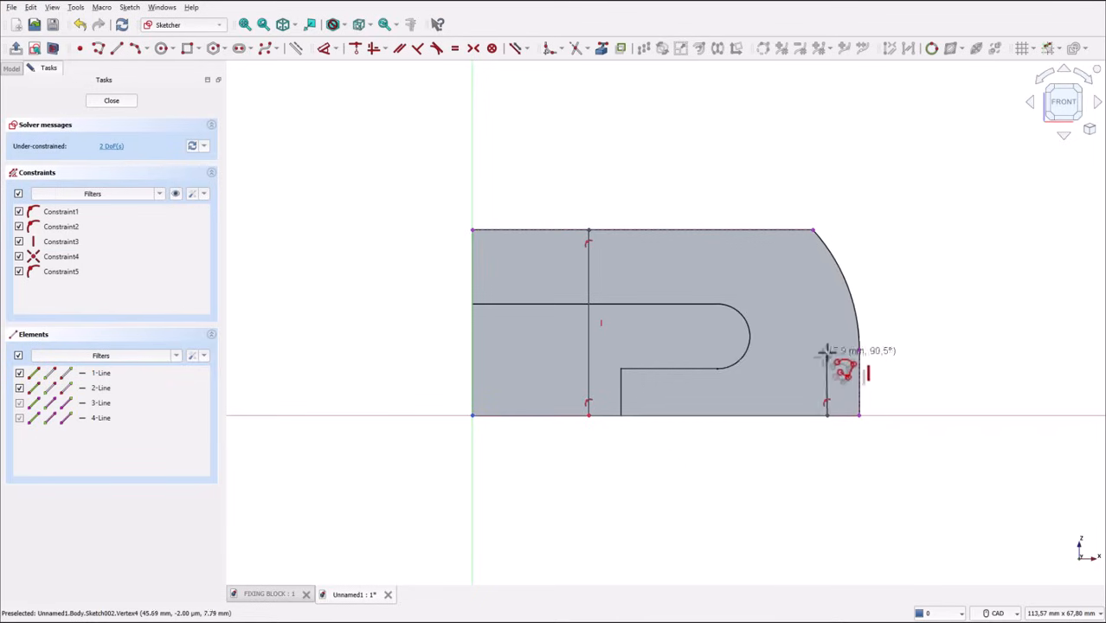
mouse_move(844, 363)
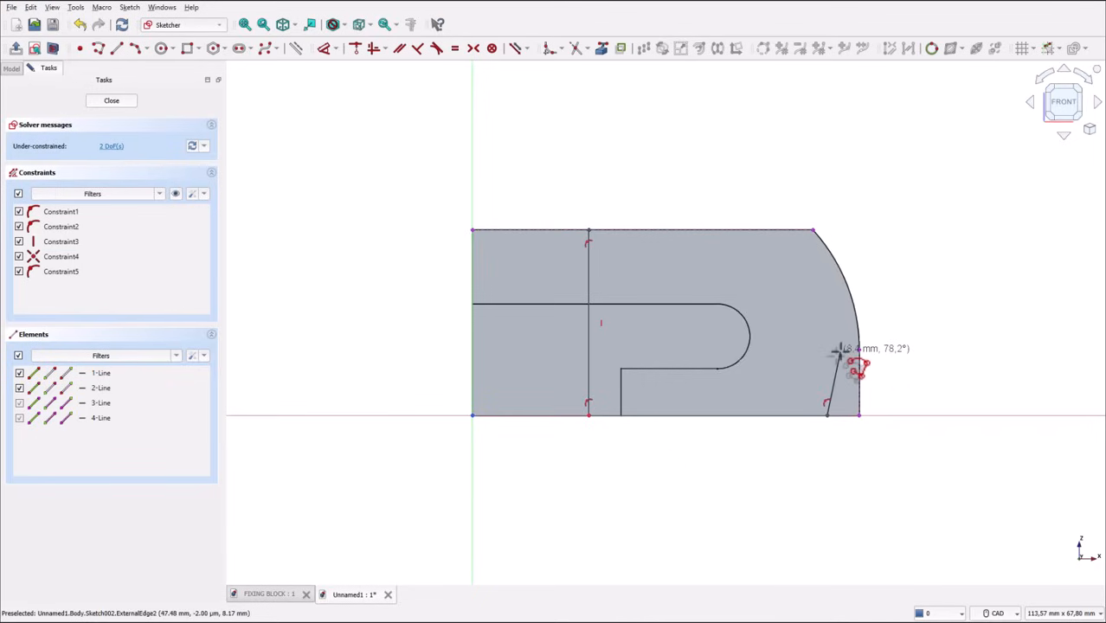
mouse_move(852, 364)
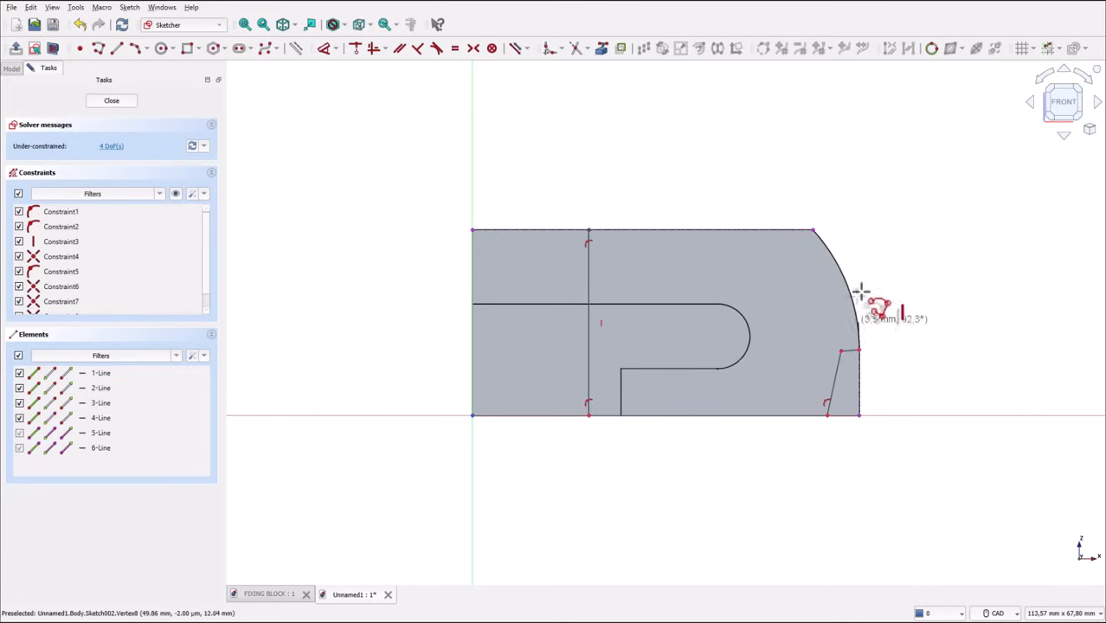
mouse_move(854, 239)
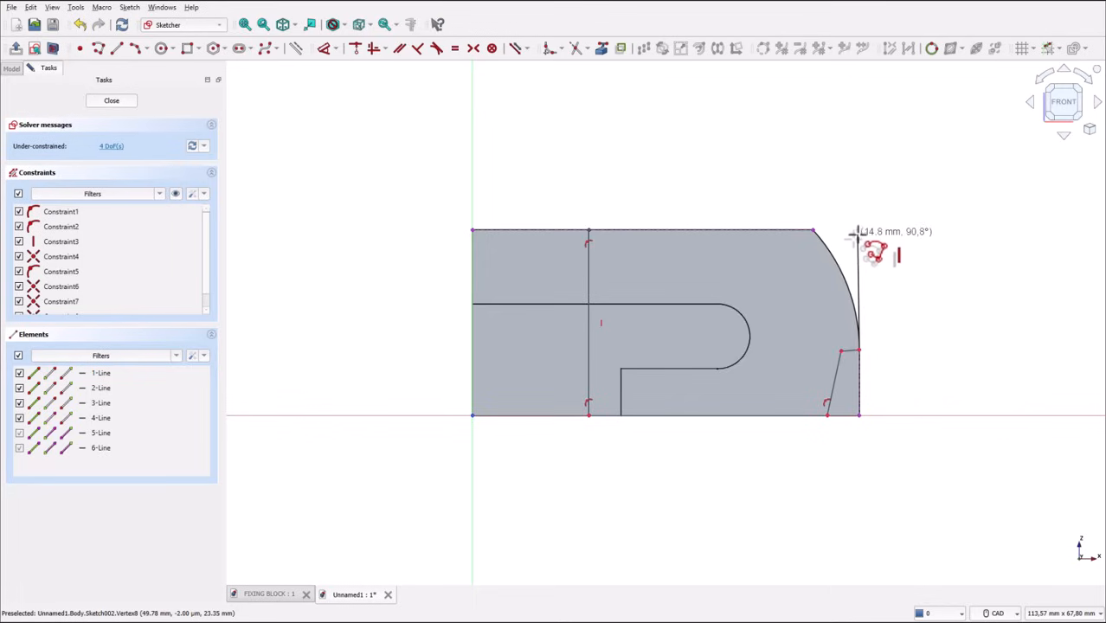
mouse_move(857, 242)
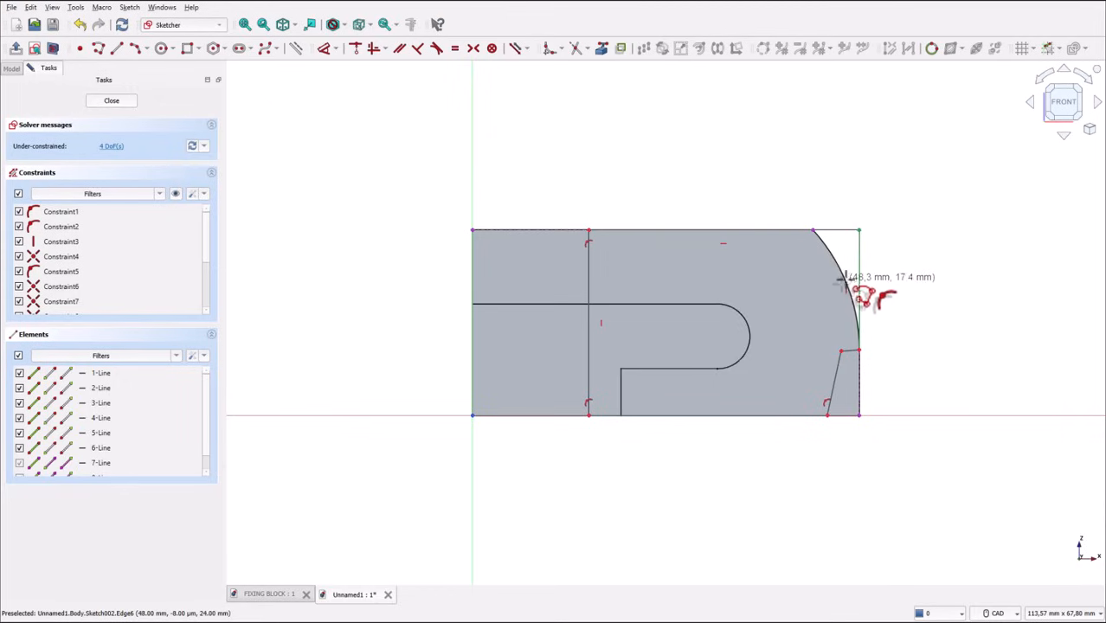
mouse_move(805, 165)
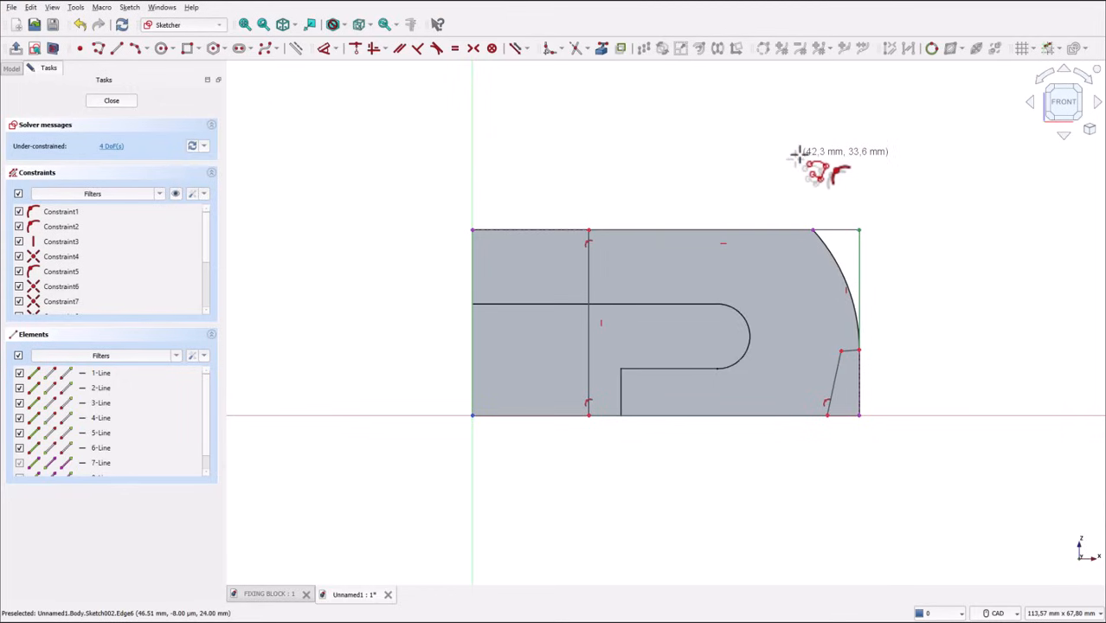
mouse_move(578, 200)
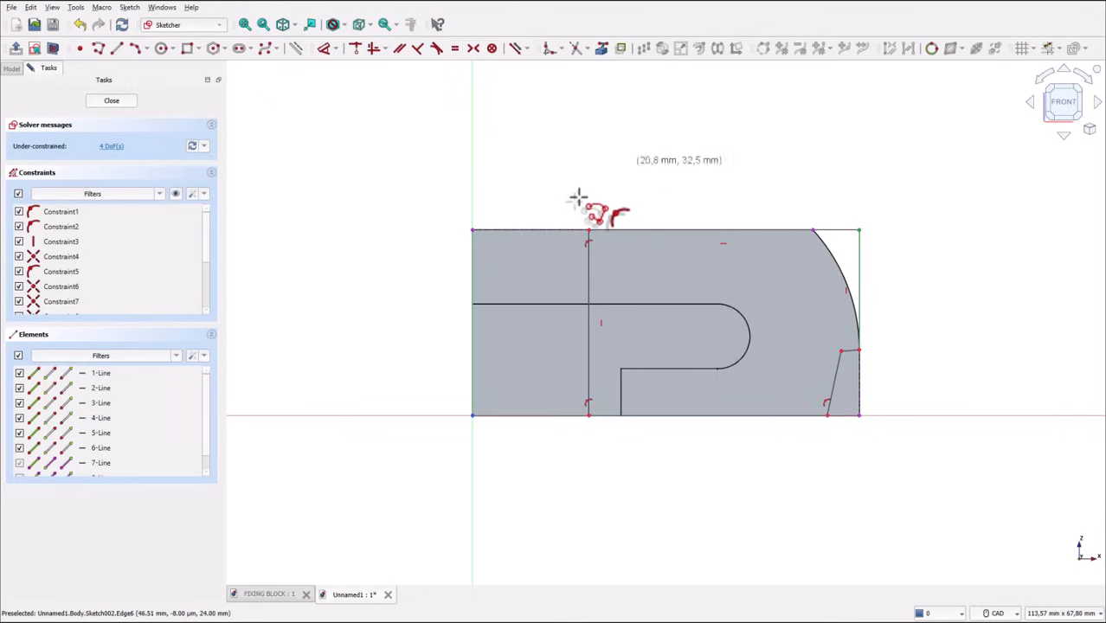
mouse_move(628, 207)
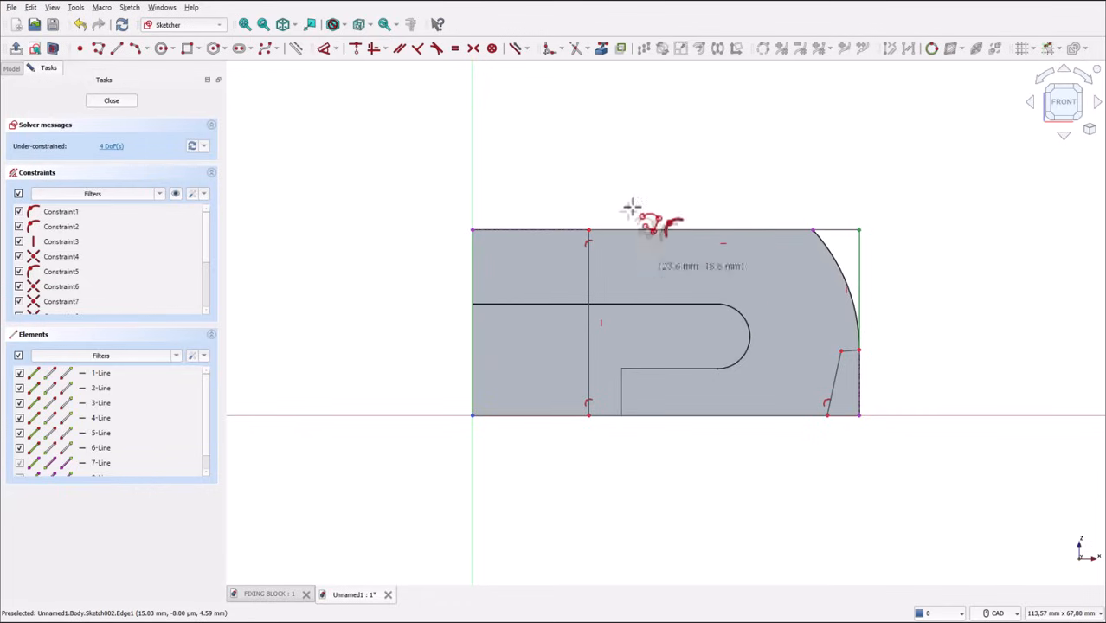
mouse_move(388, 227)
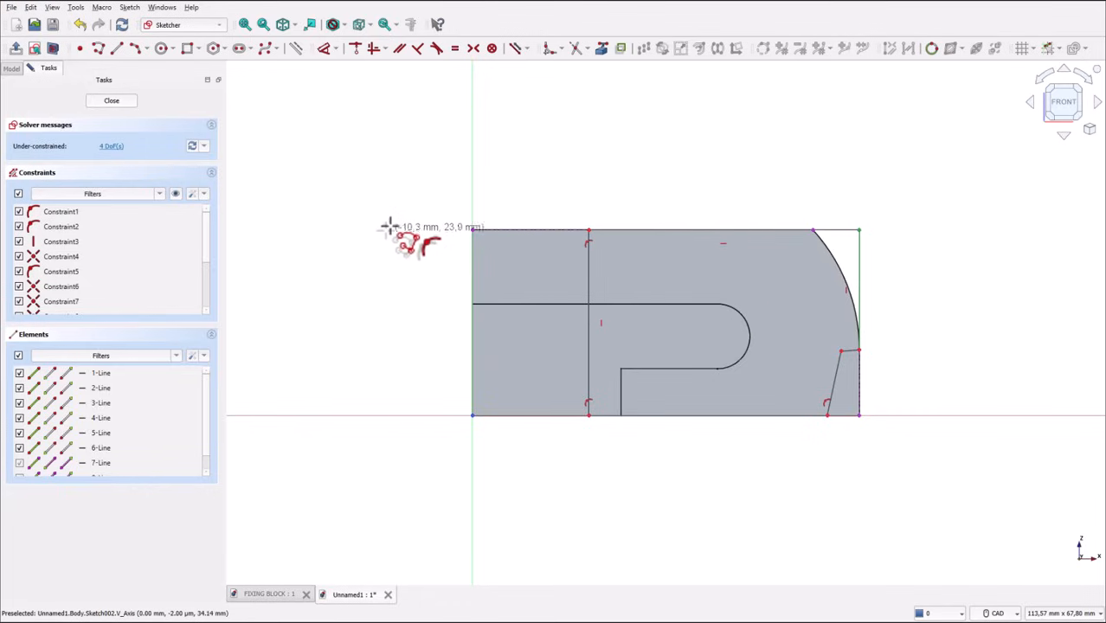
mouse_move(390, 234)
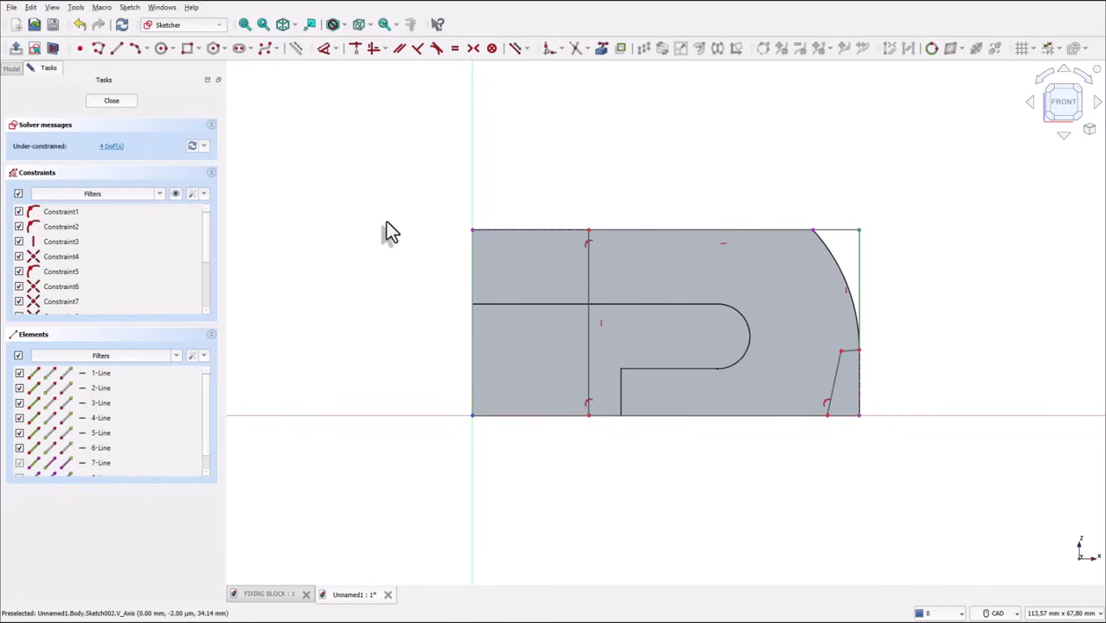
mouse_move(381, 190)
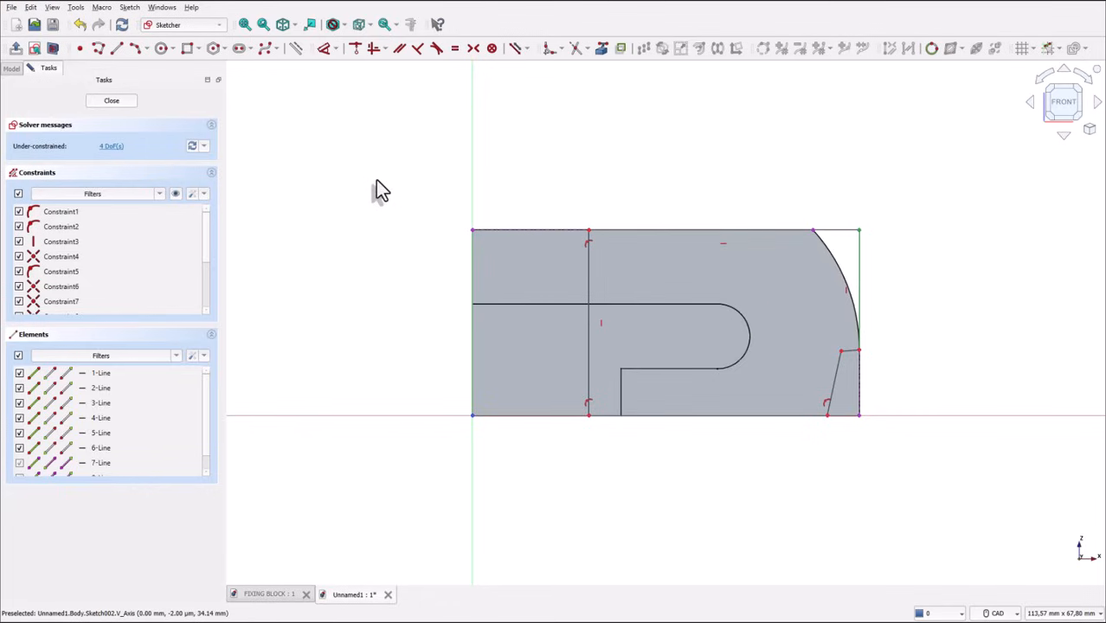
mouse_move(855, 361)
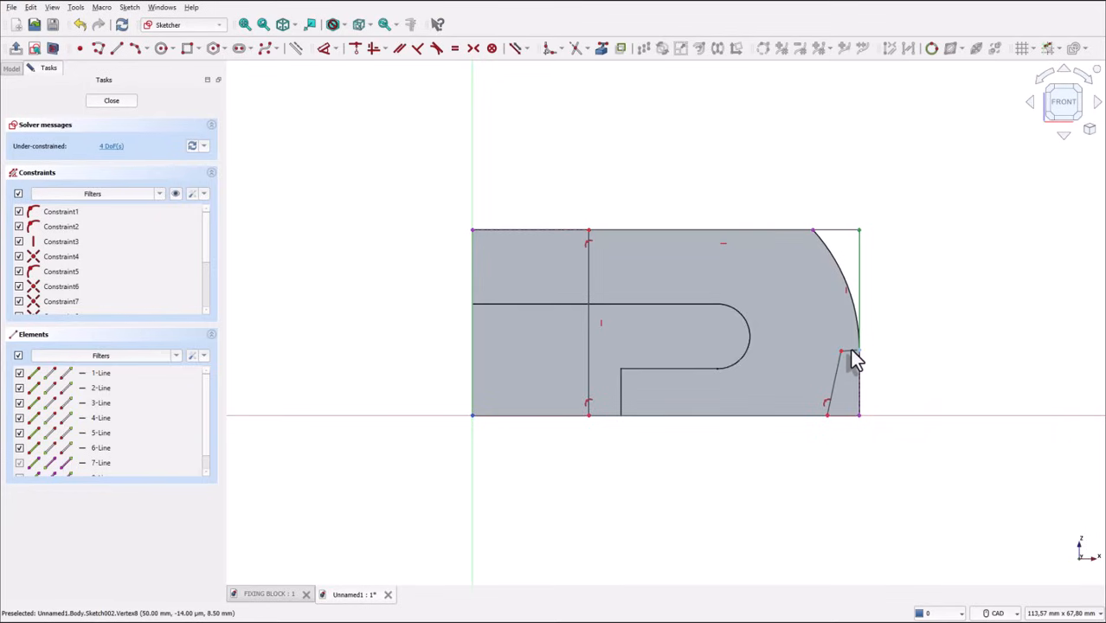
mouse_move(833, 353)
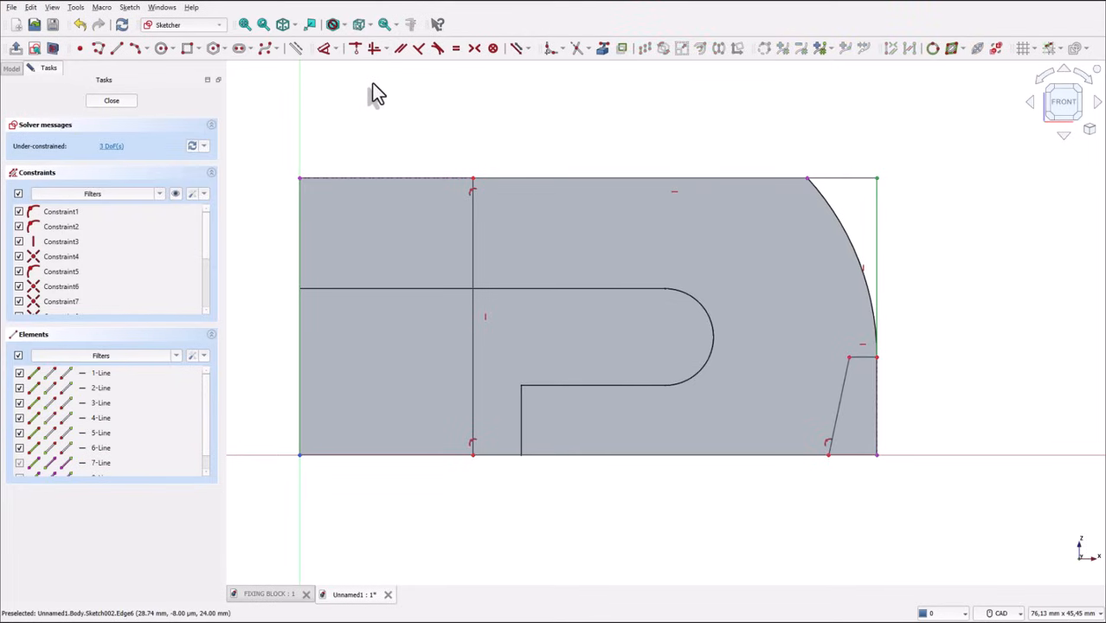
mouse_move(470, 116)
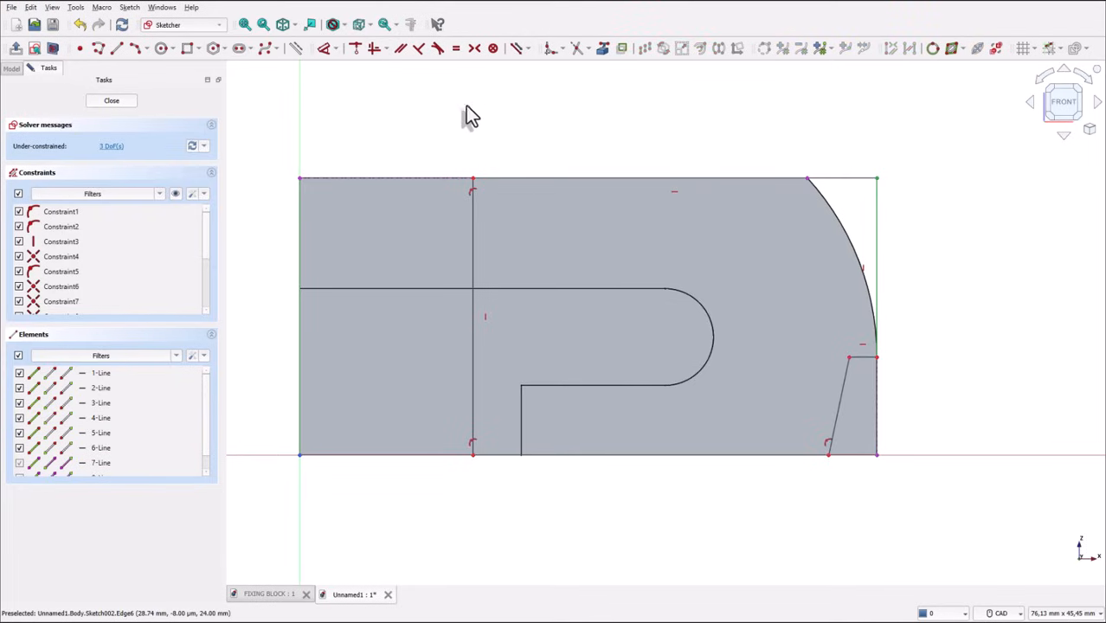
mouse_move(328, 97)
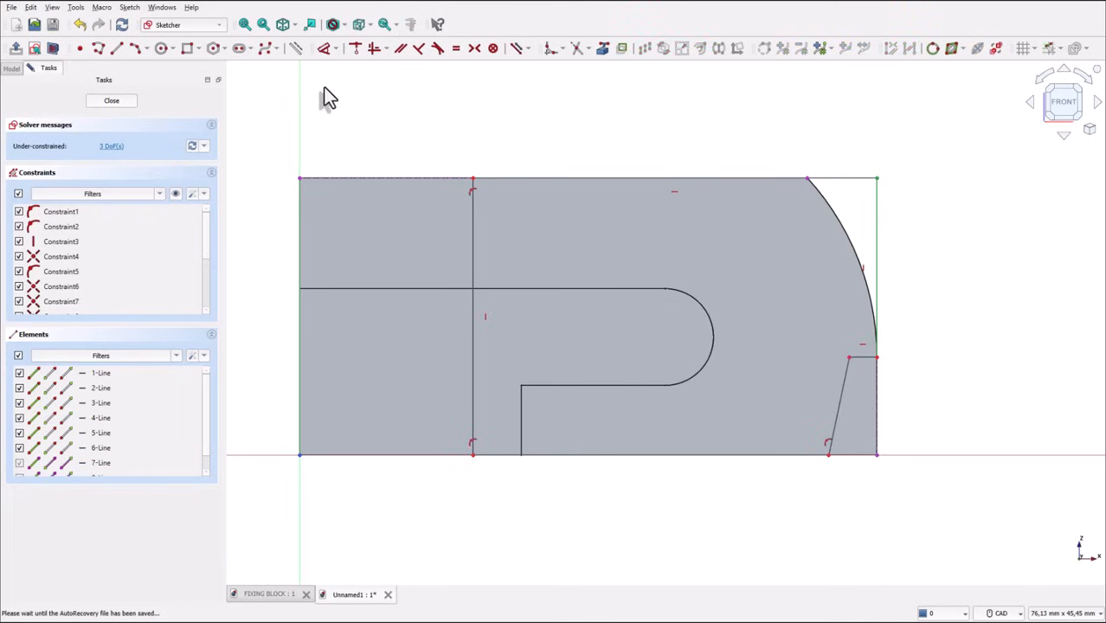
mouse_move(740, 287)
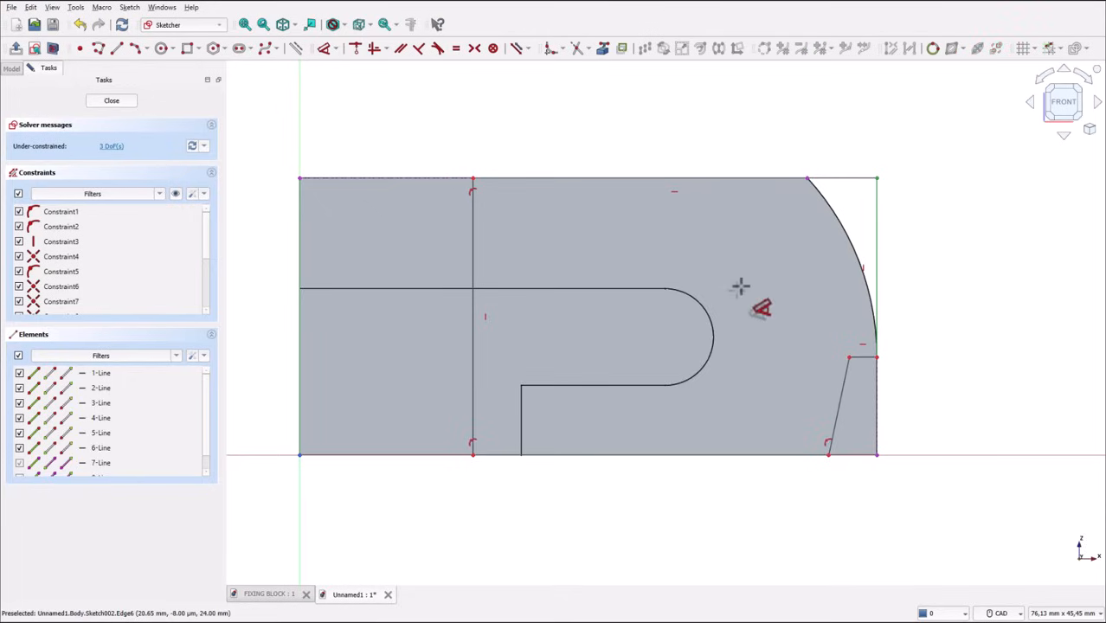
mouse_move(831, 465)
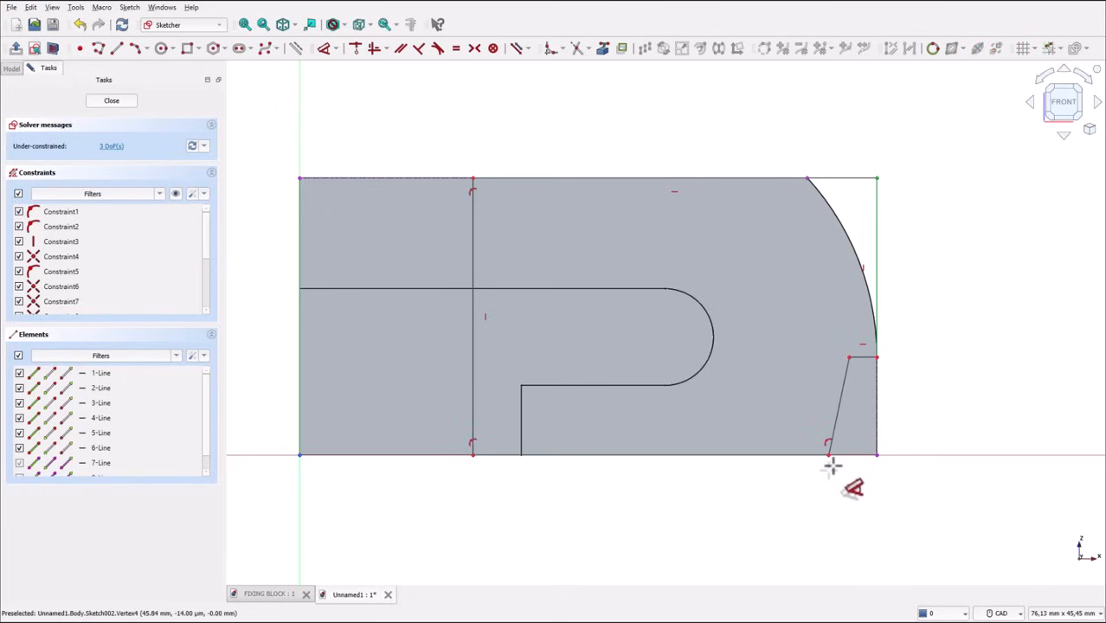
mouse_move(823, 457)
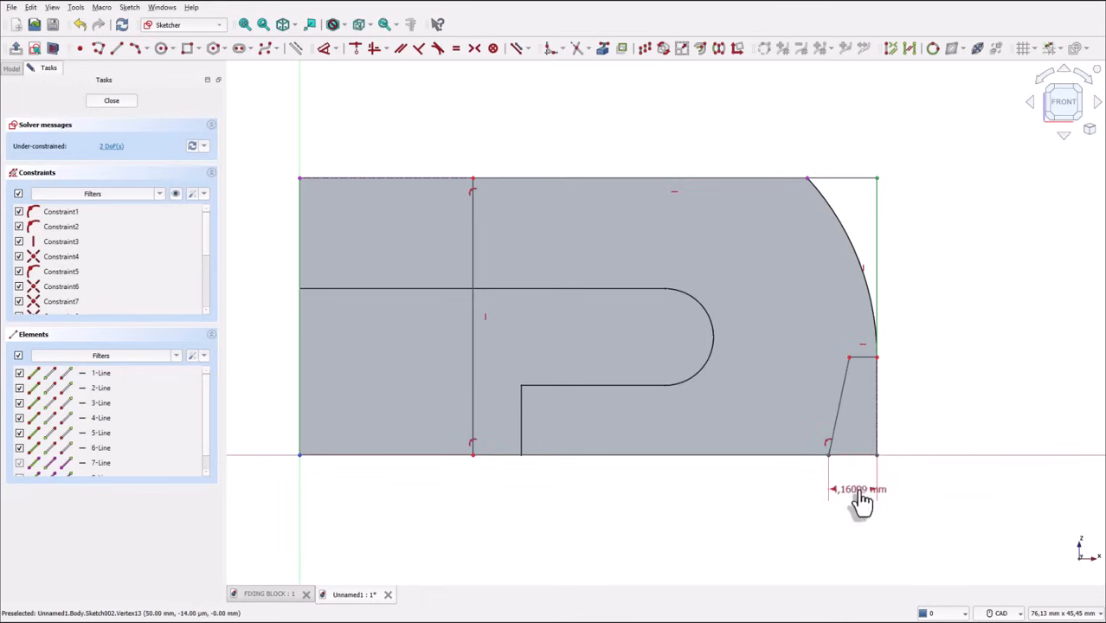
Step: Dimension the angled cut 5 mm wide and 2 mm high, and change the overall width to 28 mm
click(861, 498)
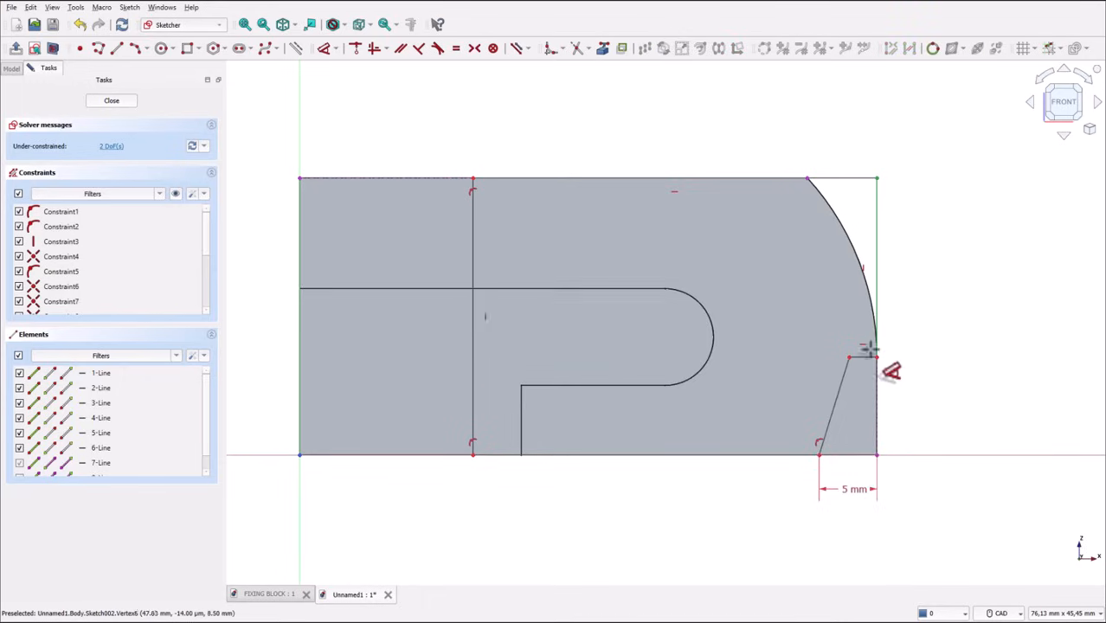
mouse_move(861, 363)
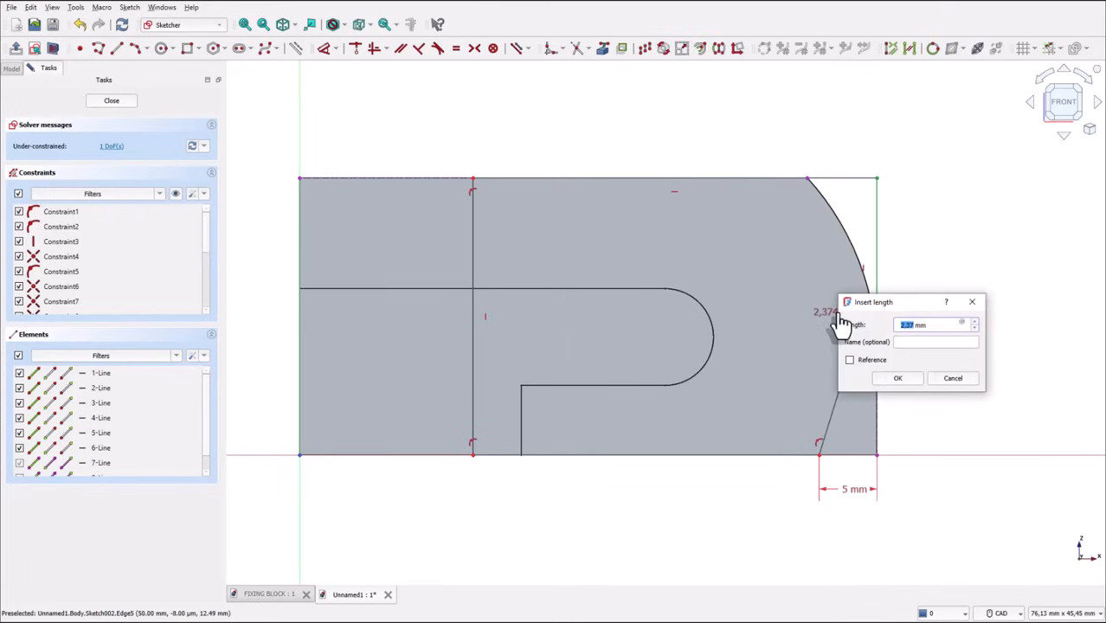
click(897, 378)
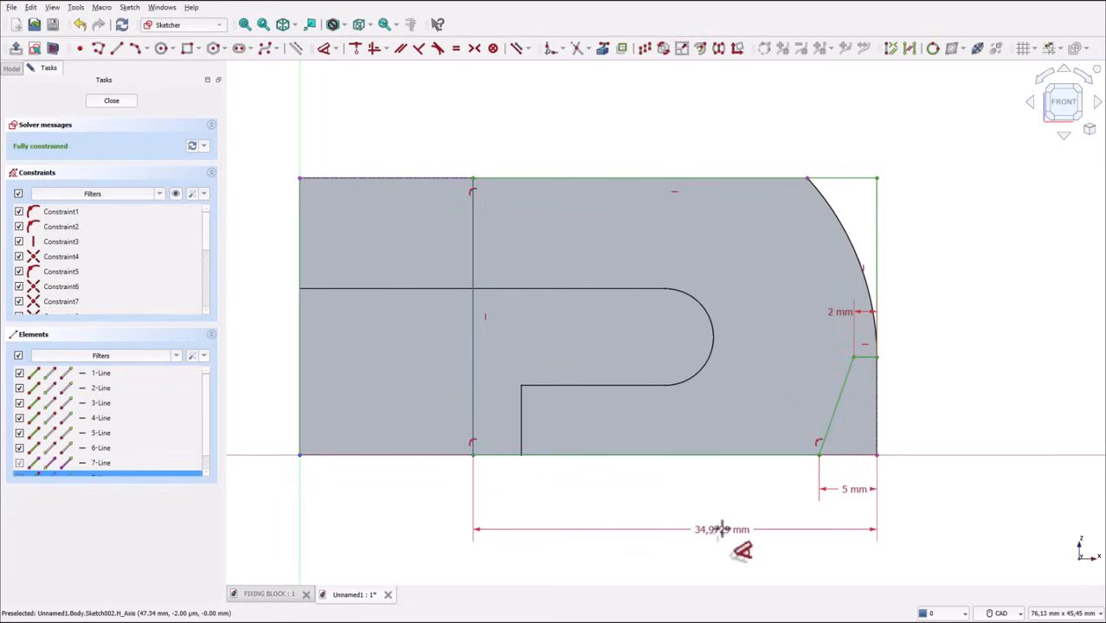
double_click(721, 528)
text(2)
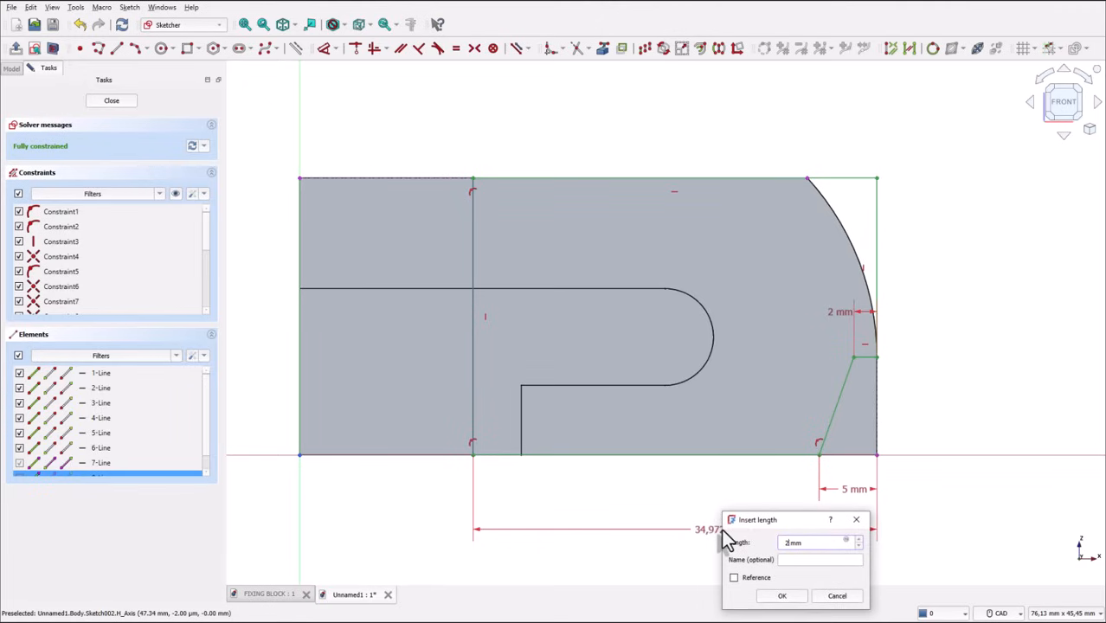
key(Return)
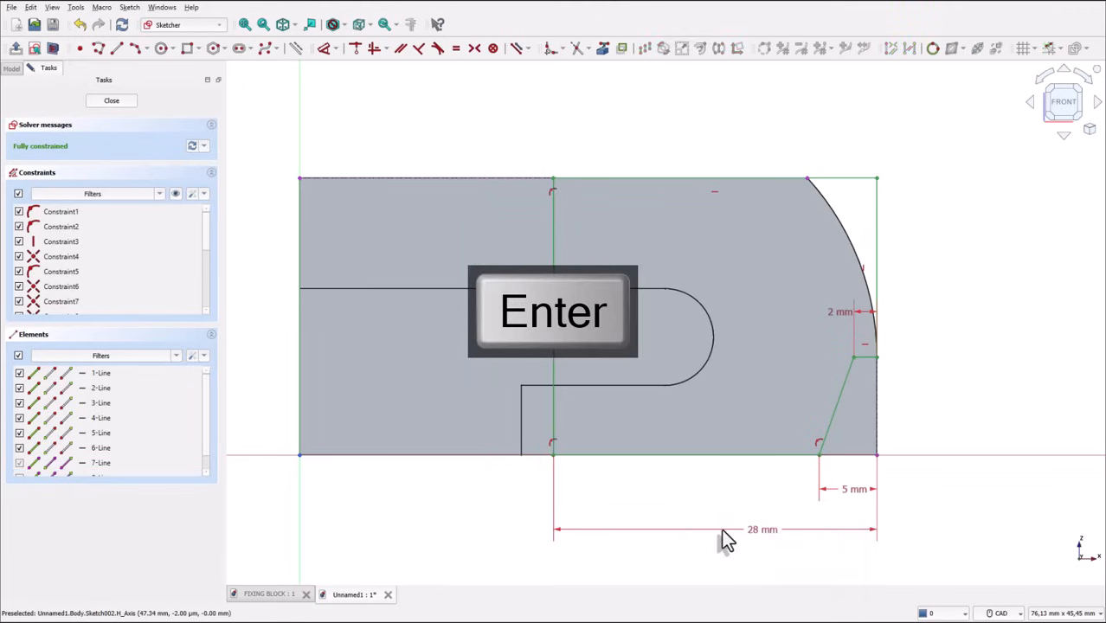
key(Return)
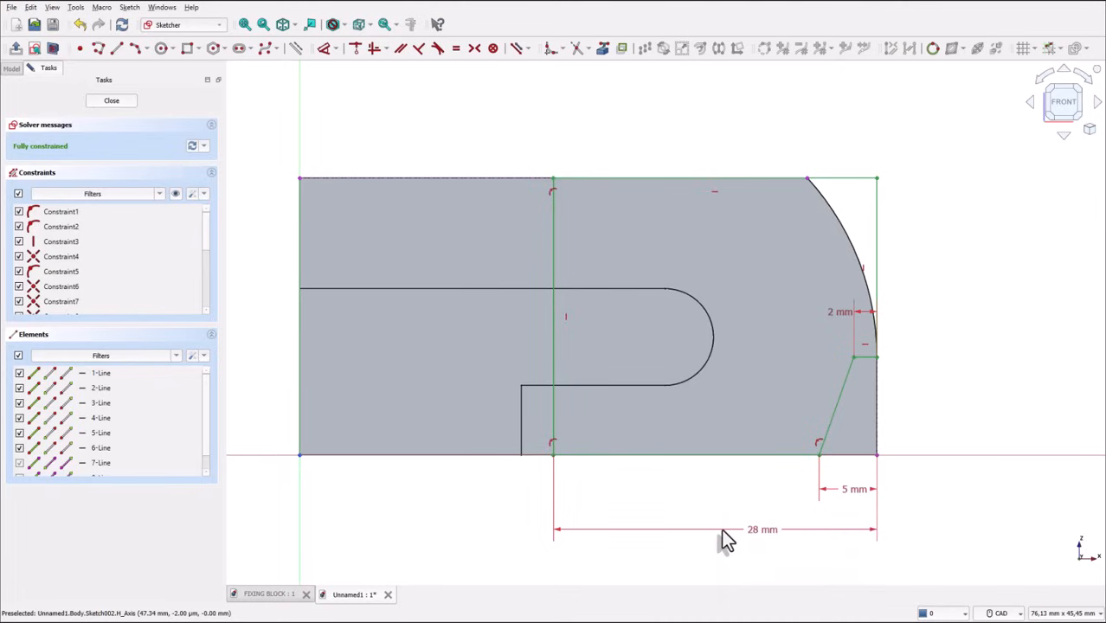
mouse_move(658, 403)
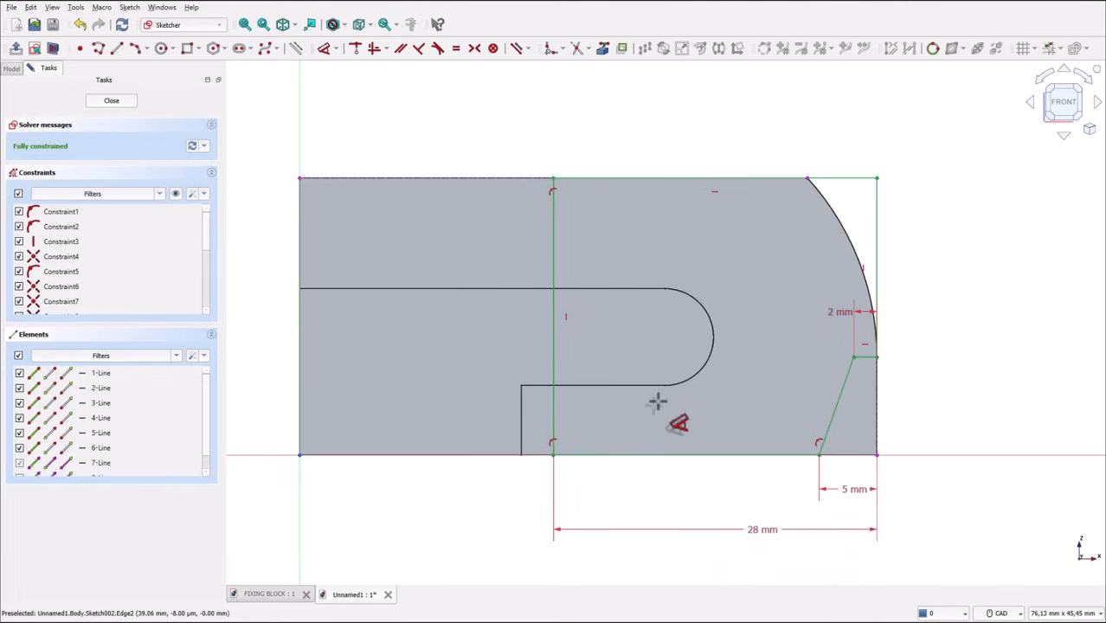
mouse_move(379, 277)
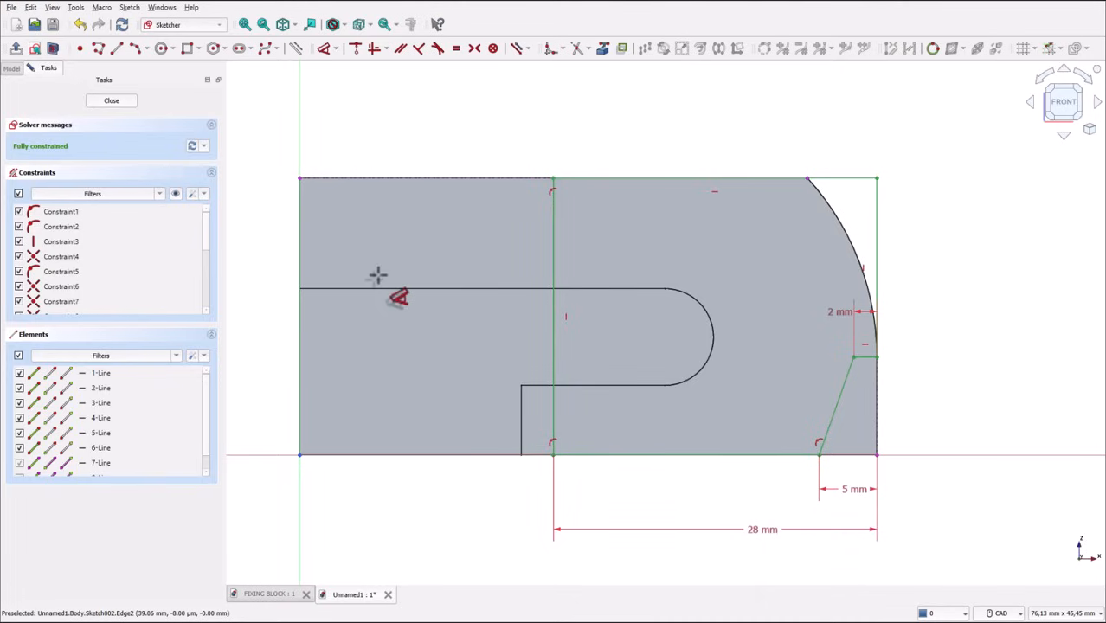
mouse_move(632, 264)
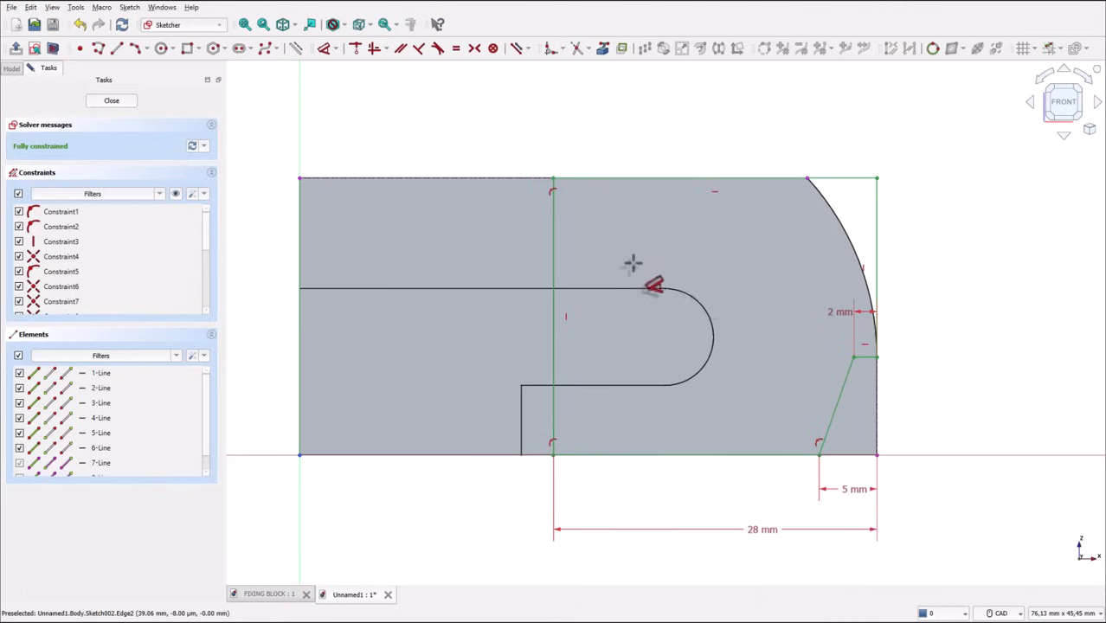
mouse_move(783, 113)
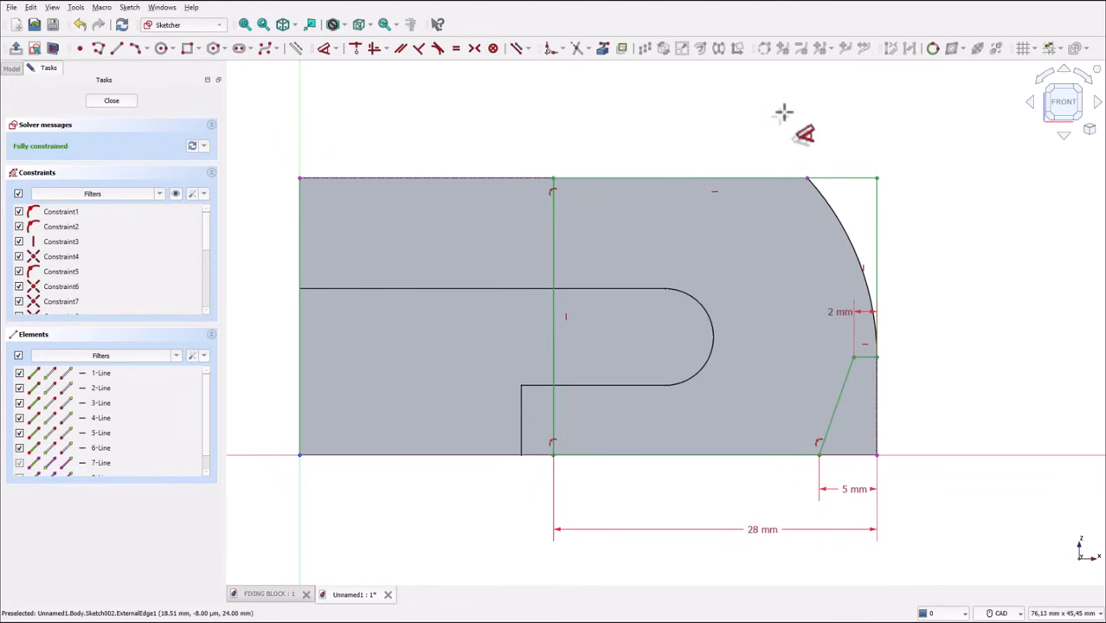
mouse_move(785, 114)
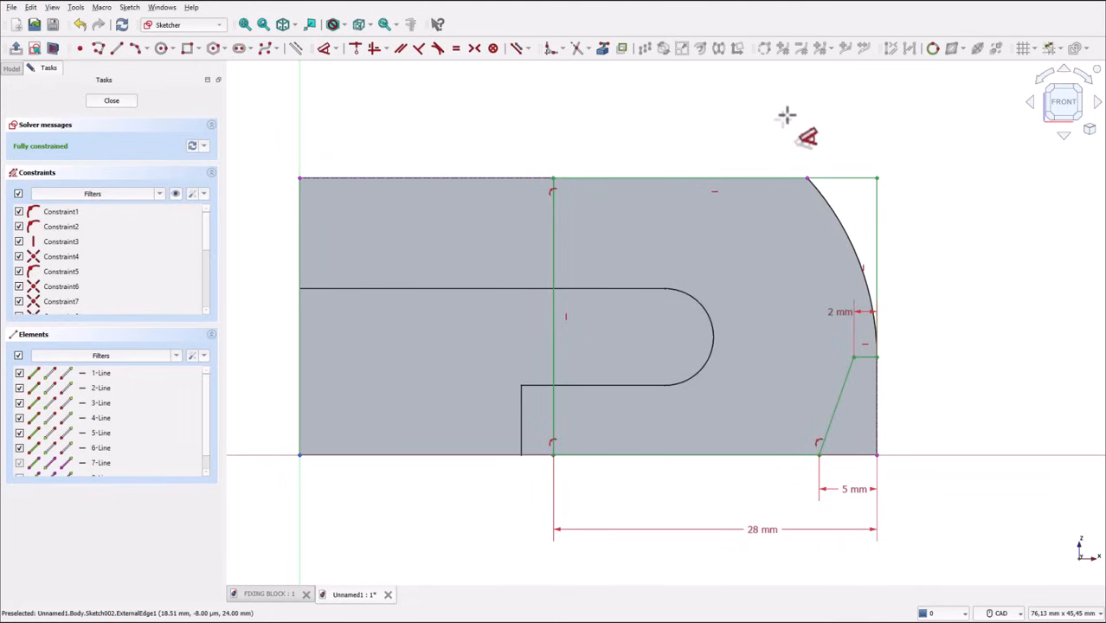
mouse_move(878, 358)
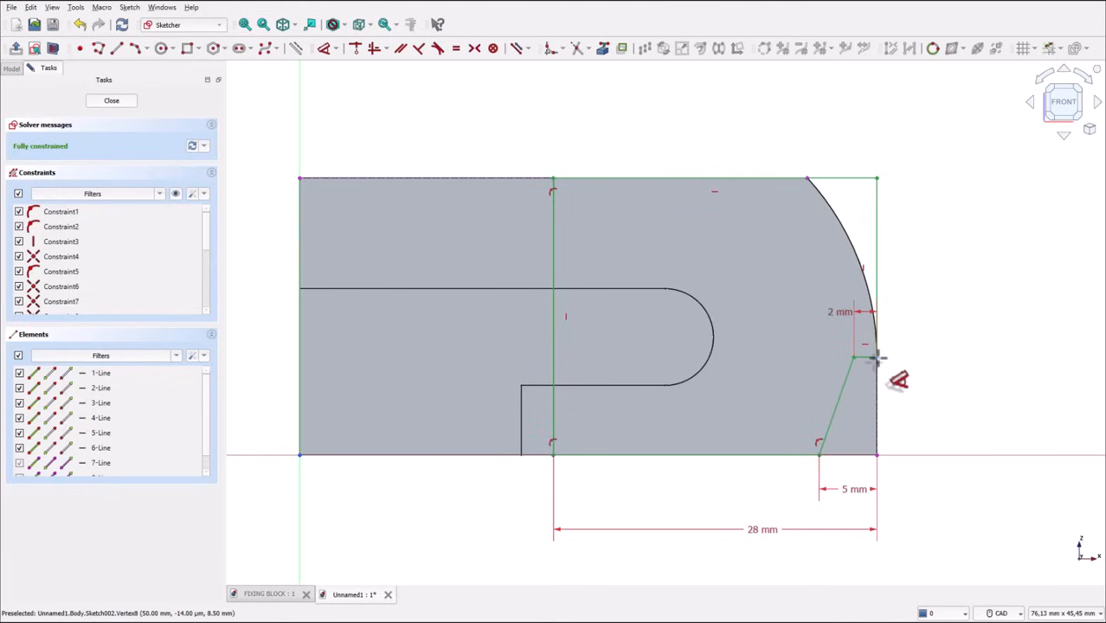
mouse_move(879, 448)
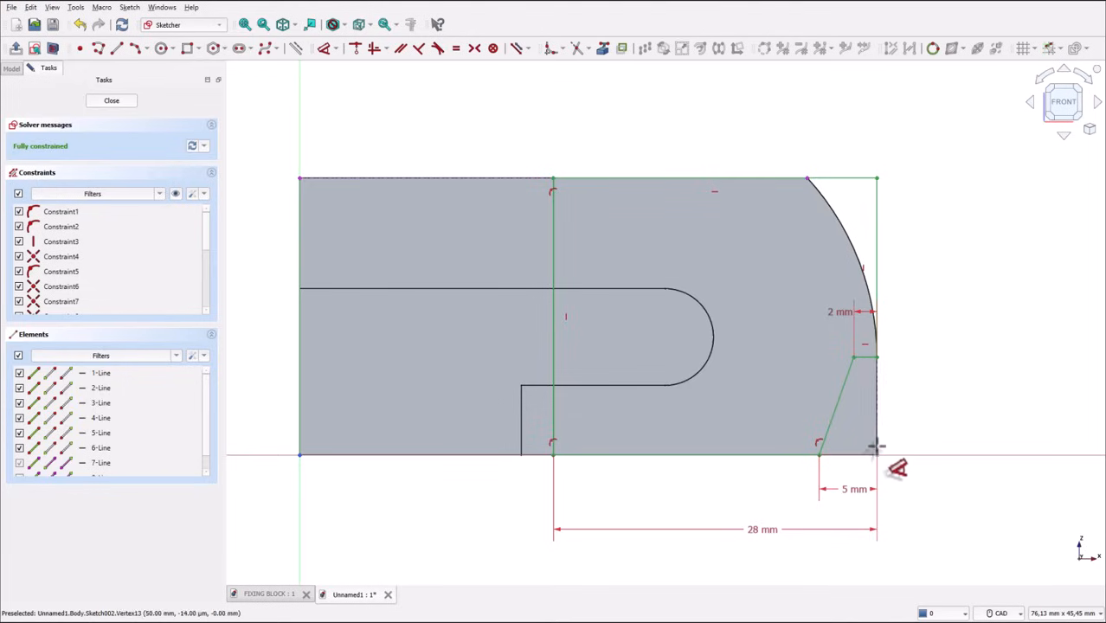
mouse_move(648, 136)
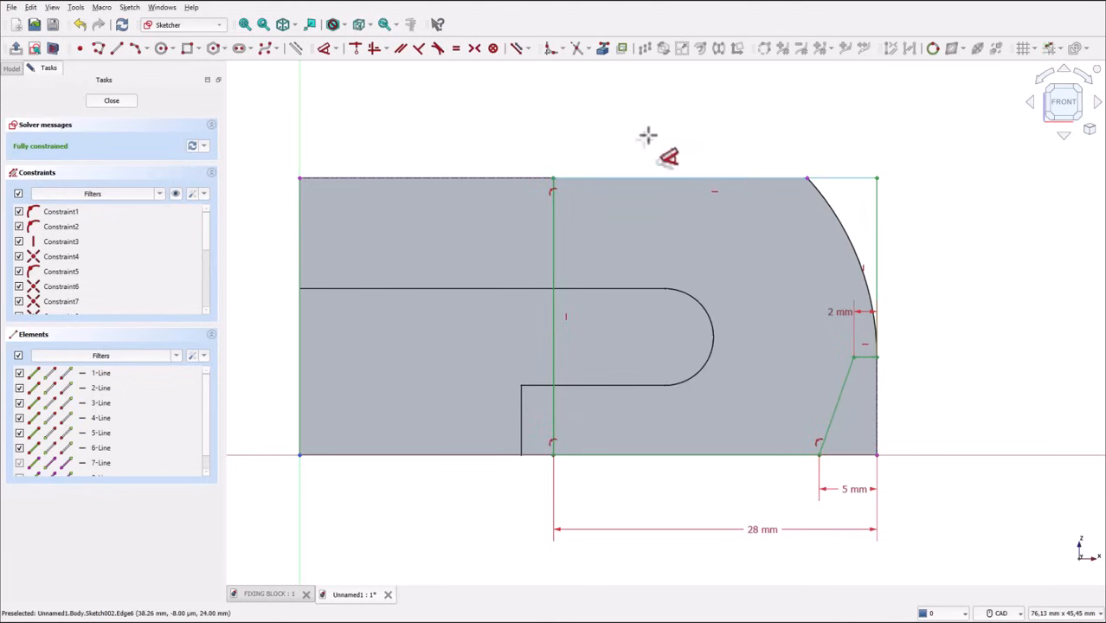
mouse_move(483, 139)
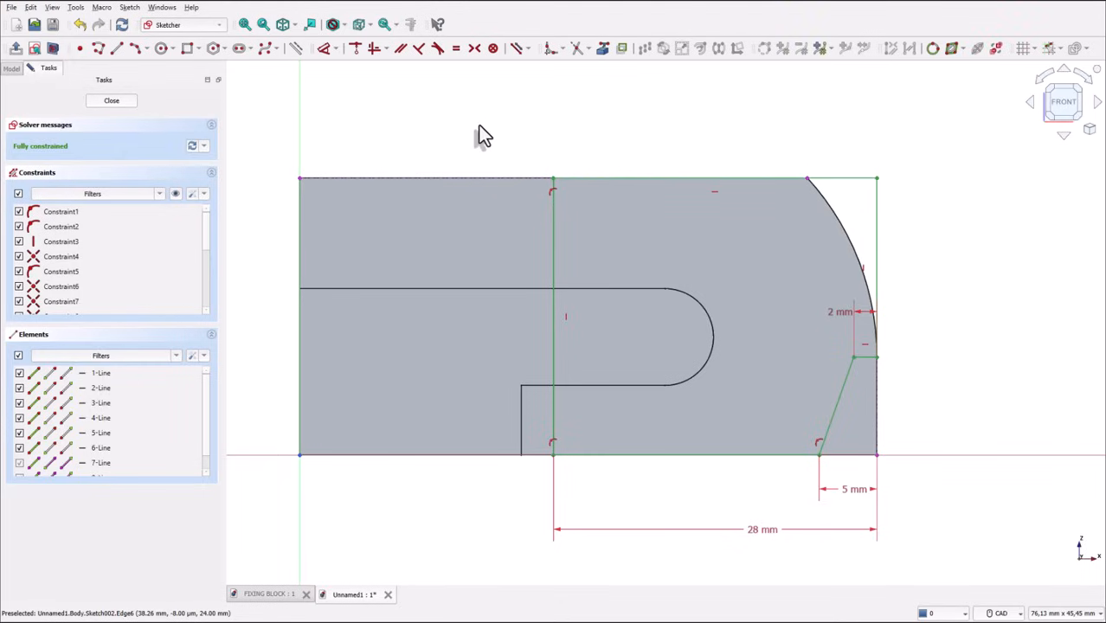
mouse_move(463, 128)
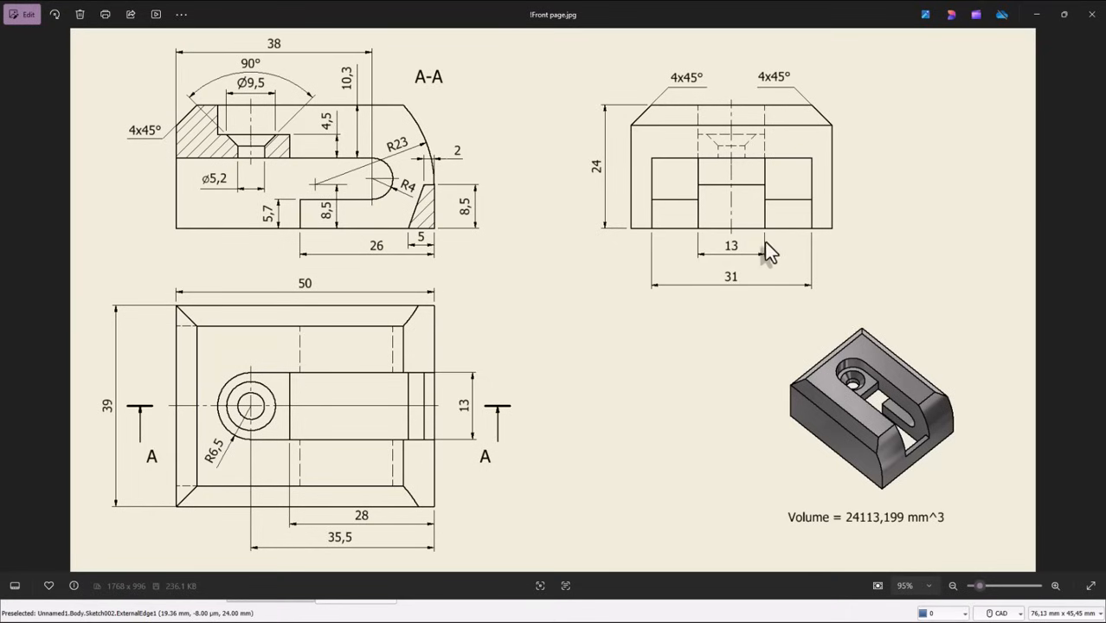
mouse_move(737, 260)
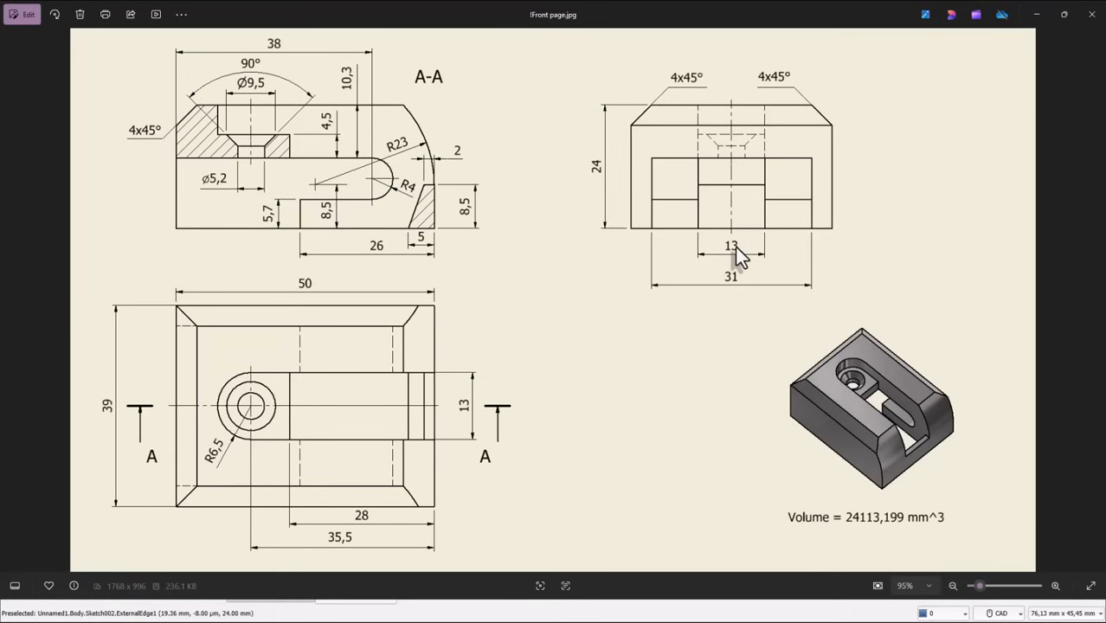
mouse_move(844, 390)
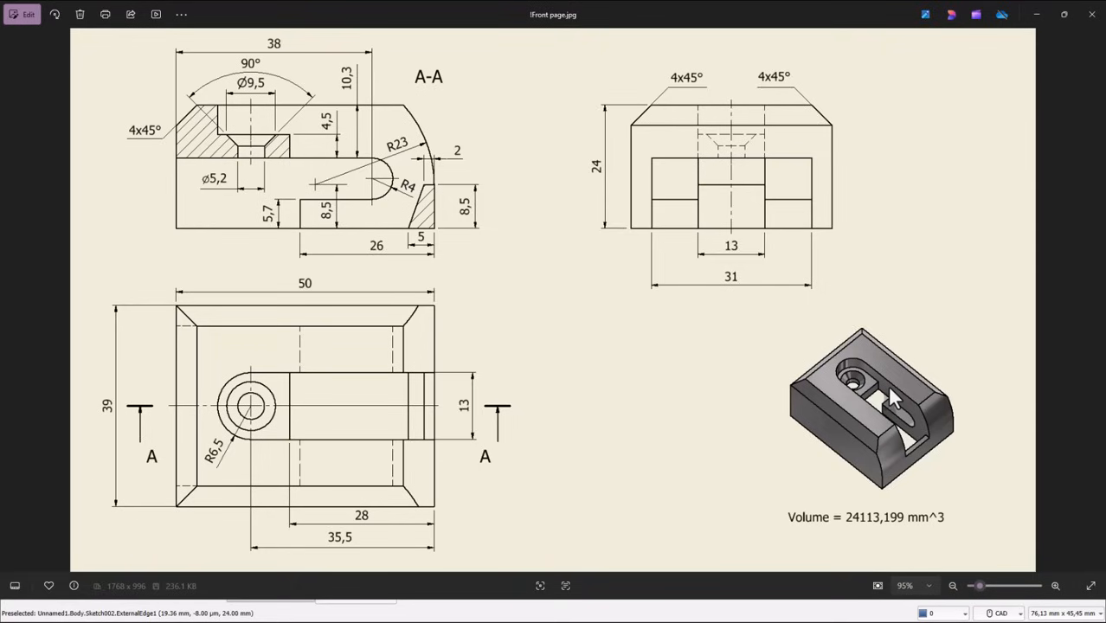
mouse_move(853, 362)
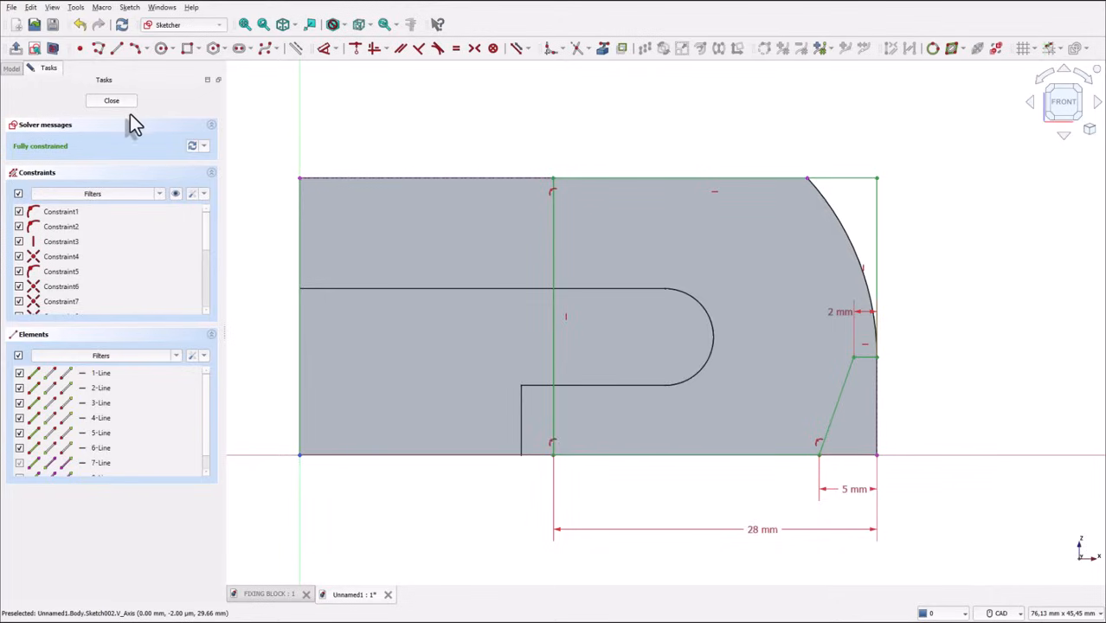
Step: Close the corner-cut sketch and pocket it 13 mm symmetric to plane
click(111, 100)
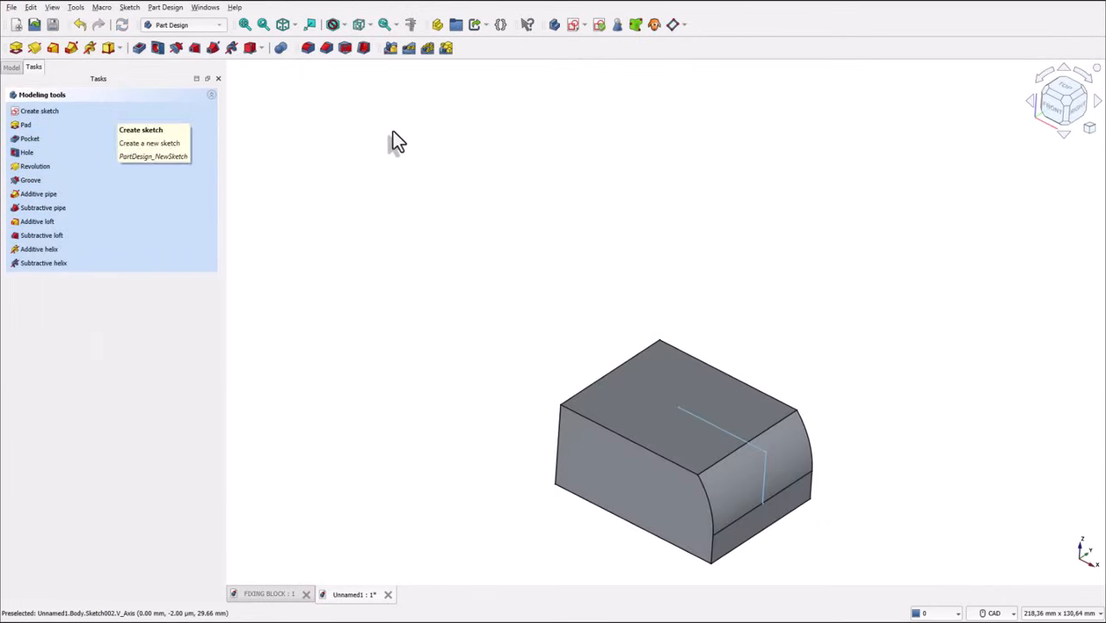
mouse_move(41, 78)
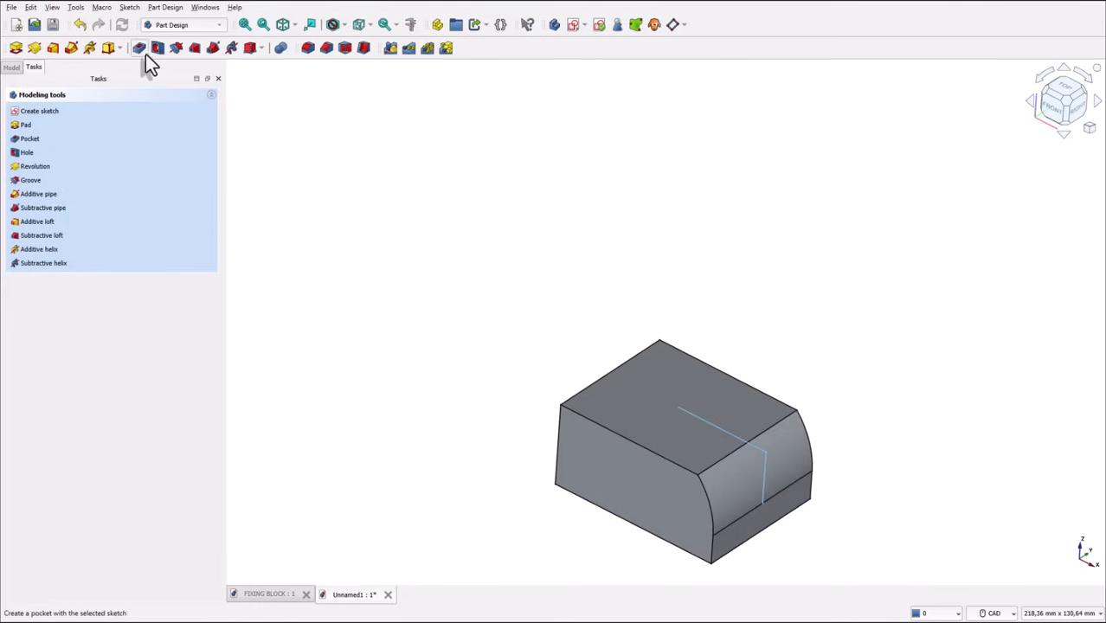
mouse_move(143, 58)
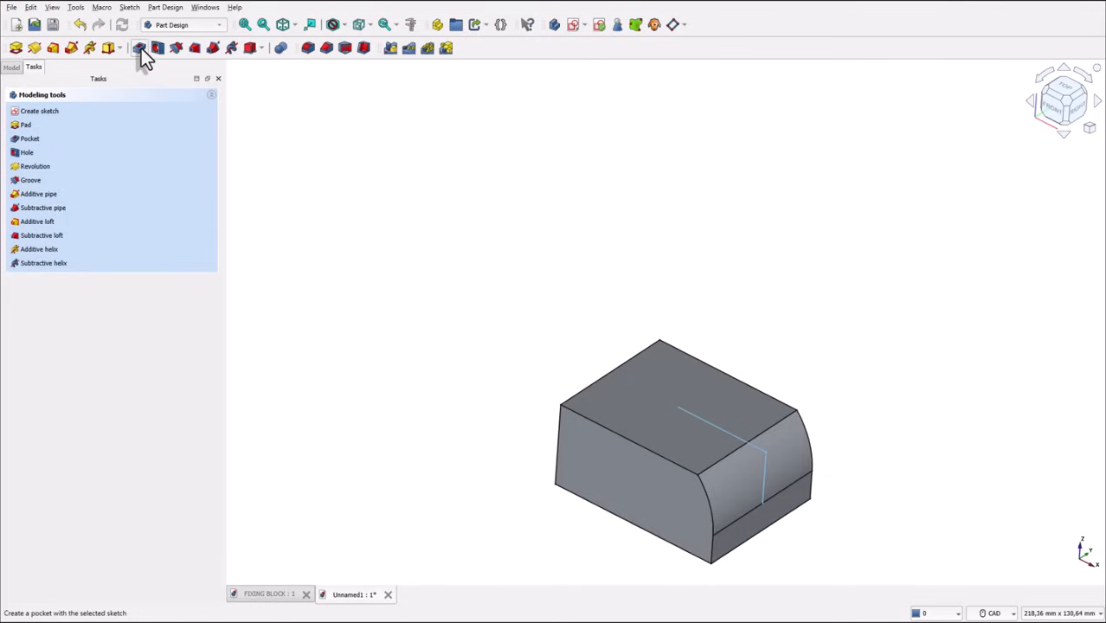
click(140, 48)
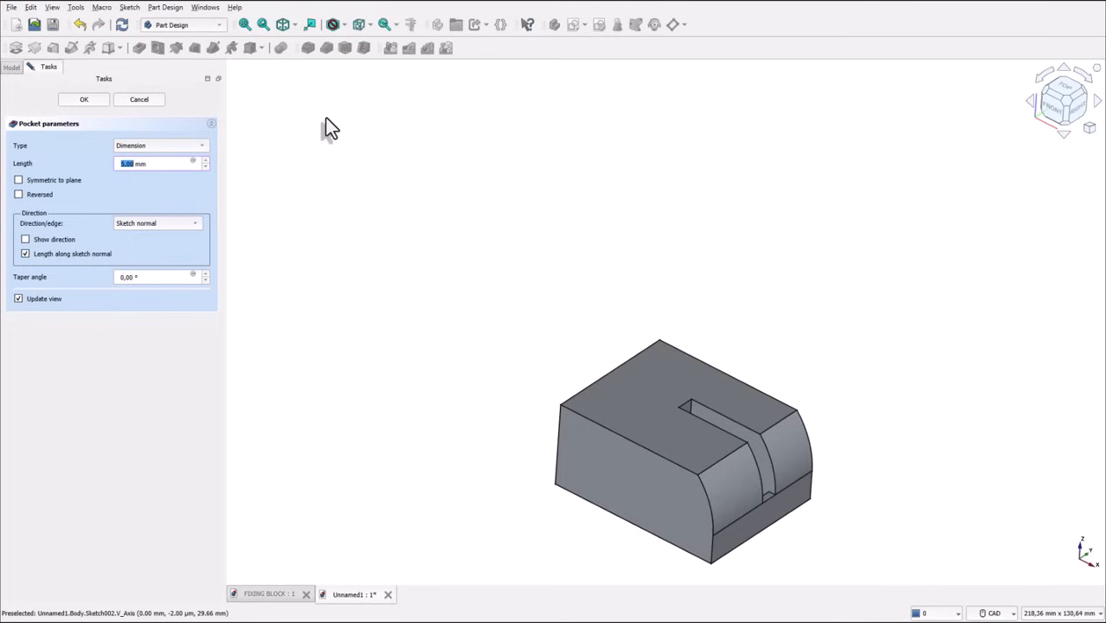
mouse_move(321, 143)
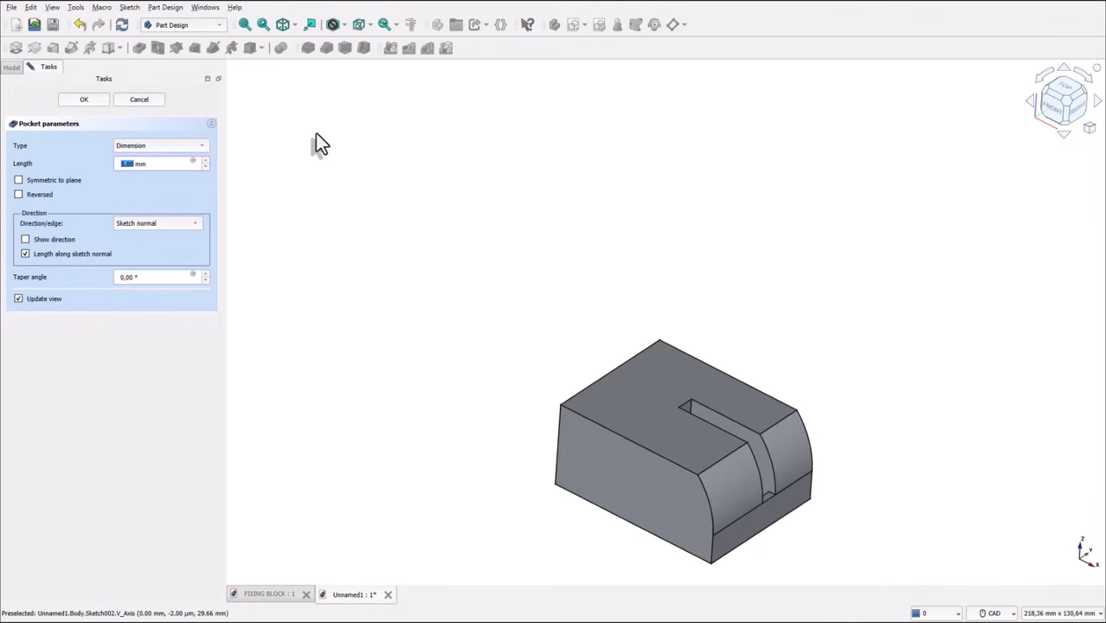
click(19, 180)
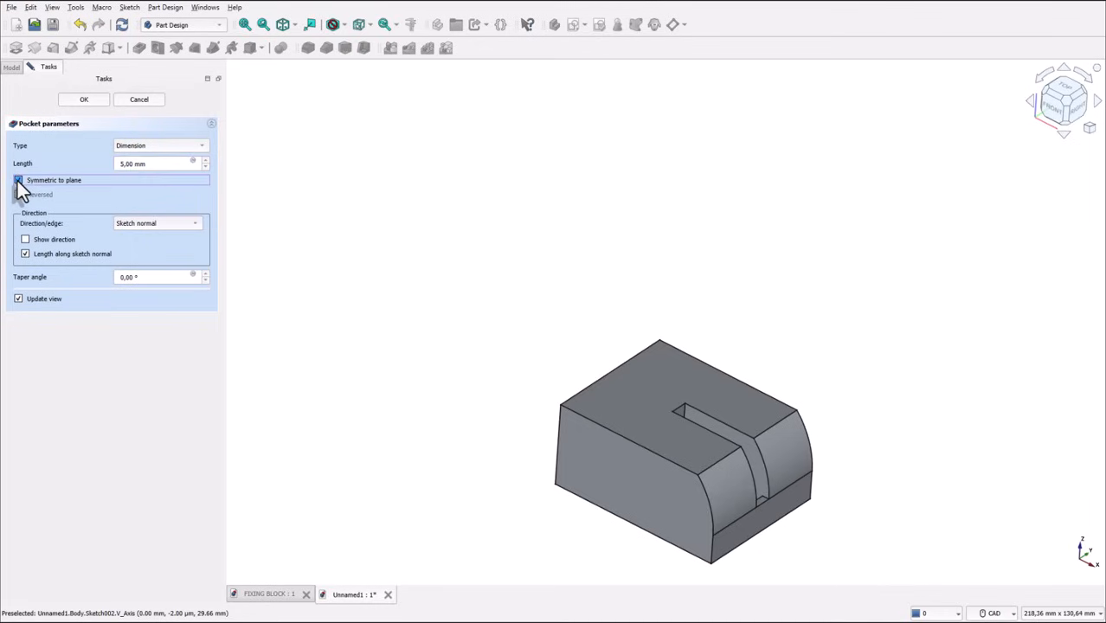
click(19, 180)
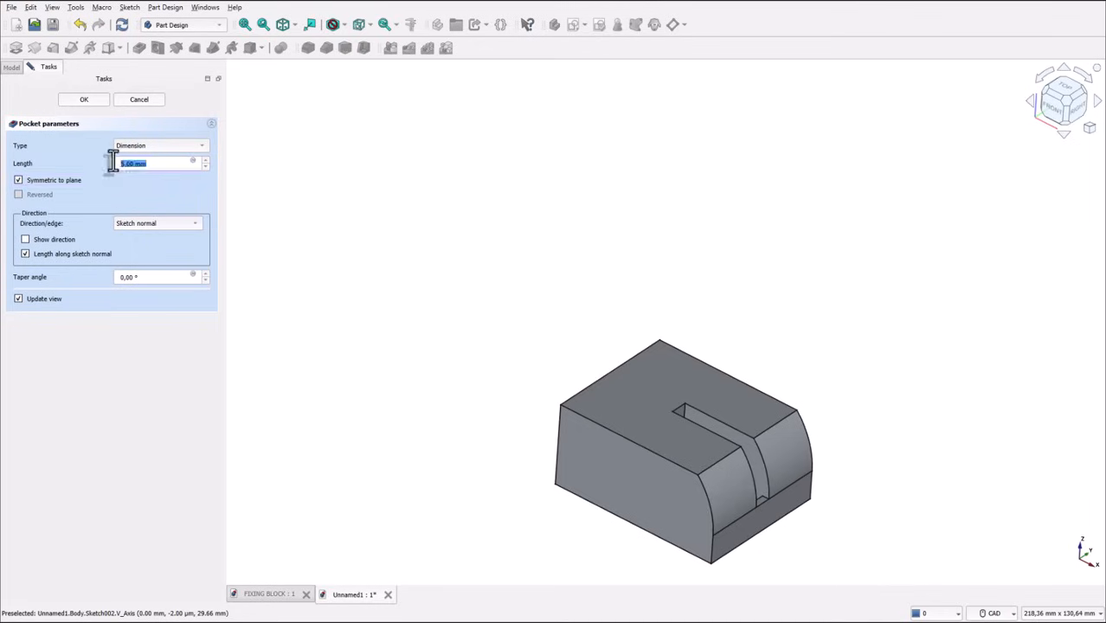
text(13)
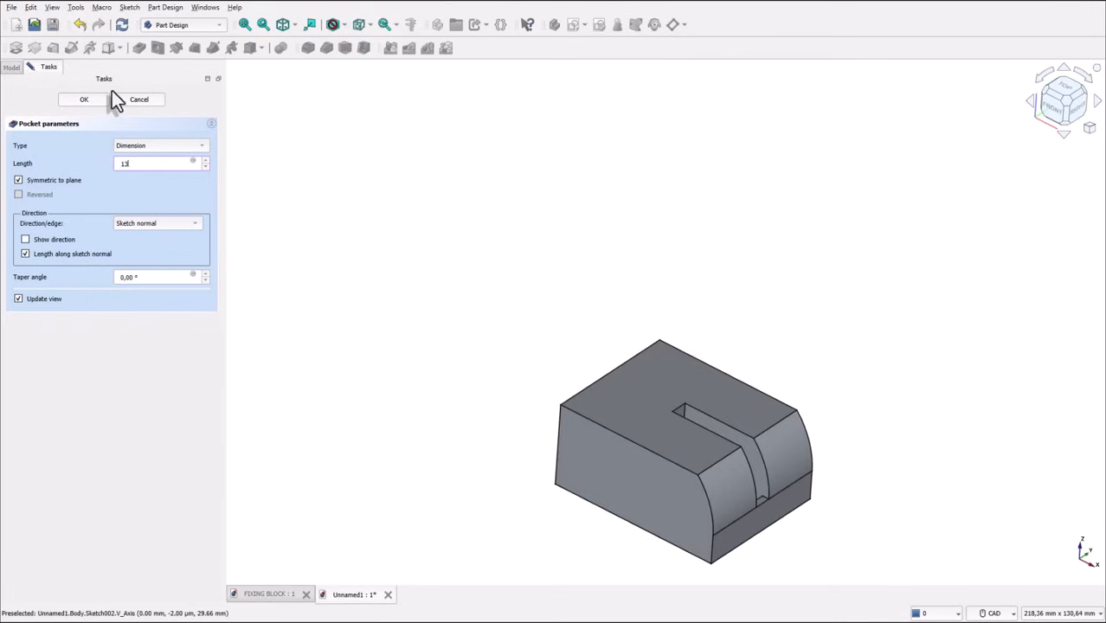
click(84, 98)
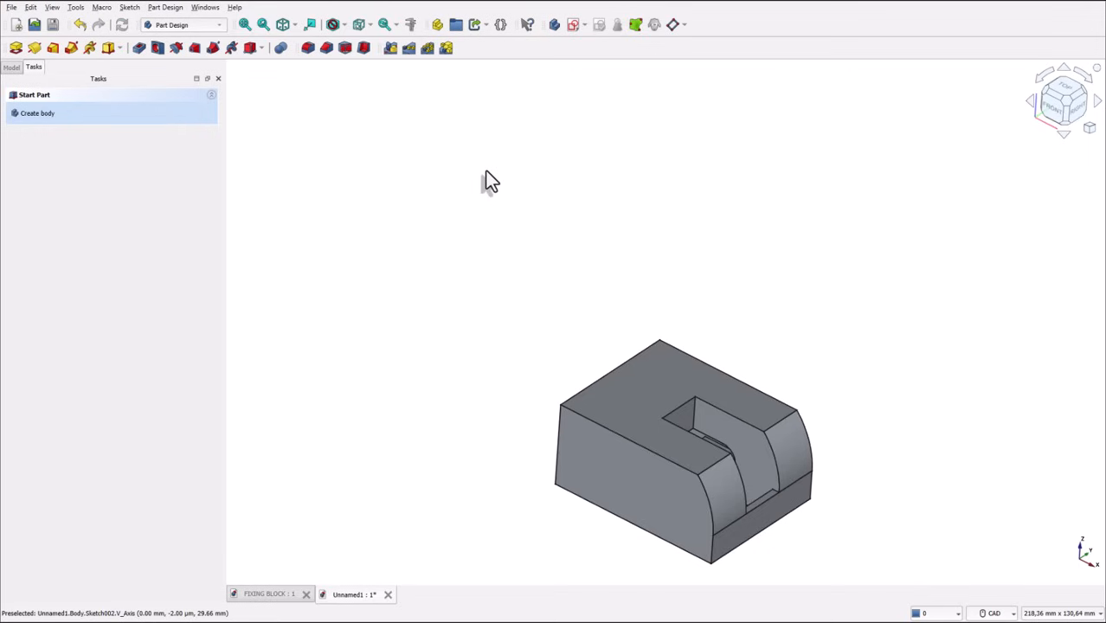
drag(491, 182, 459, 422)
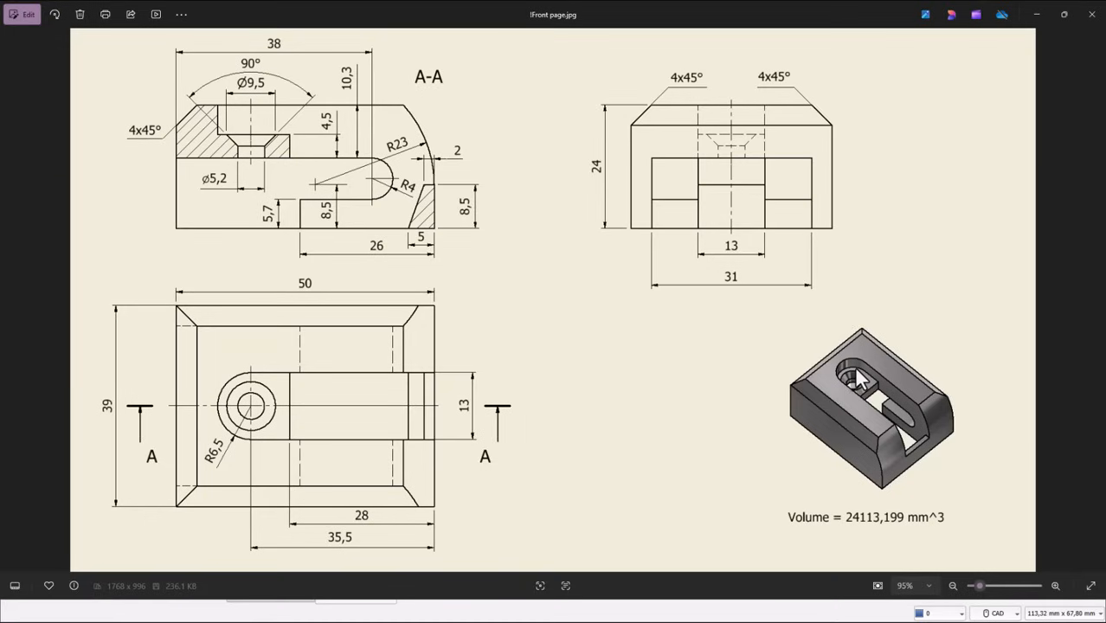
mouse_move(809, 372)
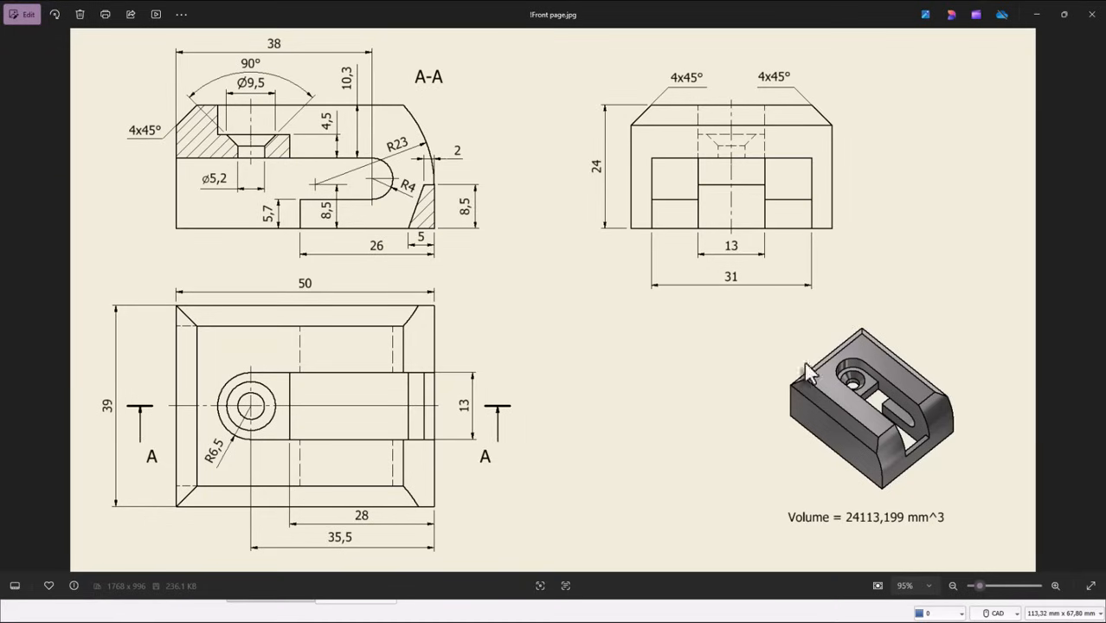
mouse_move(338, 553)
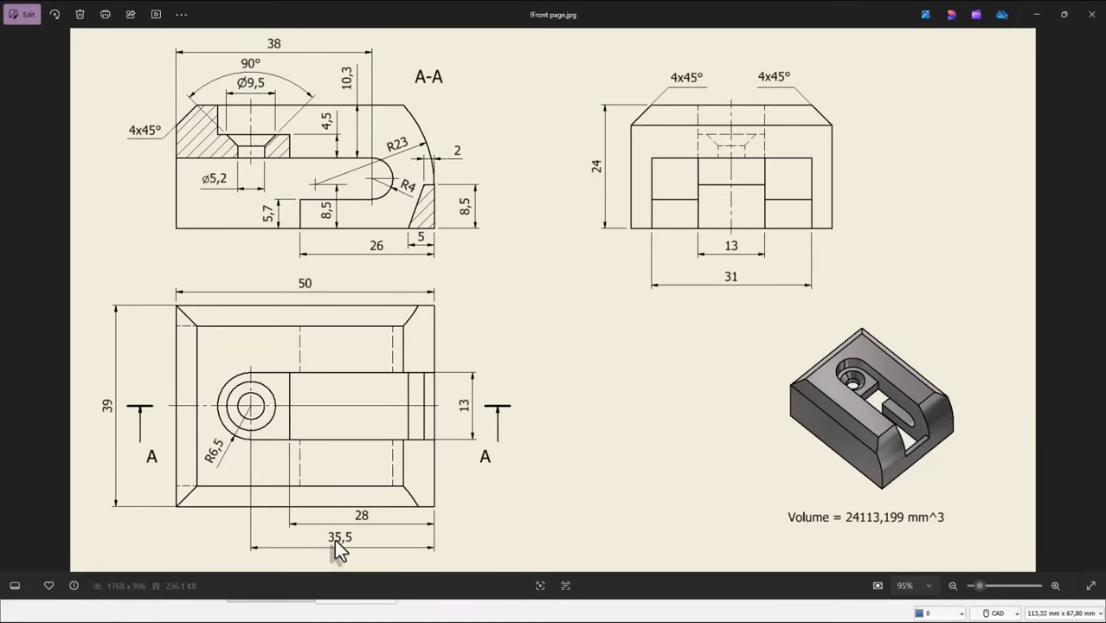
mouse_move(389, 390)
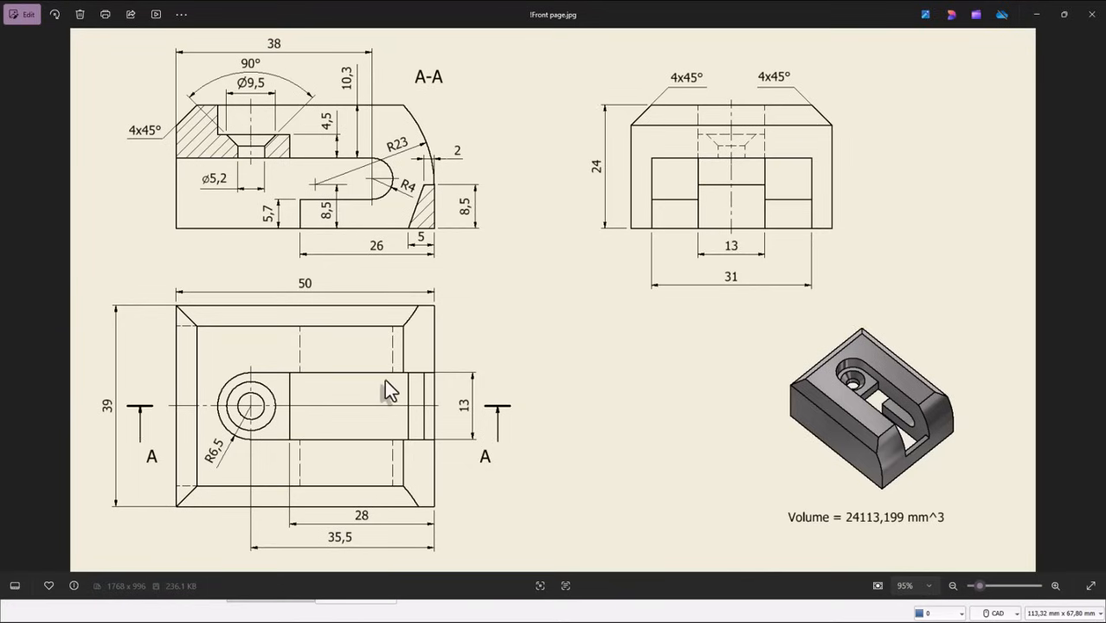
mouse_move(418, 442)
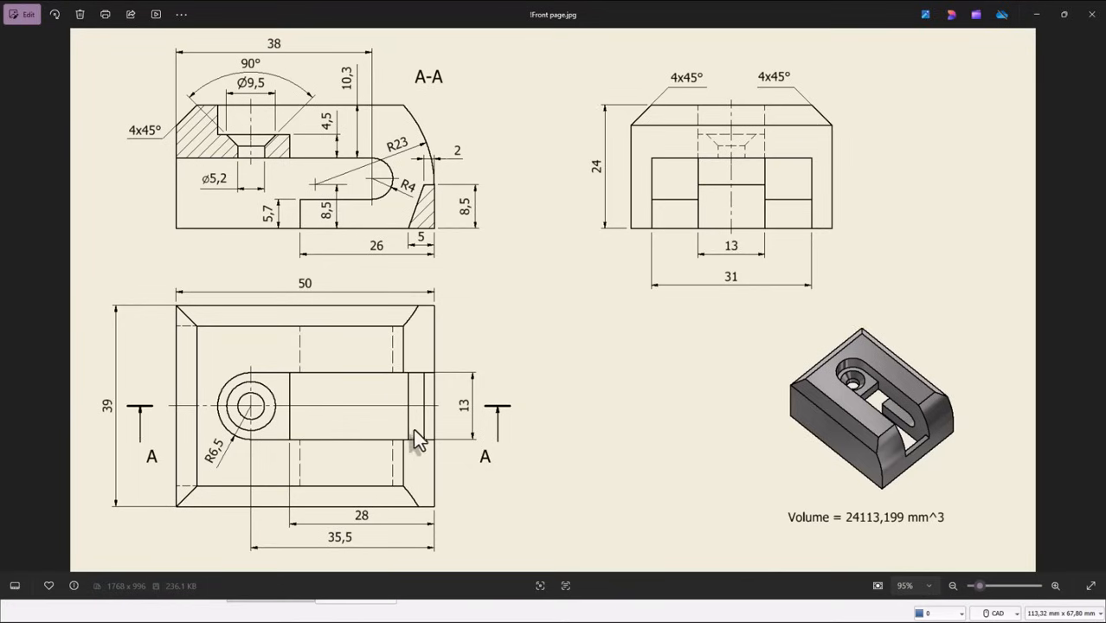
mouse_move(215, 465)
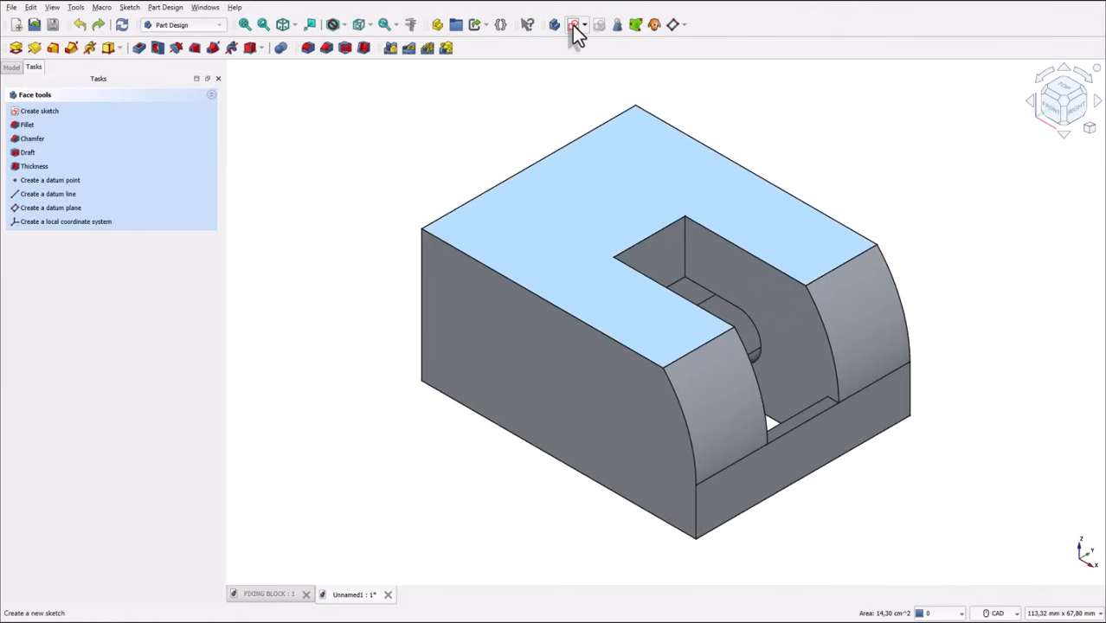
Step: Sketch a rounded slot outline on the block's top face, extending beyond the pocket
click(39, 111)
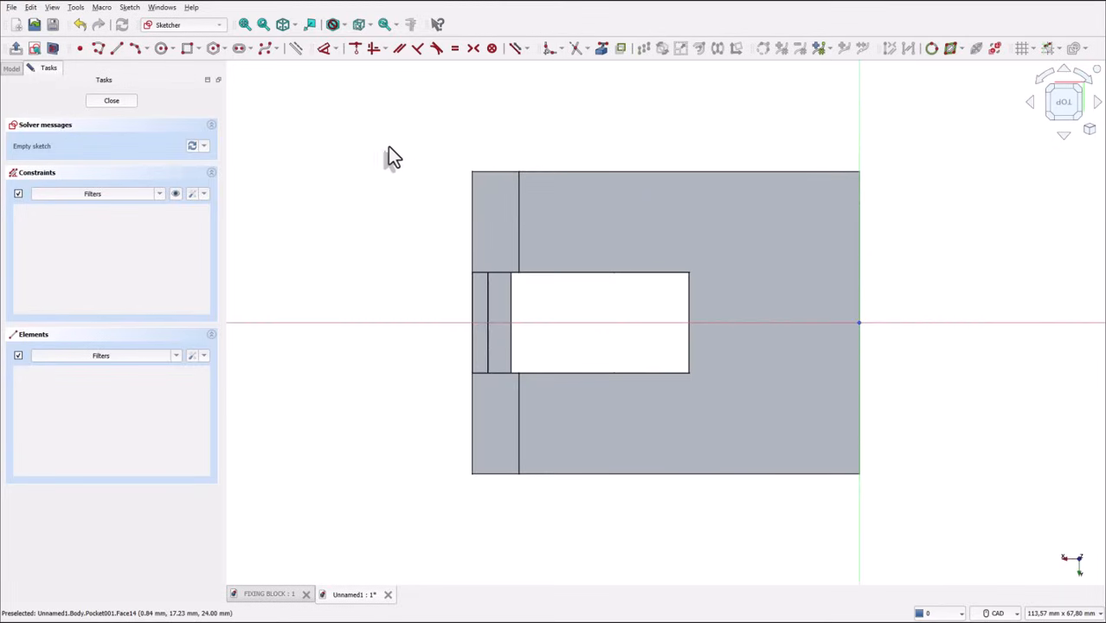
mouse_move(578, 72)
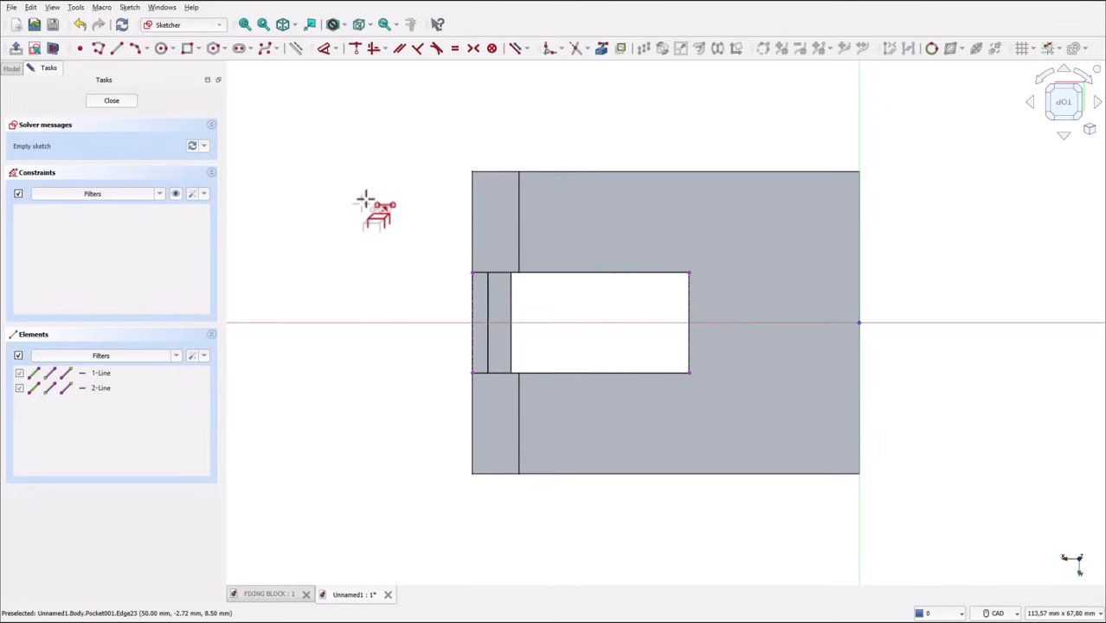
mouse_move(112, 74)
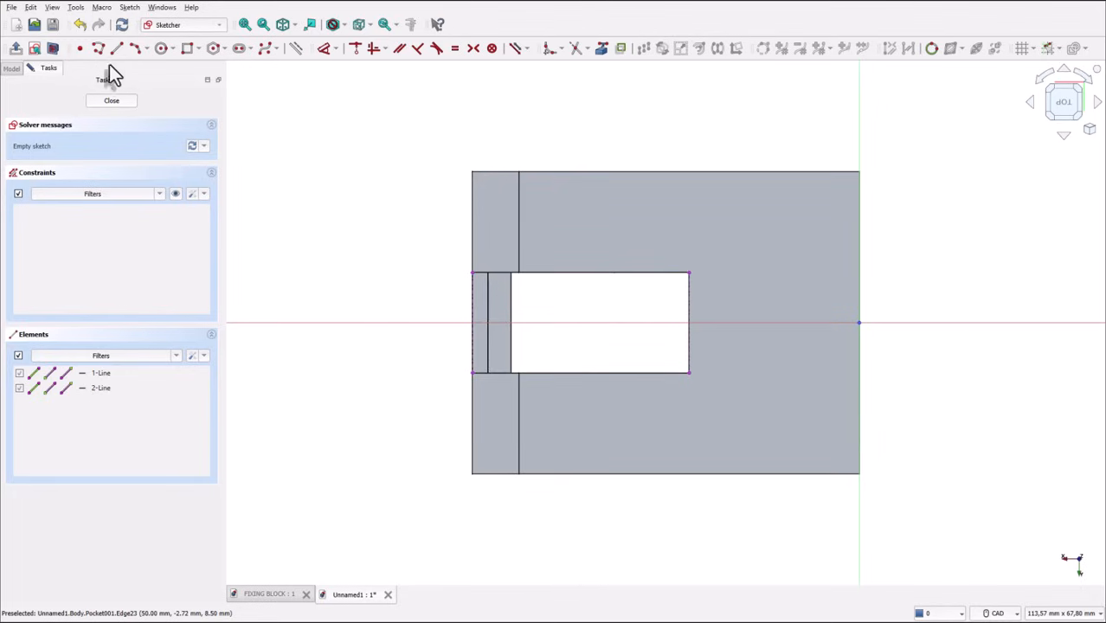
mouse_move(690, 285)
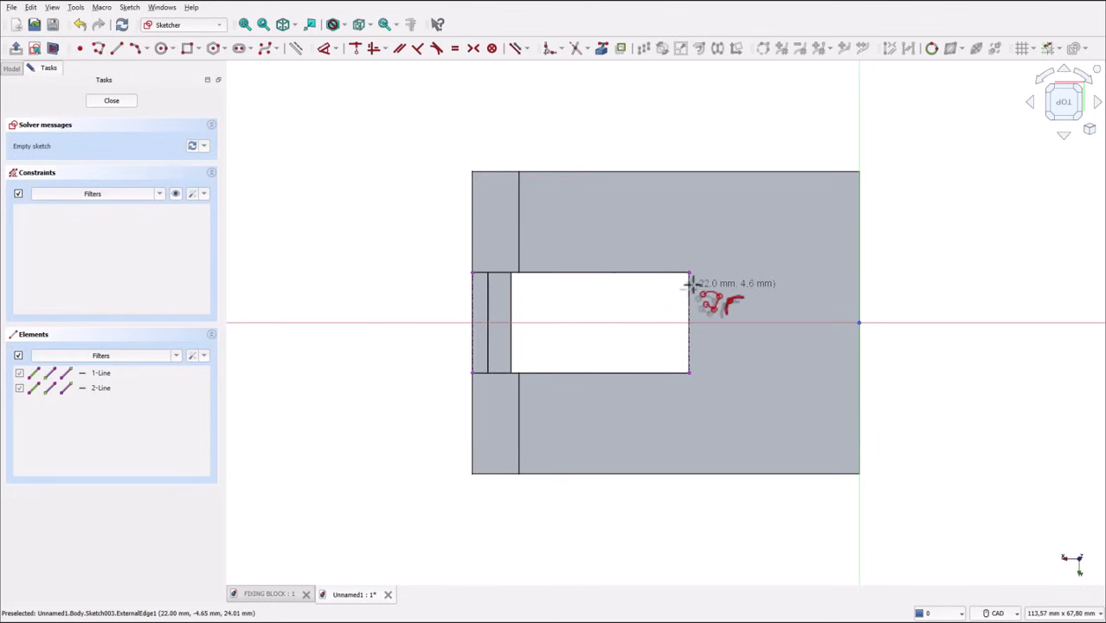
mouse_move(690, 283)
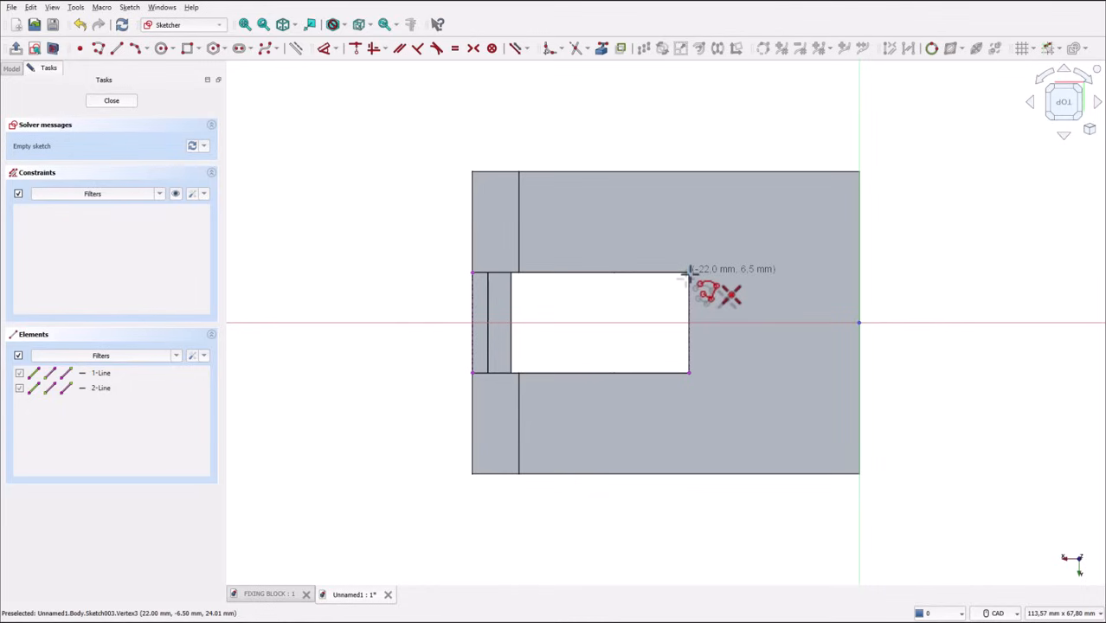
mouse_move(775, 277)
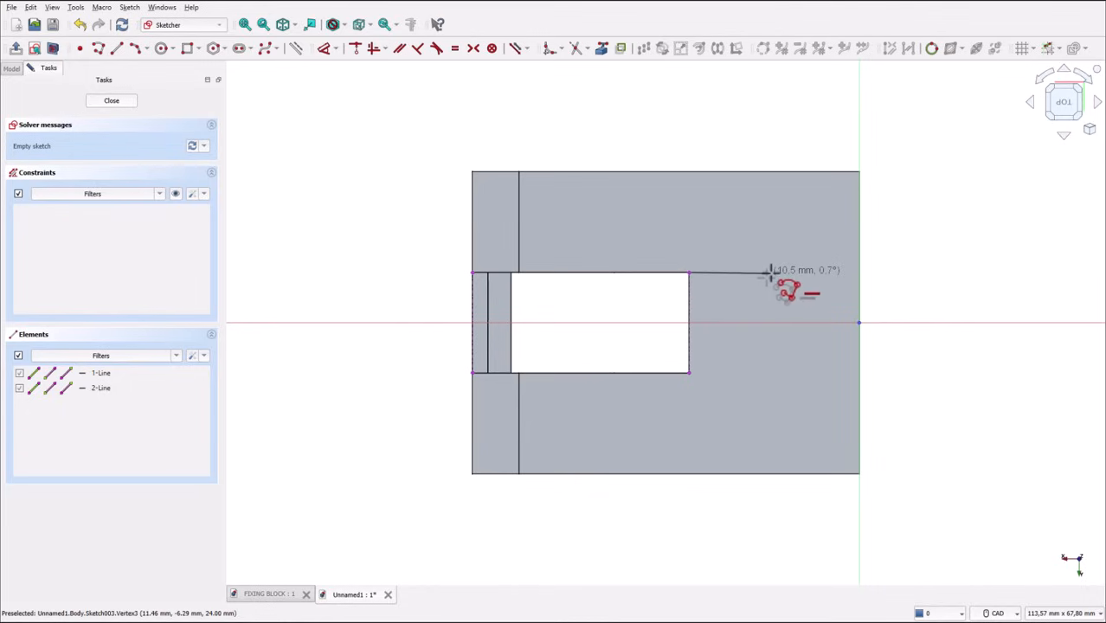
click(771, 273)
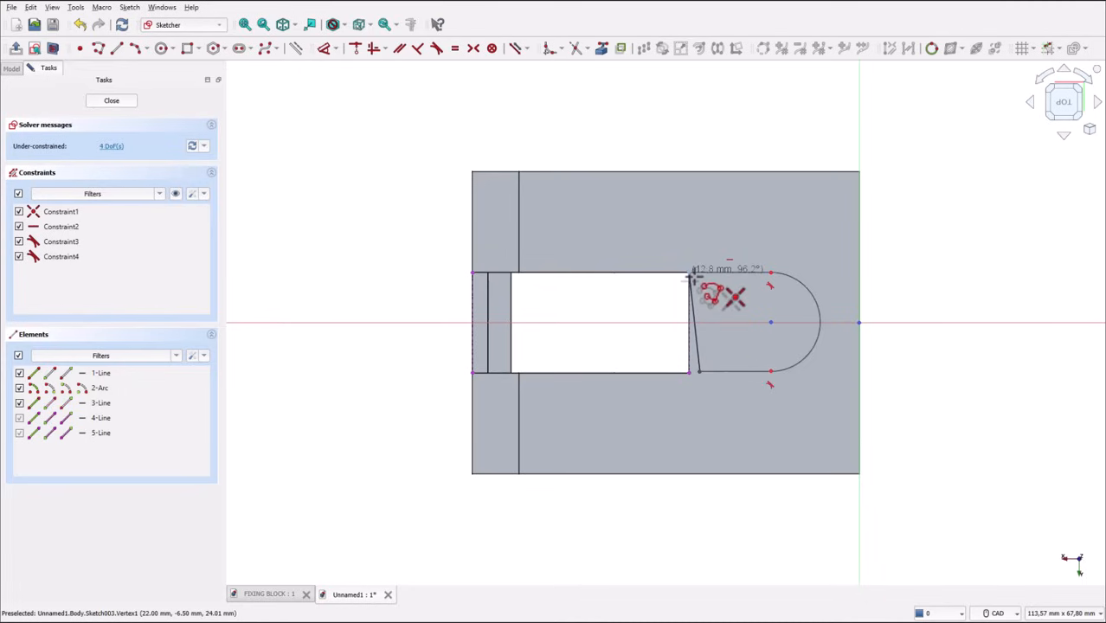
Step: Close the slot outline, set the 35.5 mm arc-centre dimension, and exit the sketch
click(698, 276)
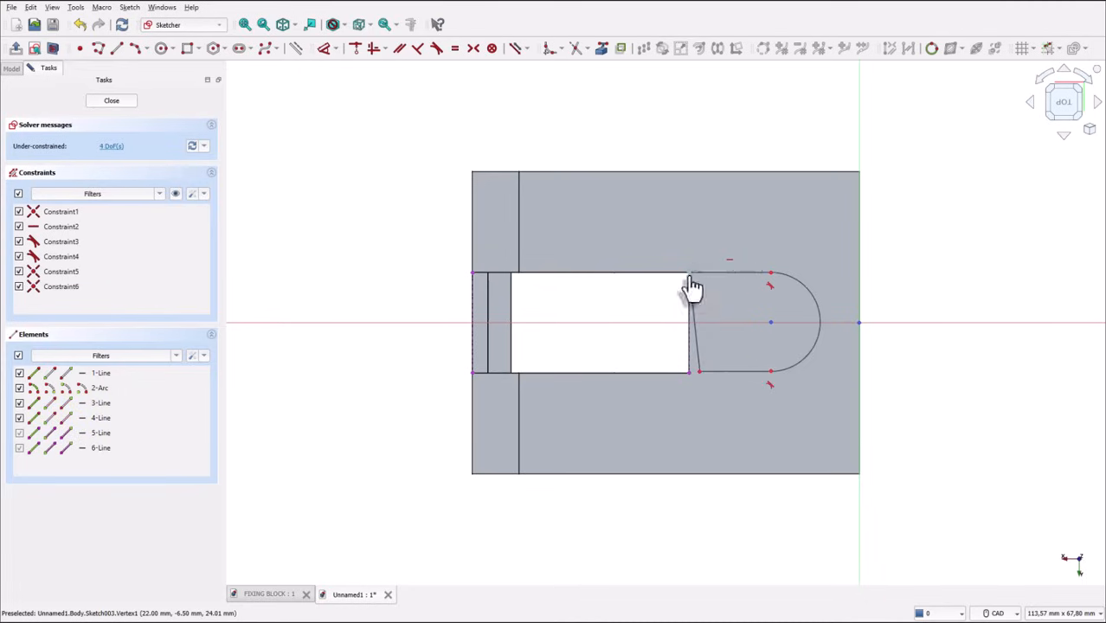
mouse_move(359, 143)
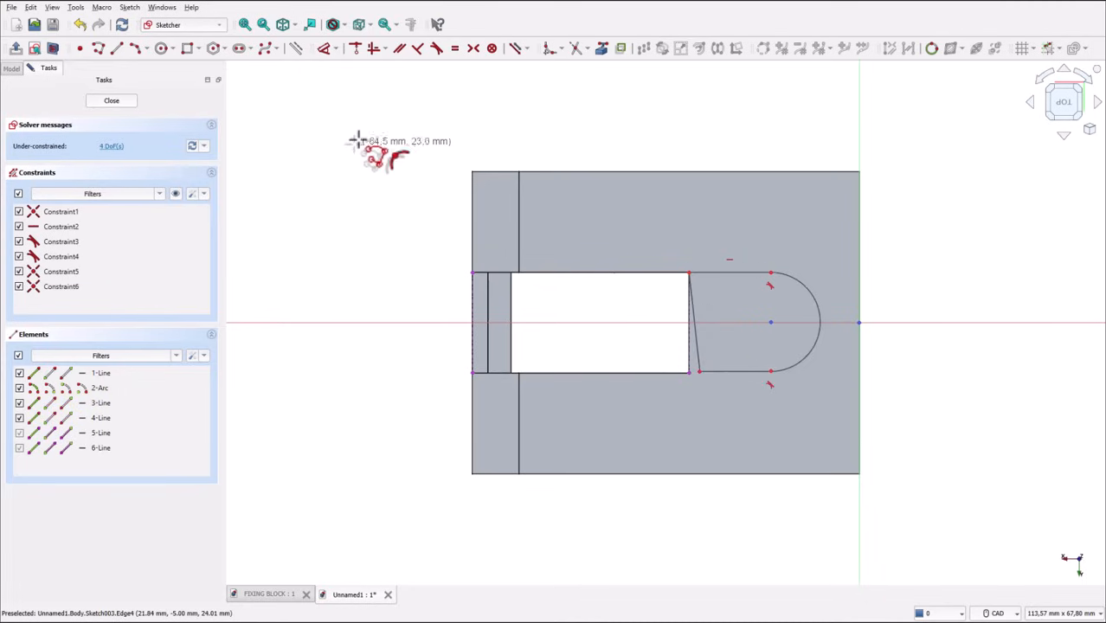
mouse_move(359, 170)
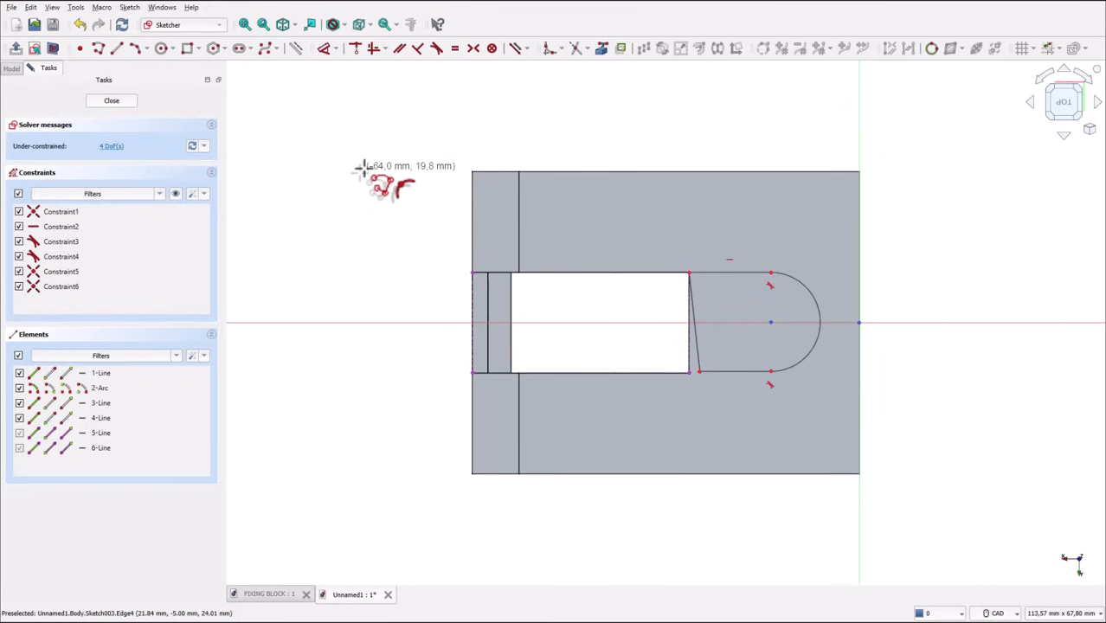
mouse_move(684, 390)
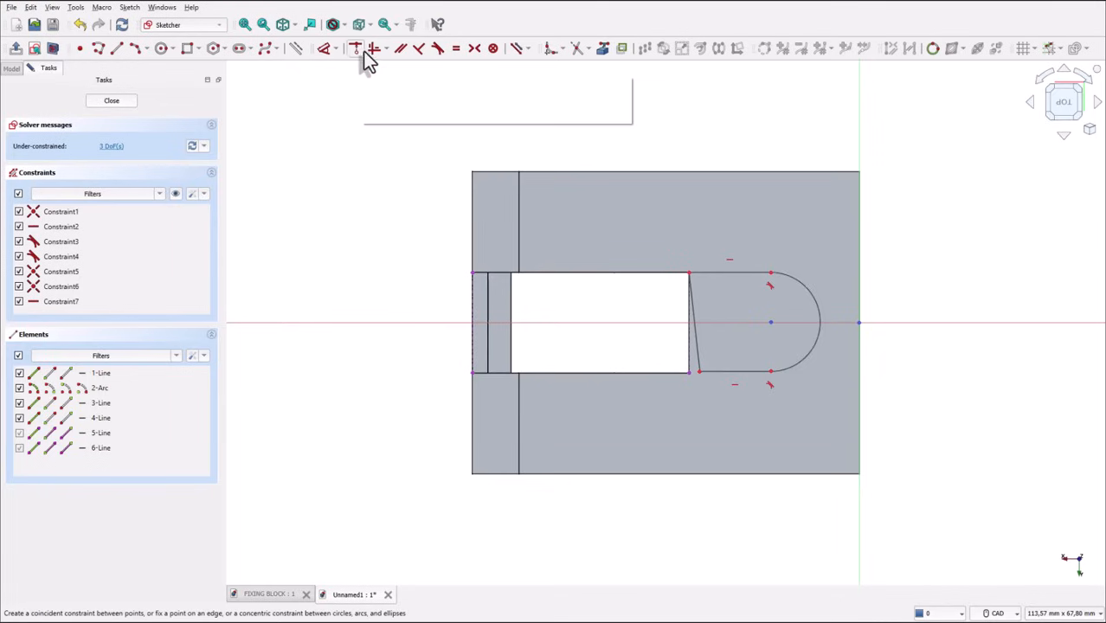
mouse_move(721, 392)
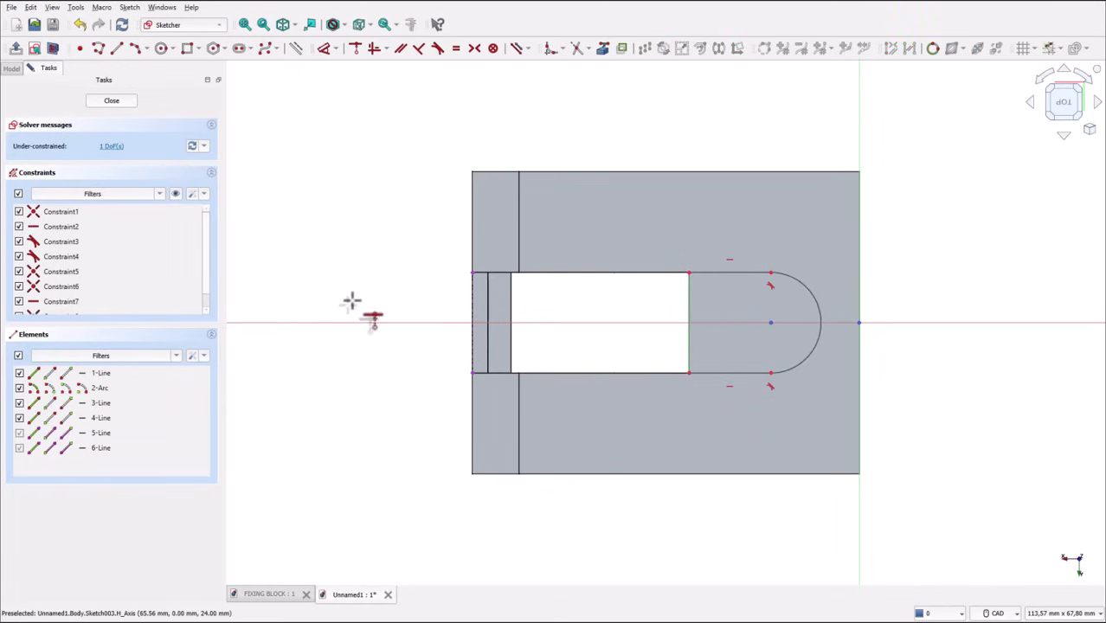
mouse_move(659, 285)
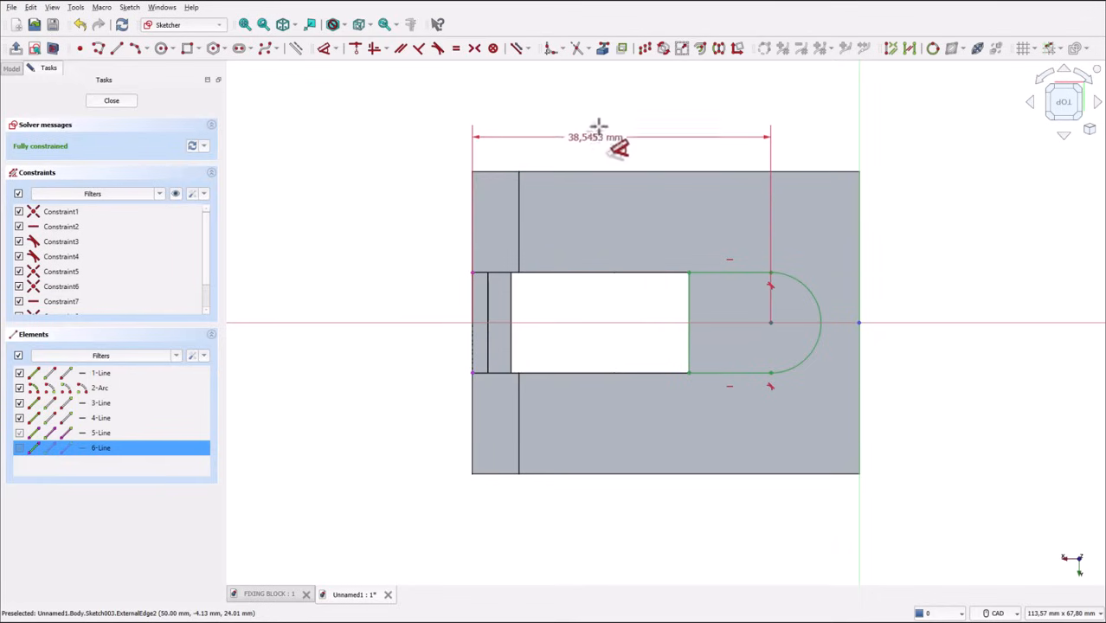
double_click(595, 137)
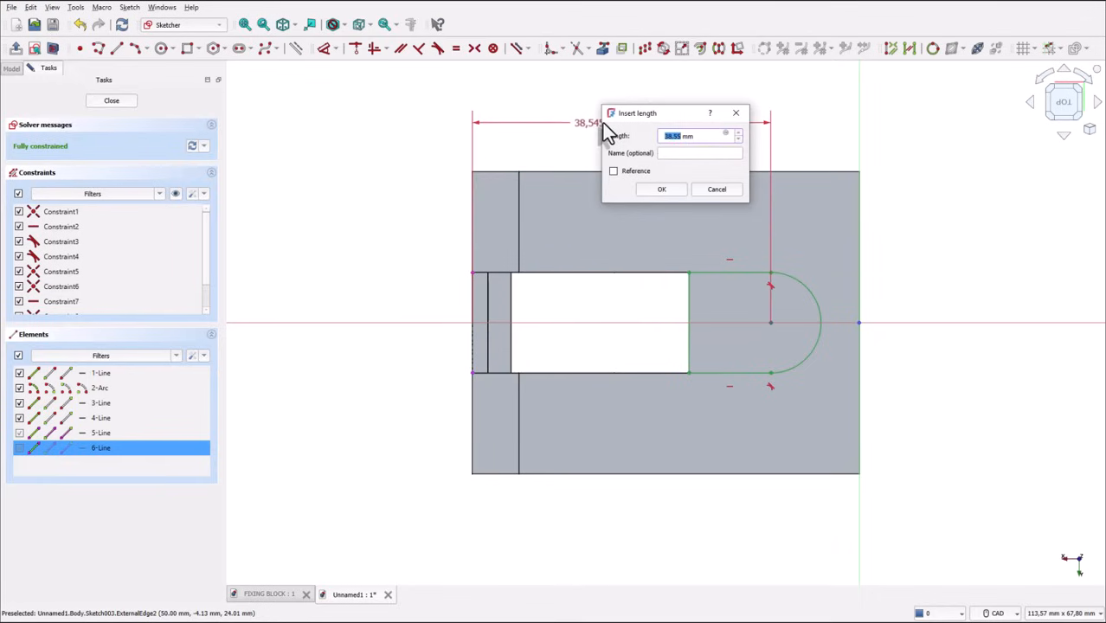
text(3)
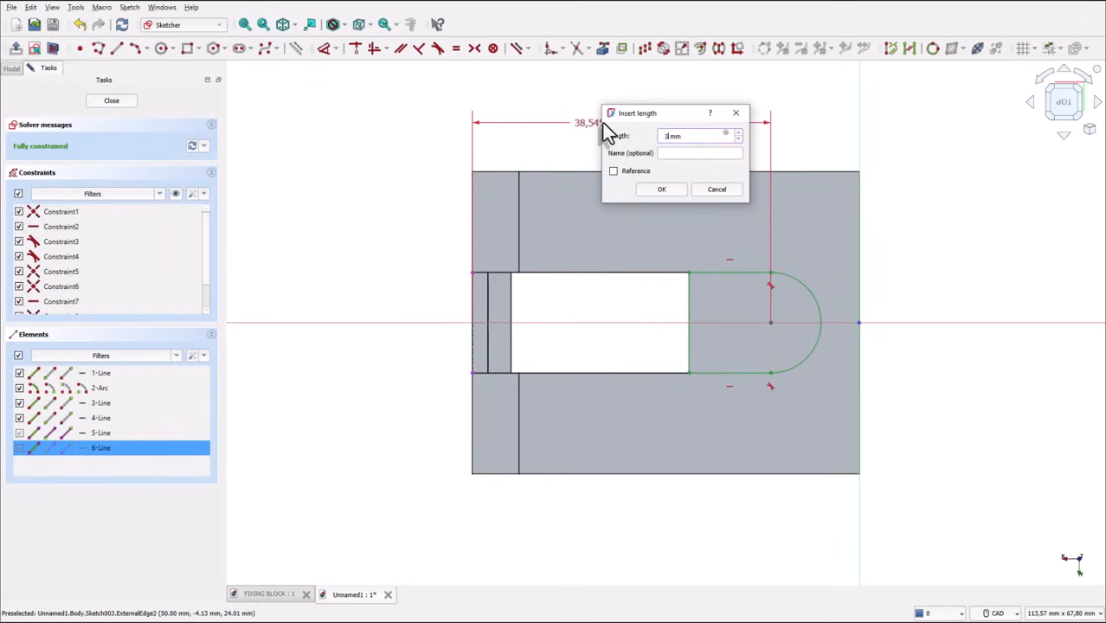
key(Return)
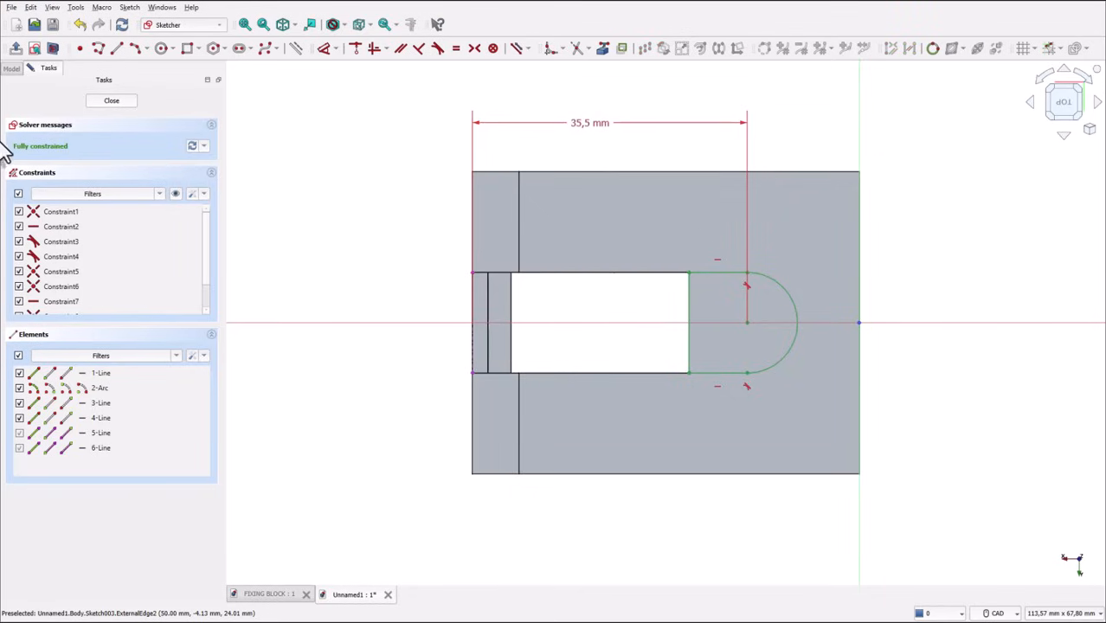
click(111, 100)
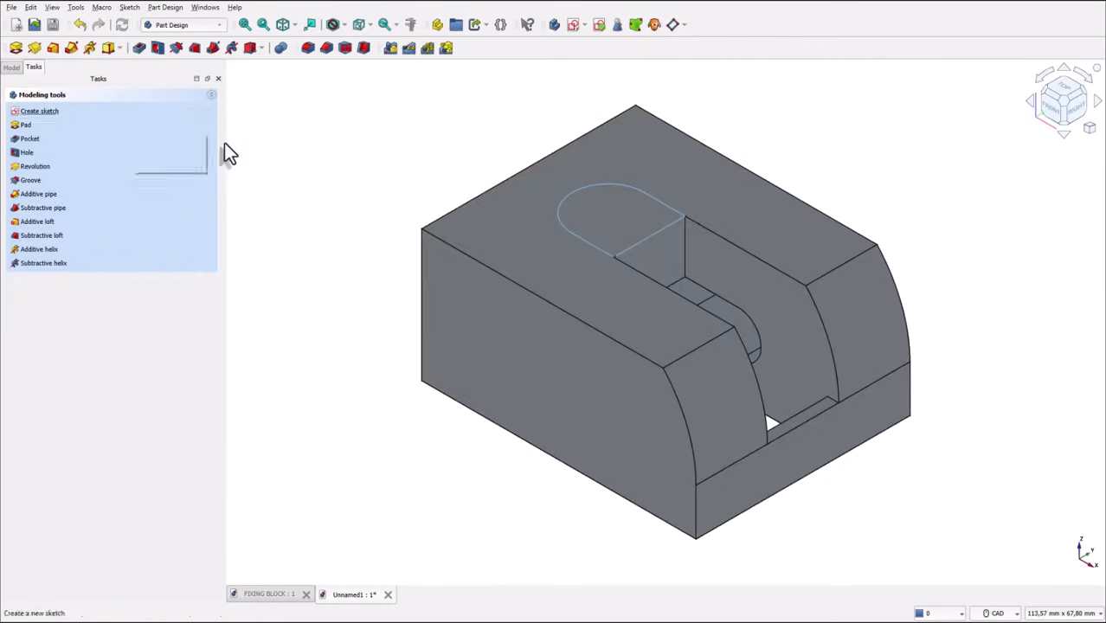
mouse_move(337, 146)
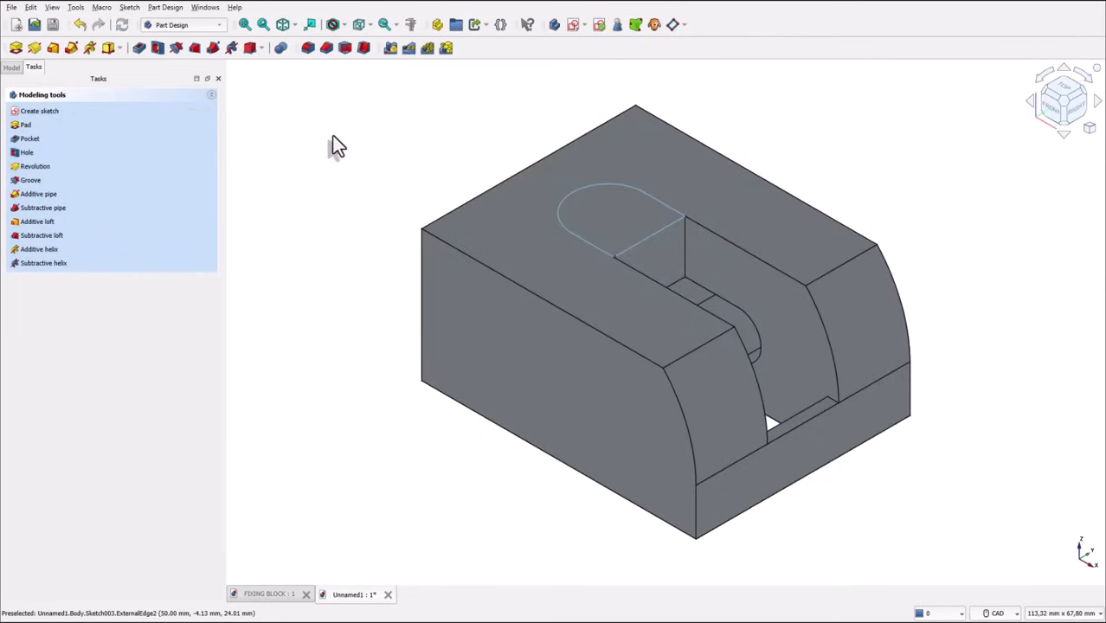
mouse_move(271, 127)
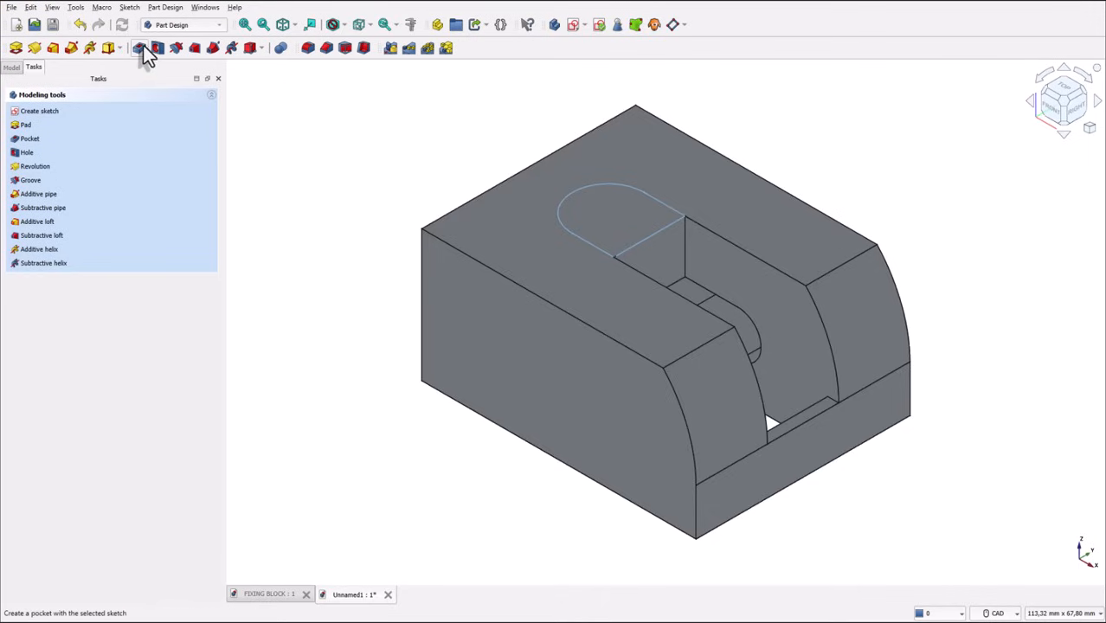
Step: Pocket the rounded slot sketch with a length of 10.3 mm
click(156, 48)
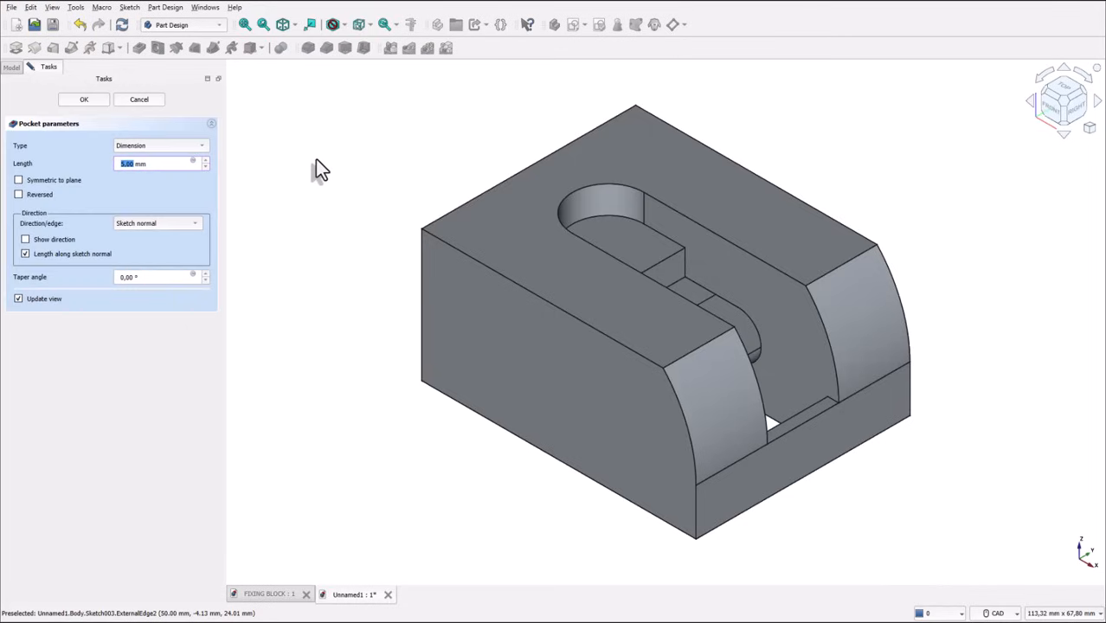
mouse_move(305, 167)
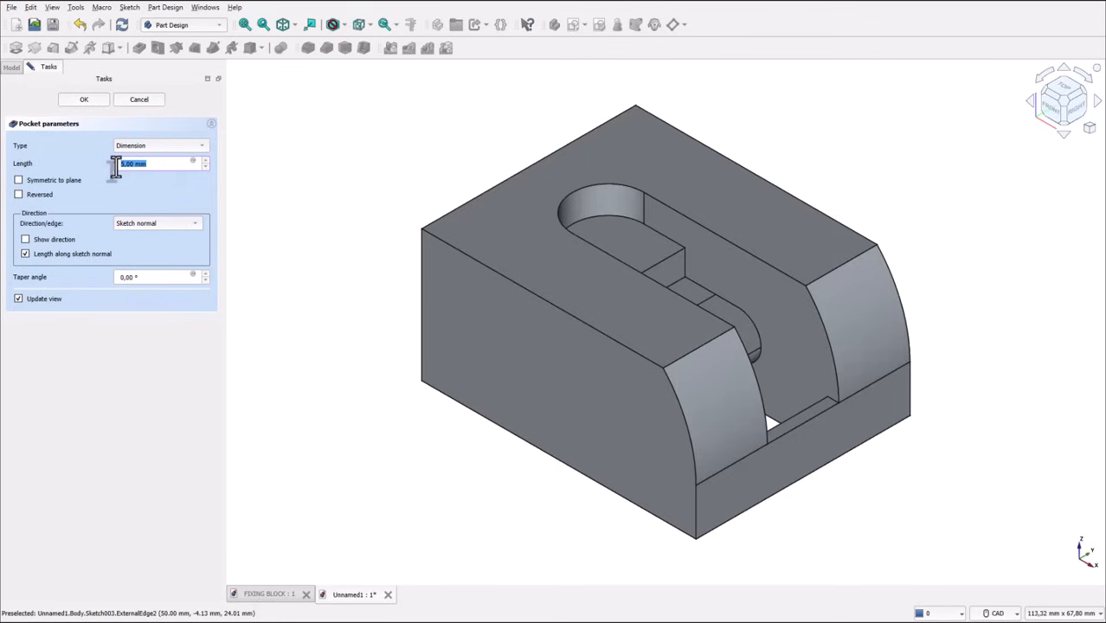
text(10.3)
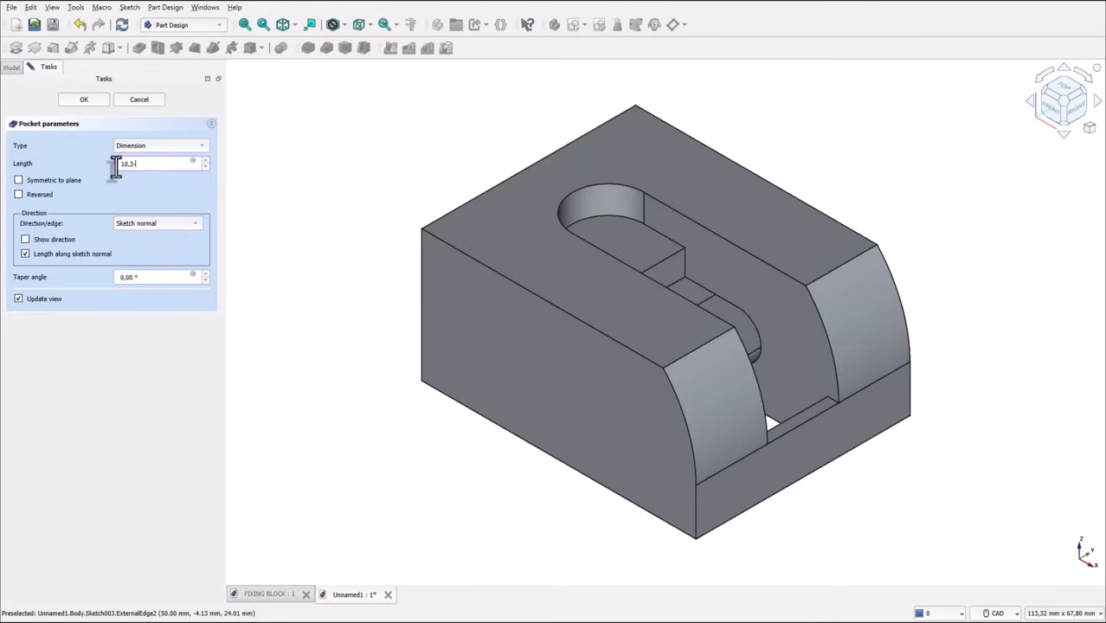
text(4)
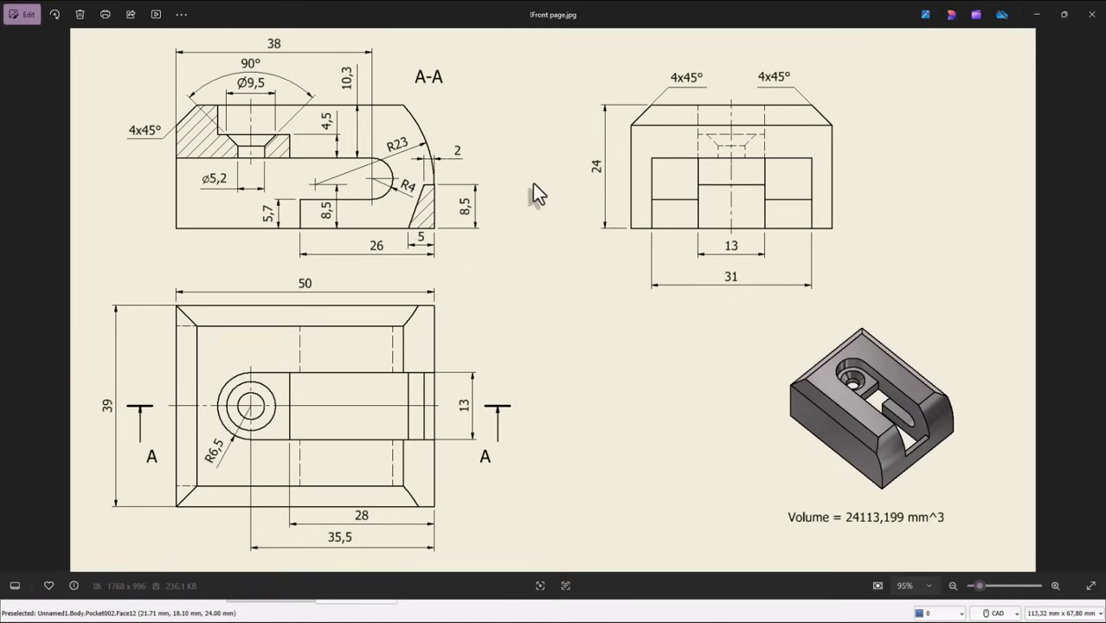
mouse_move(255, 169)
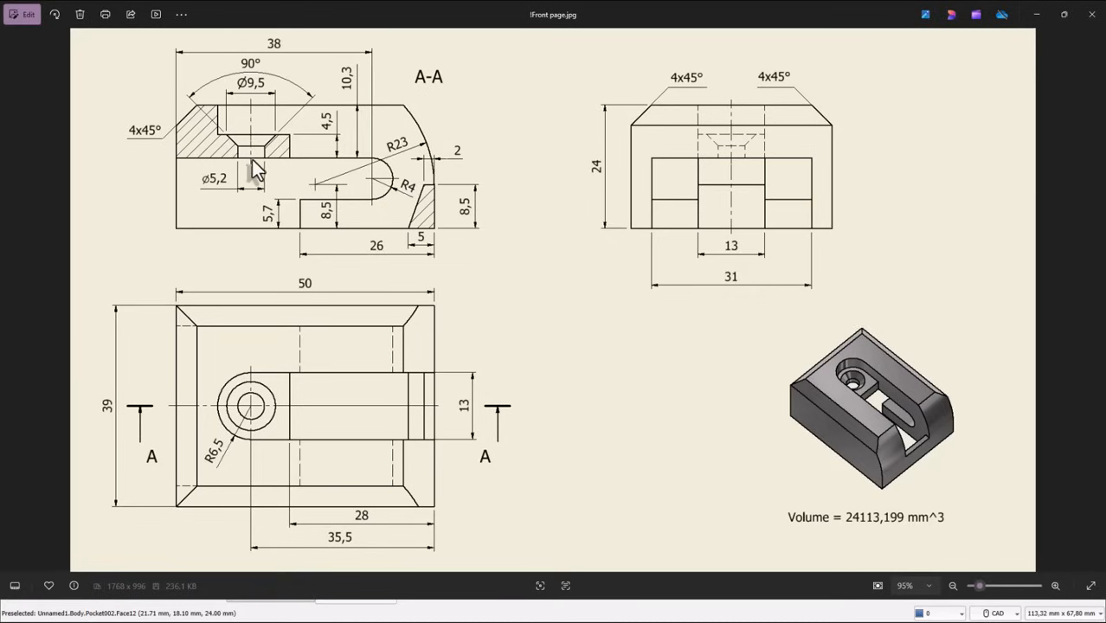
mouse_move(250, 169)
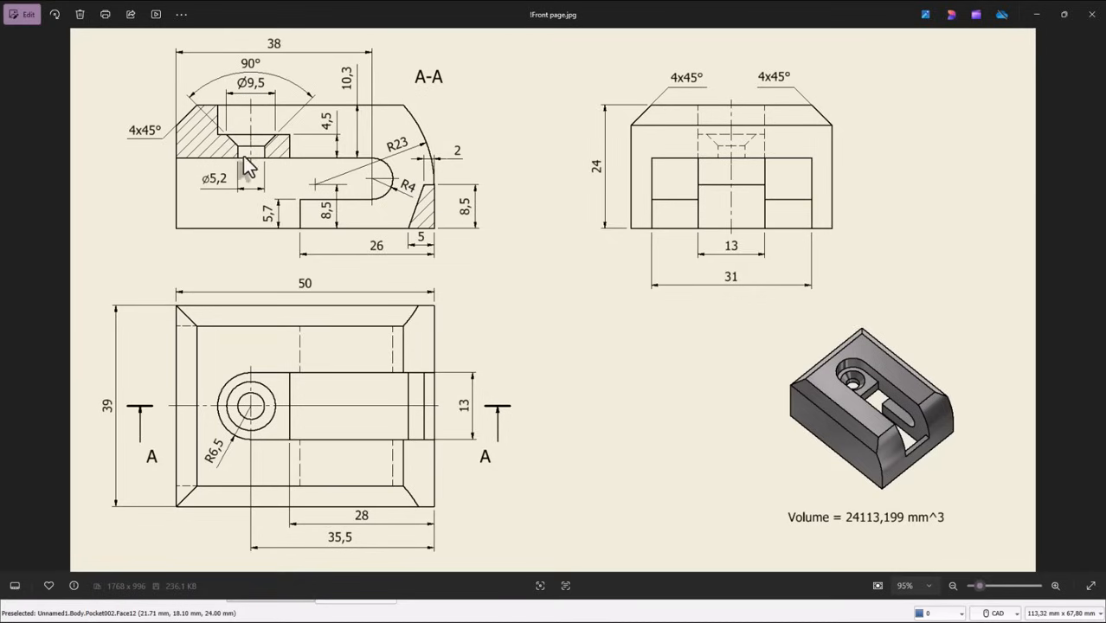
mouse_move(221, 193)
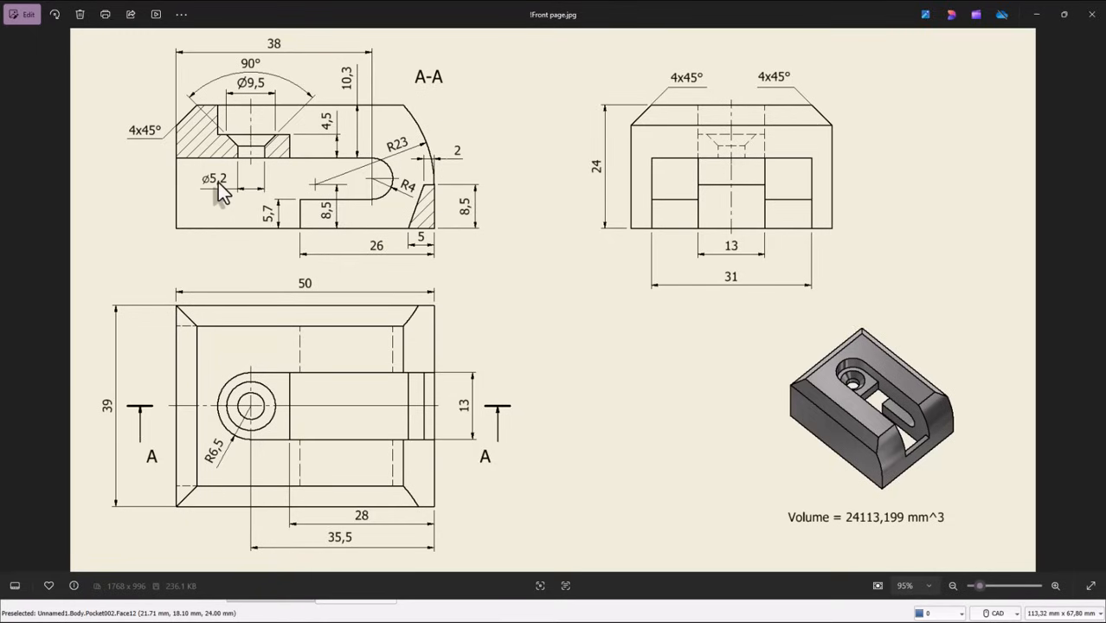
mouse_move(252, 197)
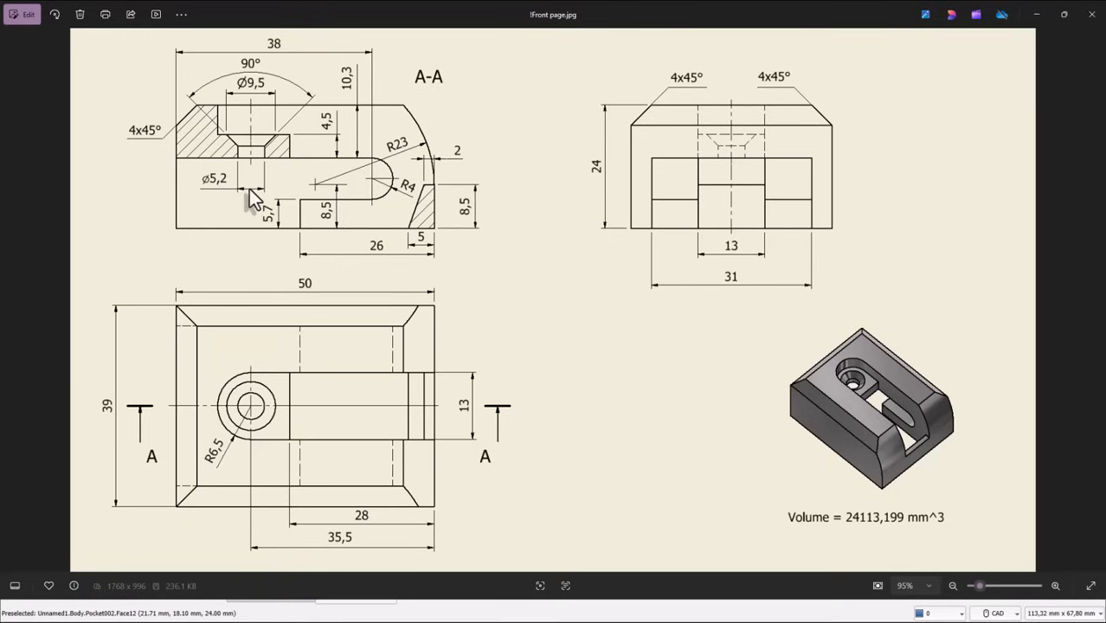
mouse_move(223, 182)
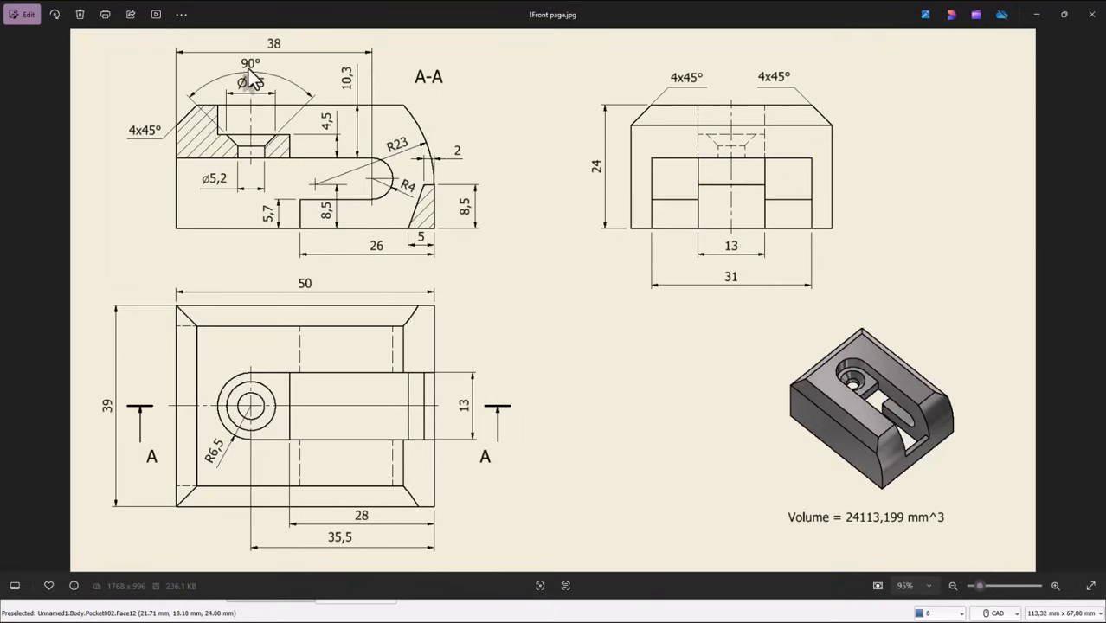
mouse_move(247, 160)
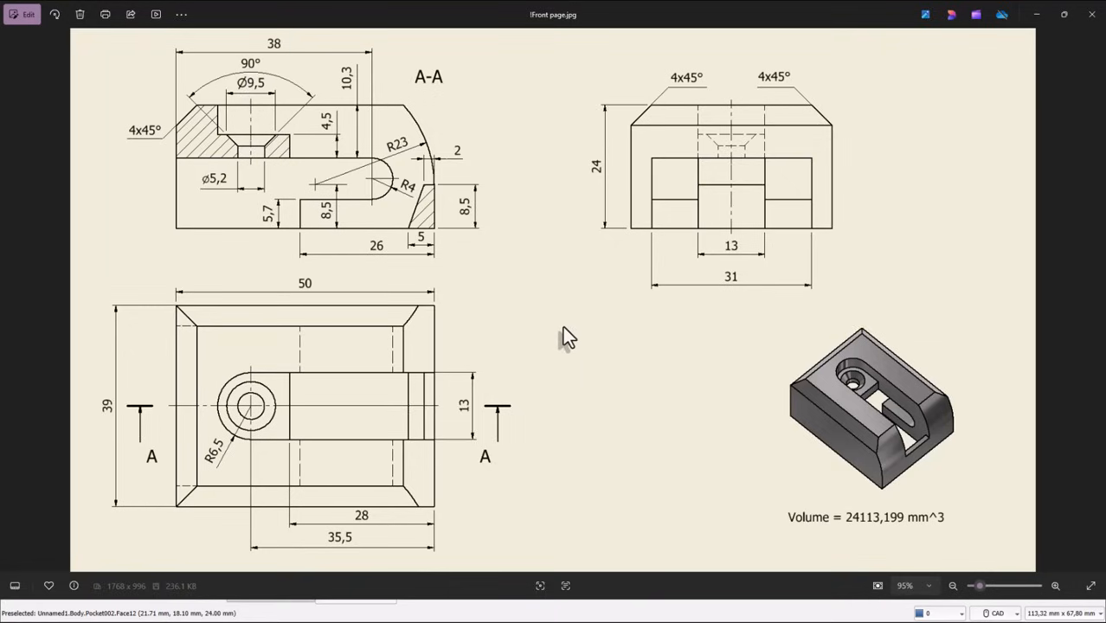
mouse_move(251, 130)
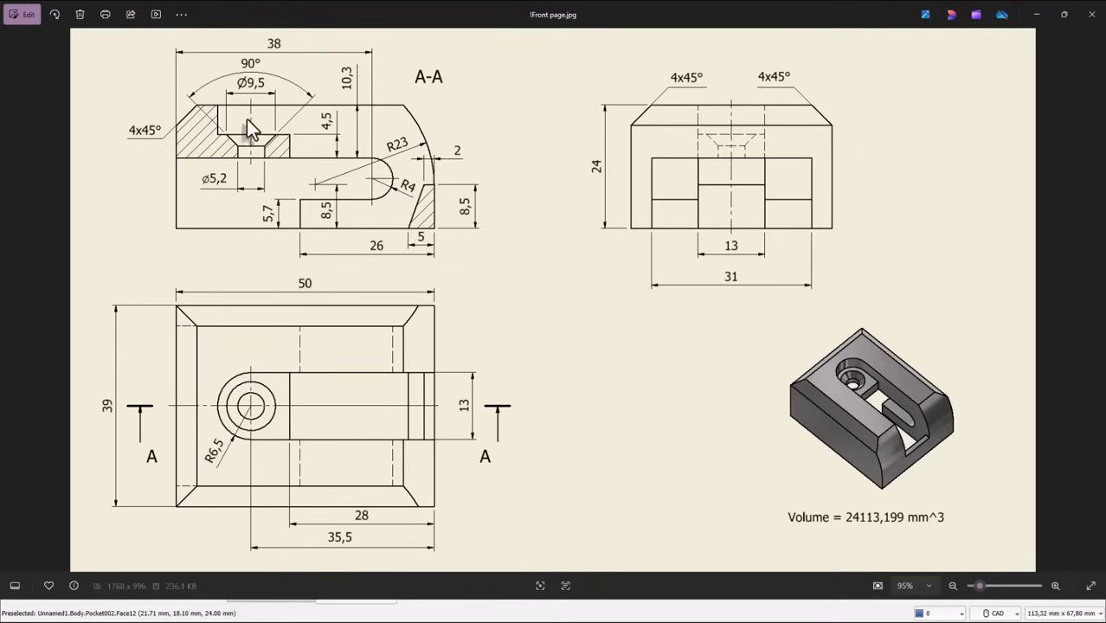
mouse_move(222, 411)
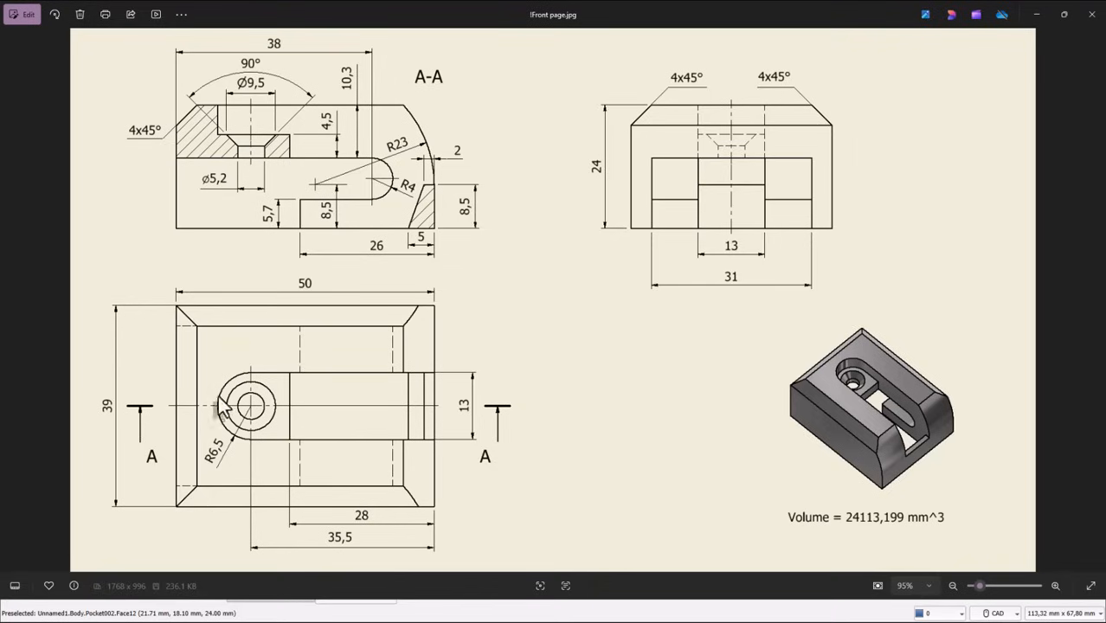
mouse_move(558, 396)
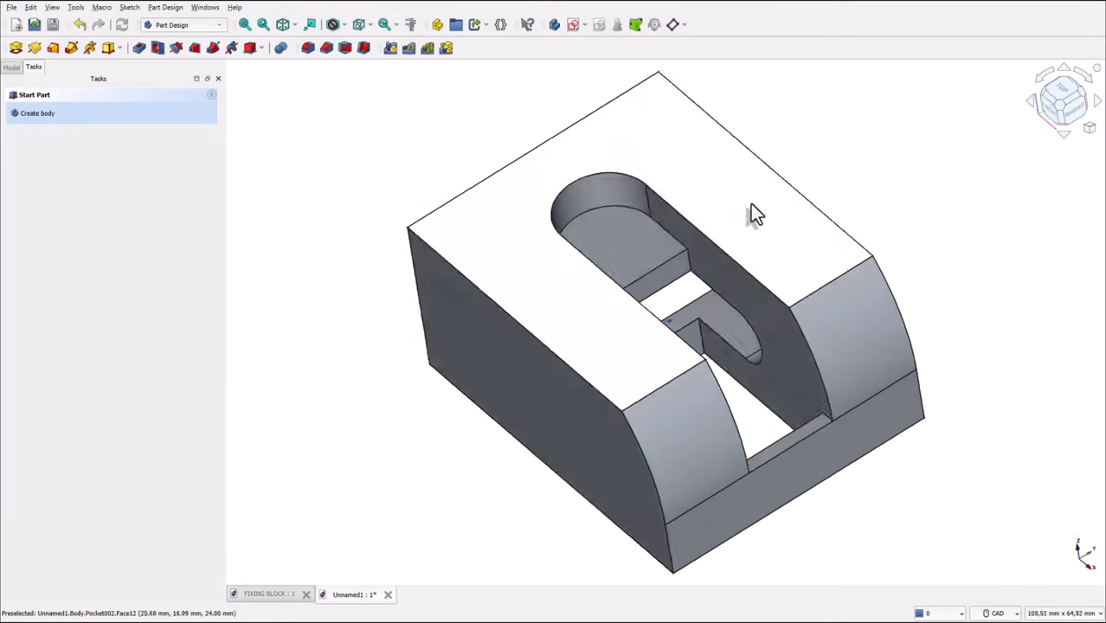
Step: Orbit the block around its sides and underside to inspect the slot pocket
drag(753, 214, 644, 216)
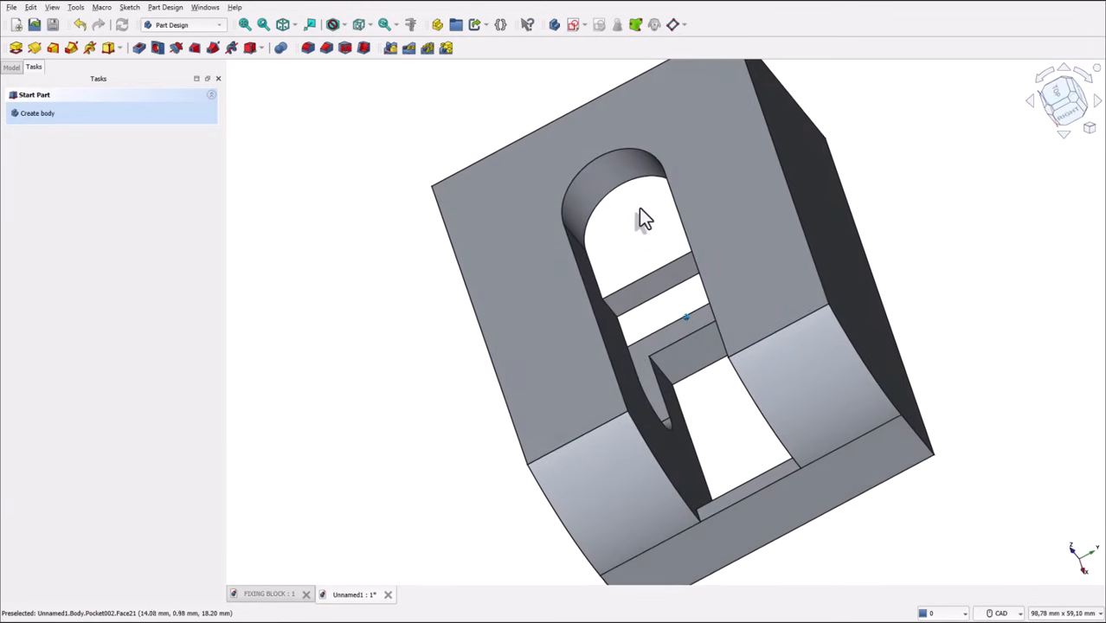
drag(645, 217, 735, 277)
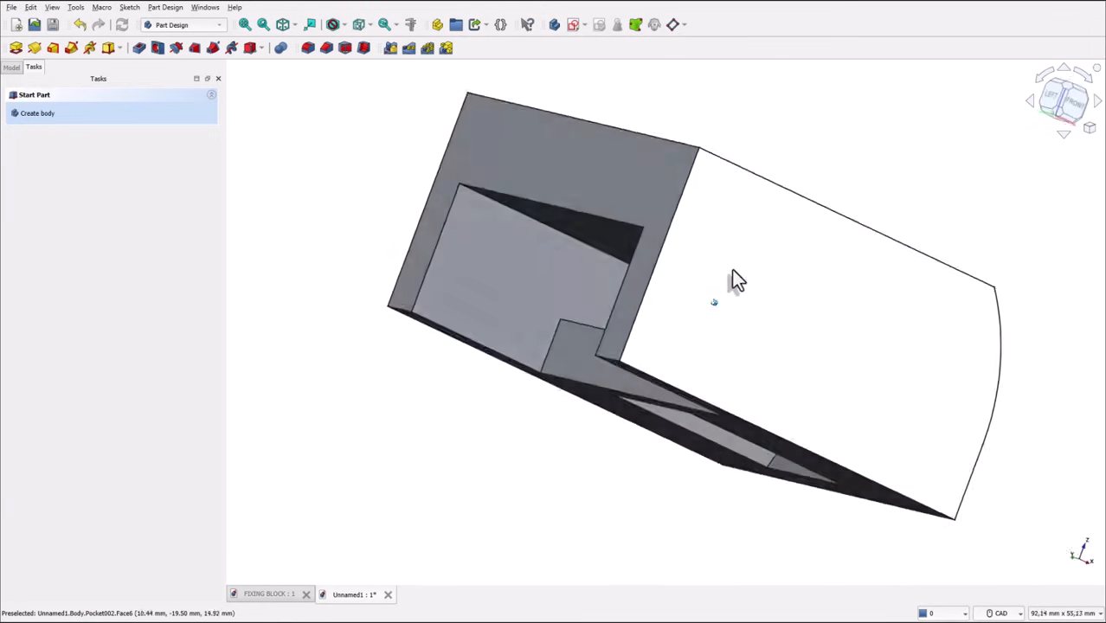
drag(736, 277, 826, 446)
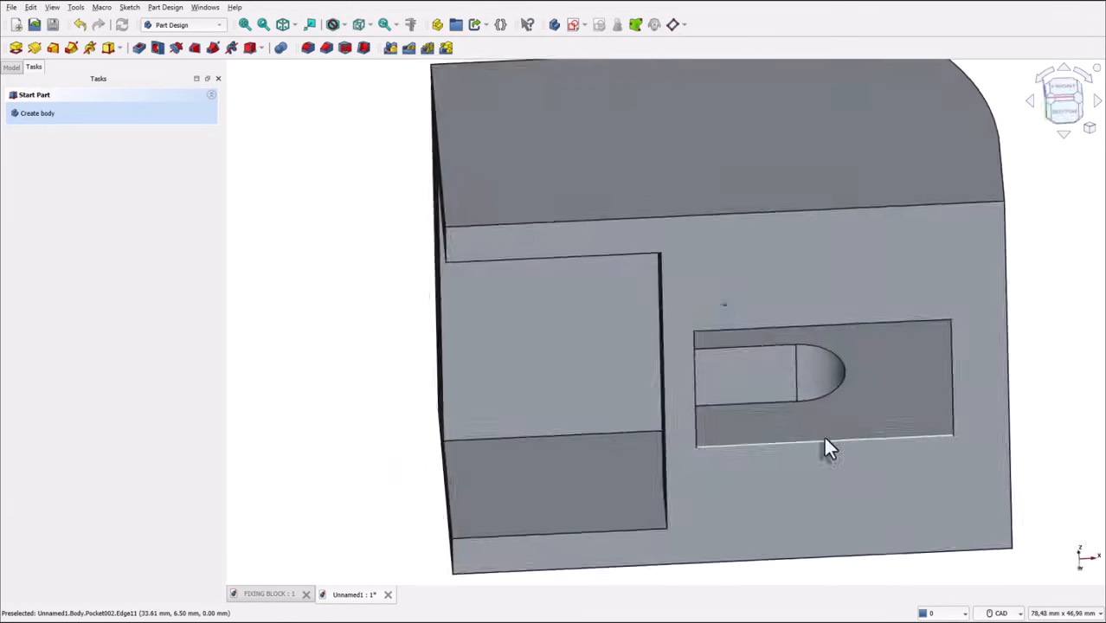
drag(826, 450, 889, 140)
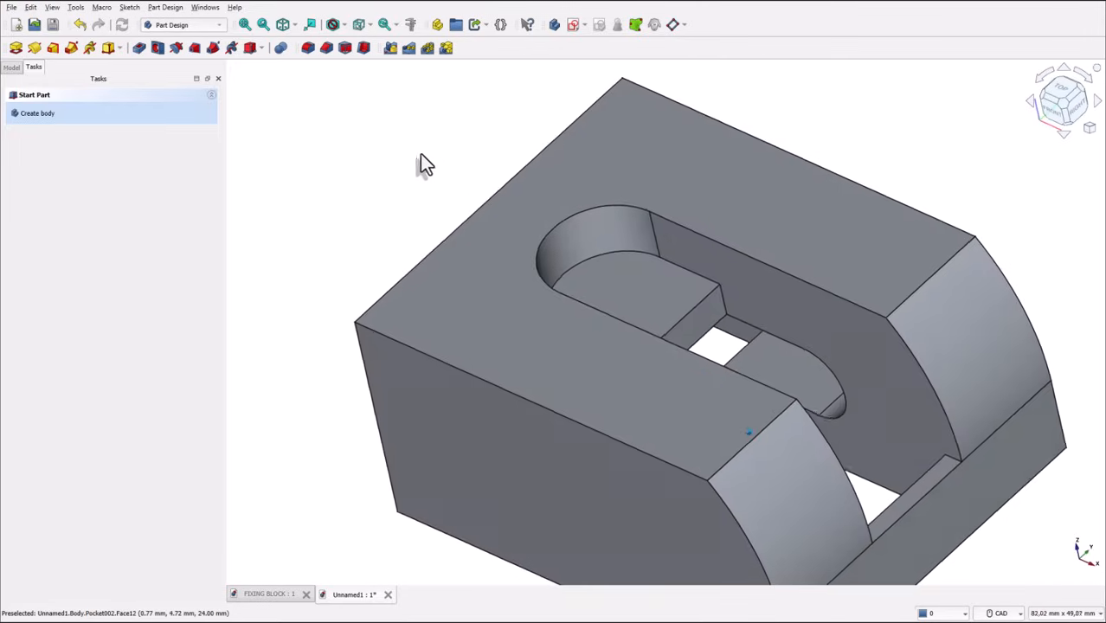
drag(424, 165, 683, 277)
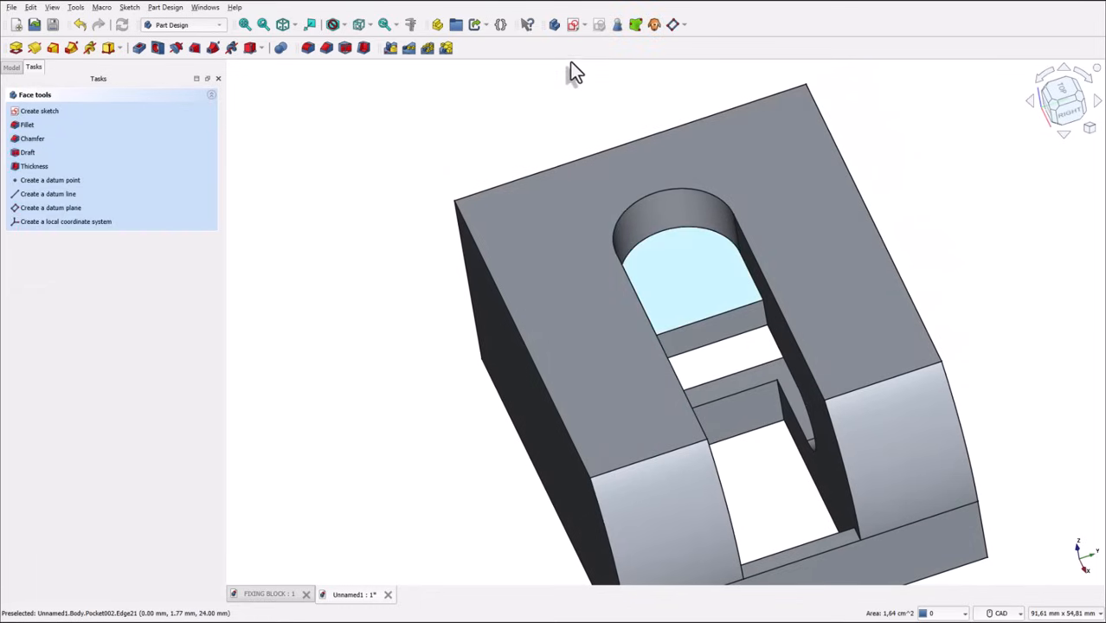
Step: Sketch a circle on the slot floor centred on the rounded end's arc
click(39, 111)
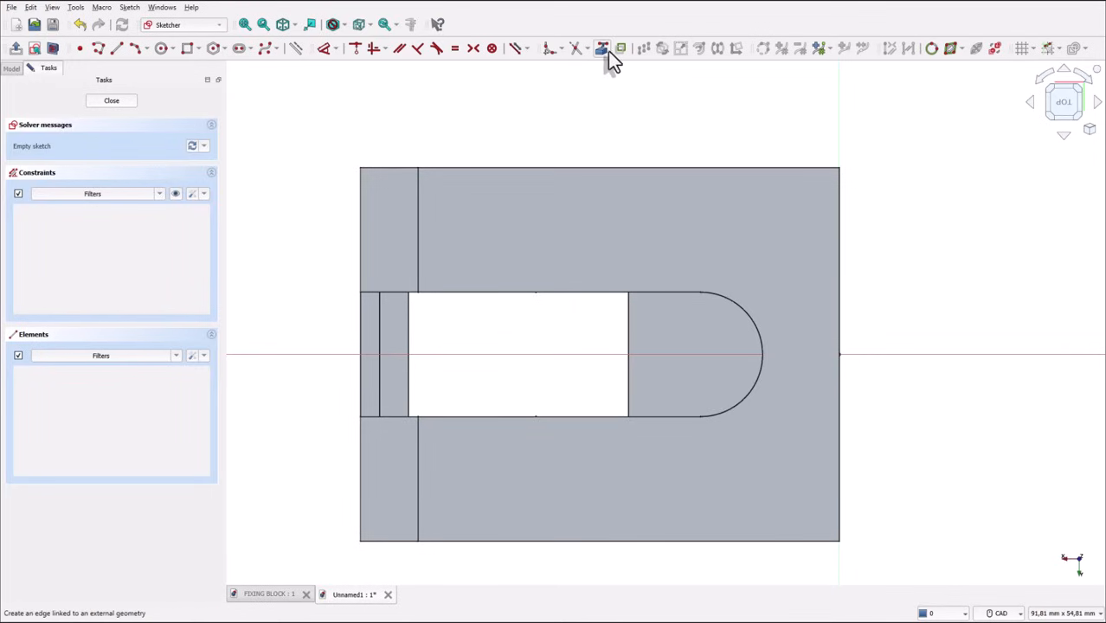
click(693, 346)
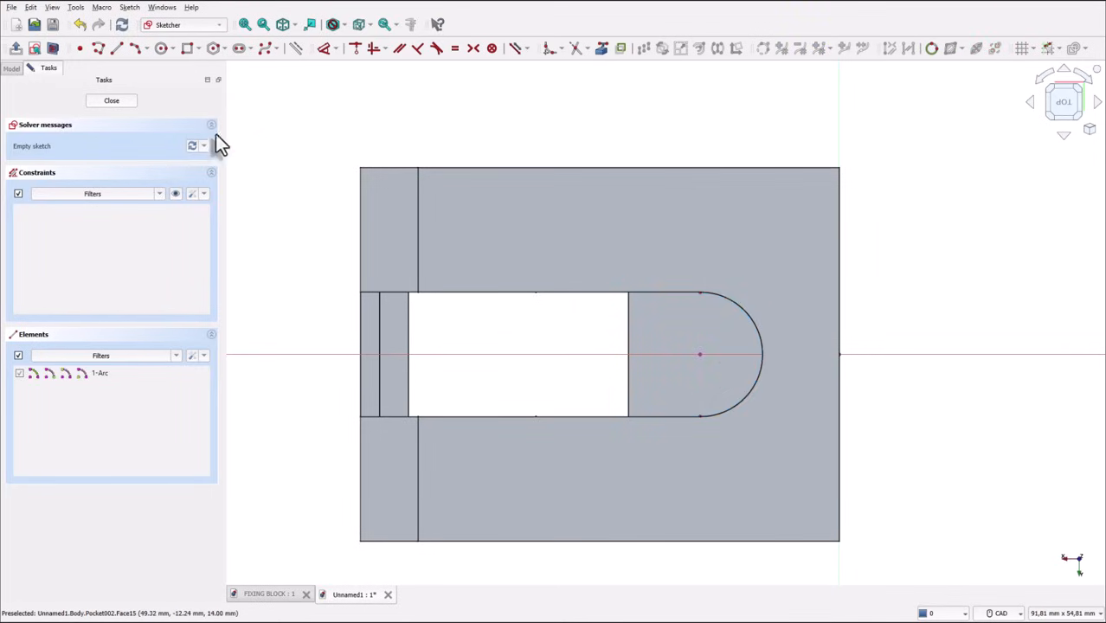
click(161, 47)
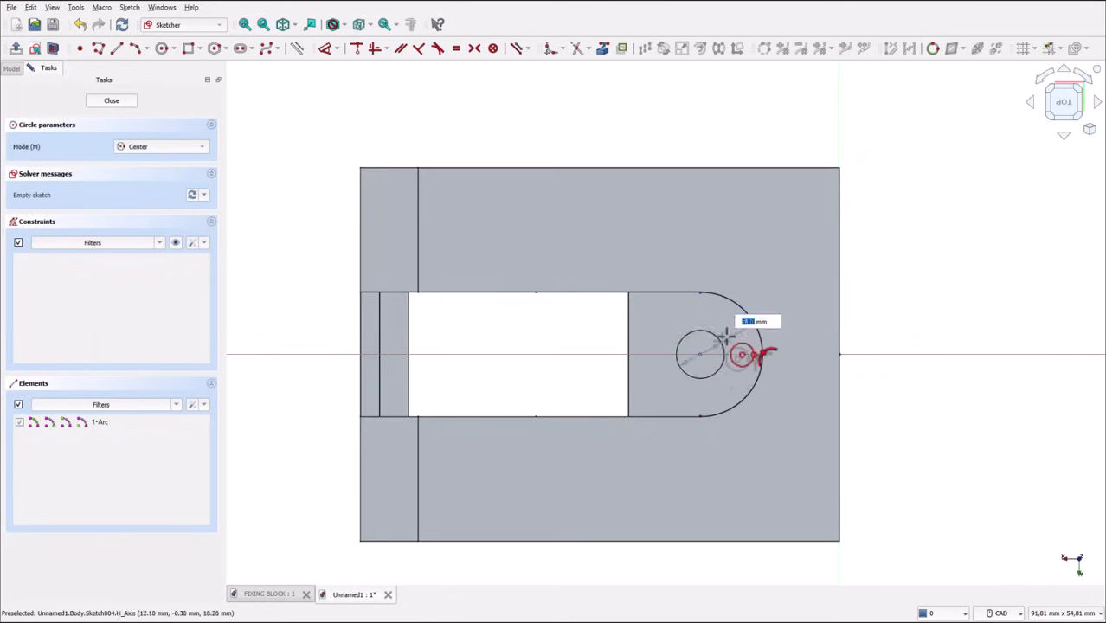
click(699, 354)
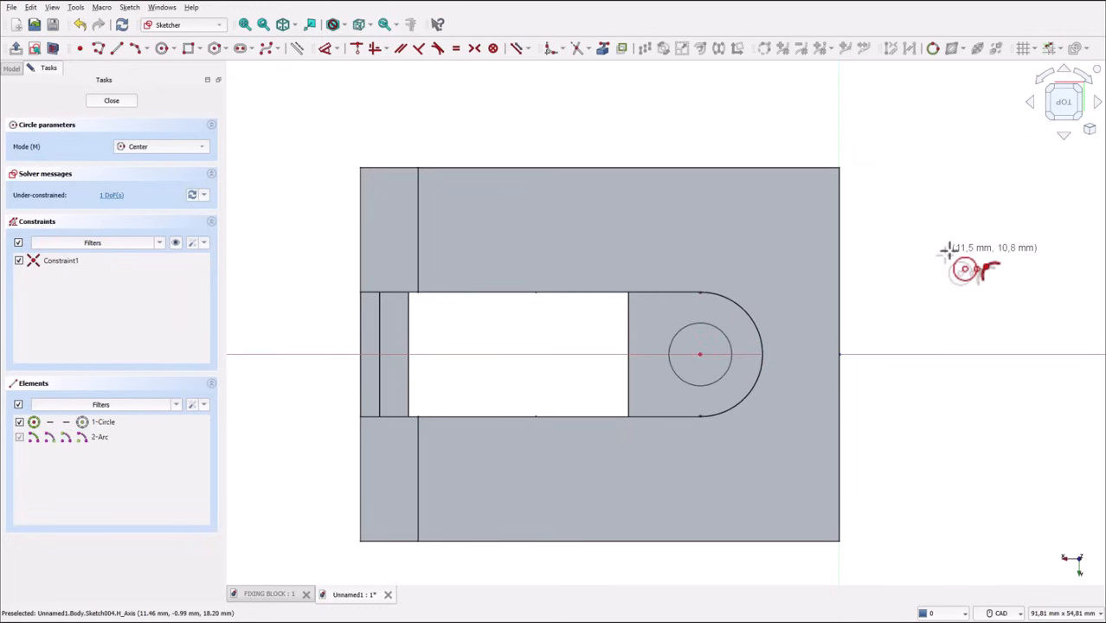
mouse_move(305, 128)
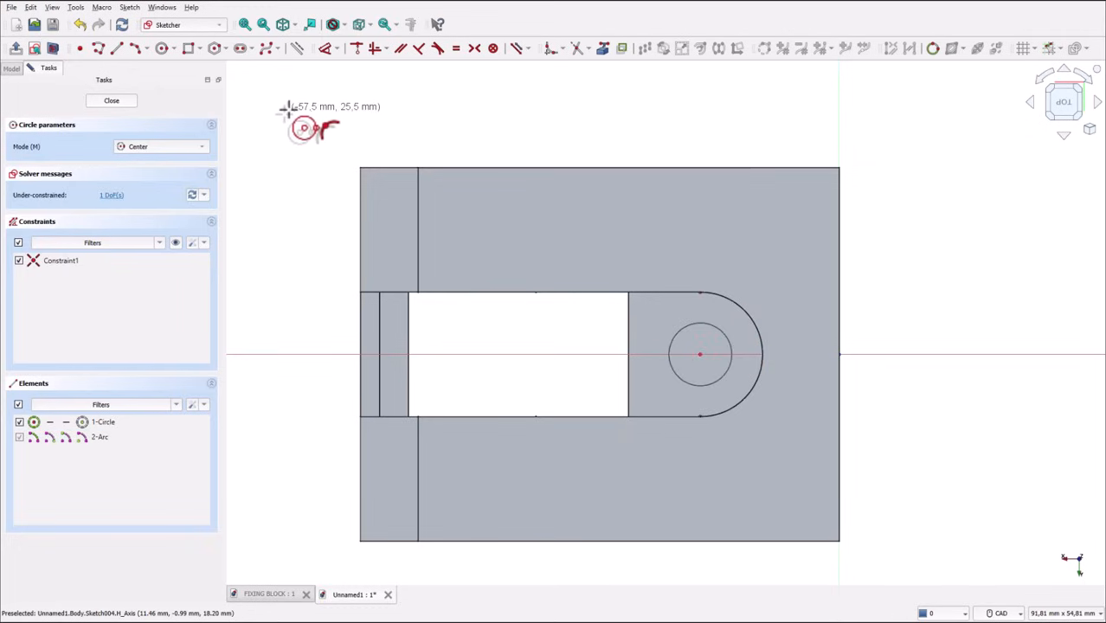
click(112, 101)
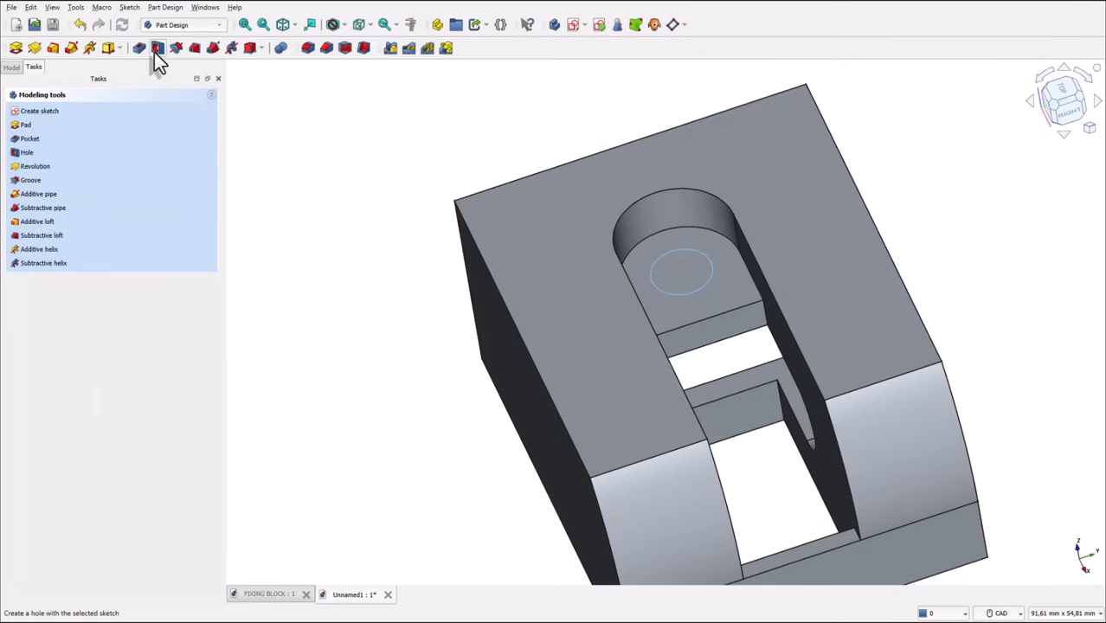
Step: Create a hole from the circle with 5.2 mm diameter, through all
click(158, 47)
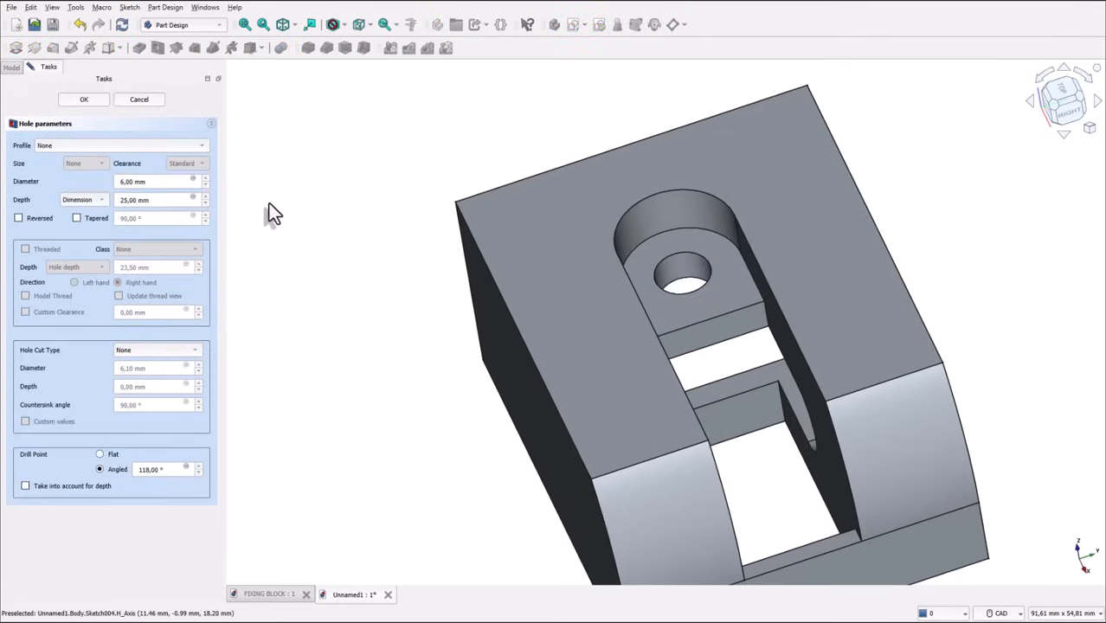
mouse_move(48, 182)
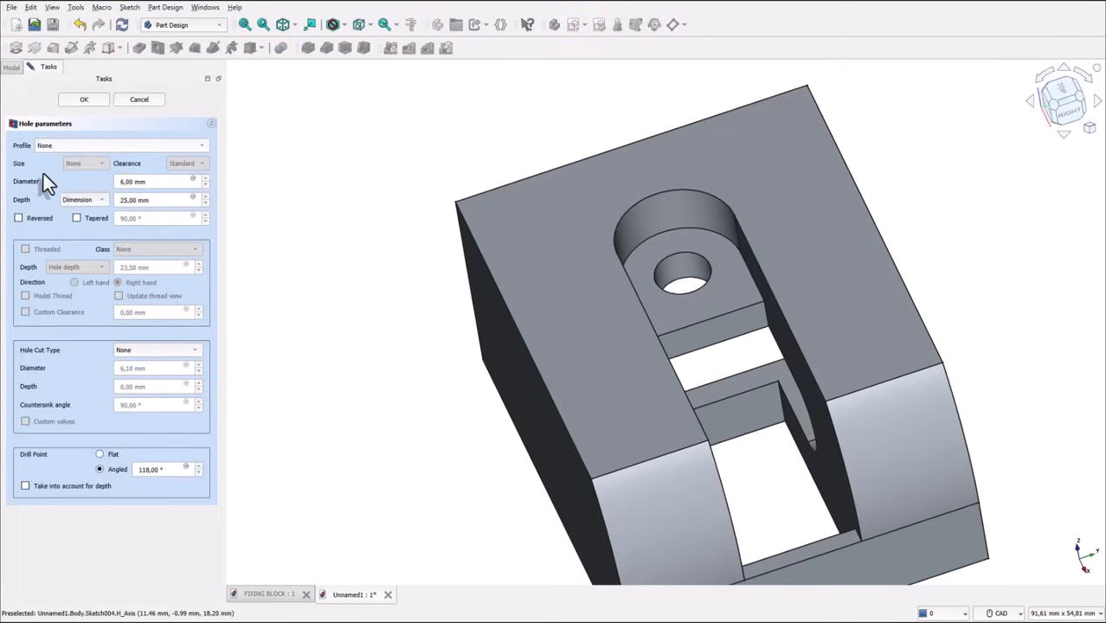
triple_click(156, 182)
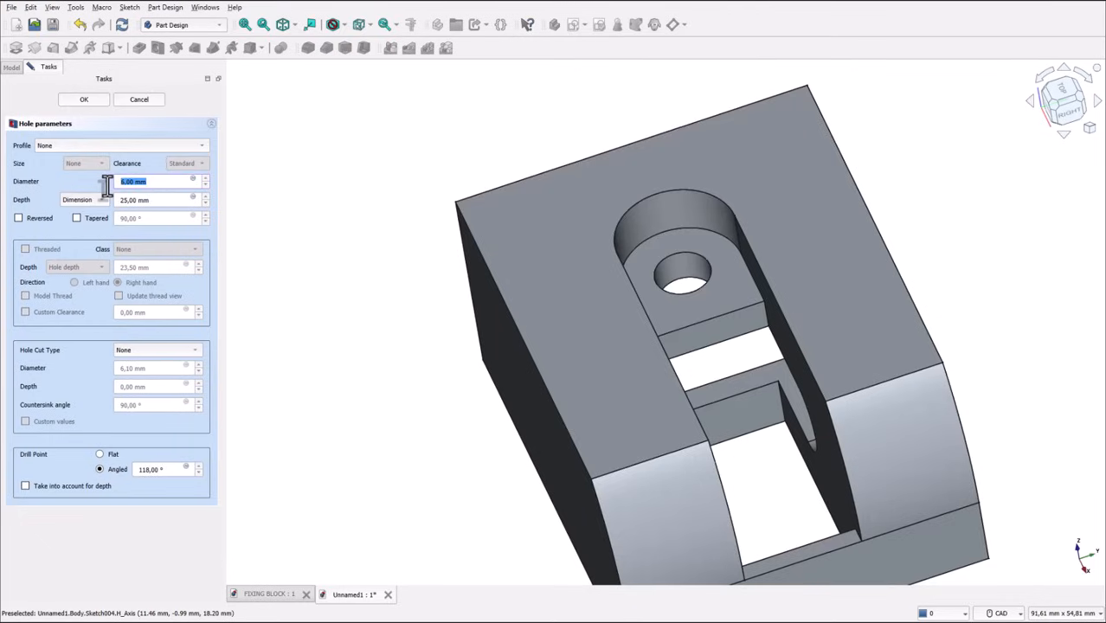
text(5,5)
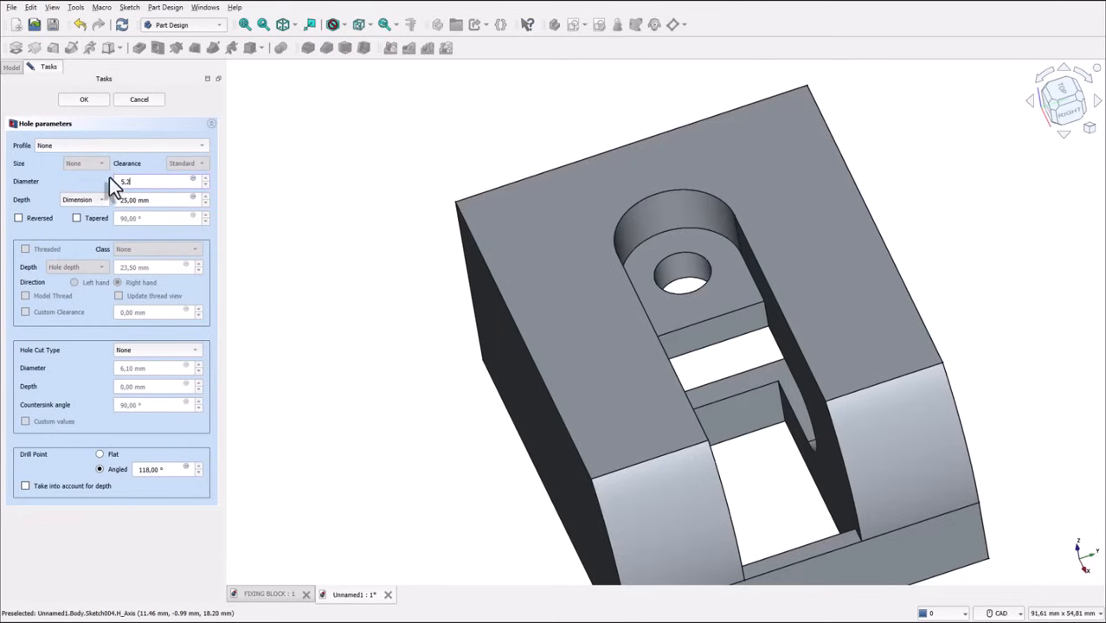
click(78, 200)
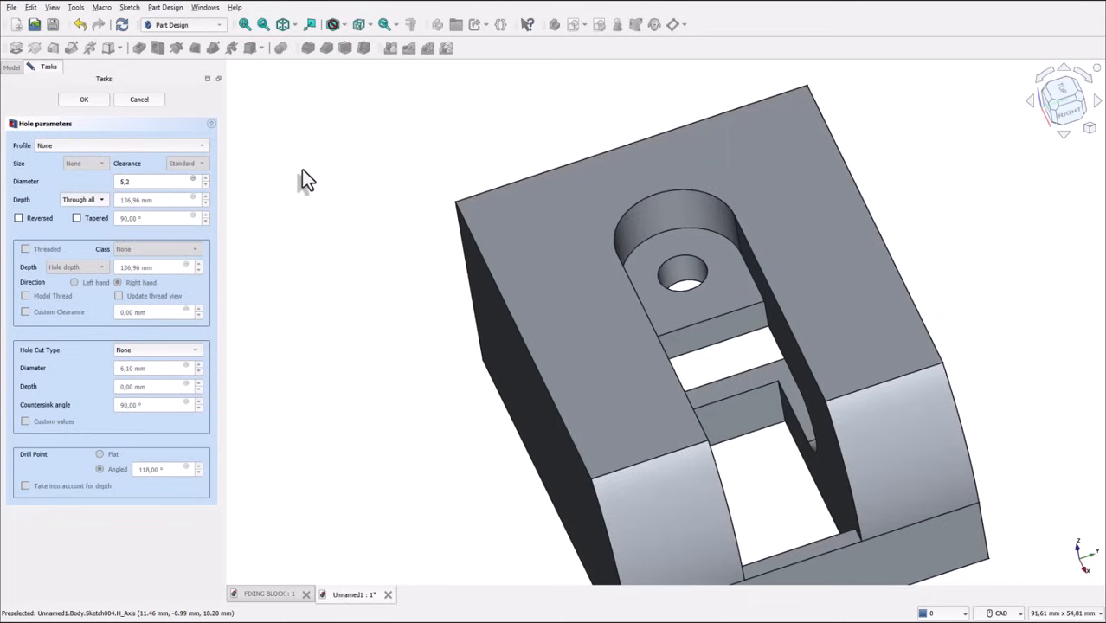
mouse_move(297, 211)
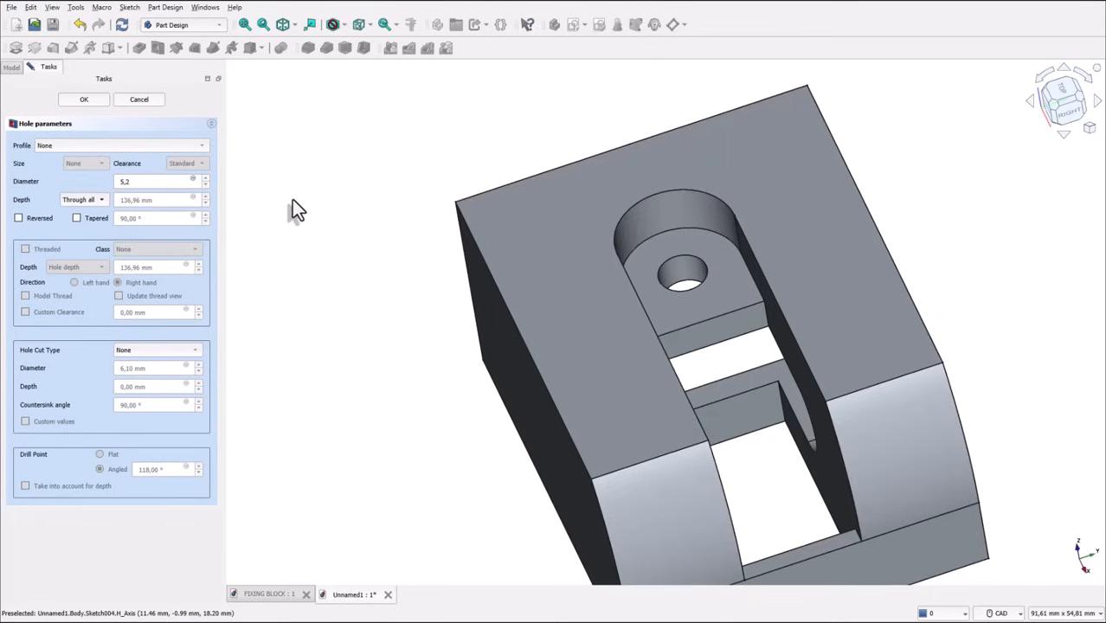
mouse_move(134, 364)
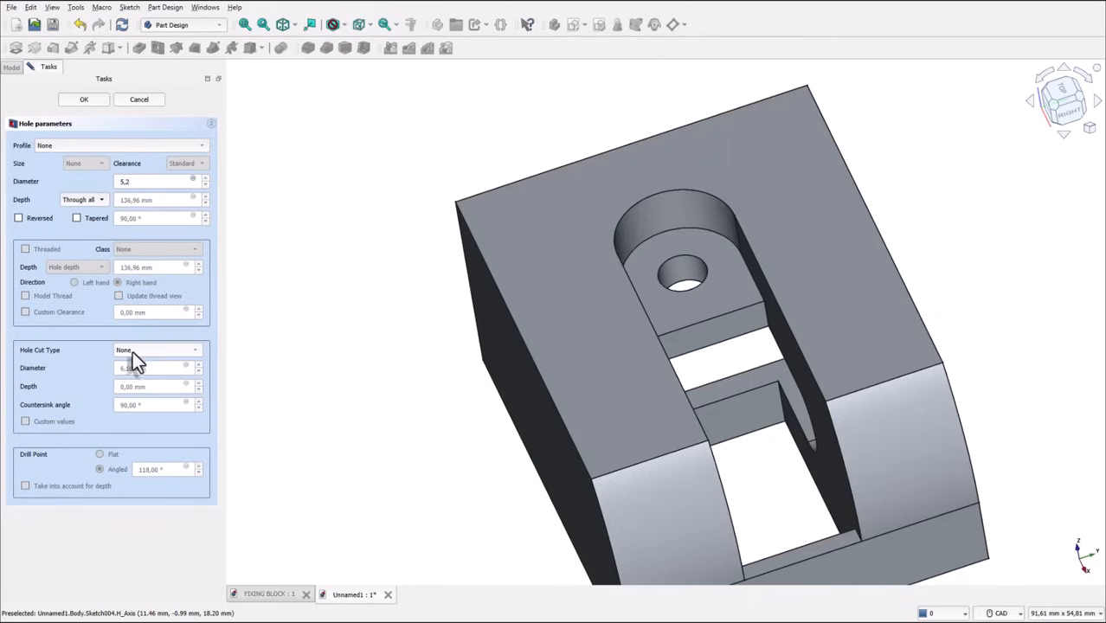
Step: Make the hole countersunk with a 9.5 mm countersink diameter and confirm
click(158, 350)
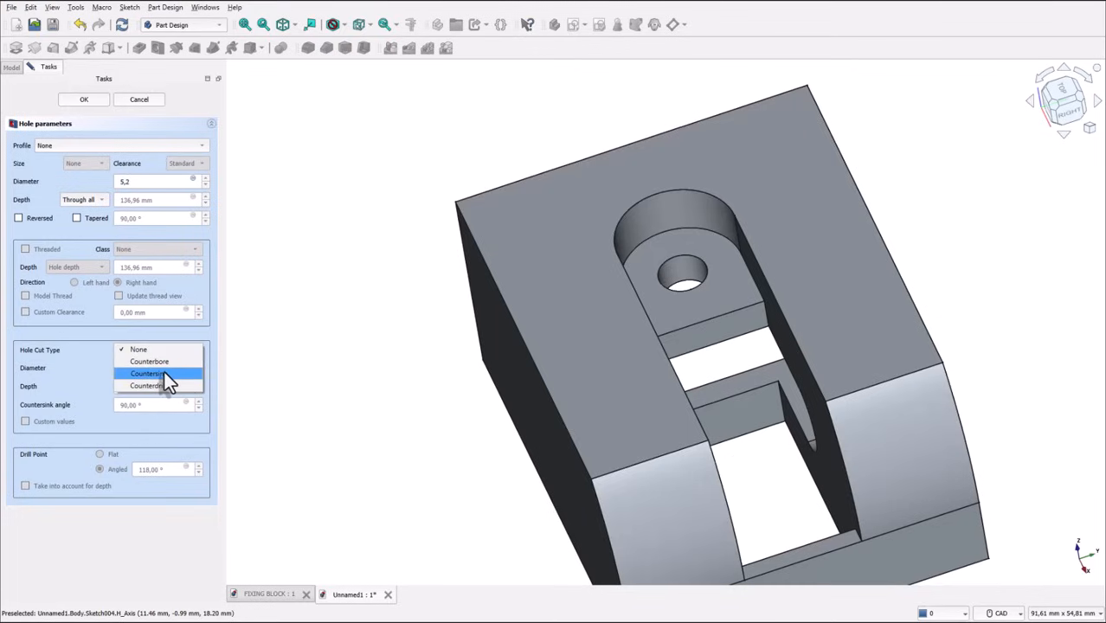
click(146, 385)
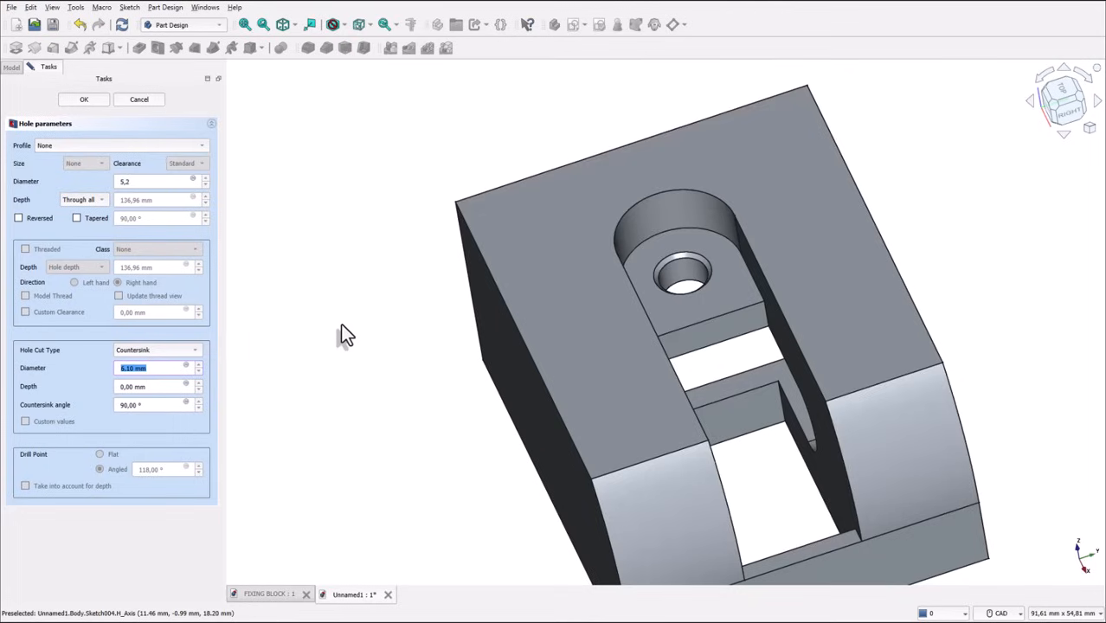
key(backspace)
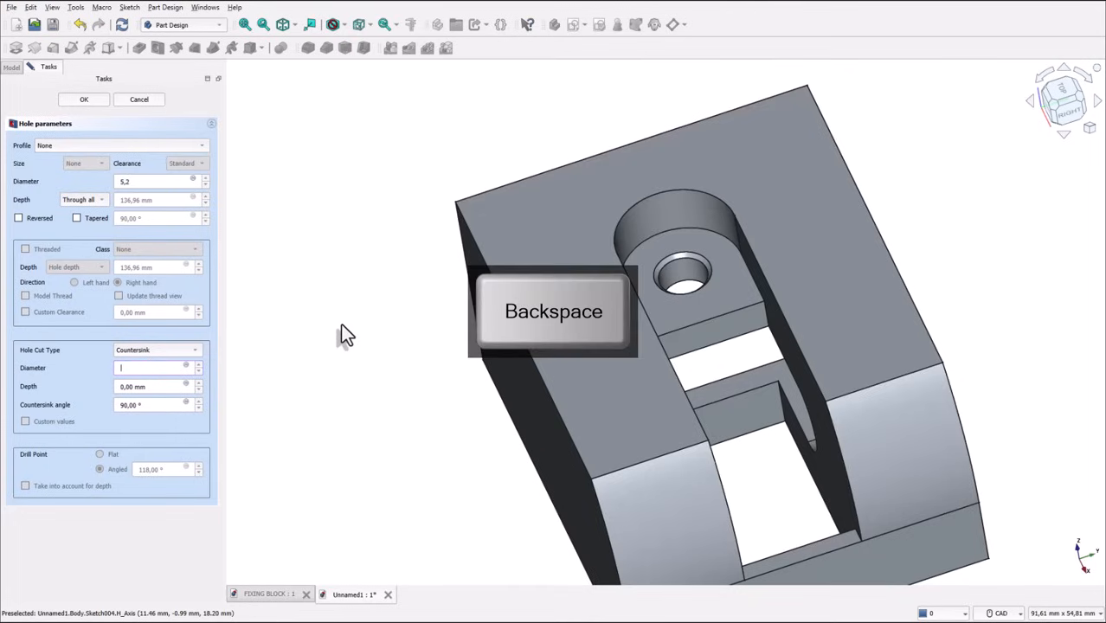
key(backspace)
text(9.5)
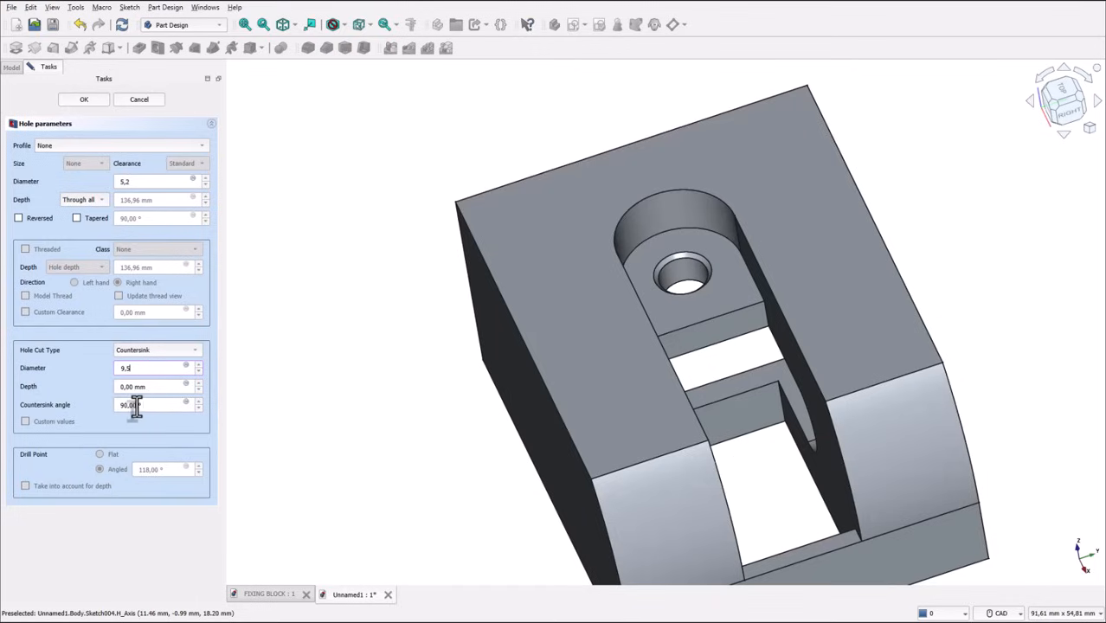
mouse_move(76, 429)
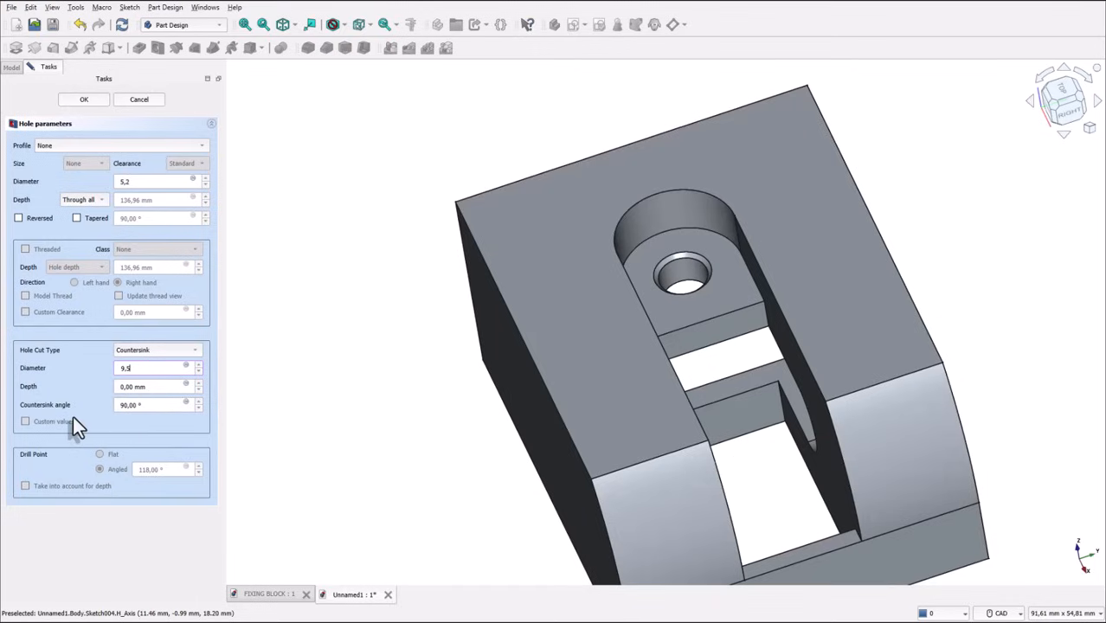
mouse_move(286, 363)
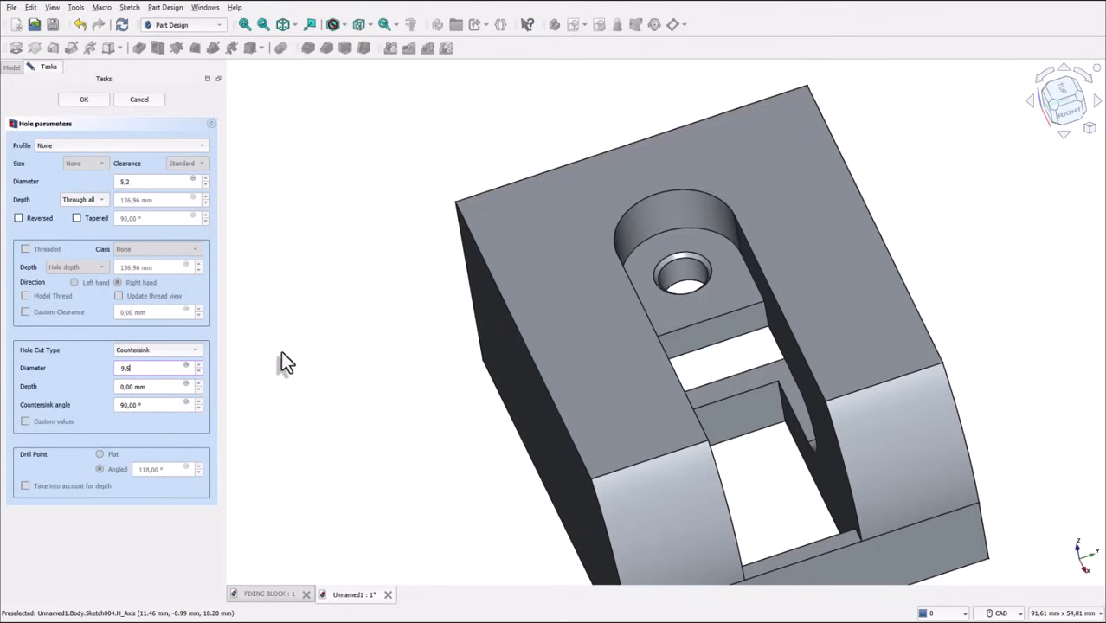
mouse_move(69, 286)
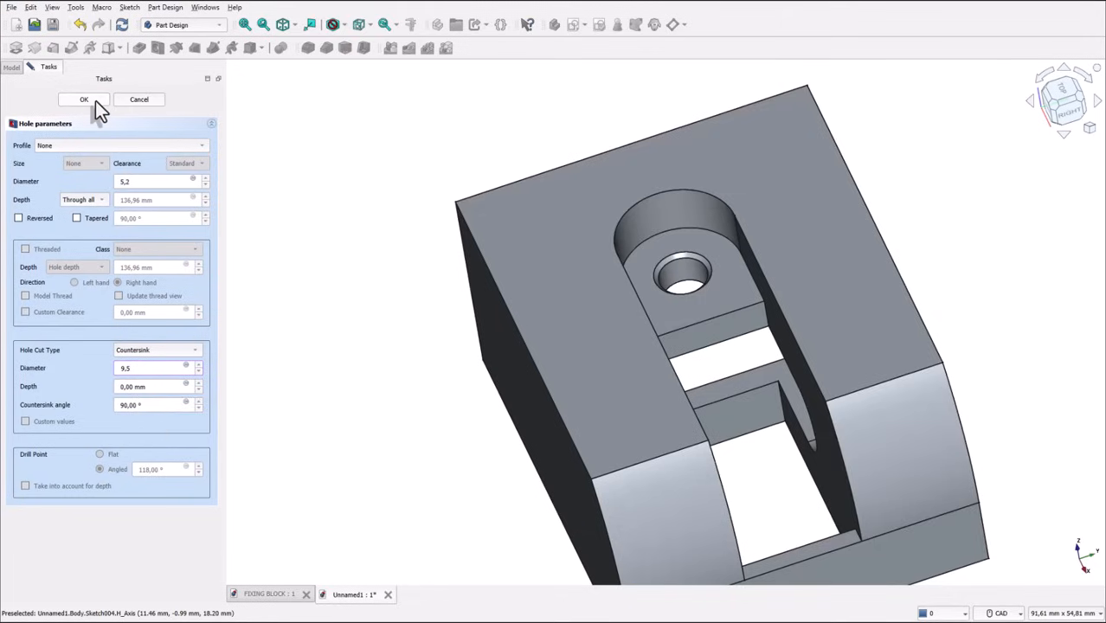
click(84, 99)
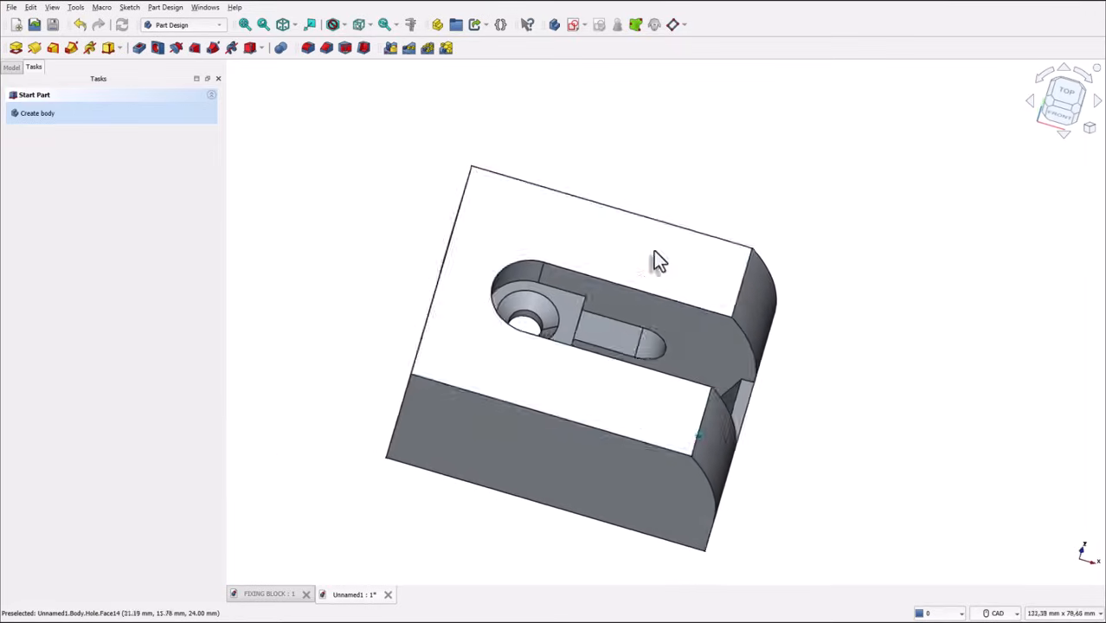
drag(658, 260, 515, 424)
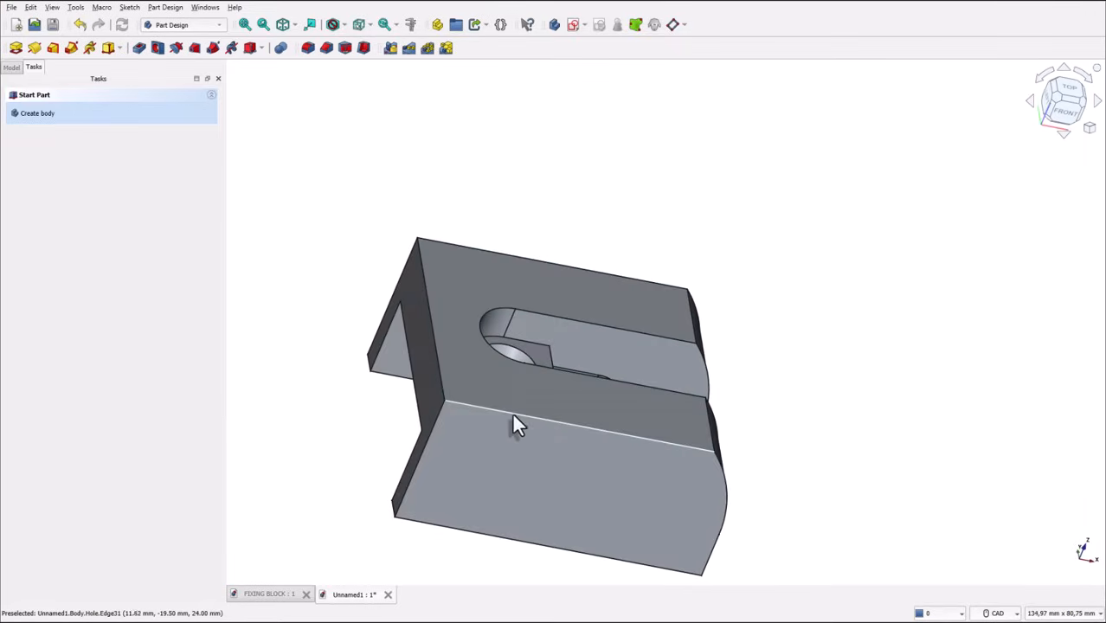
mouse_move(459, 212)
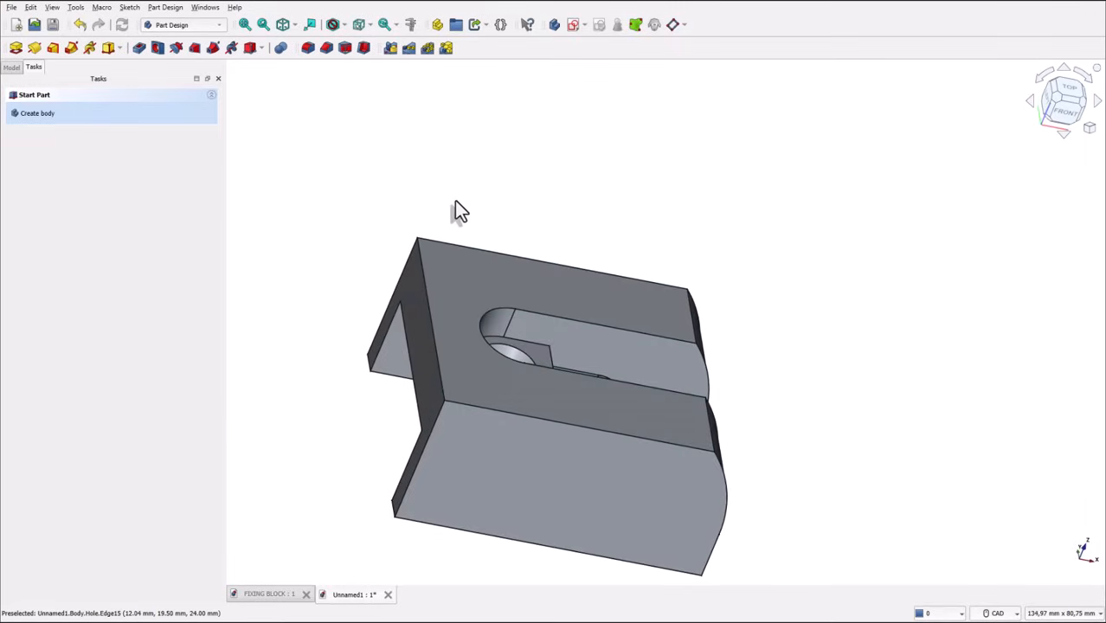
mouse_move(316, 580)
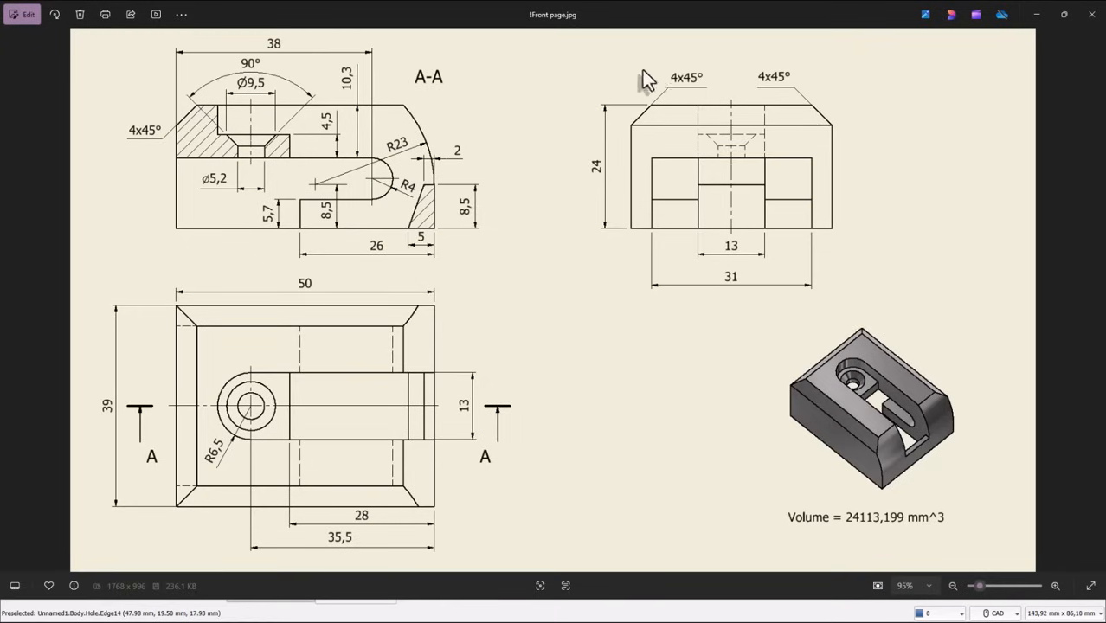
mouse_move(586, 362)
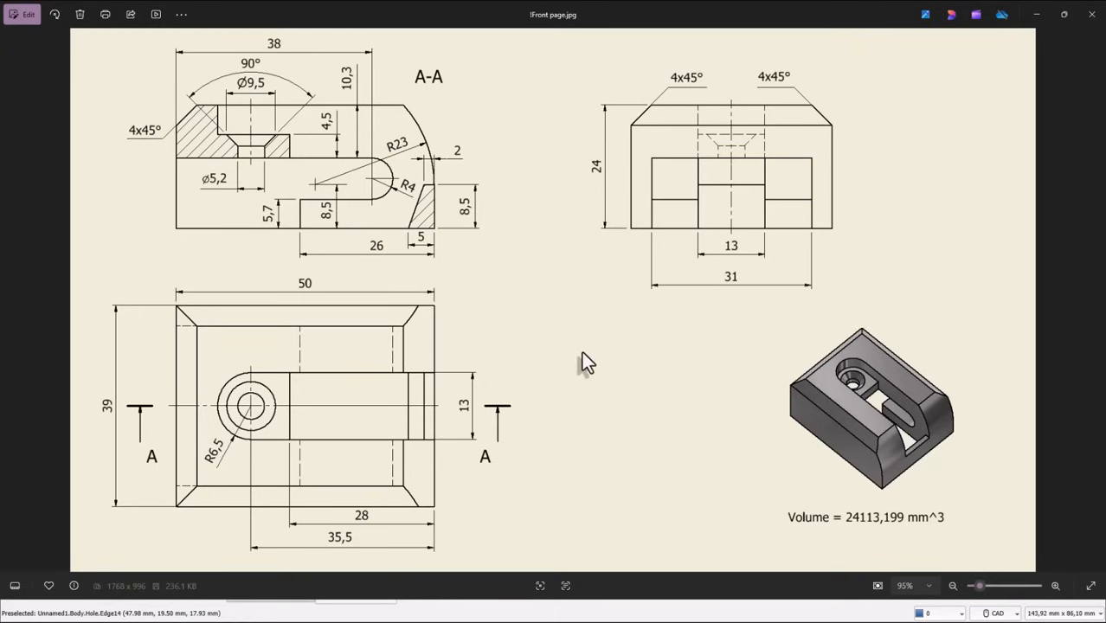
mouse_move(803, 165)
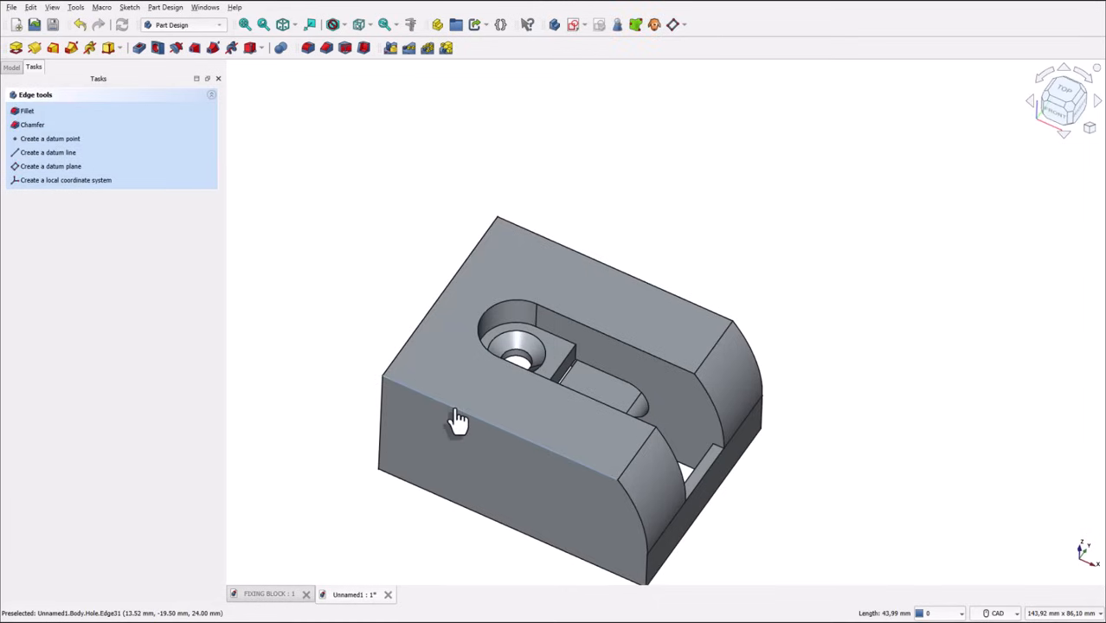
mouse_move(333, 292)
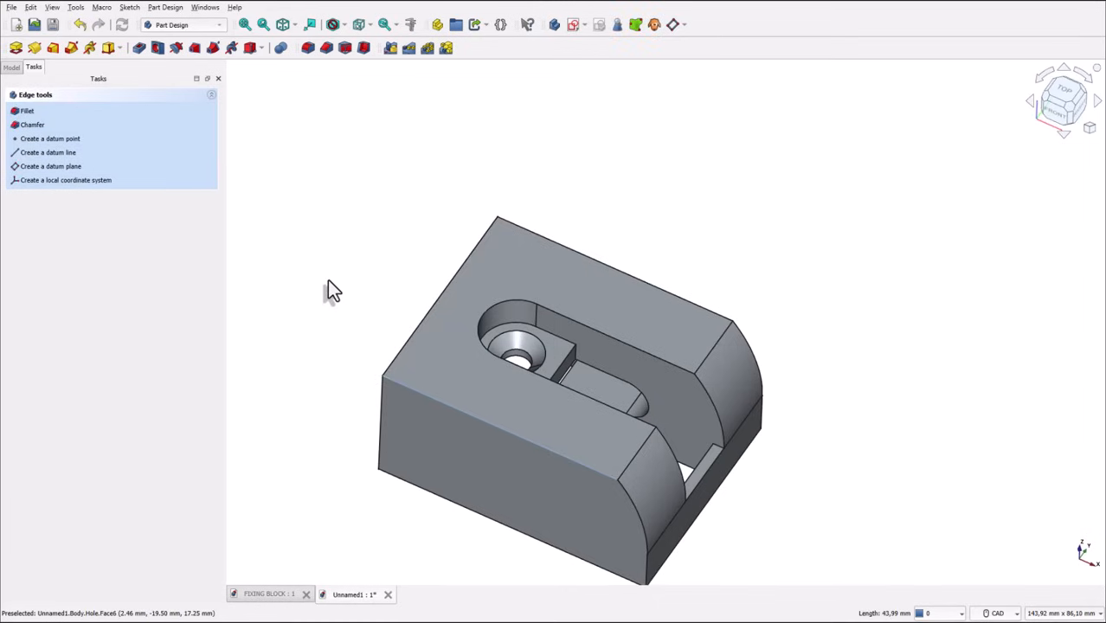
mouse_move(420, 337)
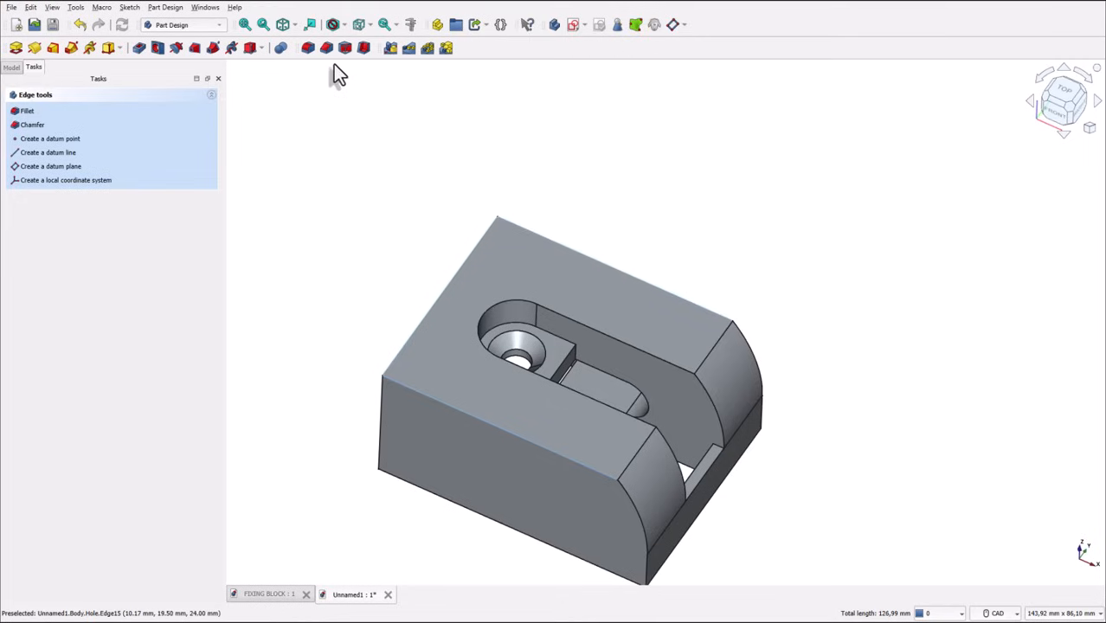
Step: Start a chamfer on the three selected top outer edges
click(32, 124)
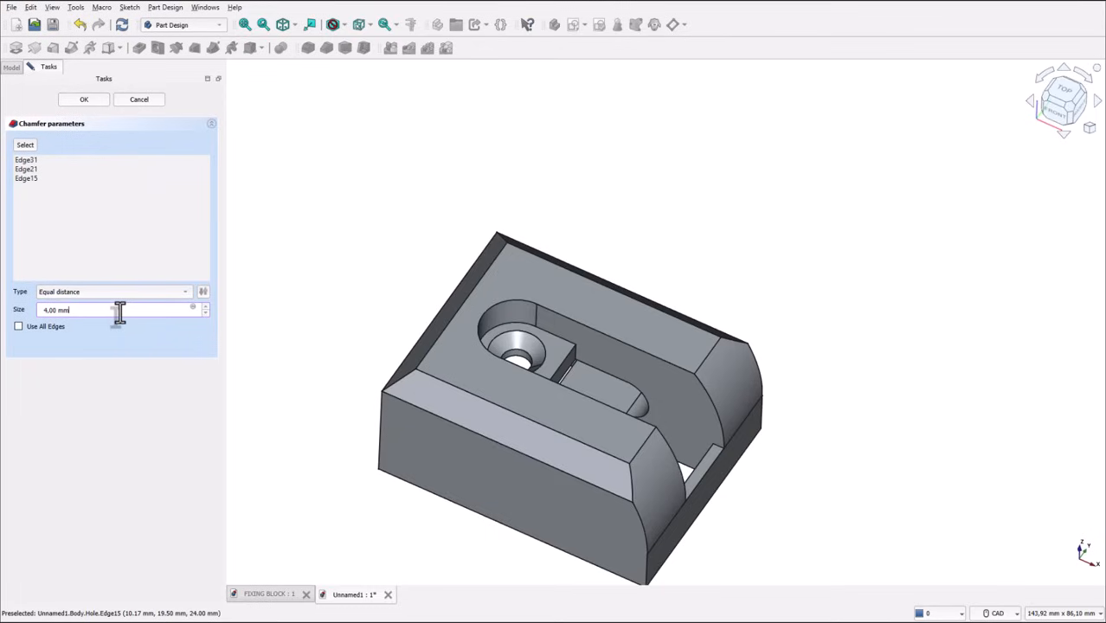
Step: Apply a 4 mm equal-distance chamfer and fit the whole block in view
click(26, 160)
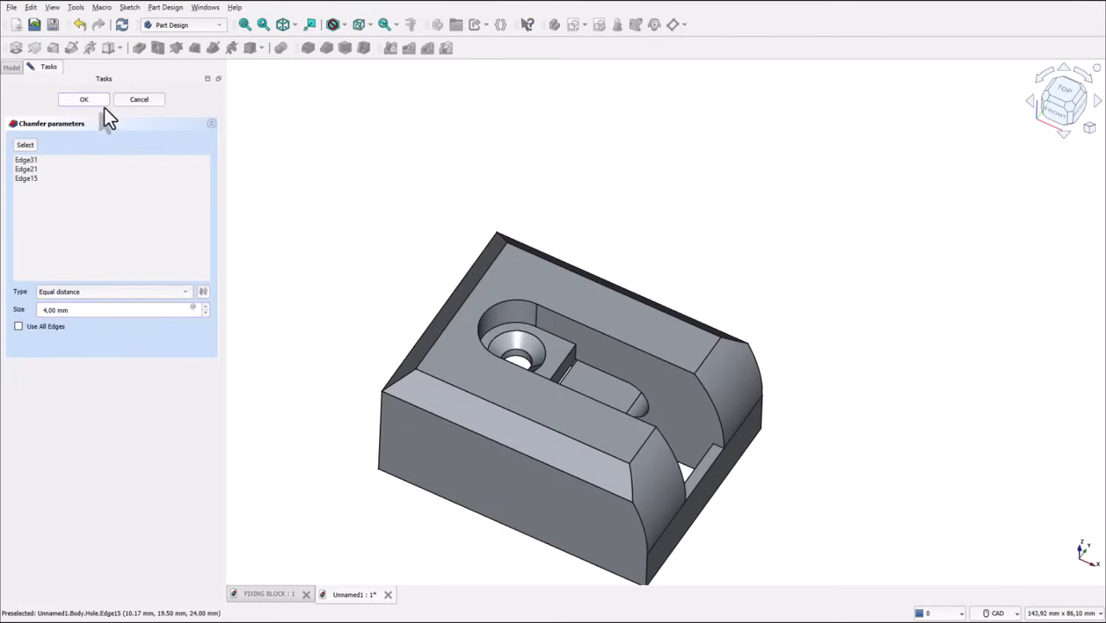
click(84, 99)
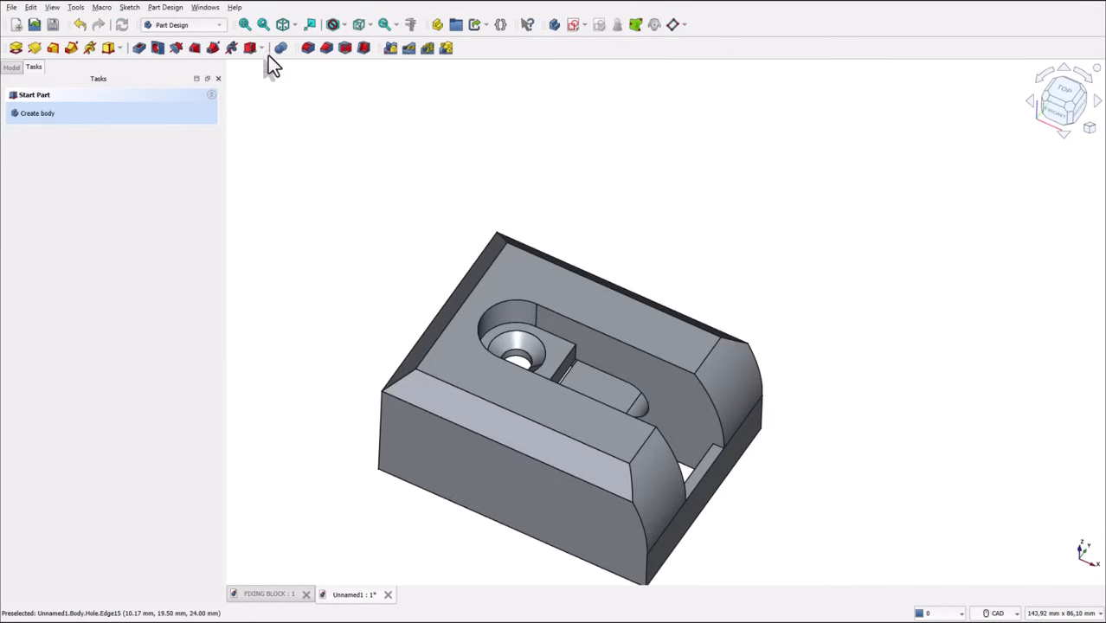
click(245, 24)
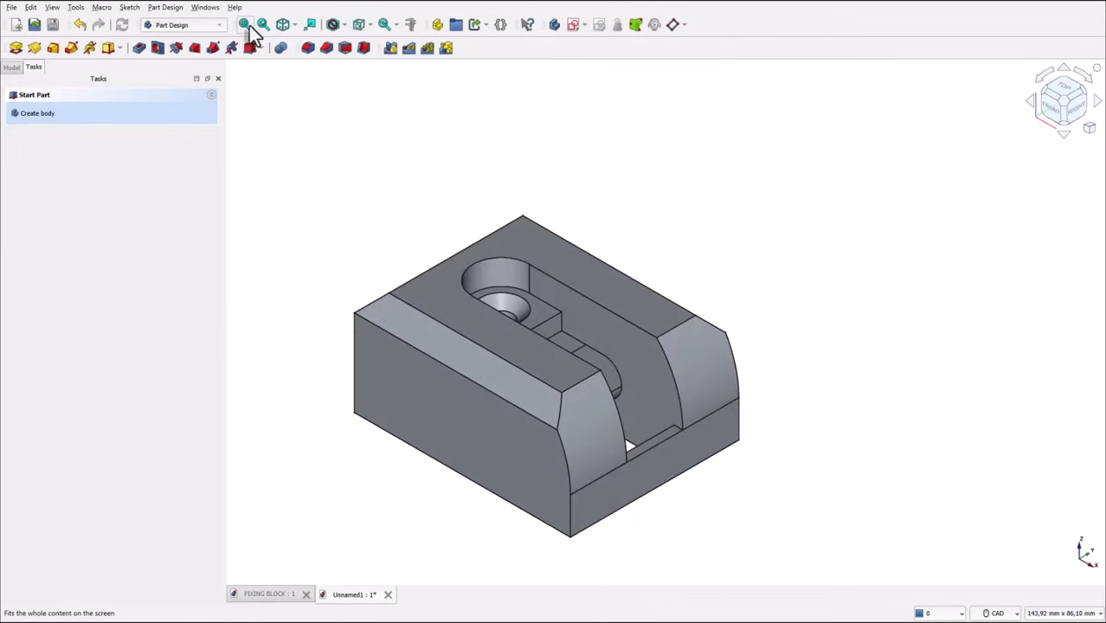